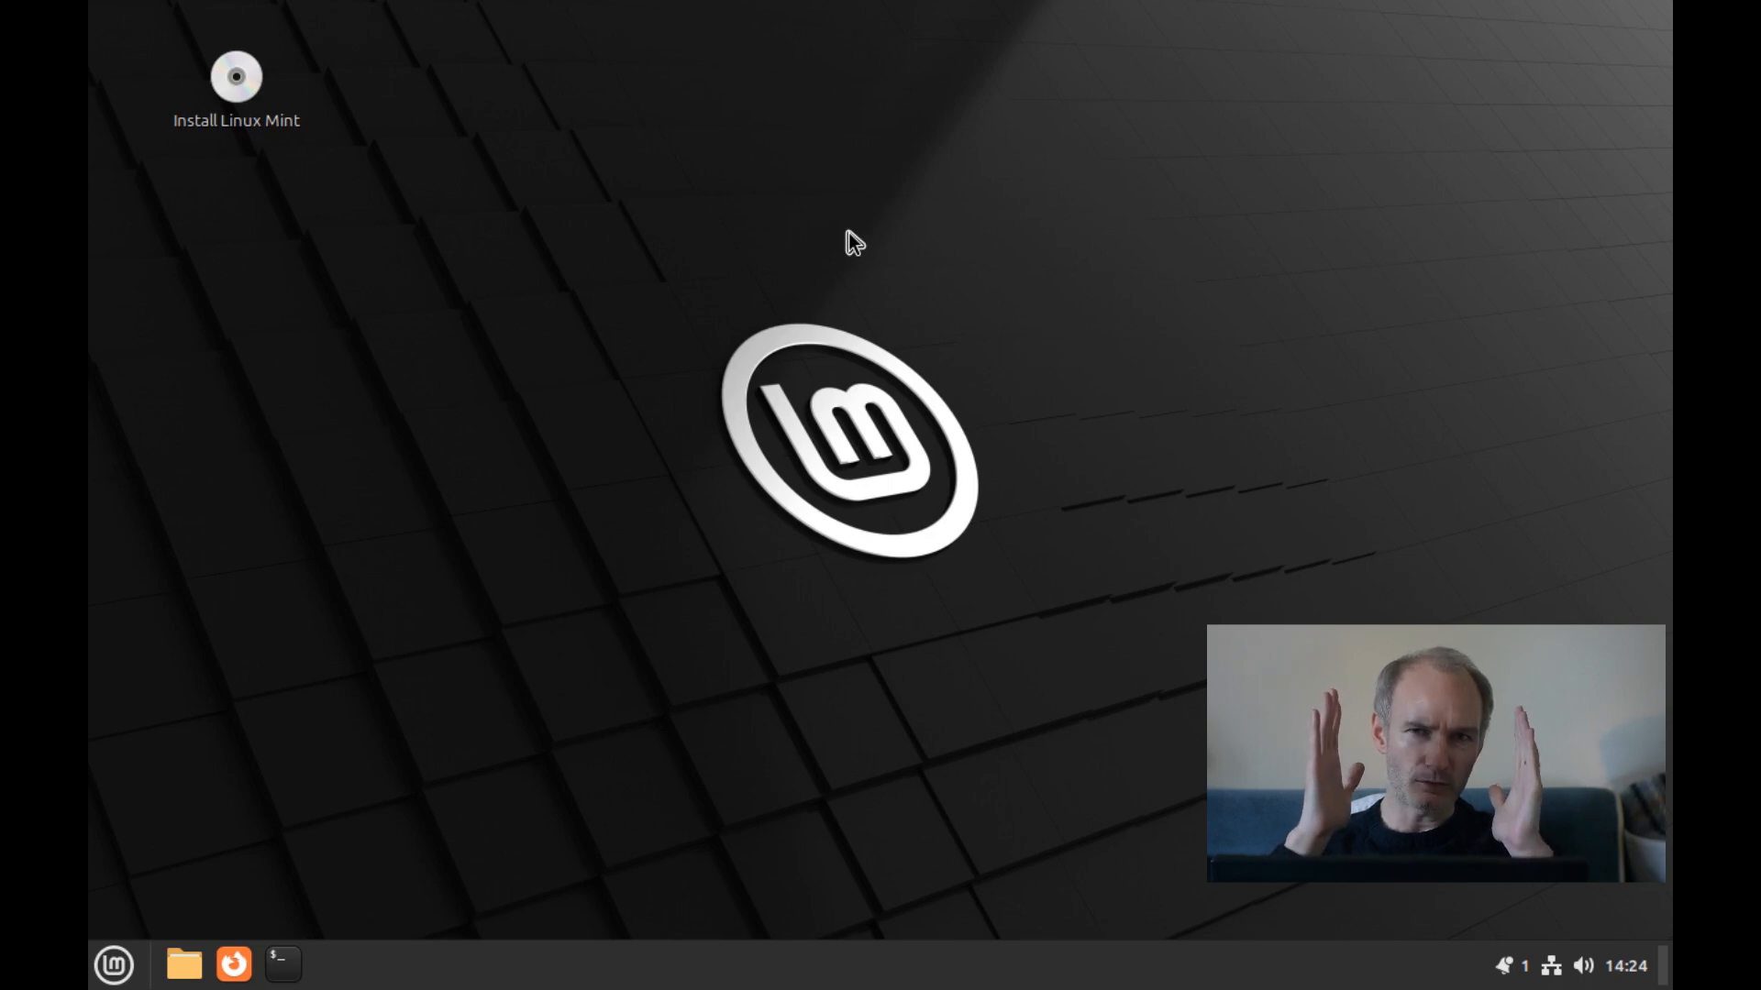
pyautogui.moveTo(774, 317)
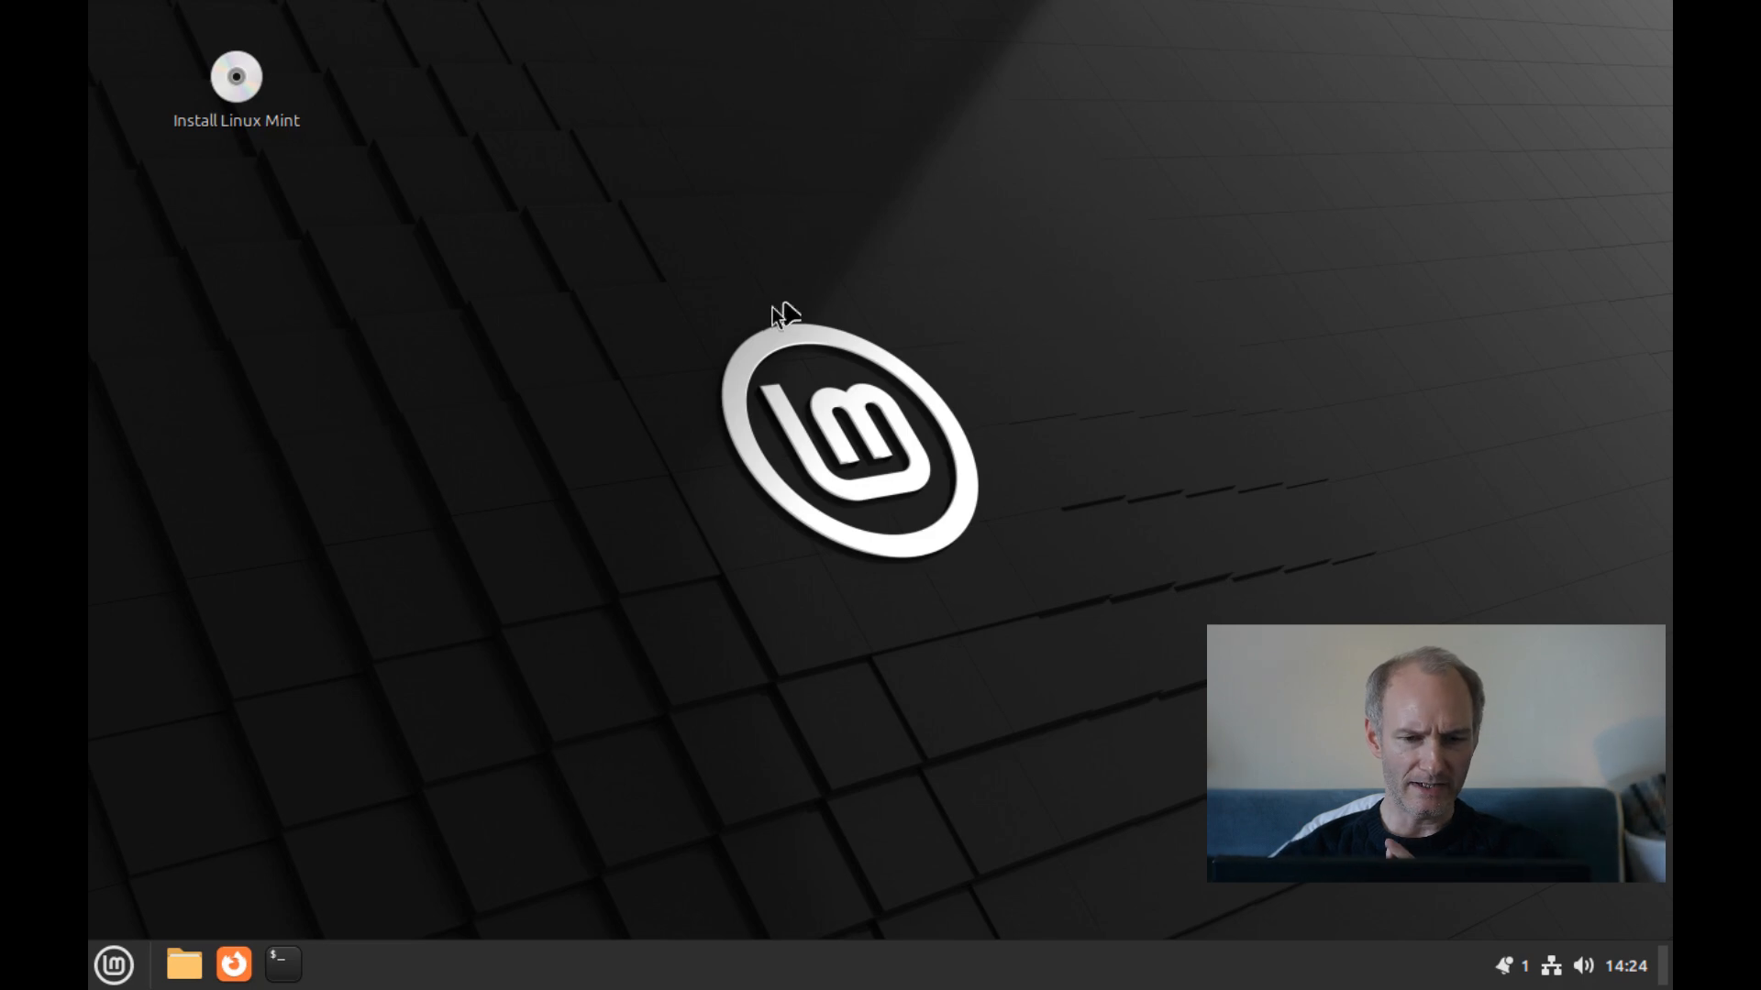
pyautogui.moveTo(569, 526)
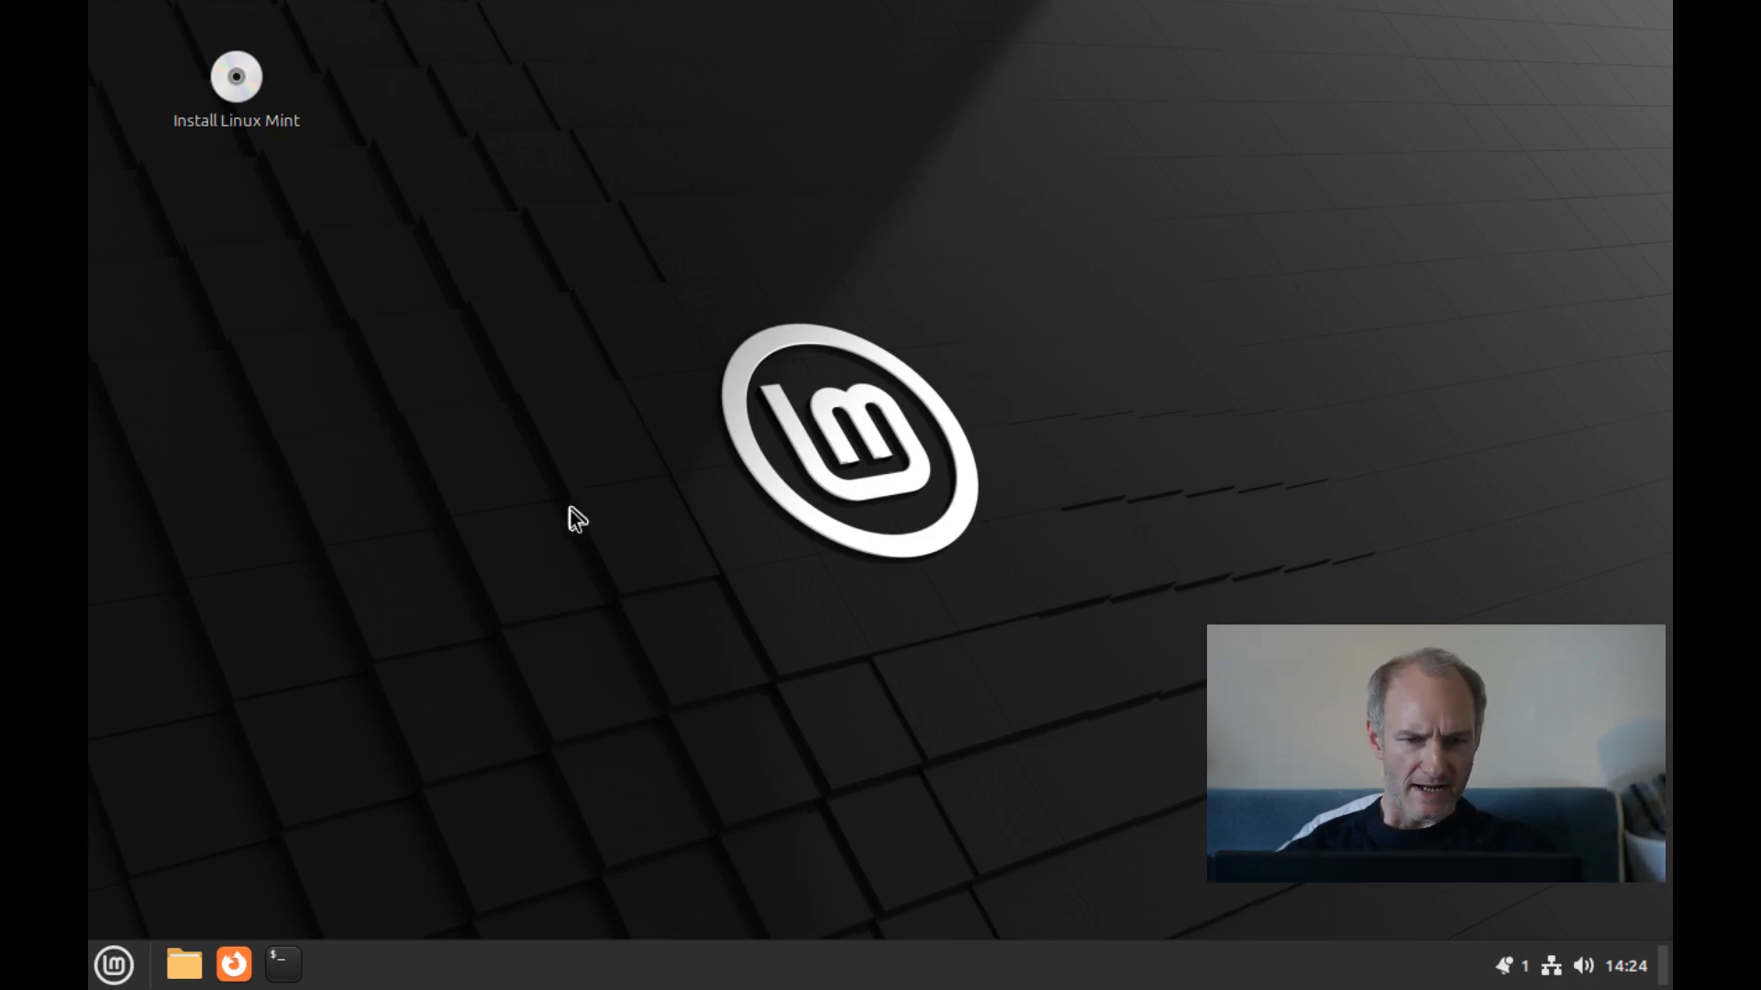
pyautogui.moveTo(165, 971)
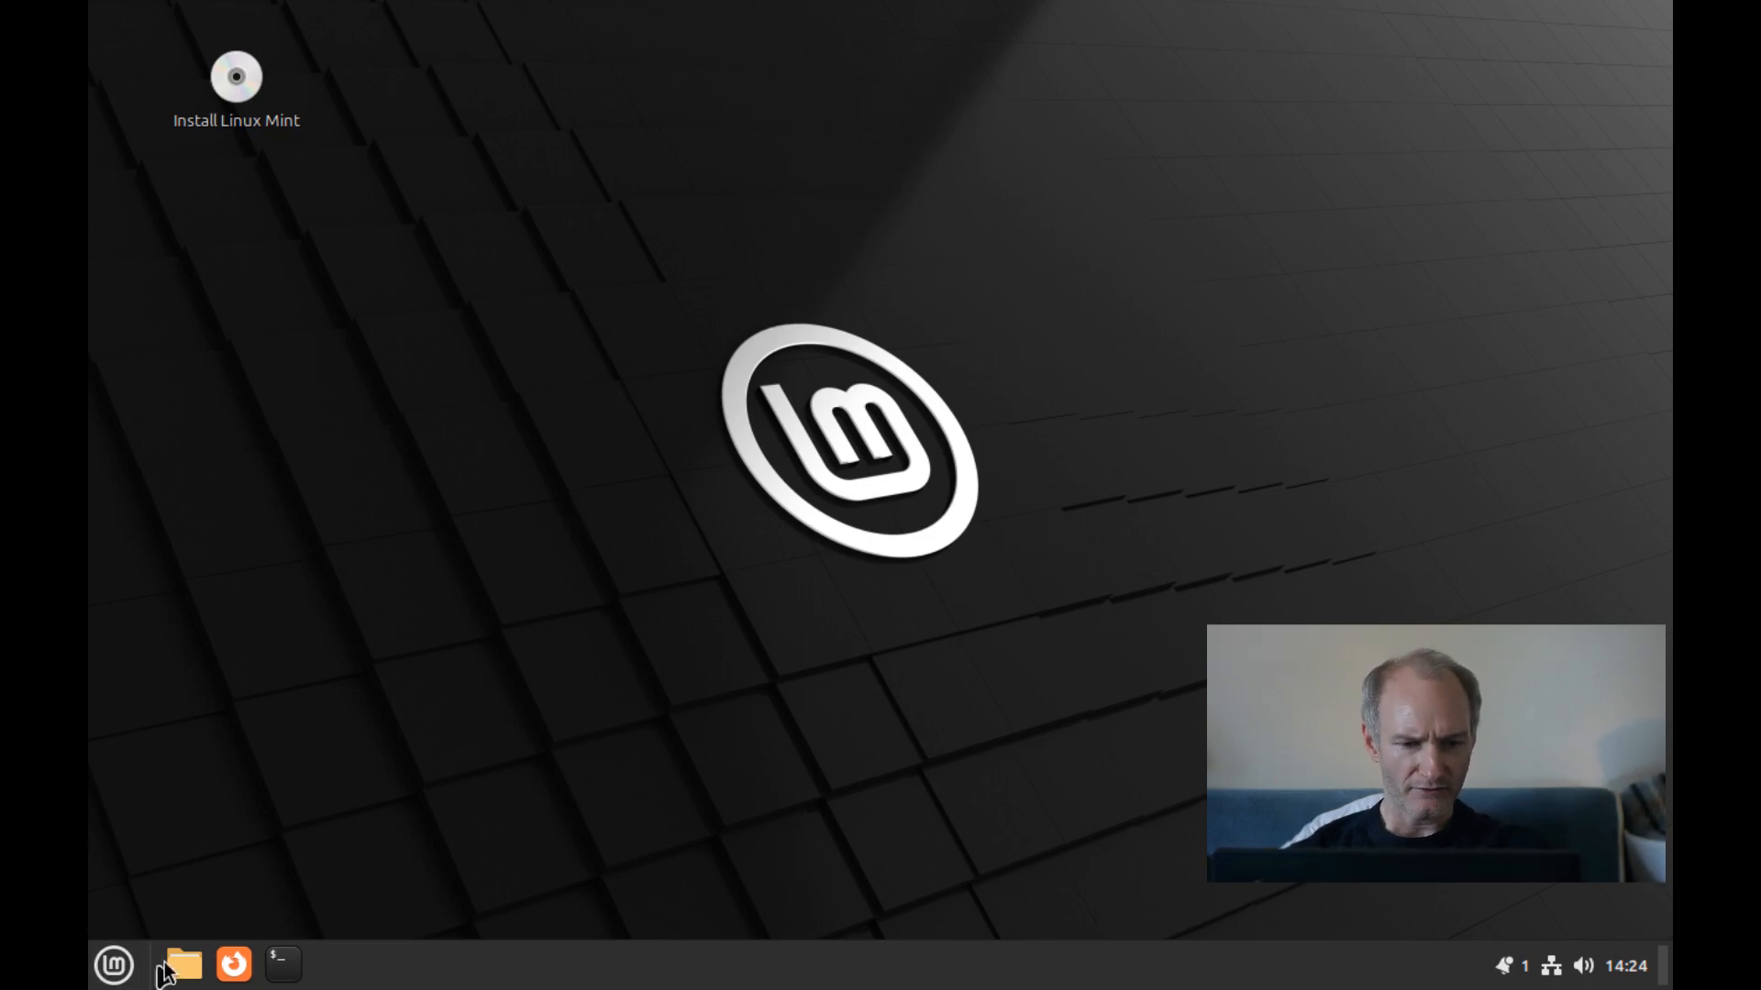
pyautogui.moveTo(232, 964)
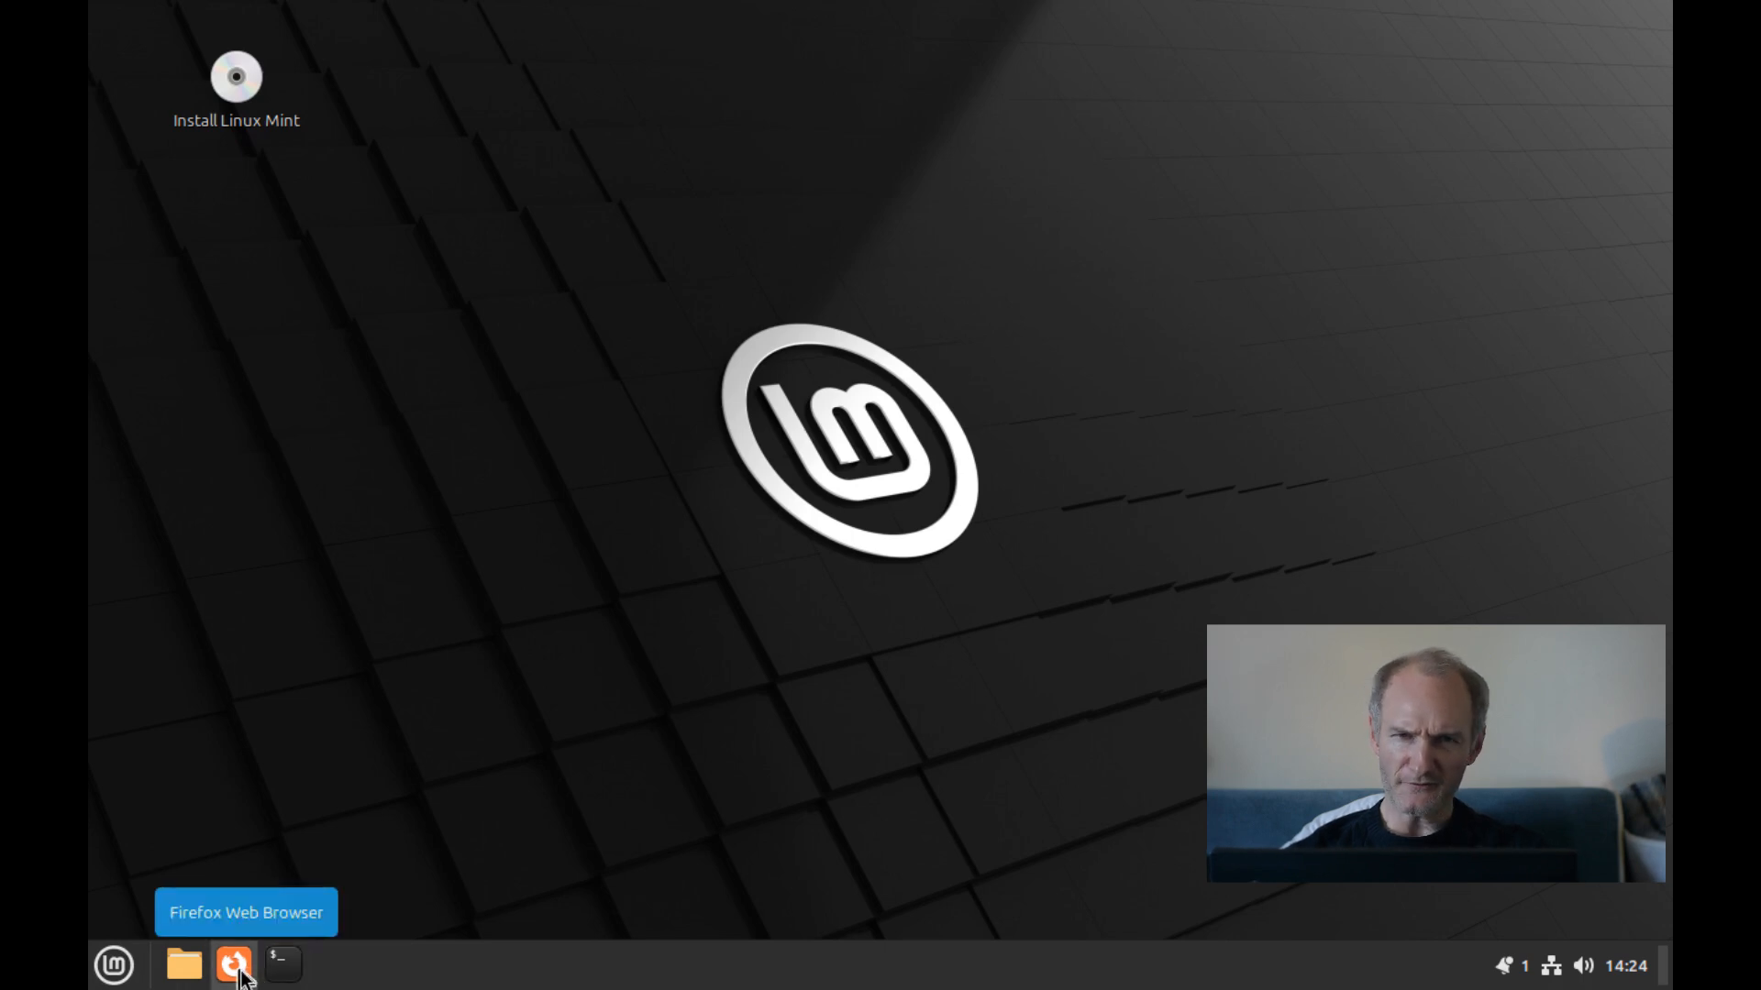
pyautogui.moveTo(181, 969)
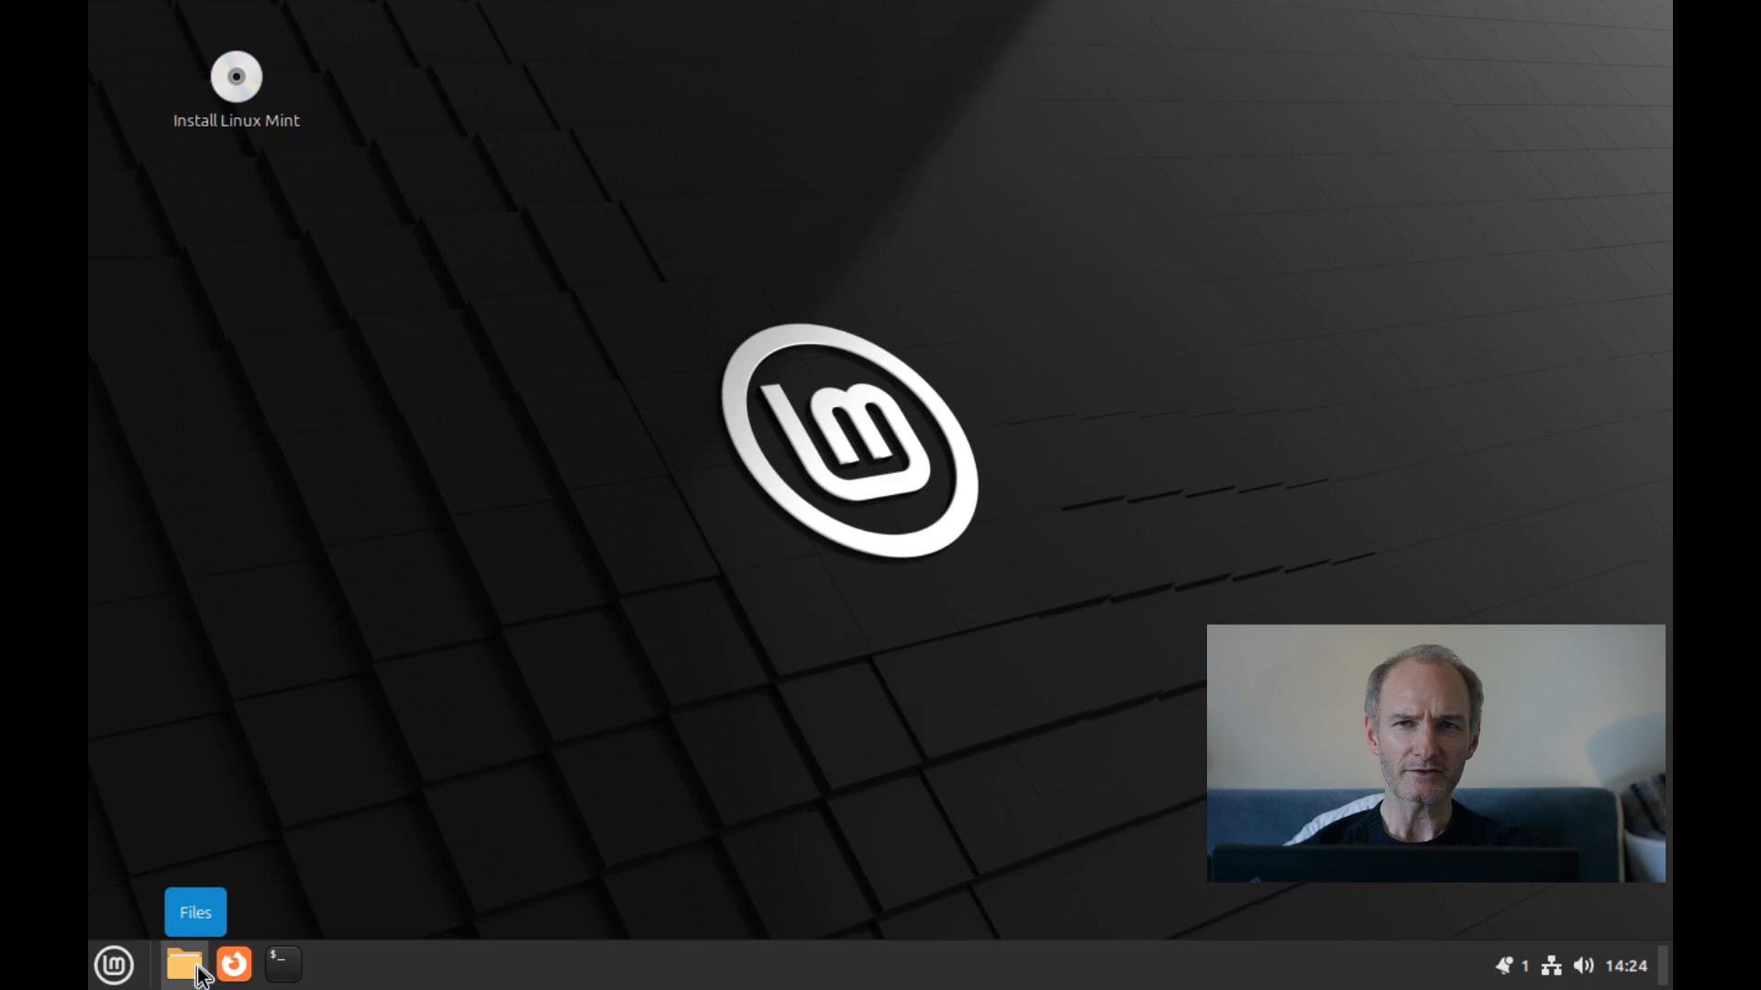
# Open the Mint menu from the left end of the taskbar.
pyautogui.click(114, 962)
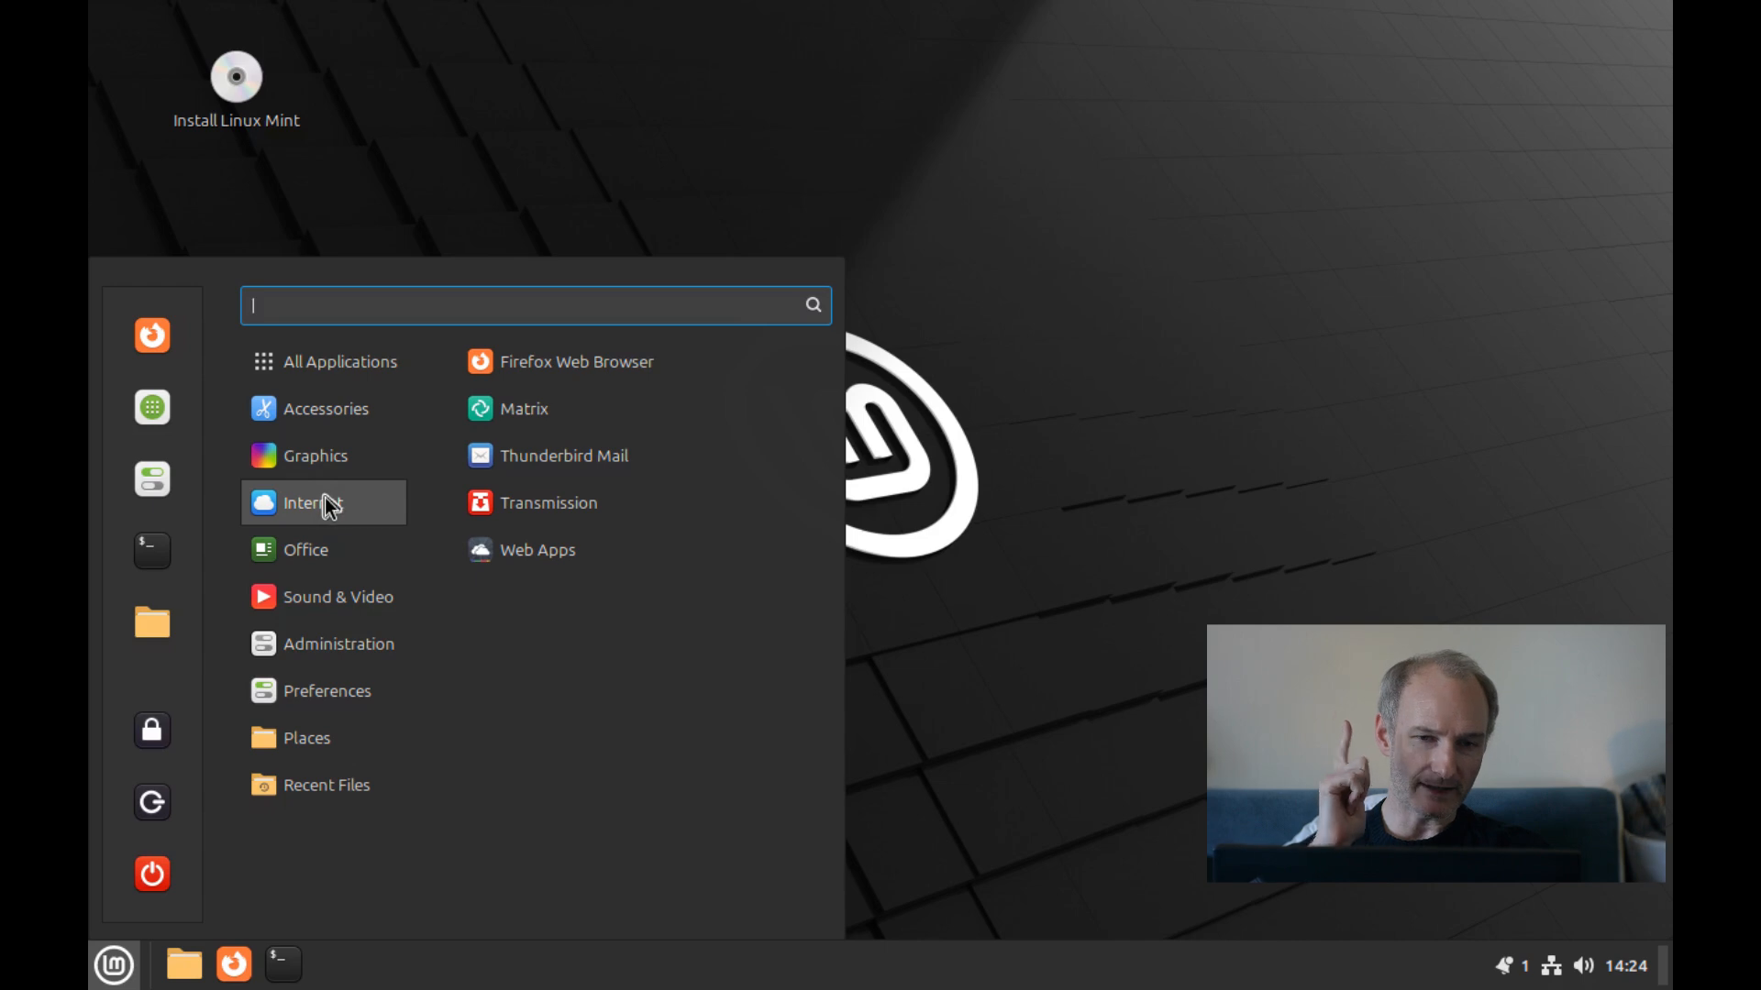
pyautogui.moveTo(523, 392)
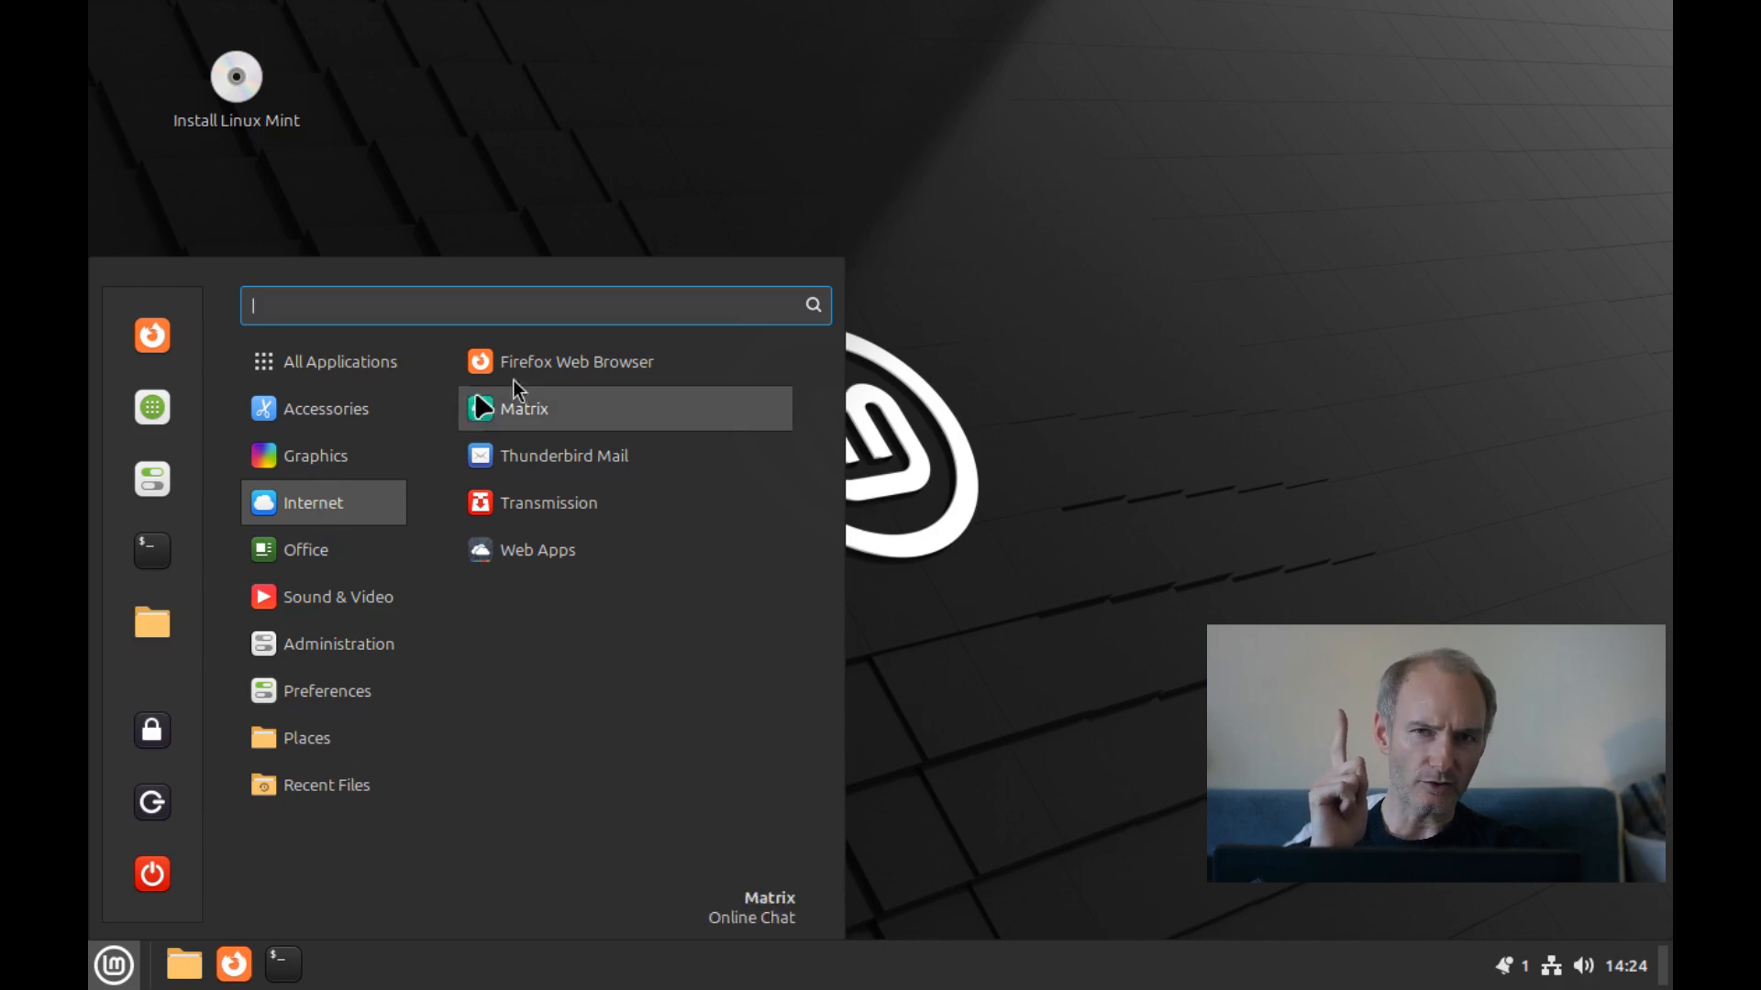
pyautogui.moveTo(540, 361)
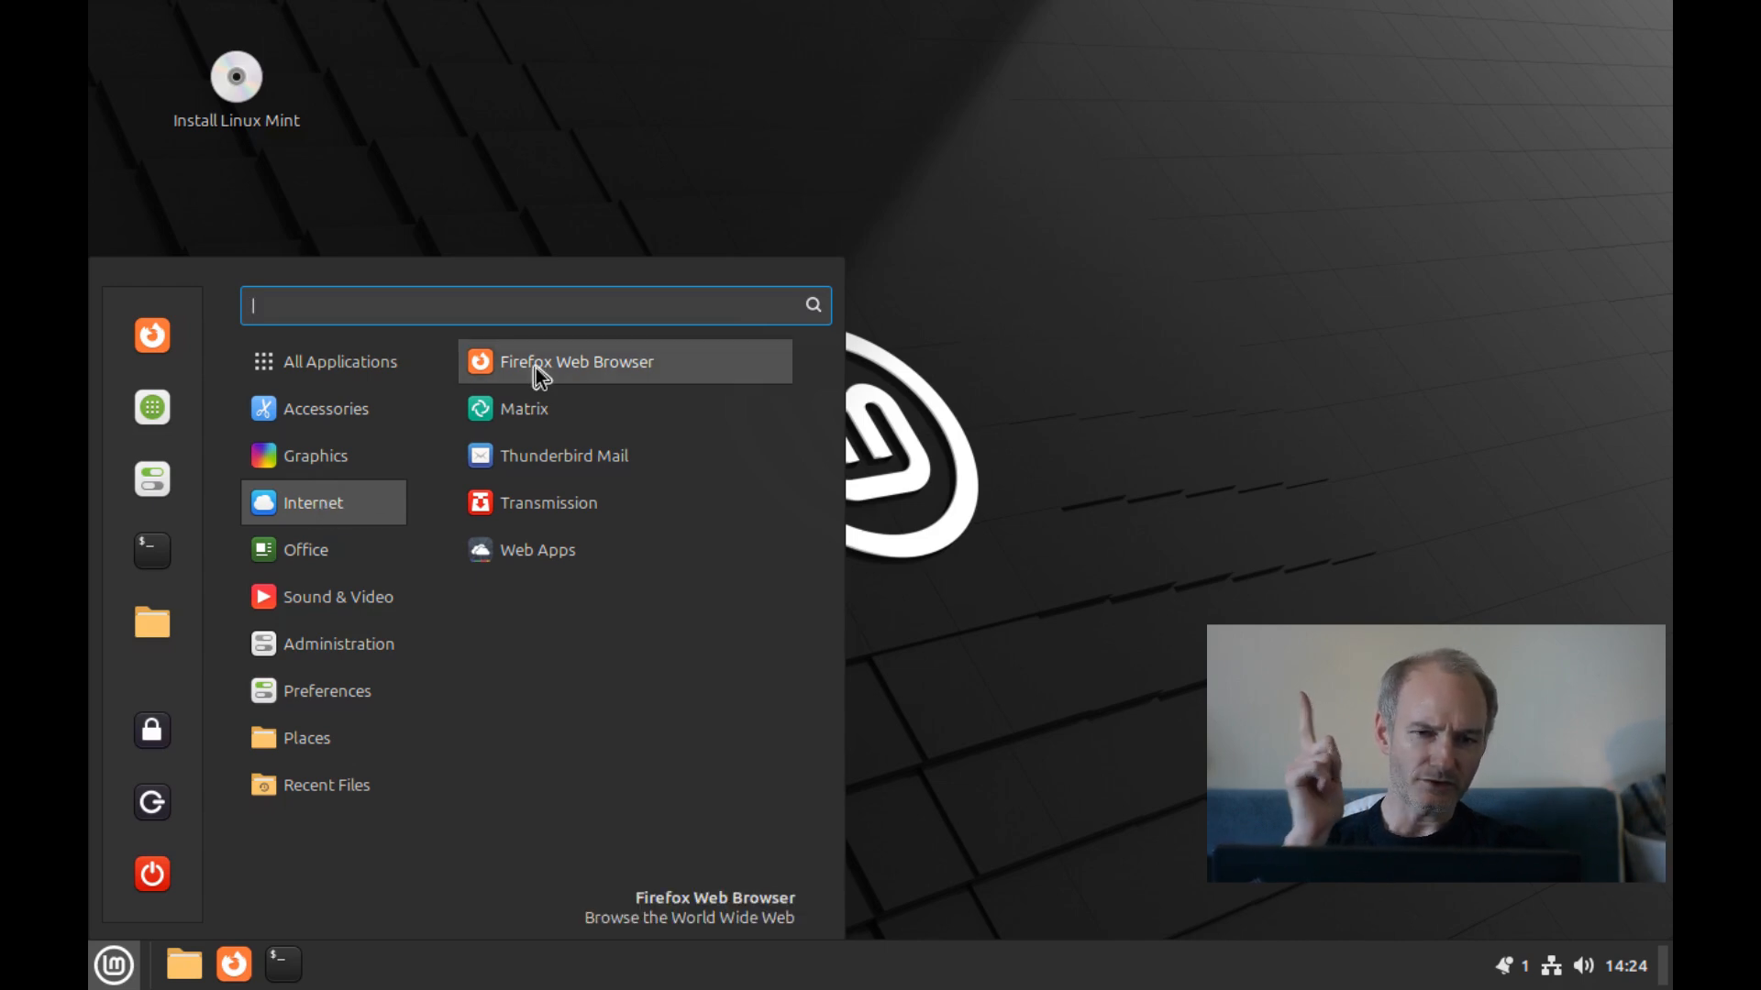
# Launch Firefox Web Browser from the menu's Internet category.
pyautogui.click(540, 387)
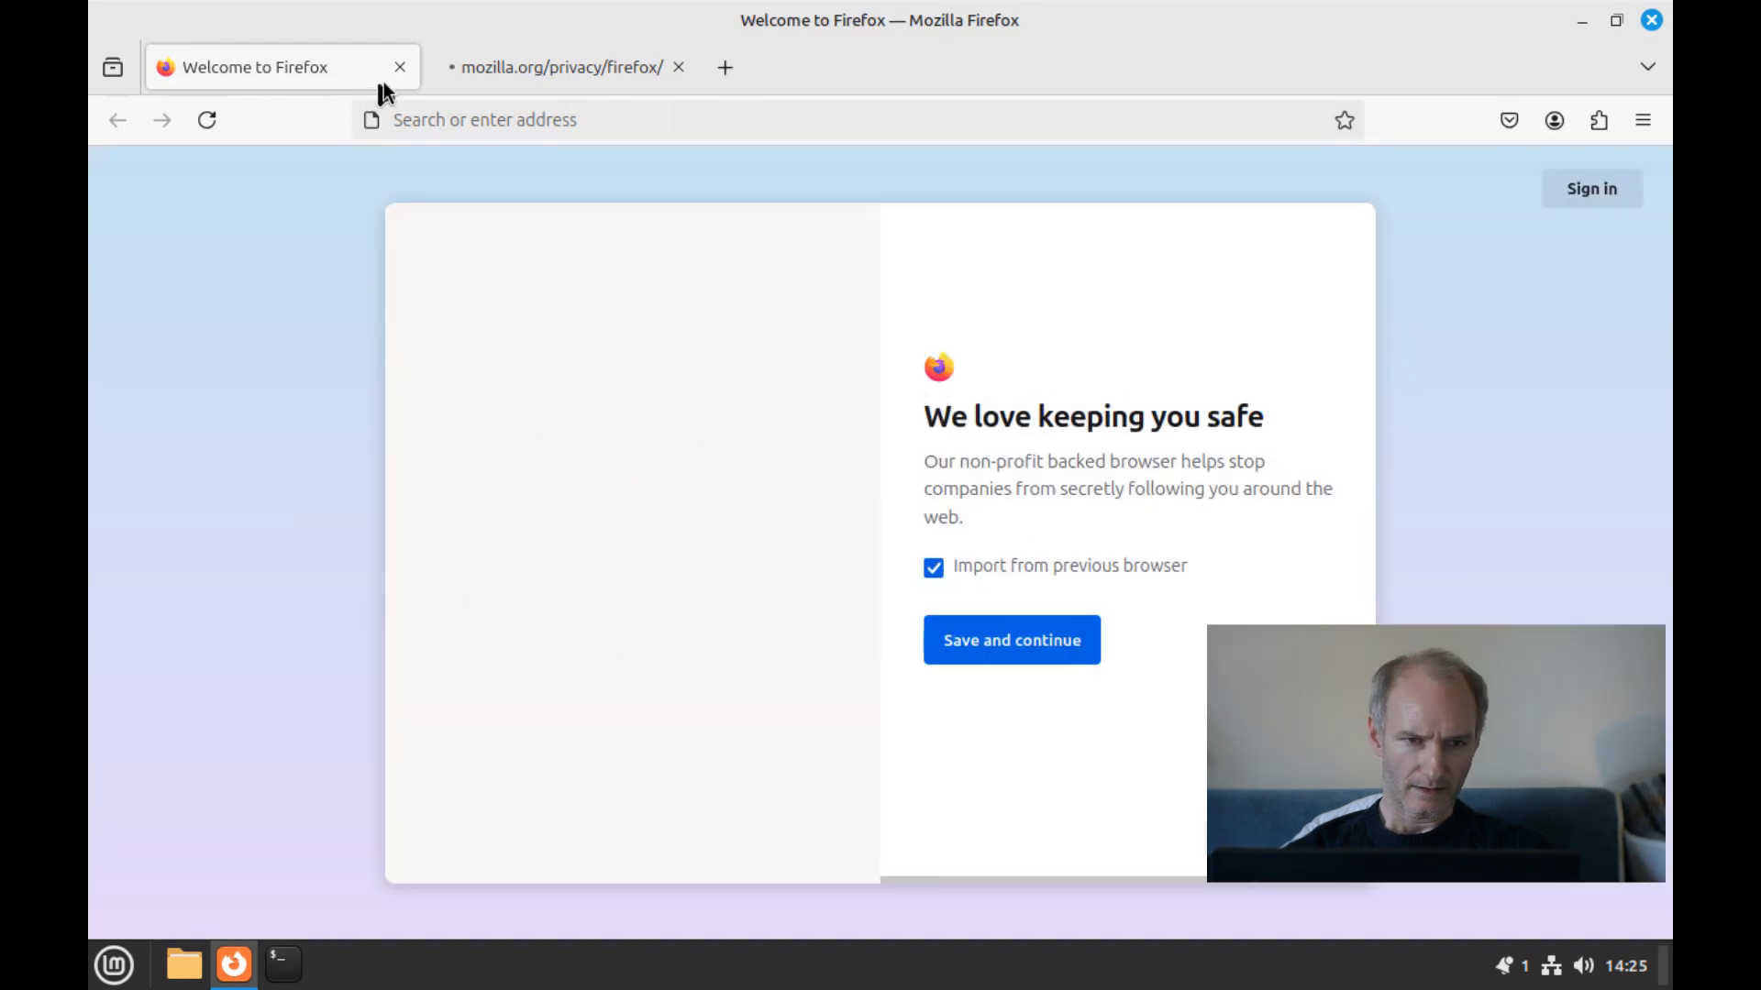
# Close Firefox's welcome and Privacy Notice tabs, leaving a new blank tab.
pyautogui.click(552, 66)
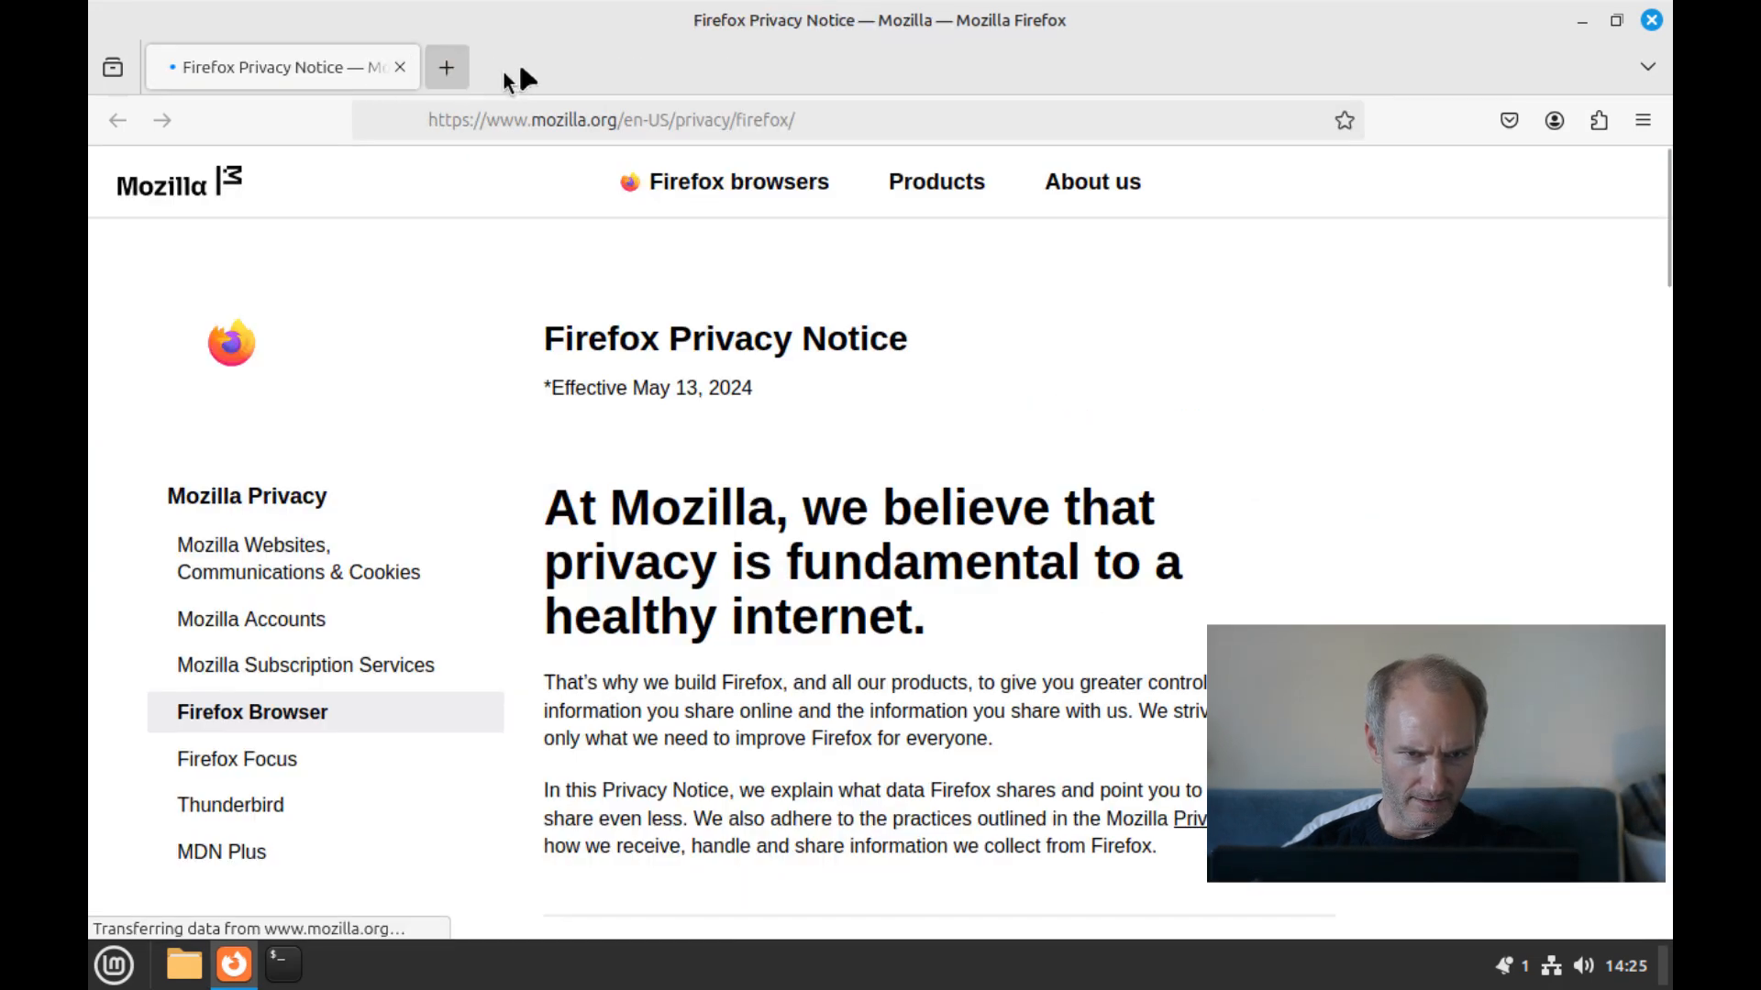
pyautogui.click(446, 66)
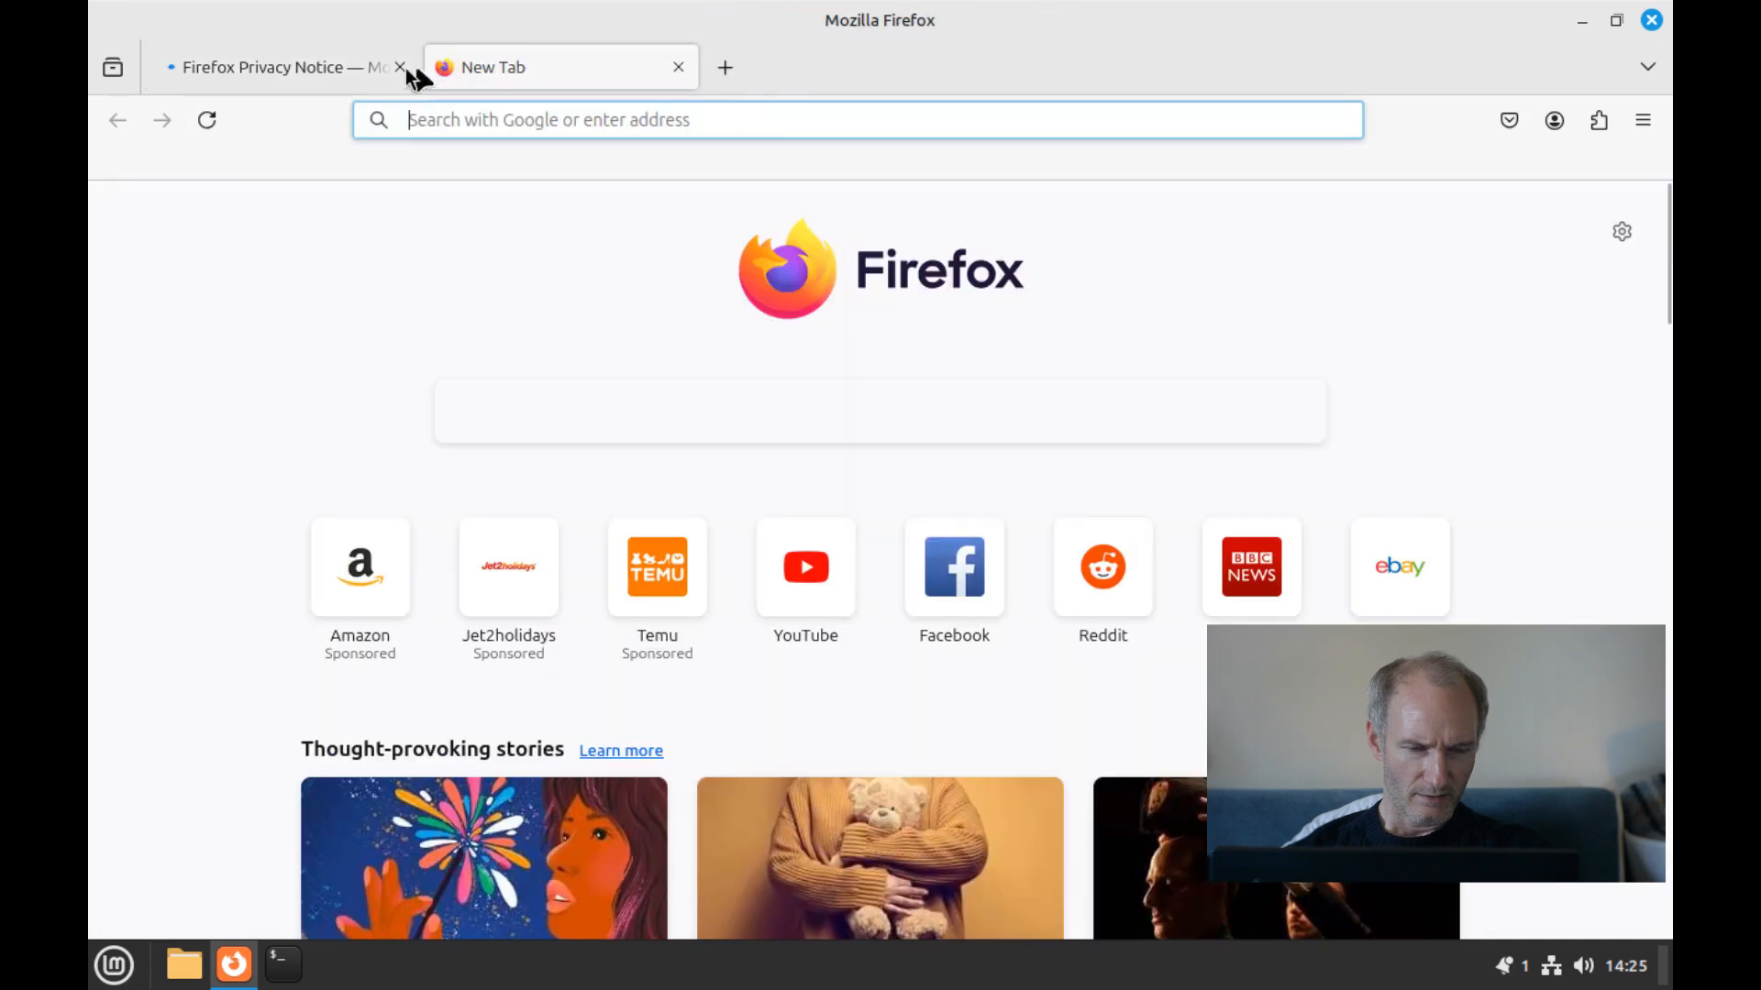
pyautogui.click(404, 66)
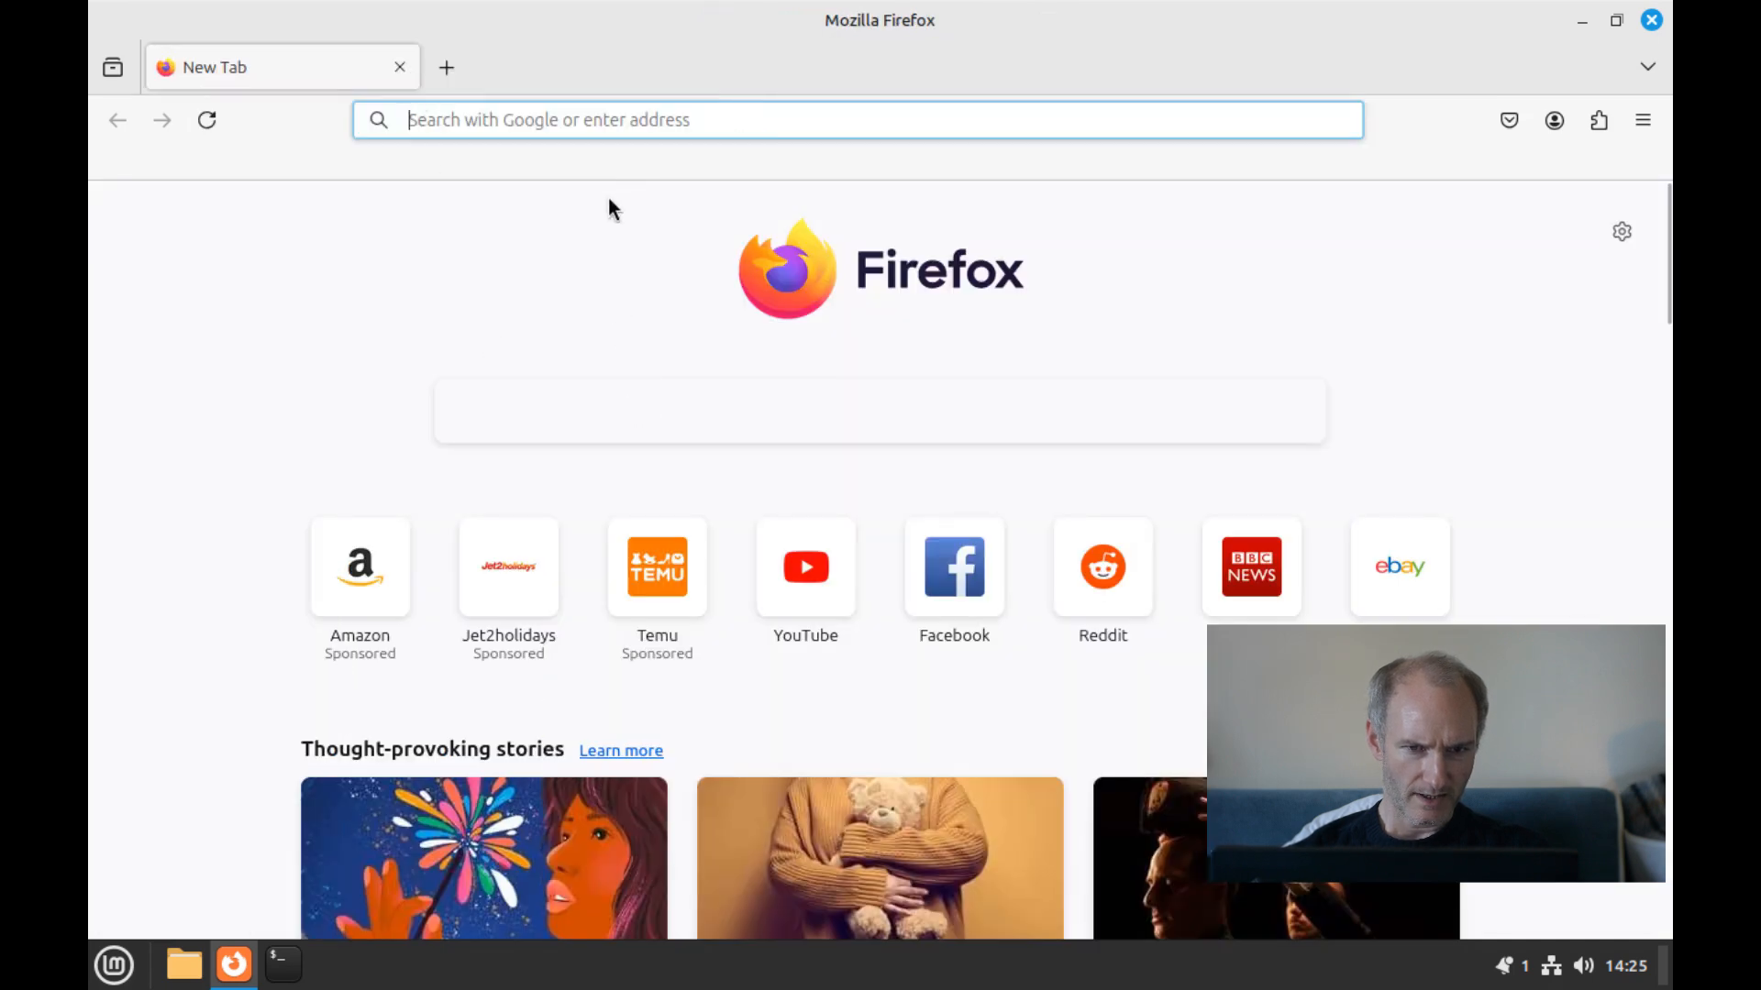
# Search Google for 'google chrome' and open the sponsored Google Chrome Browser result.
pyautogui.write('google ch')
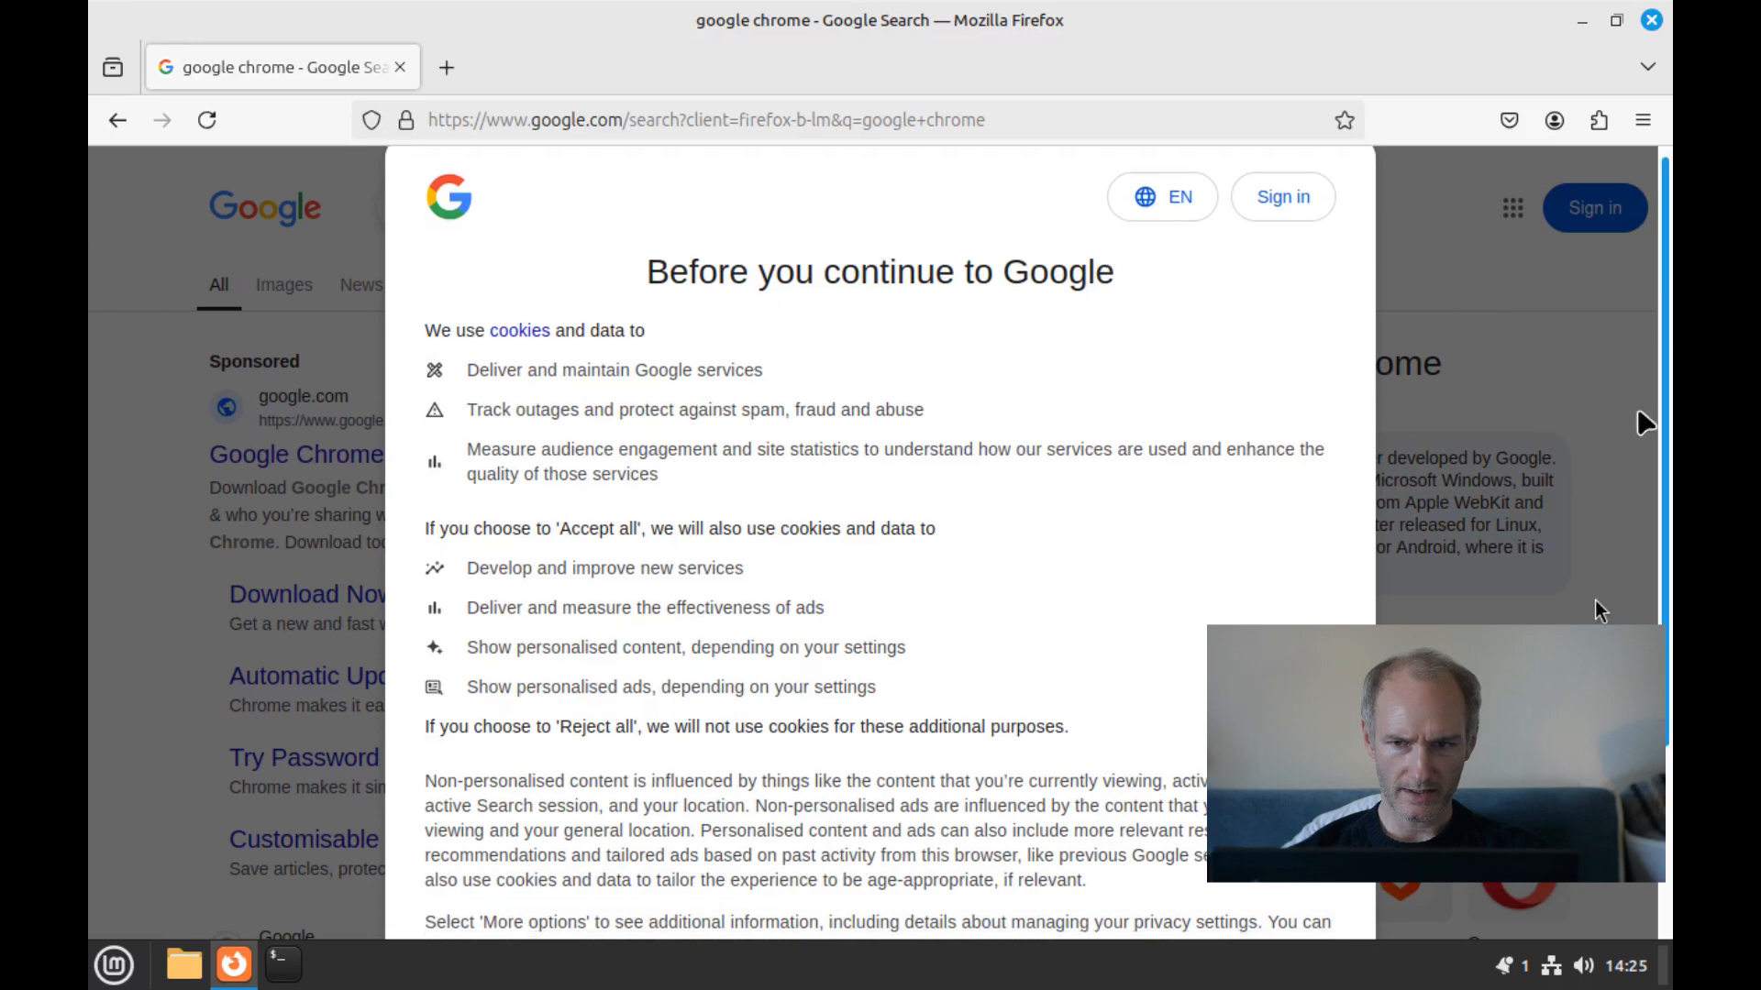
pyautogui.scroll(-3)
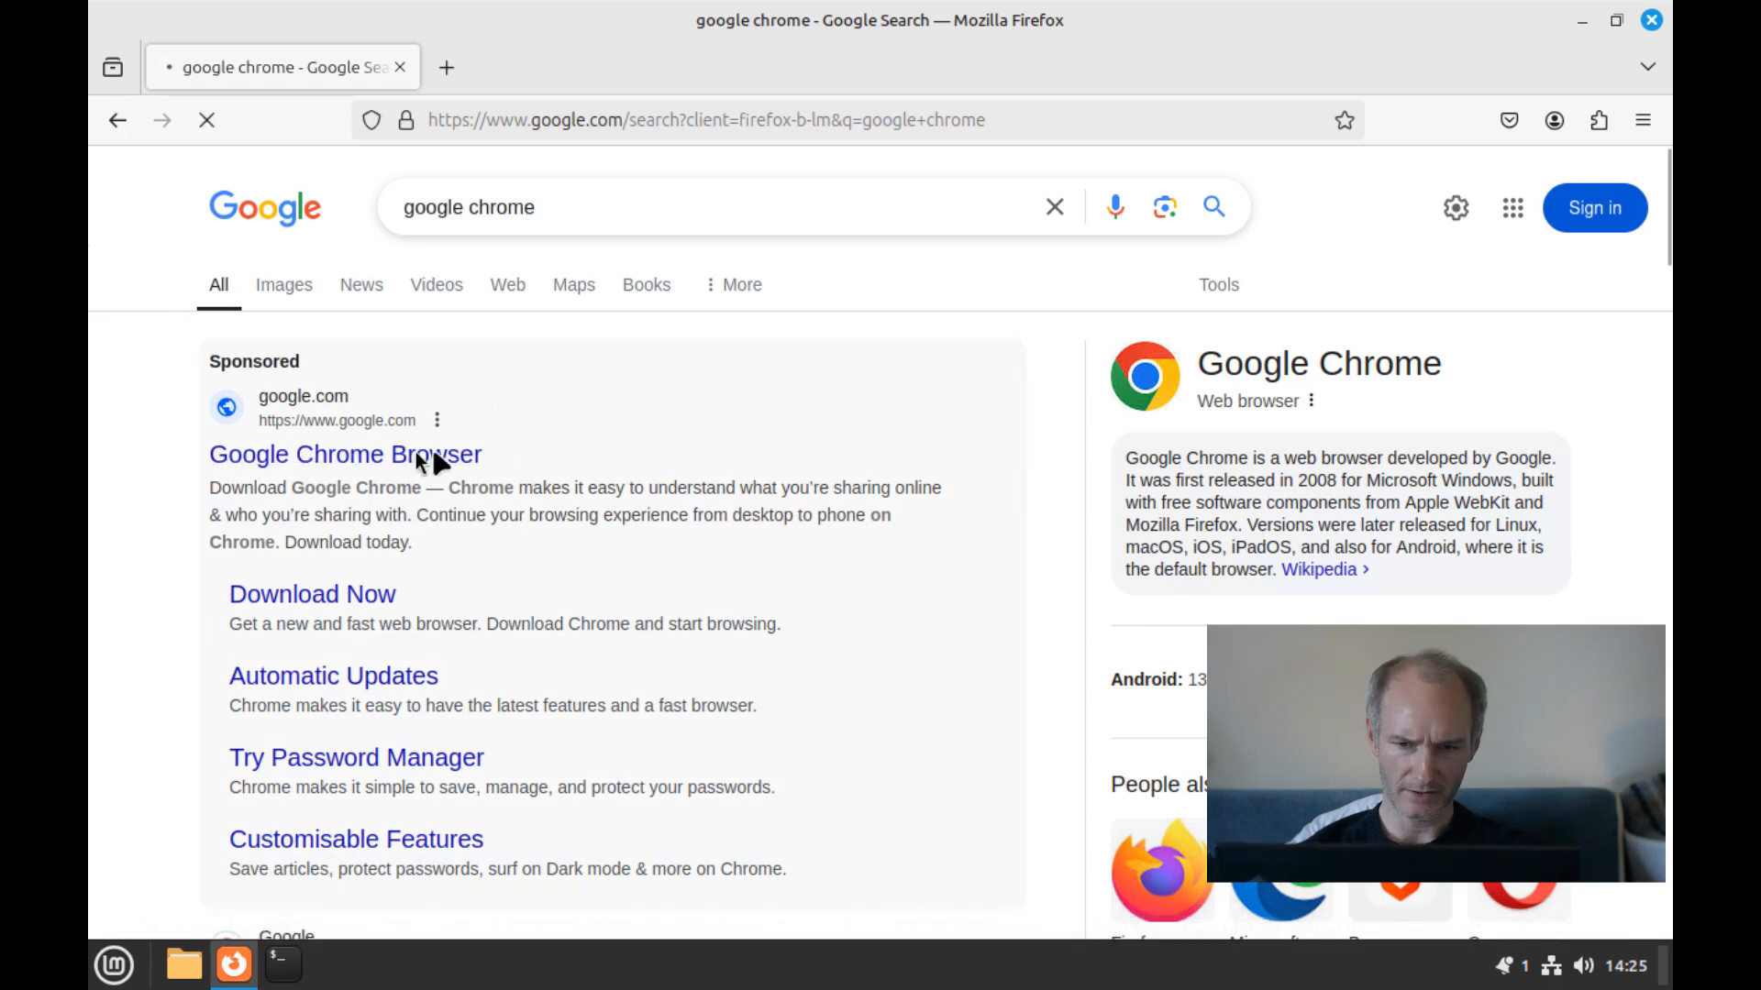
pyautogui.moveTo(383, 467)
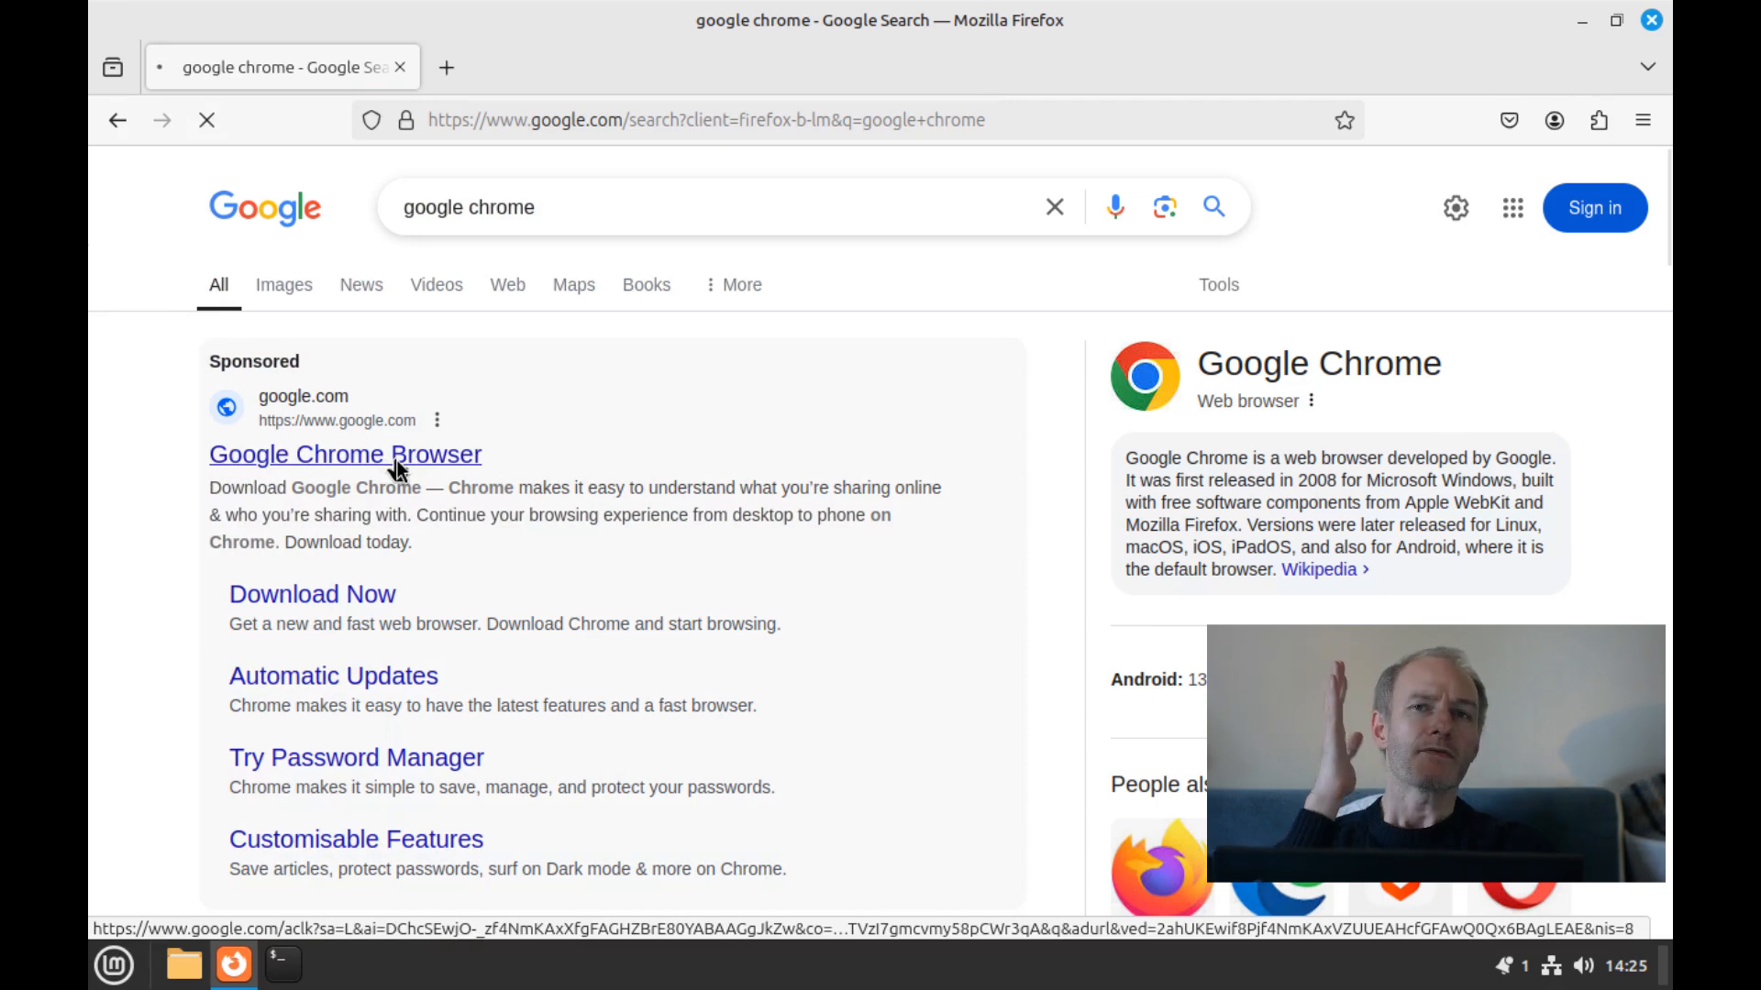
pyautogui.moveTo(462, 446)
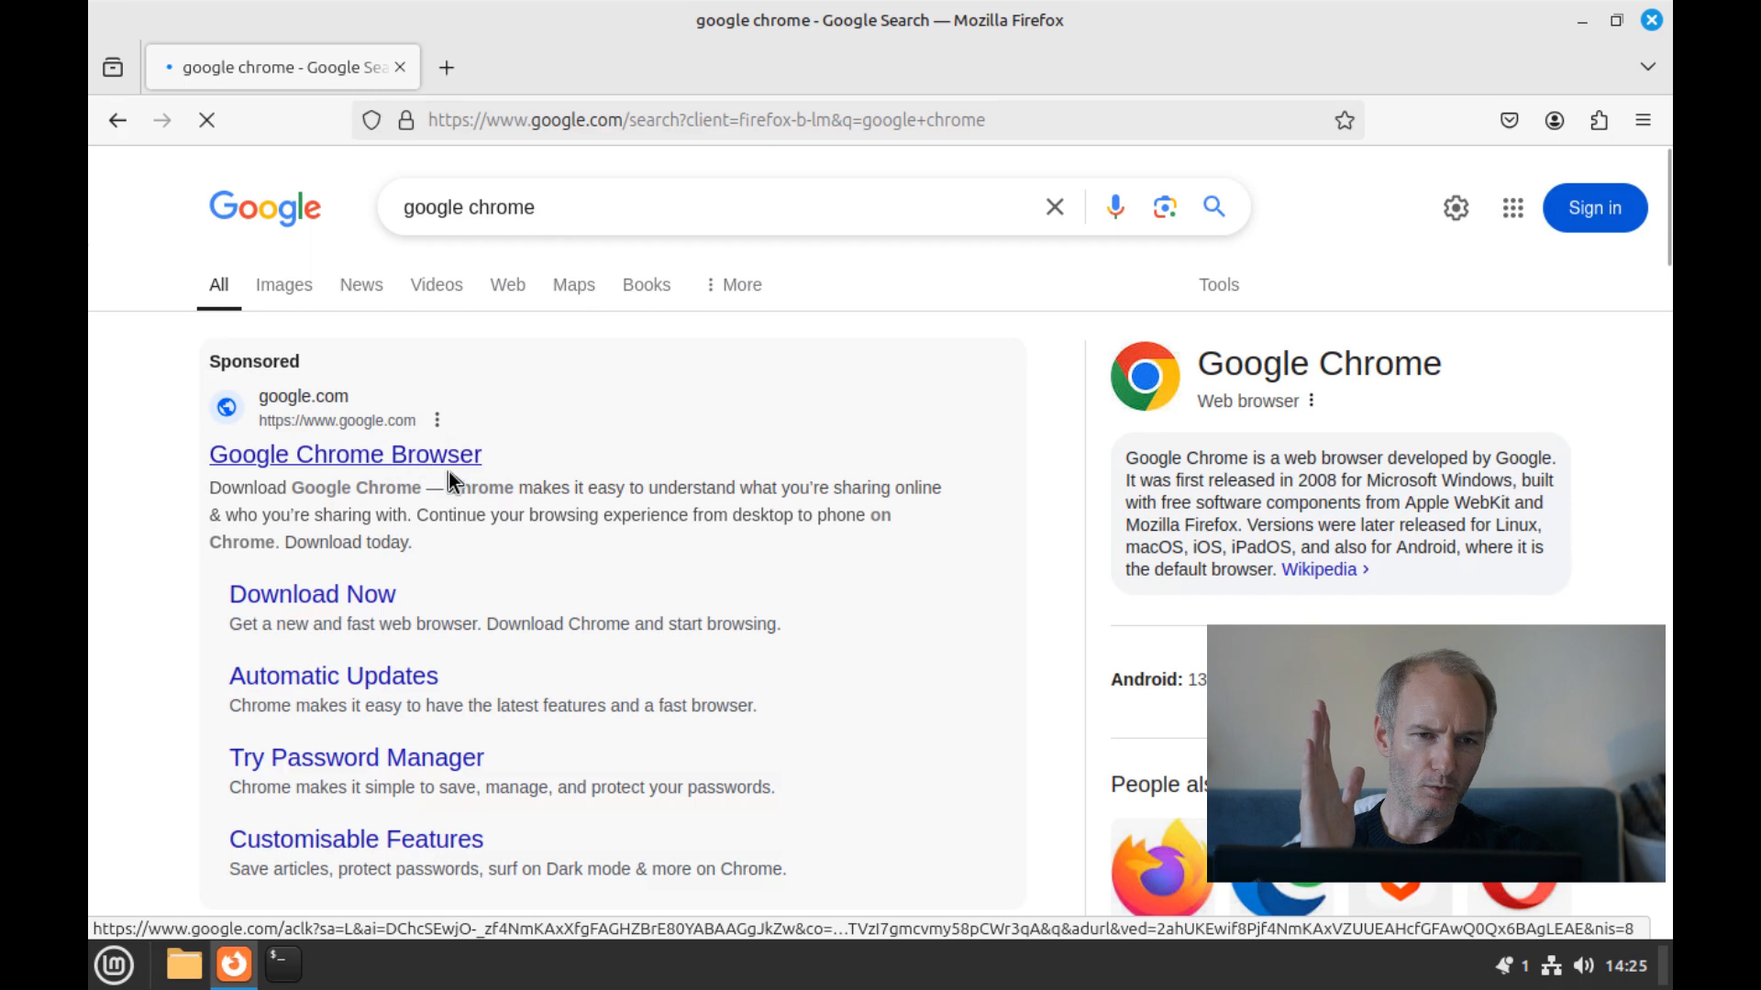
pyautogui.click(344, 453)
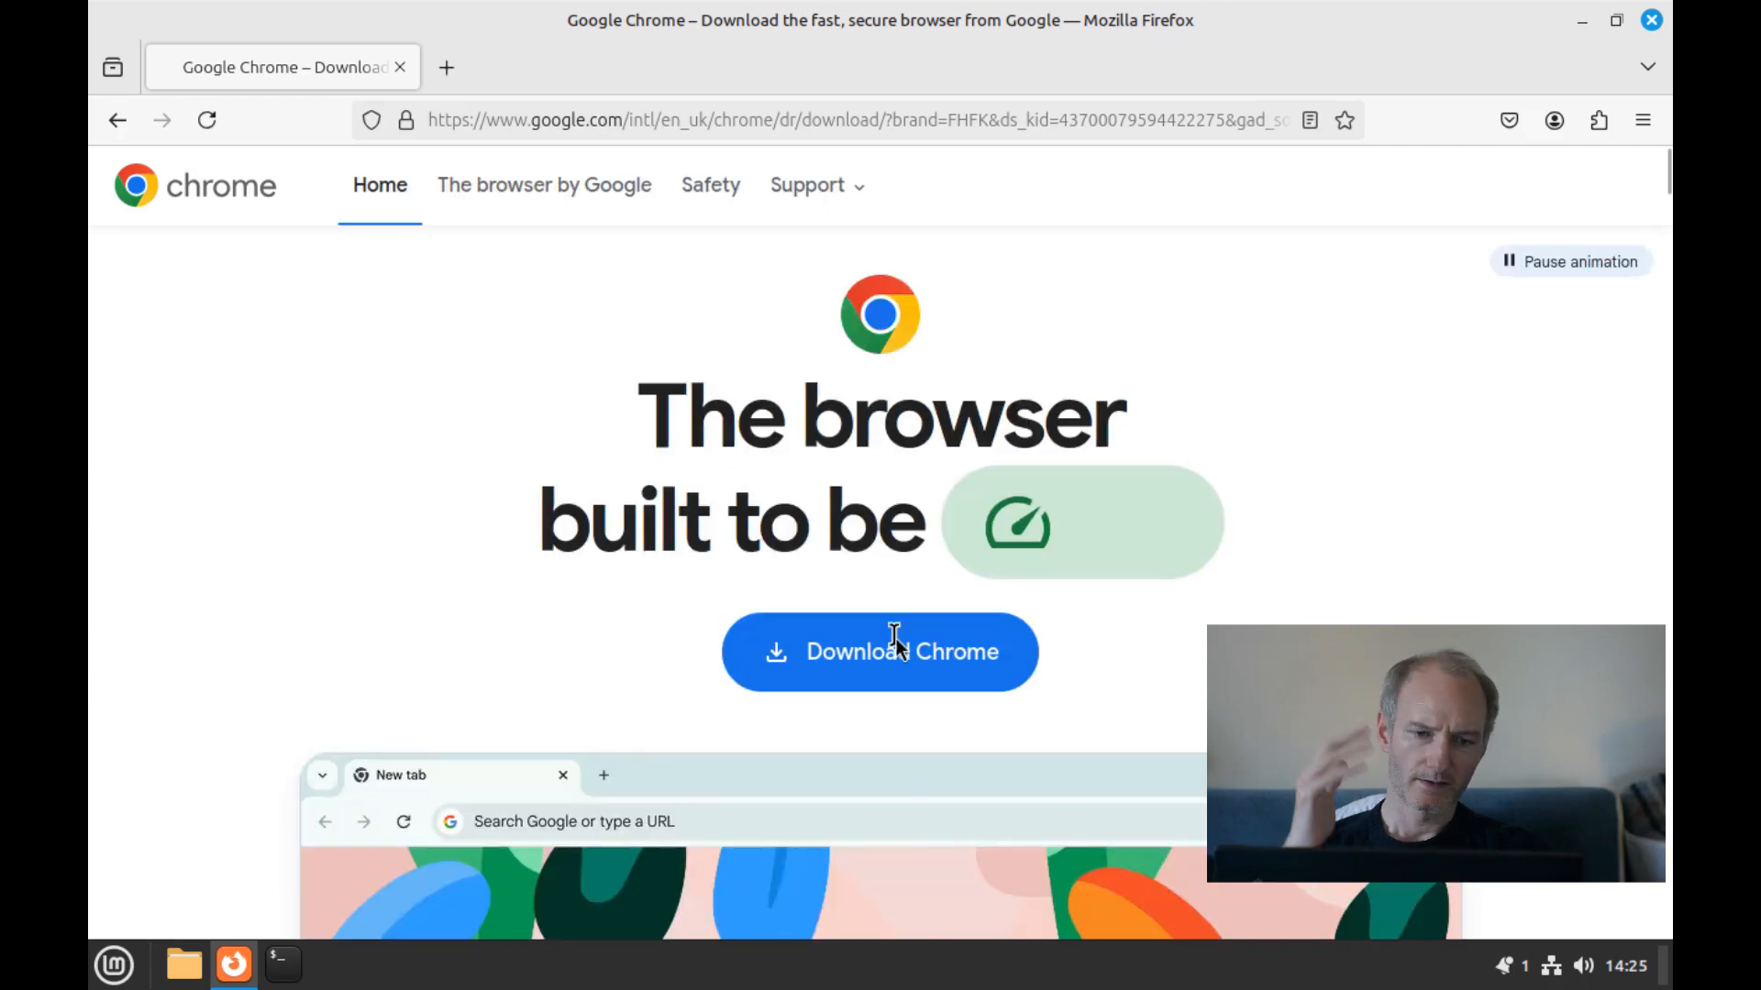
# Start getting Chrome, bringing up the 64-bit .deb Linux download options.
pyautogui.click(880, 651)
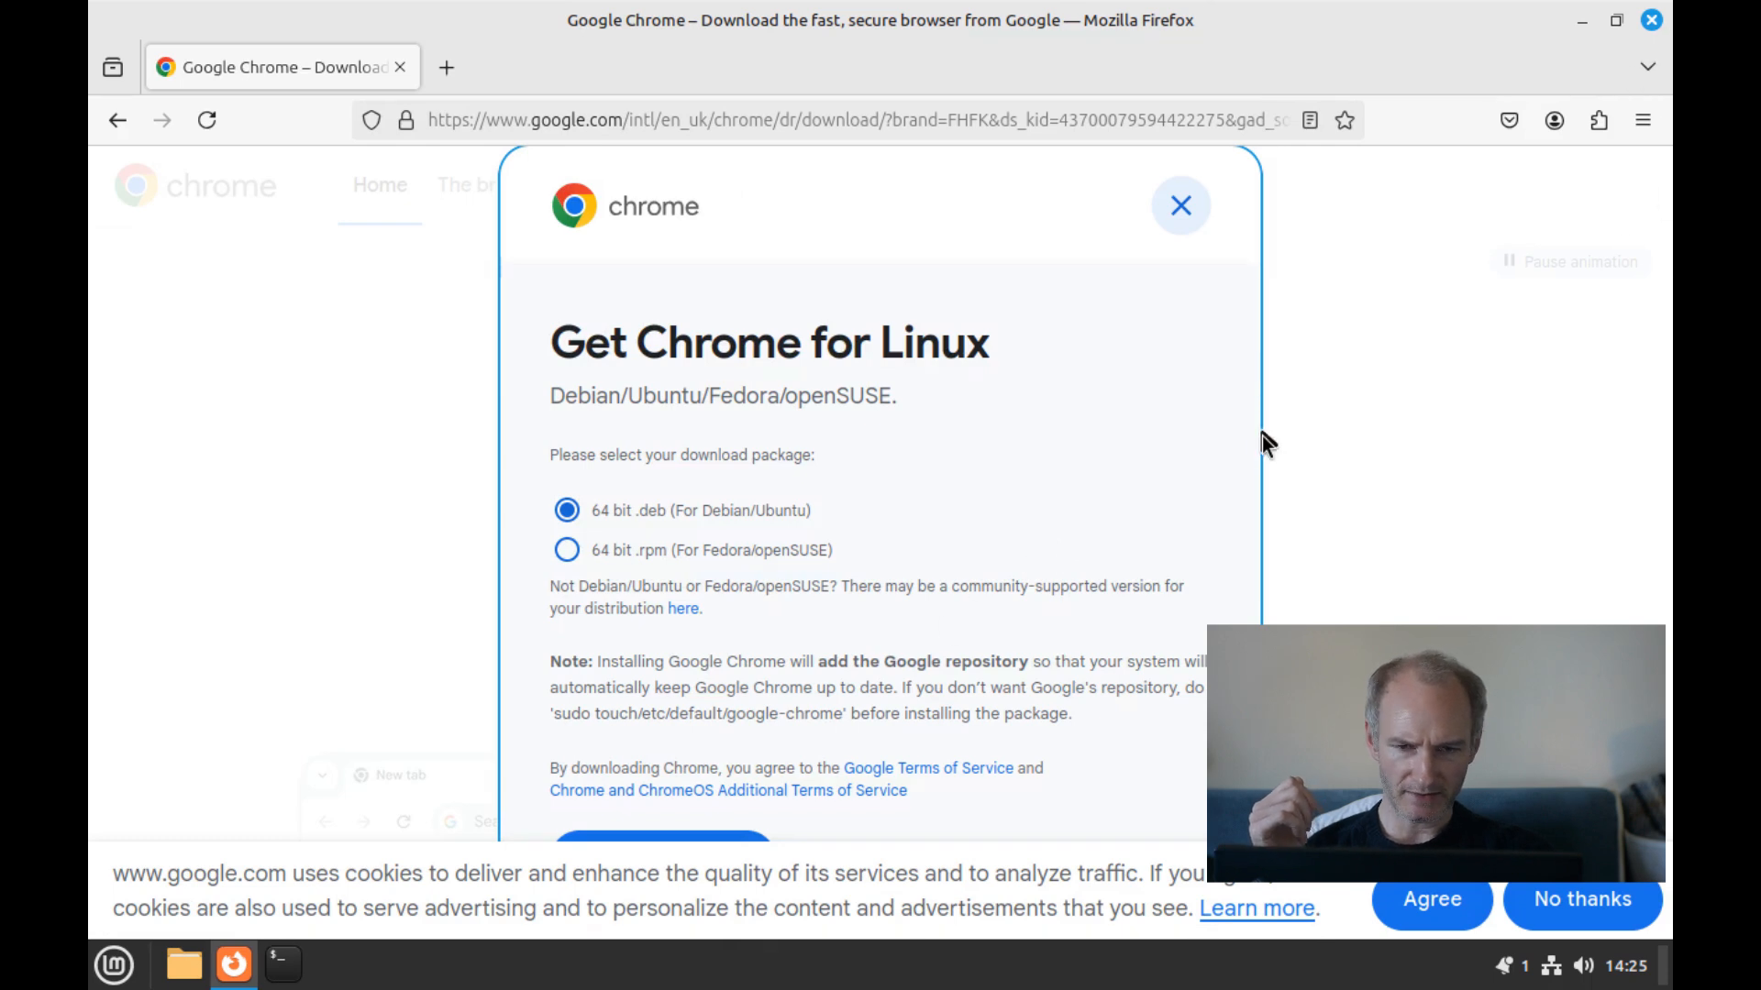
pyautogui.moveTo(1129, 463)
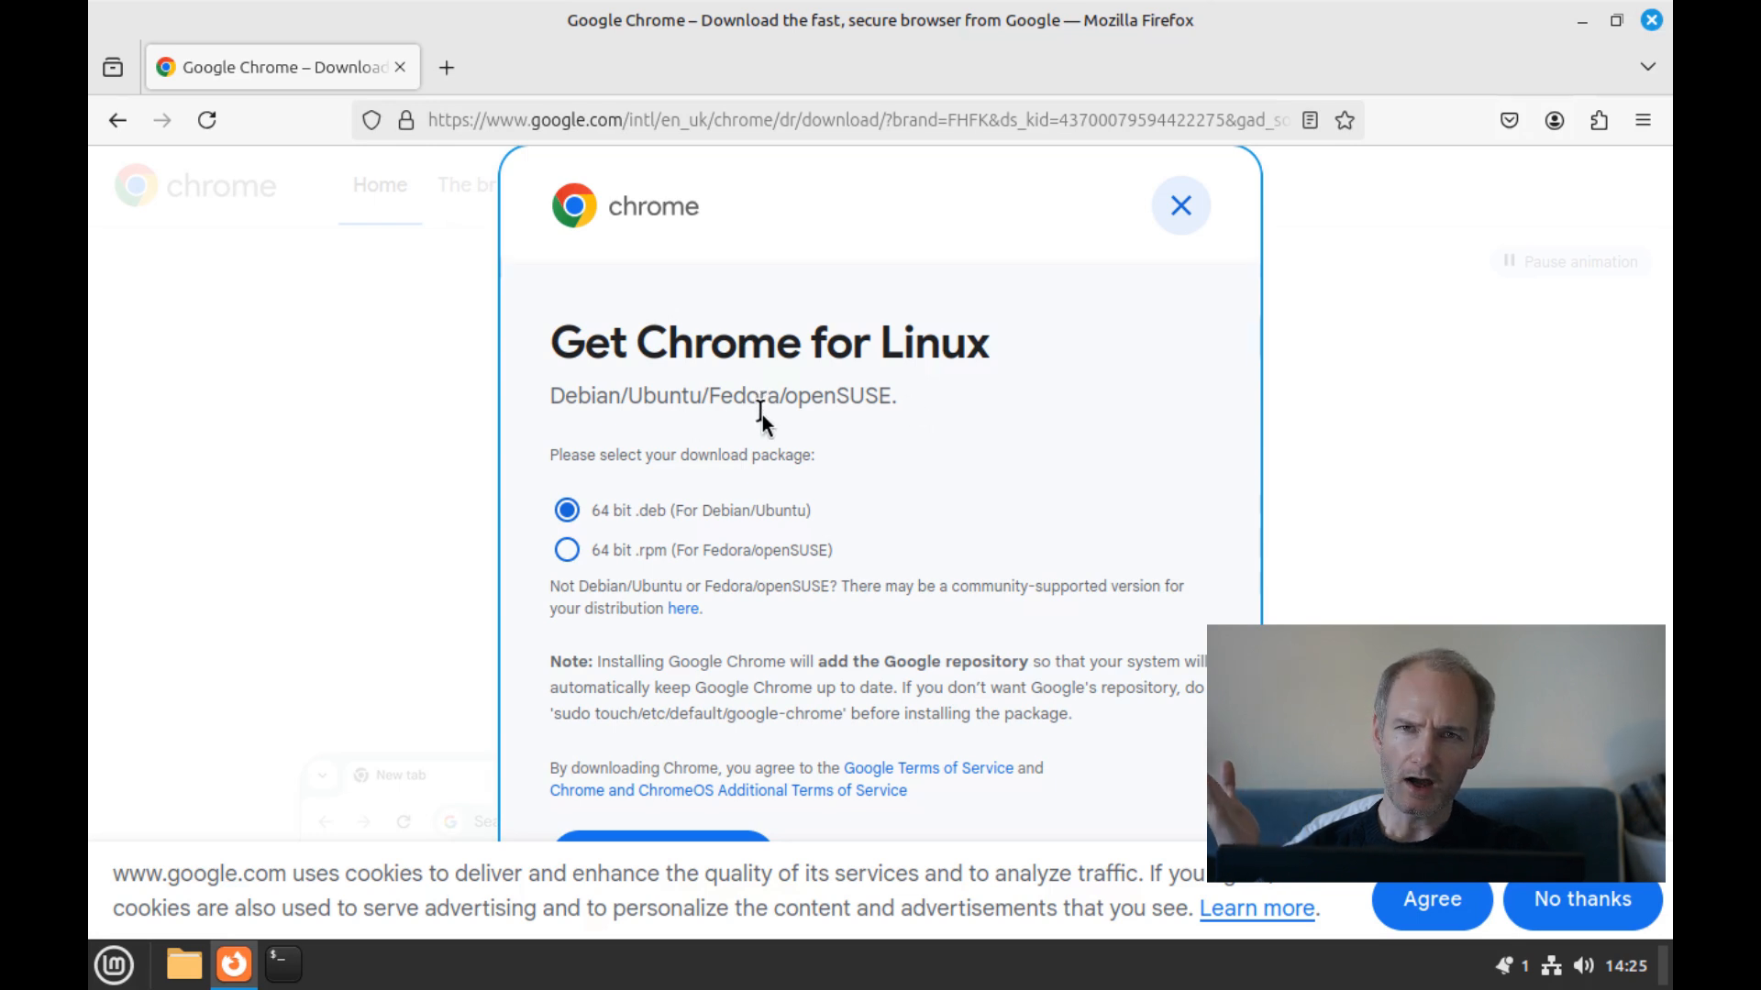
pyautogui.moveTo(773, 398)
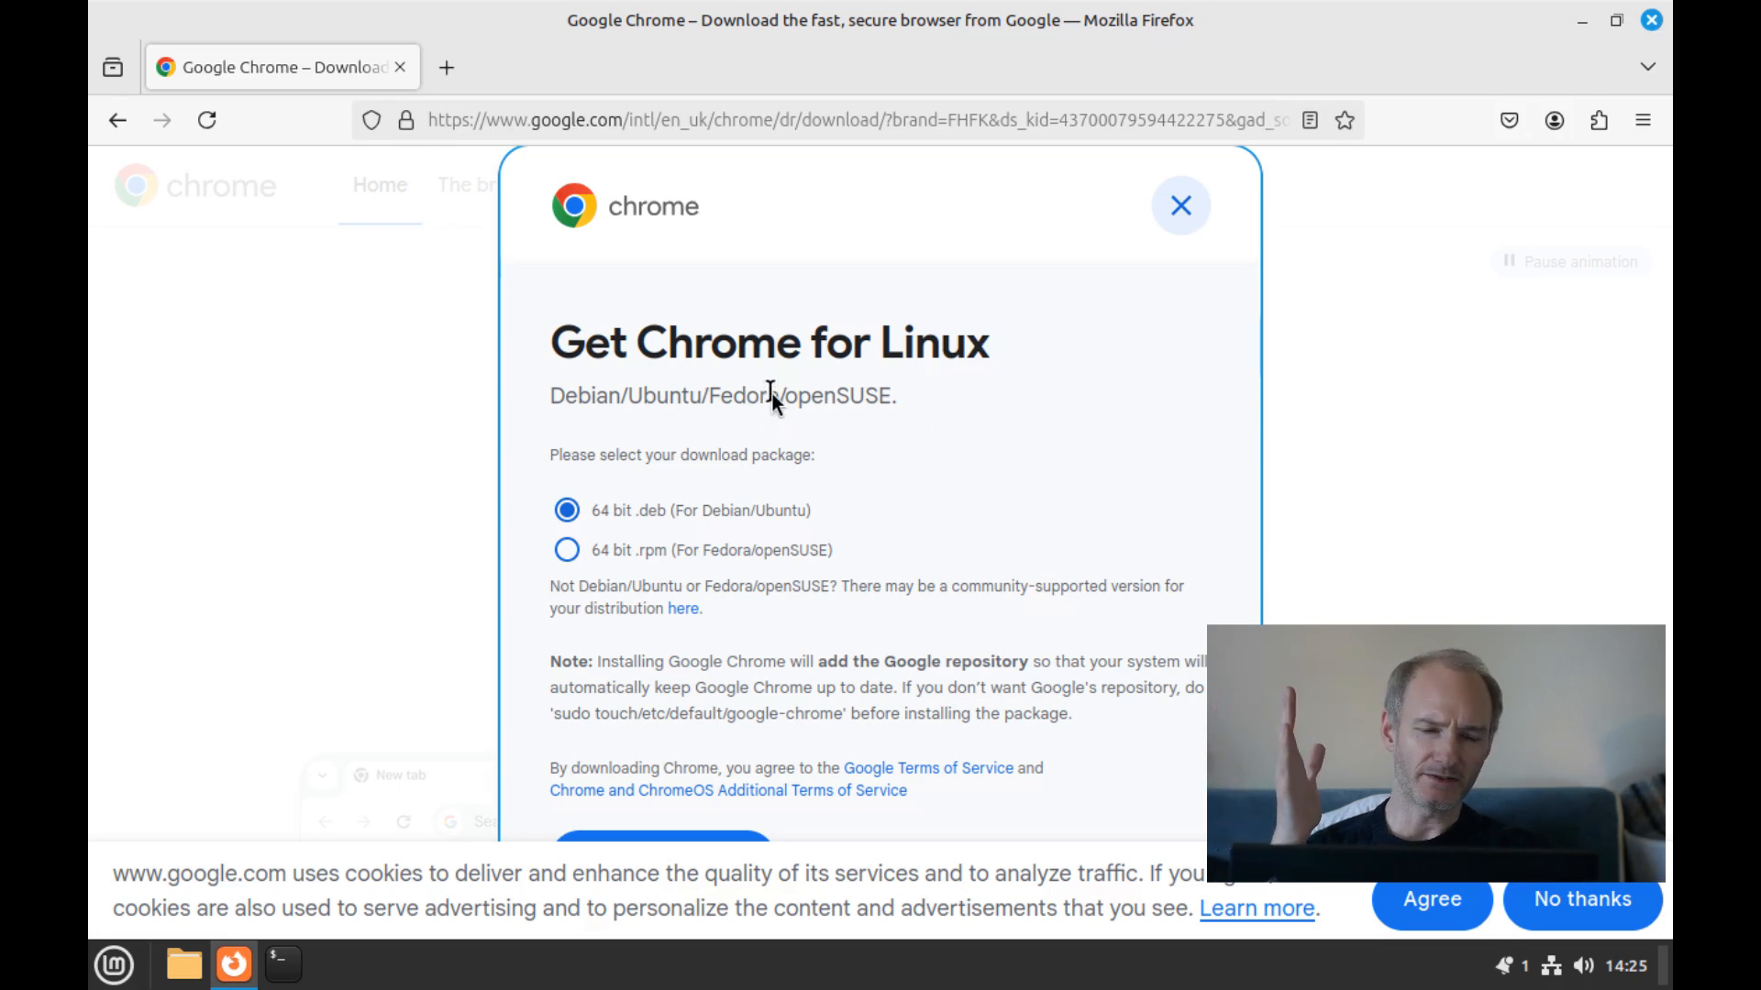
pyautogui.moveTo(1525, 459)
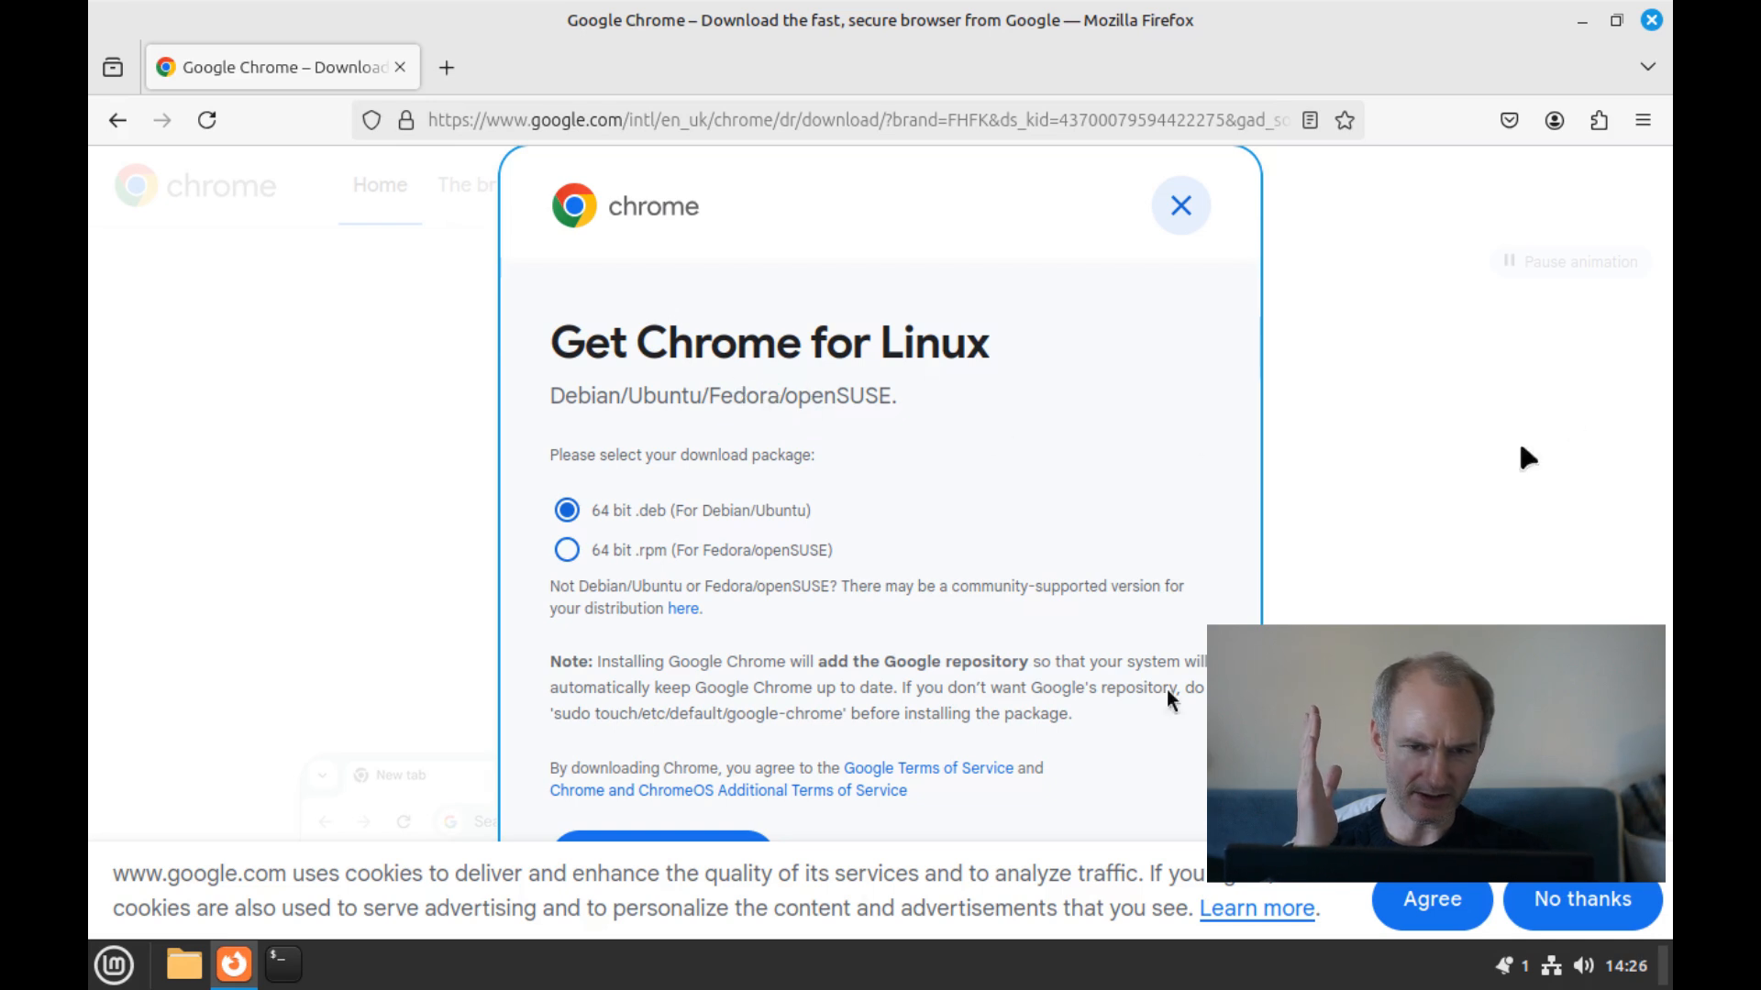
pyautogui.moveTo(1616, 936)
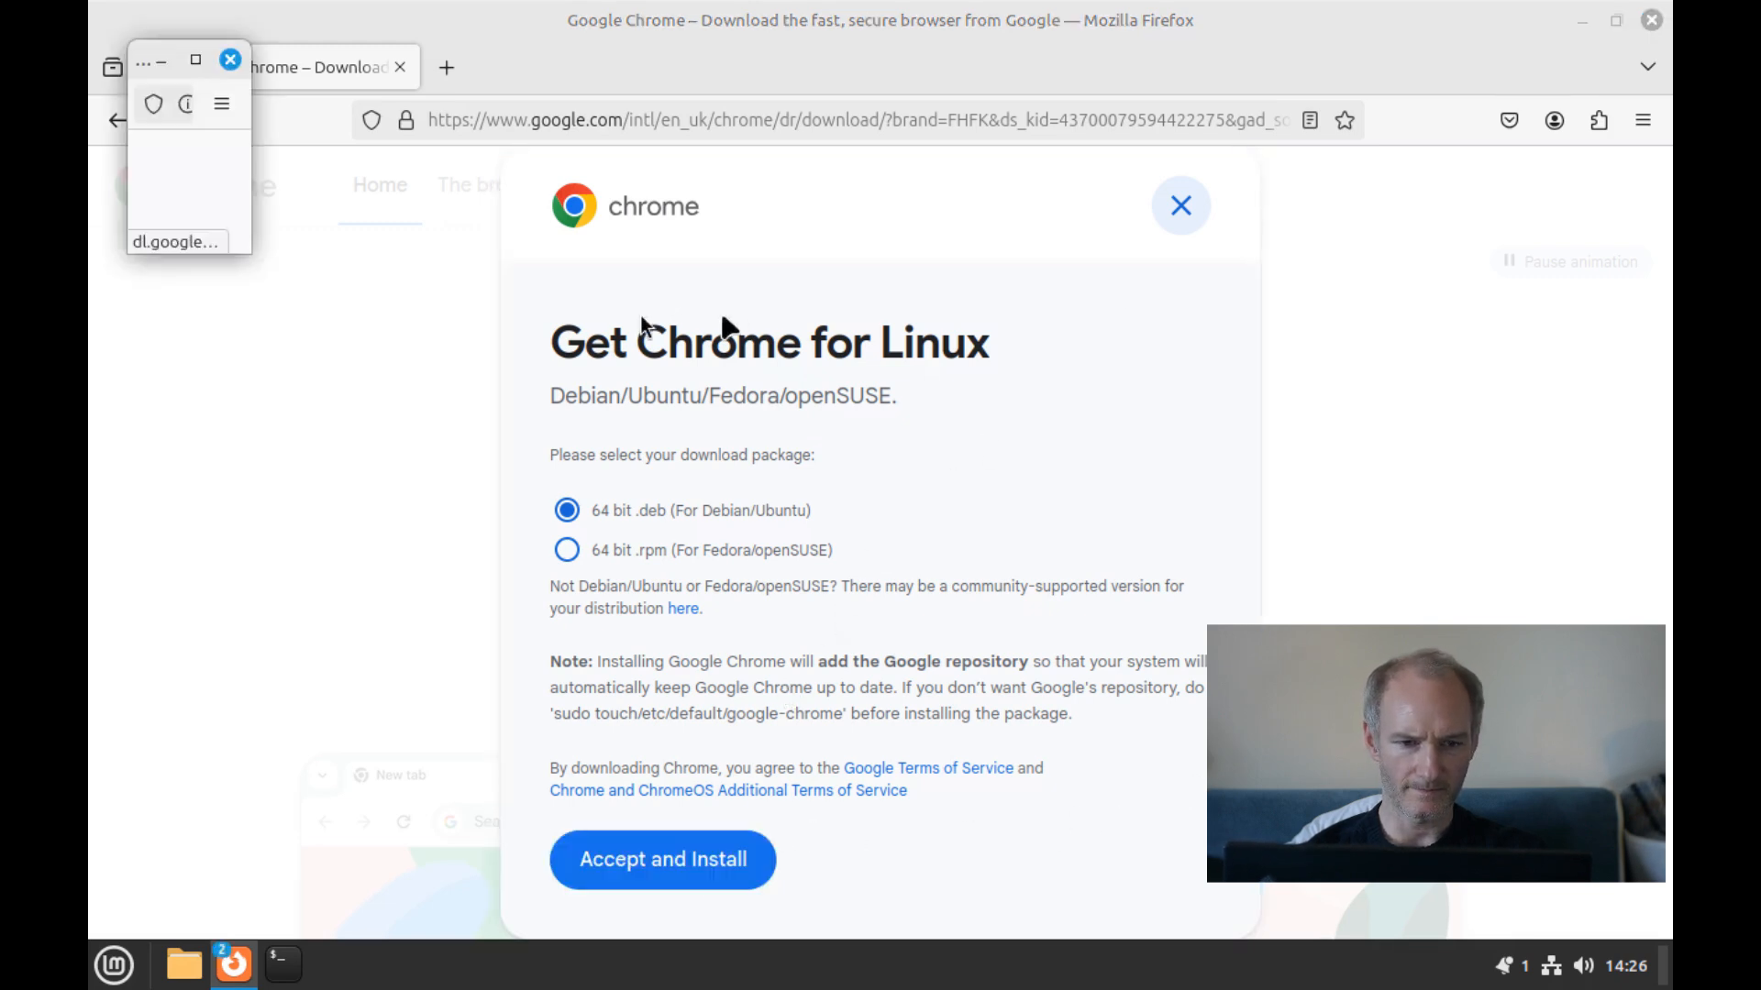
pyautogui.moveTo(456, 72)
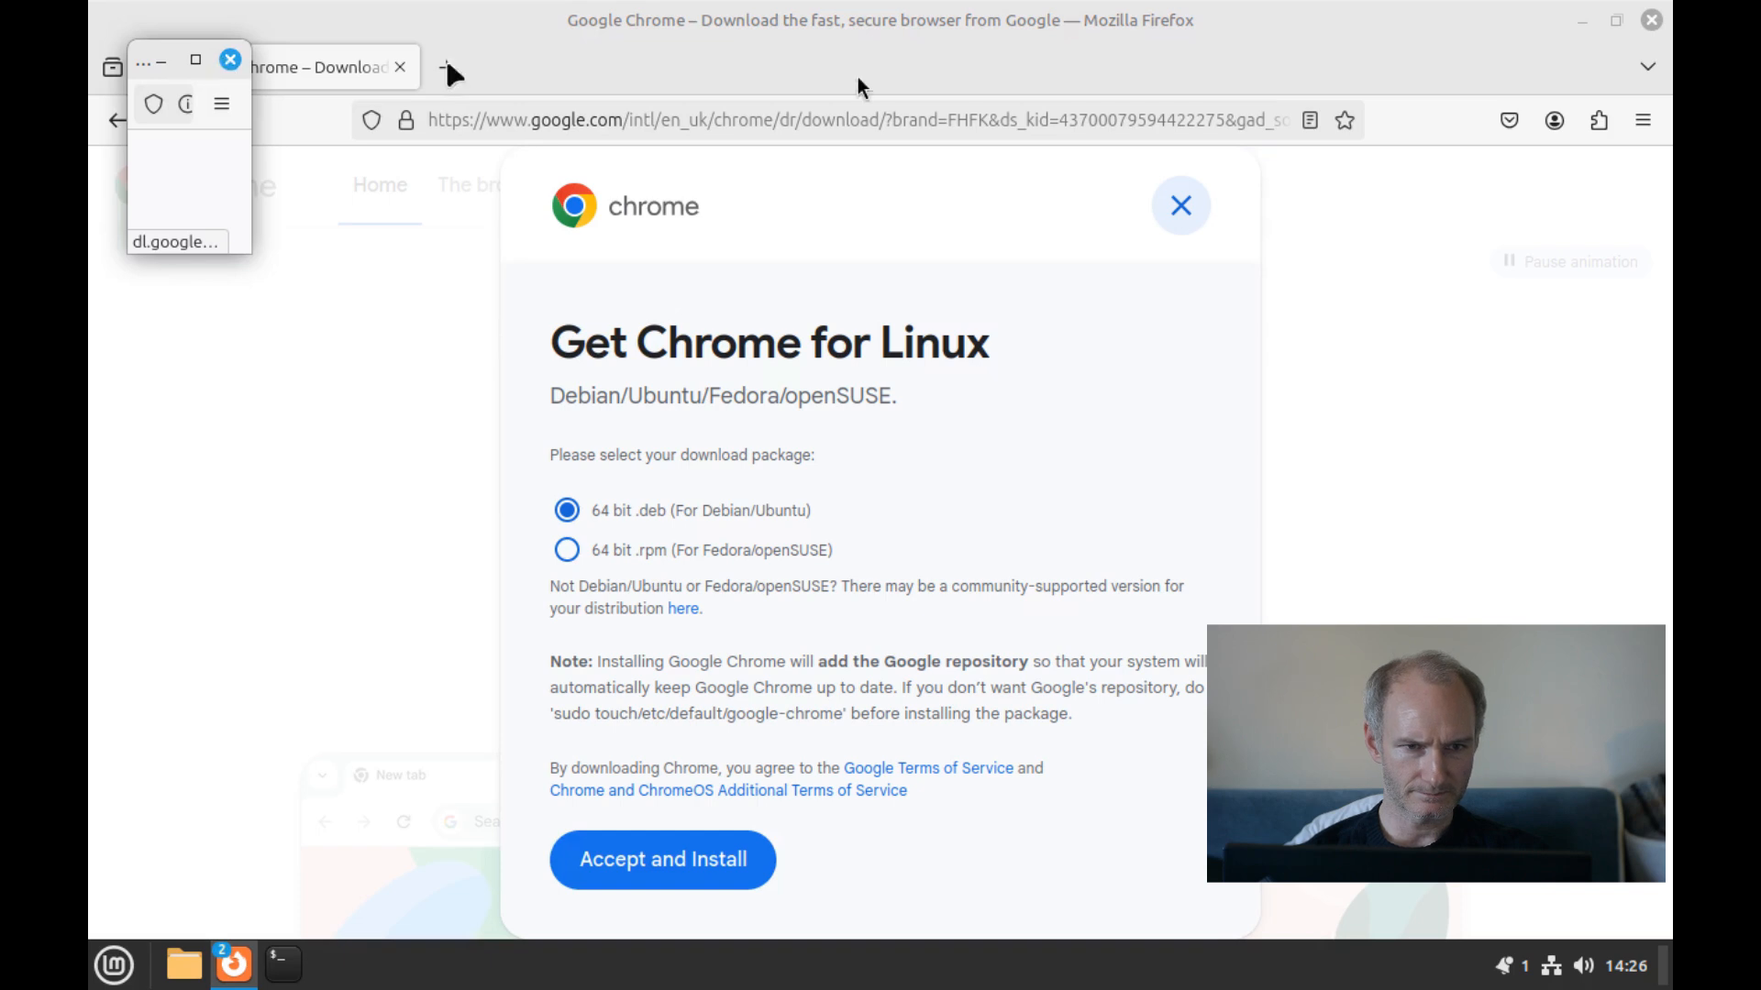
pyautogui.moveTo(227, 90)
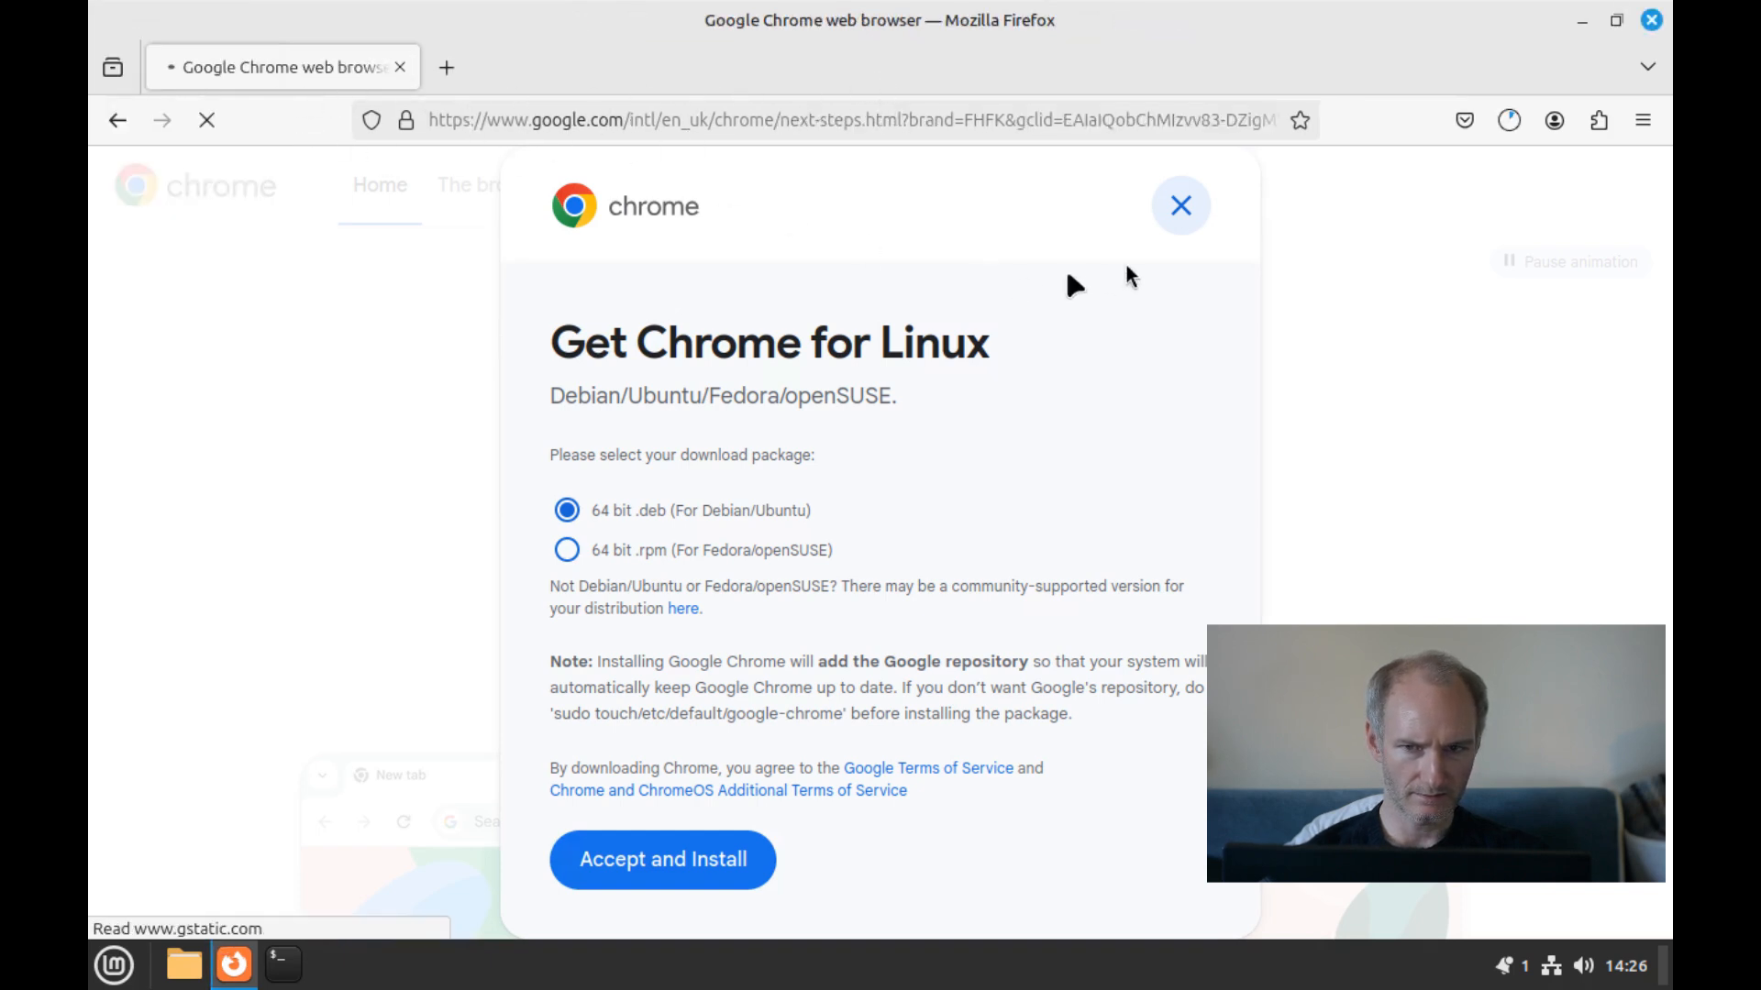
# Check the Chrome .deb download progress until the 'Thanks for downloading' page appears.
pyautogui.click(1180, 204)
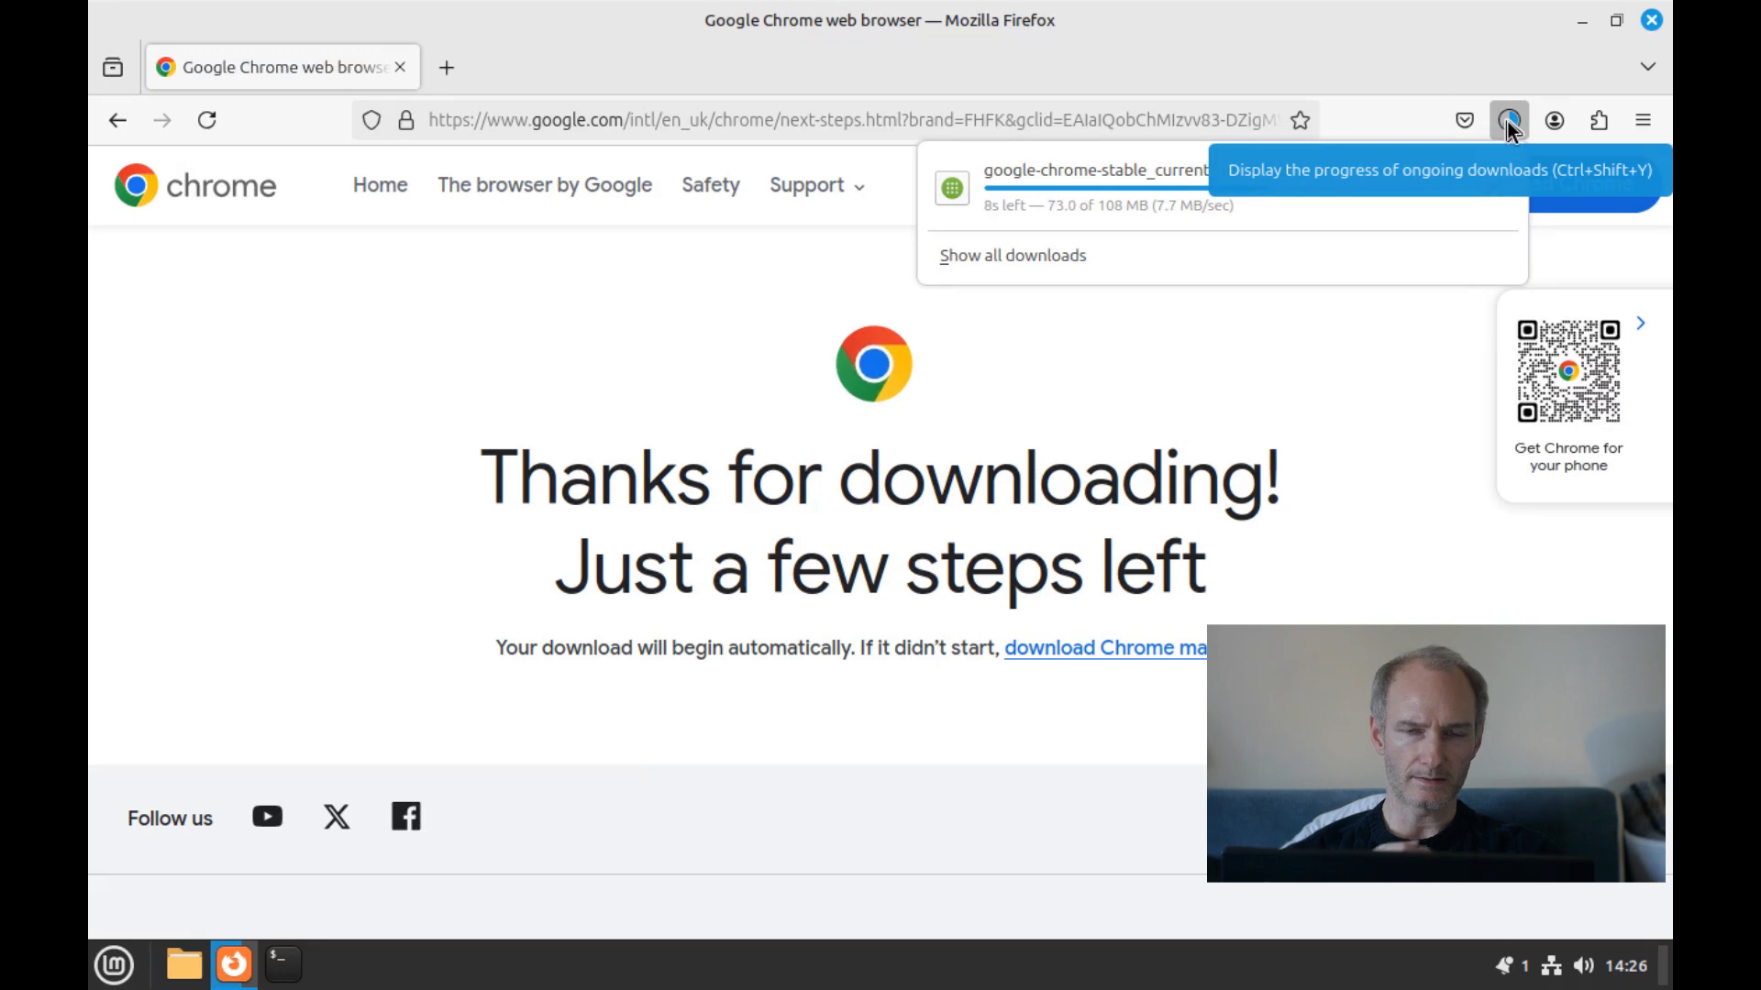
pyautogui.moveTo(1303, 442)
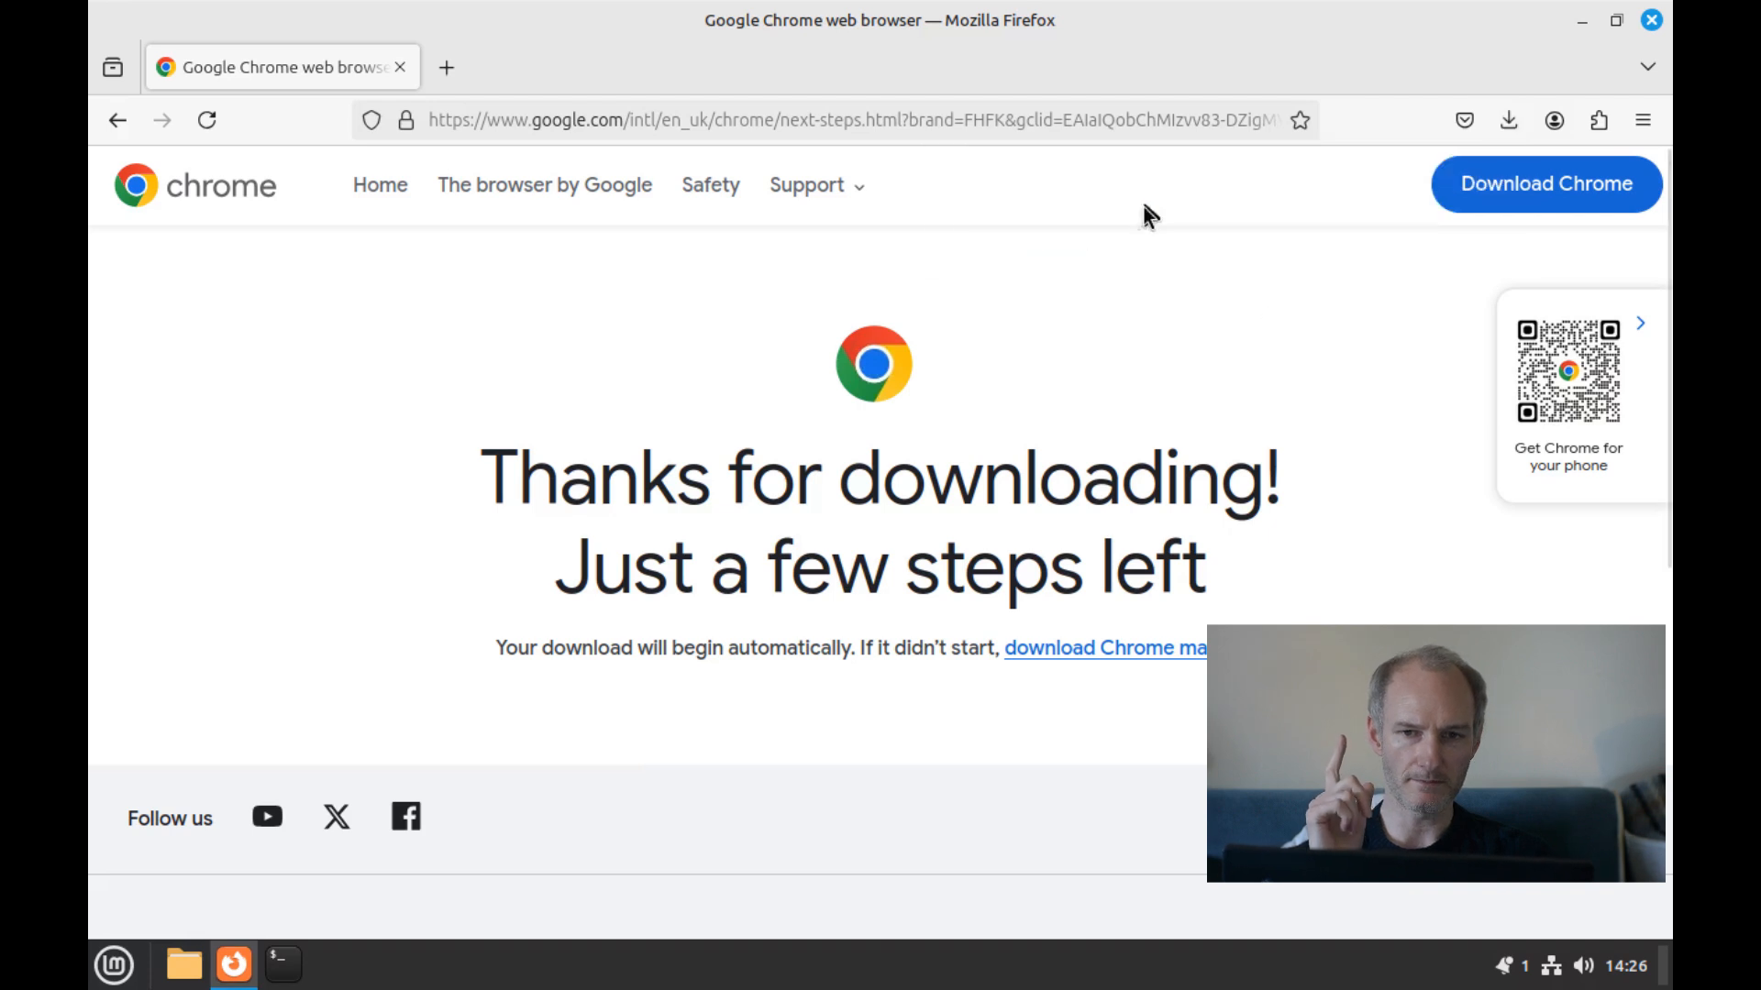
pyautogui.moveTo(885, 302)
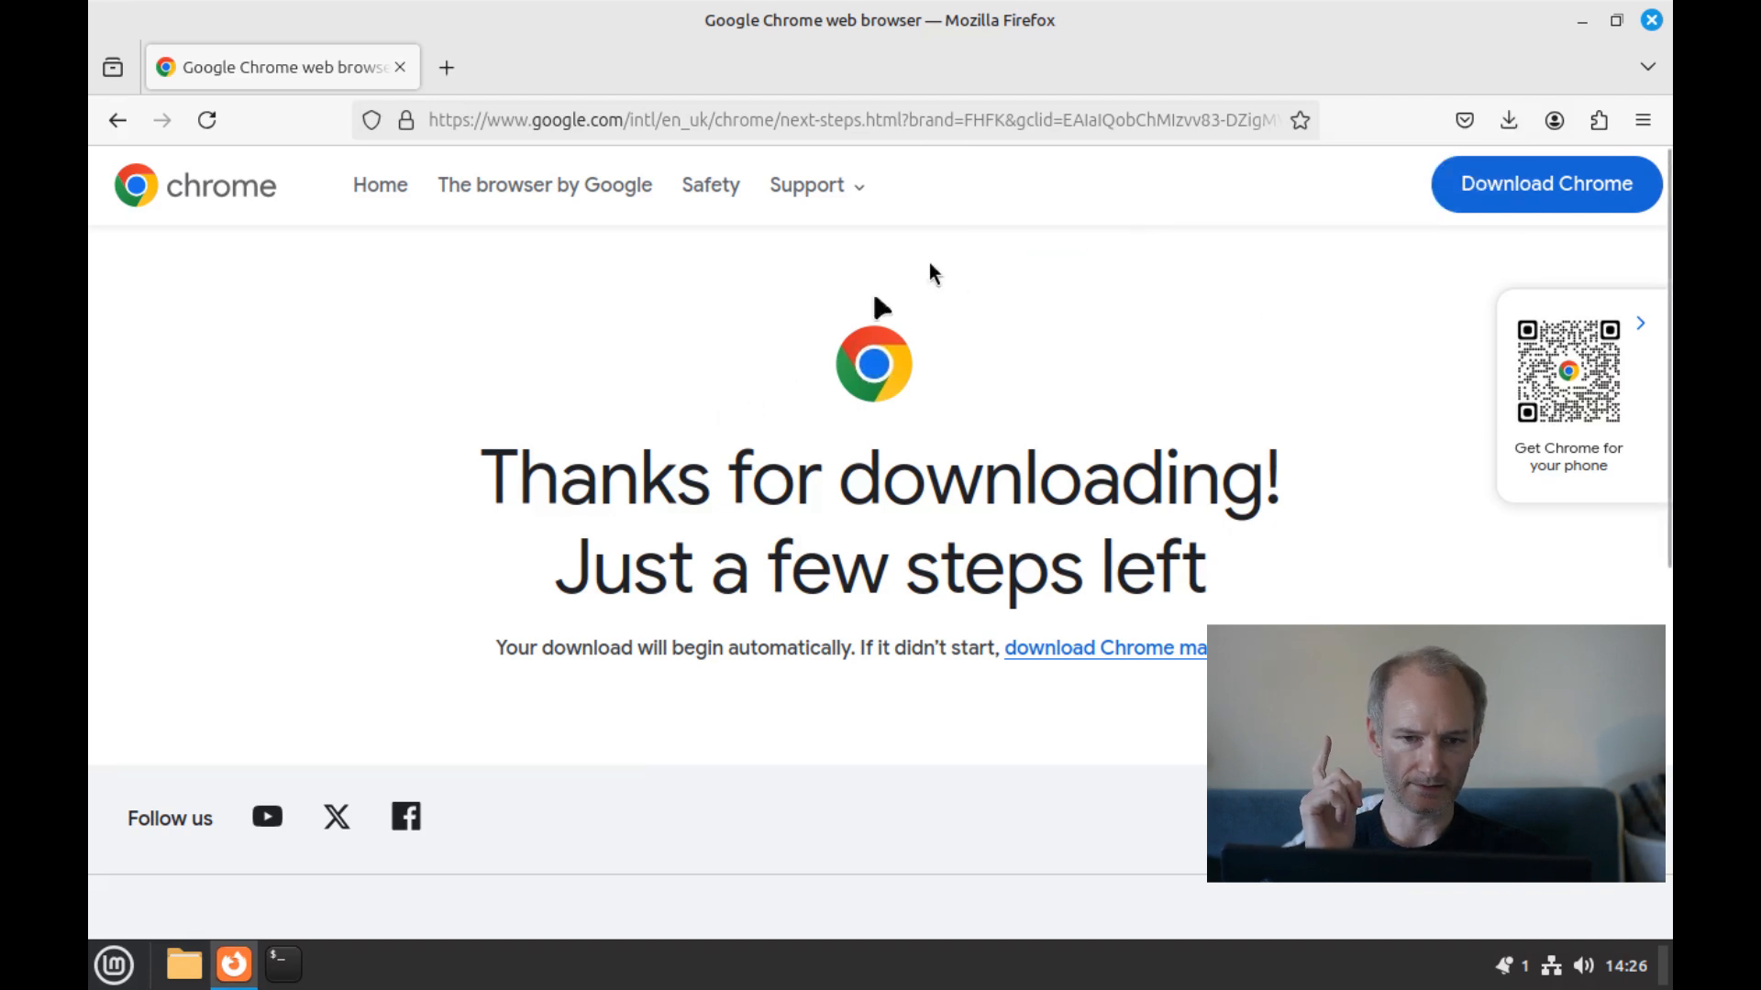
pyautogui.moveTo(1584, 28)
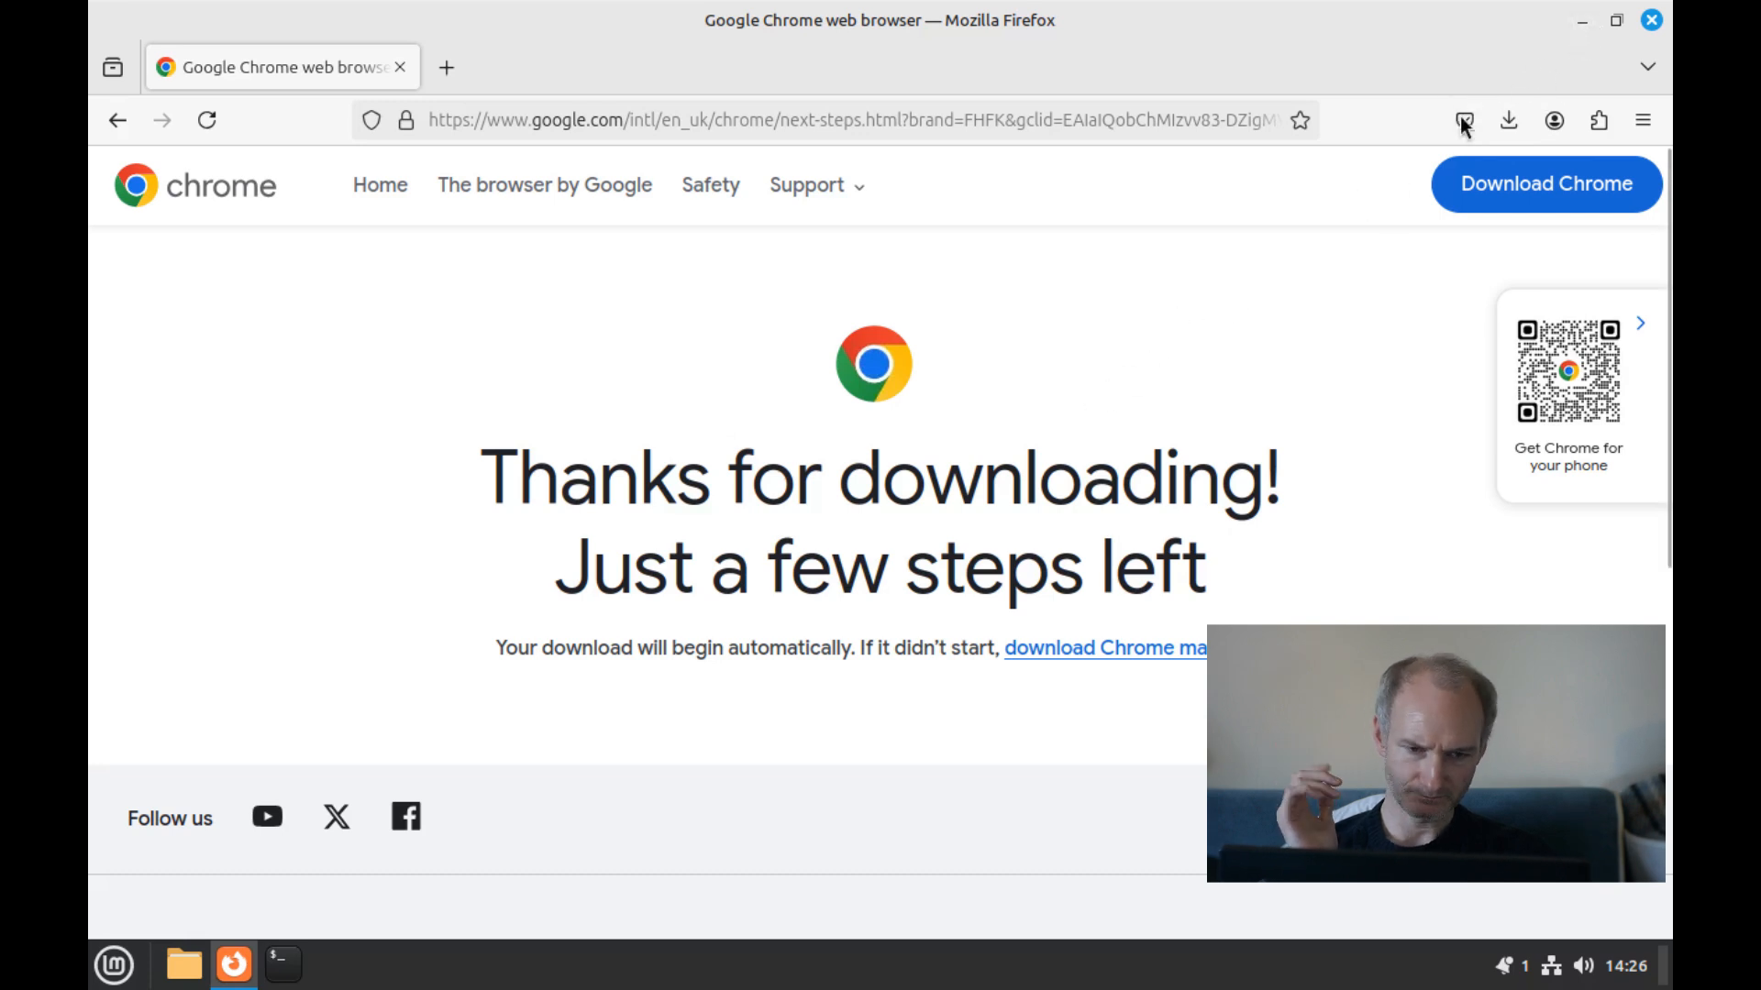
pyautogui.click(1461, 122)
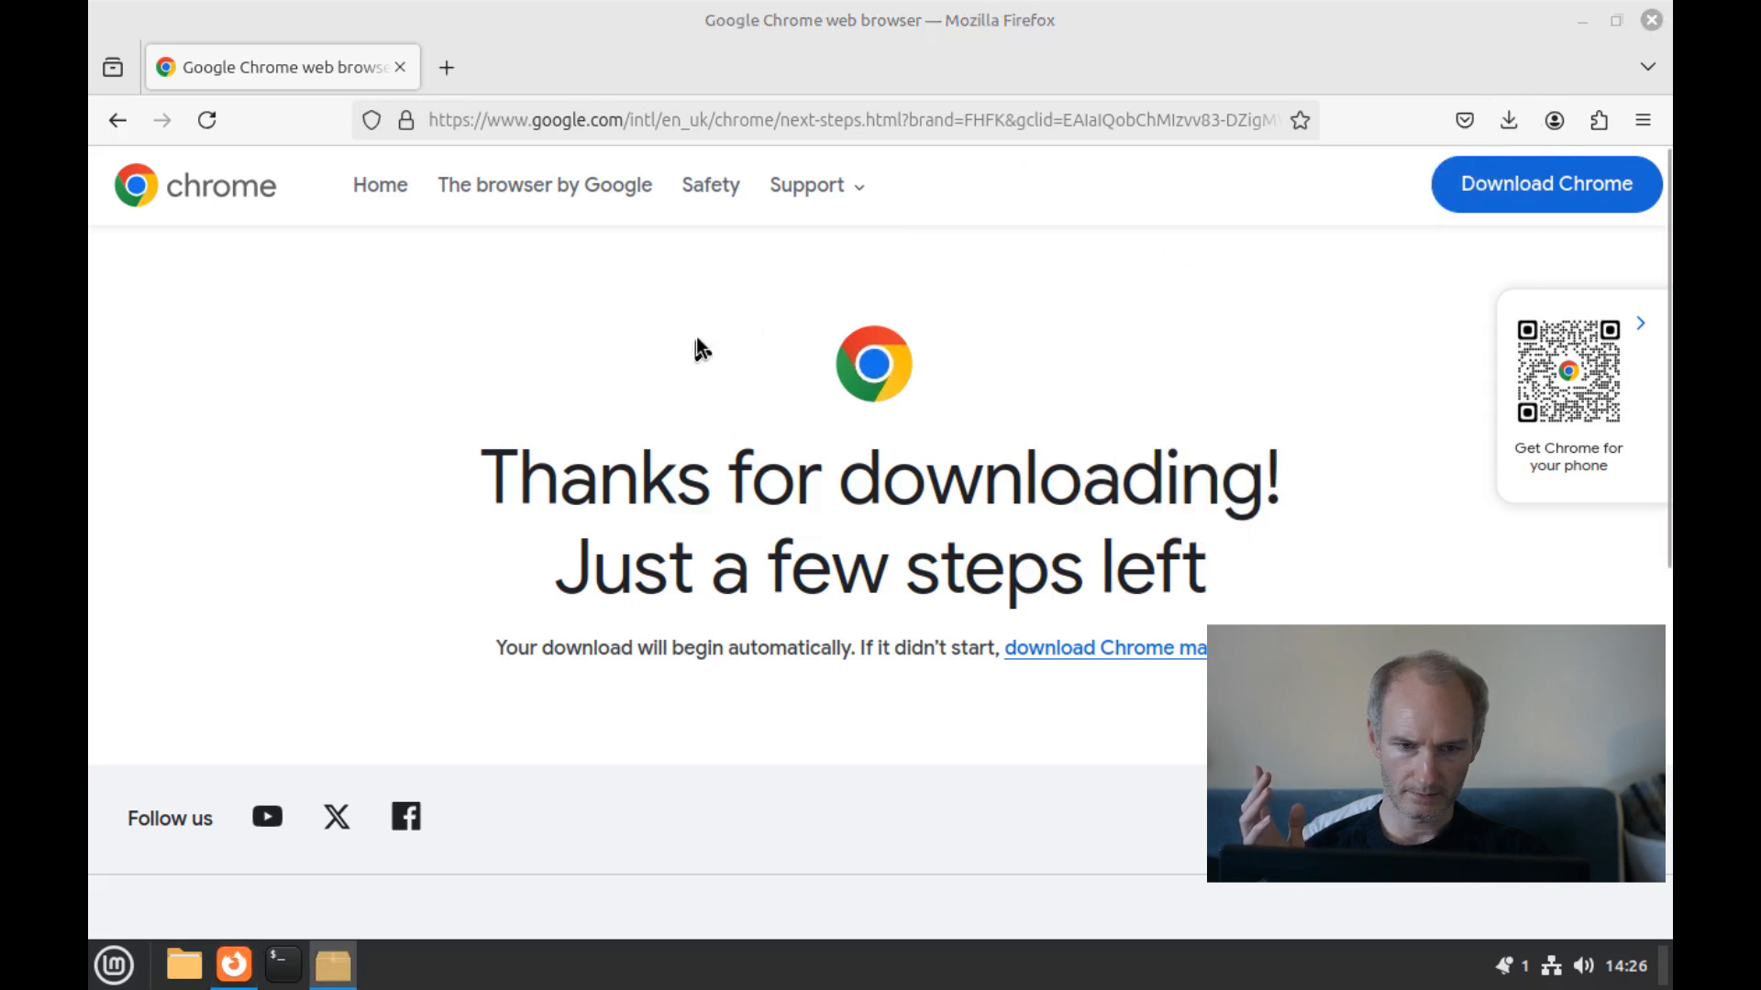
# Open google-chrome-stable_current_amd64.deb from Firefox's Downloads list in GDebi, then close the Library.
pyautogui.click(1508, 120)
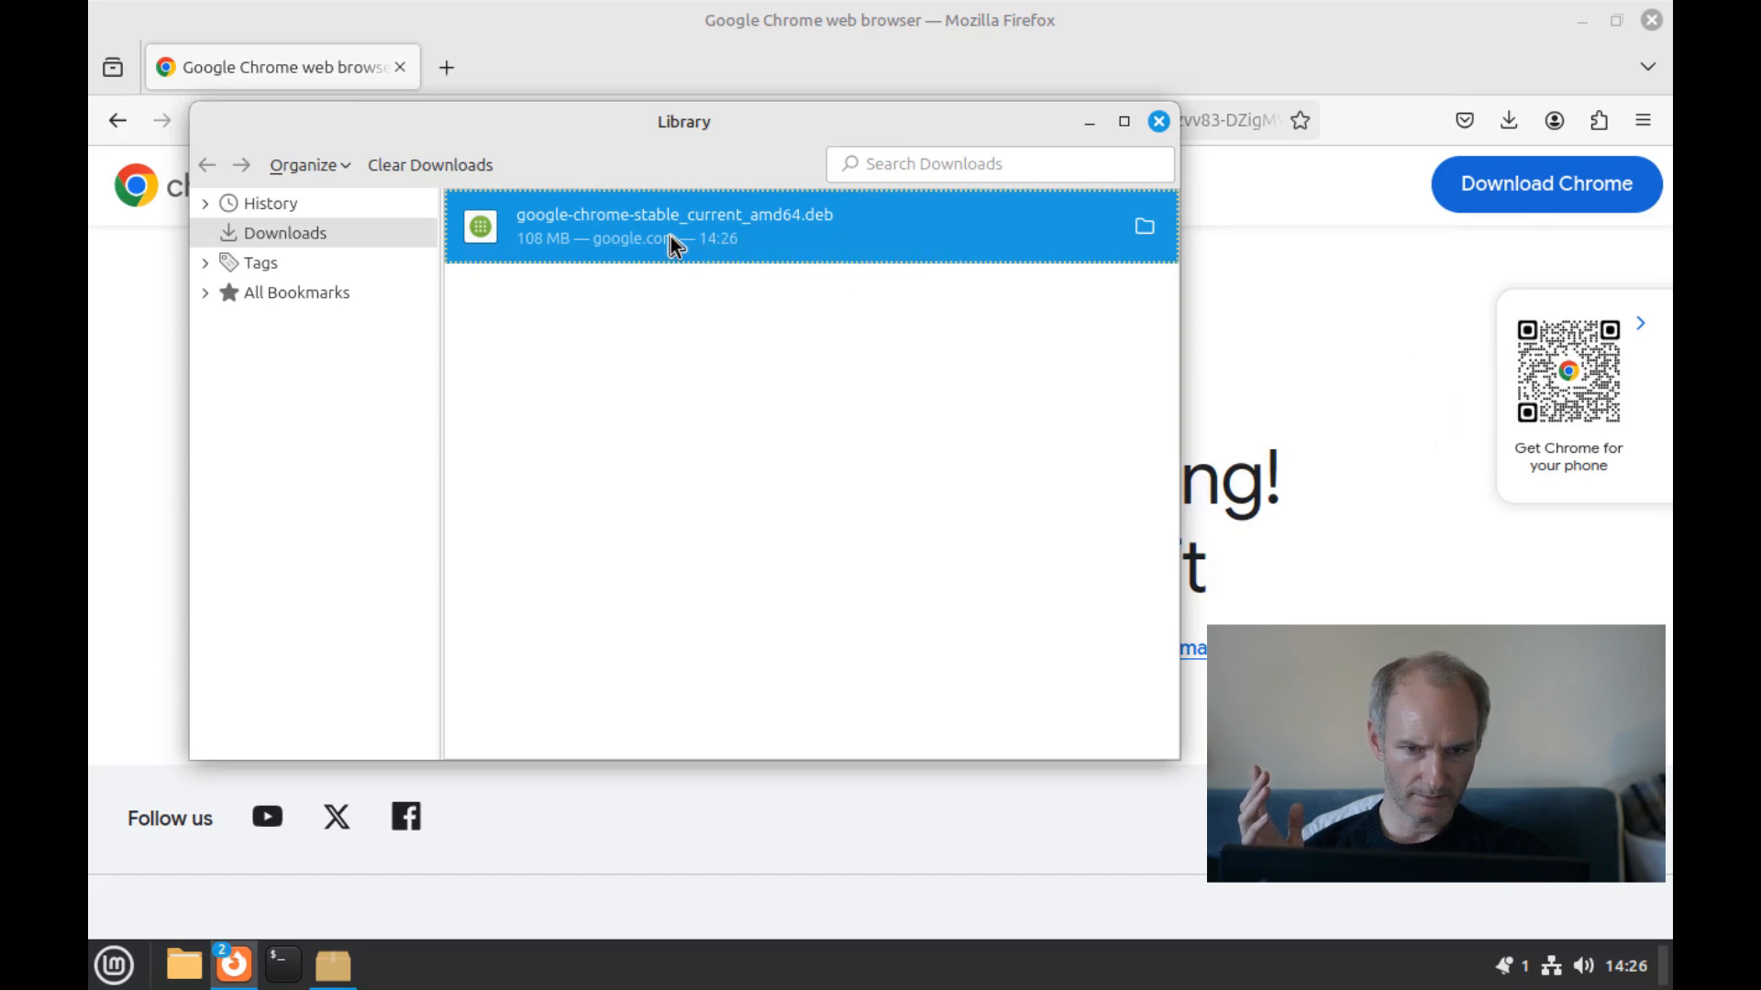
pyautogui.moveTo(1514, 47)
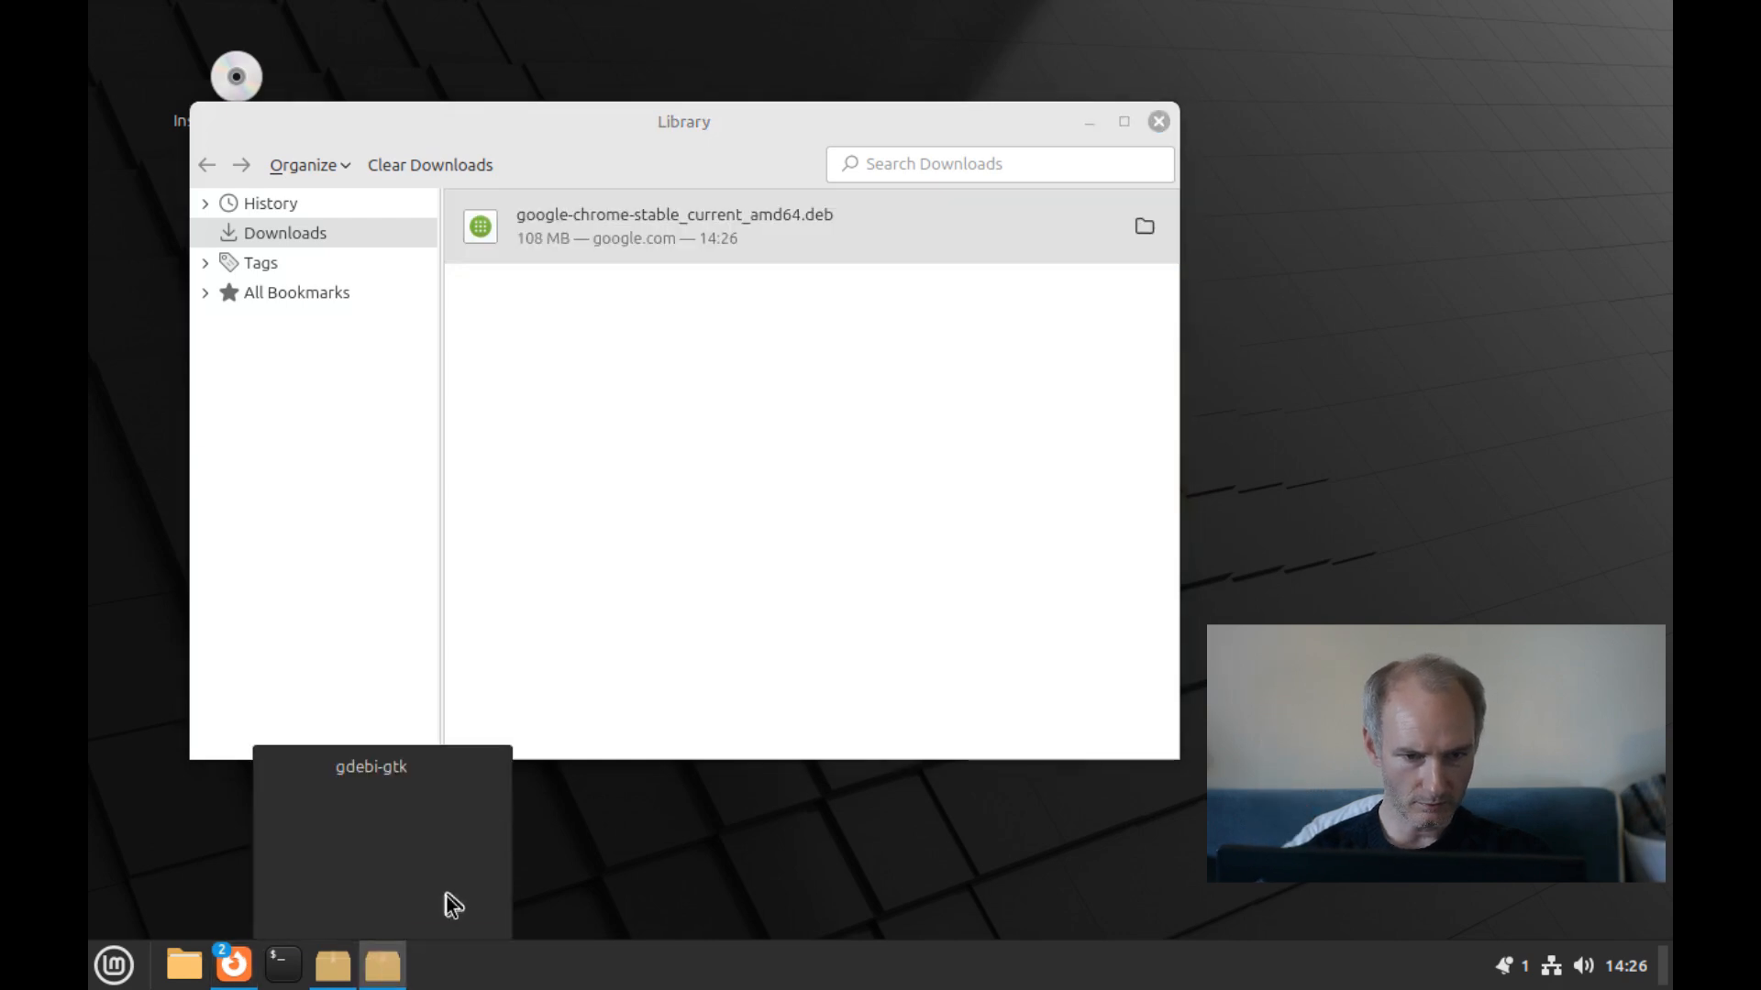
pyautogui.click(673, 225)
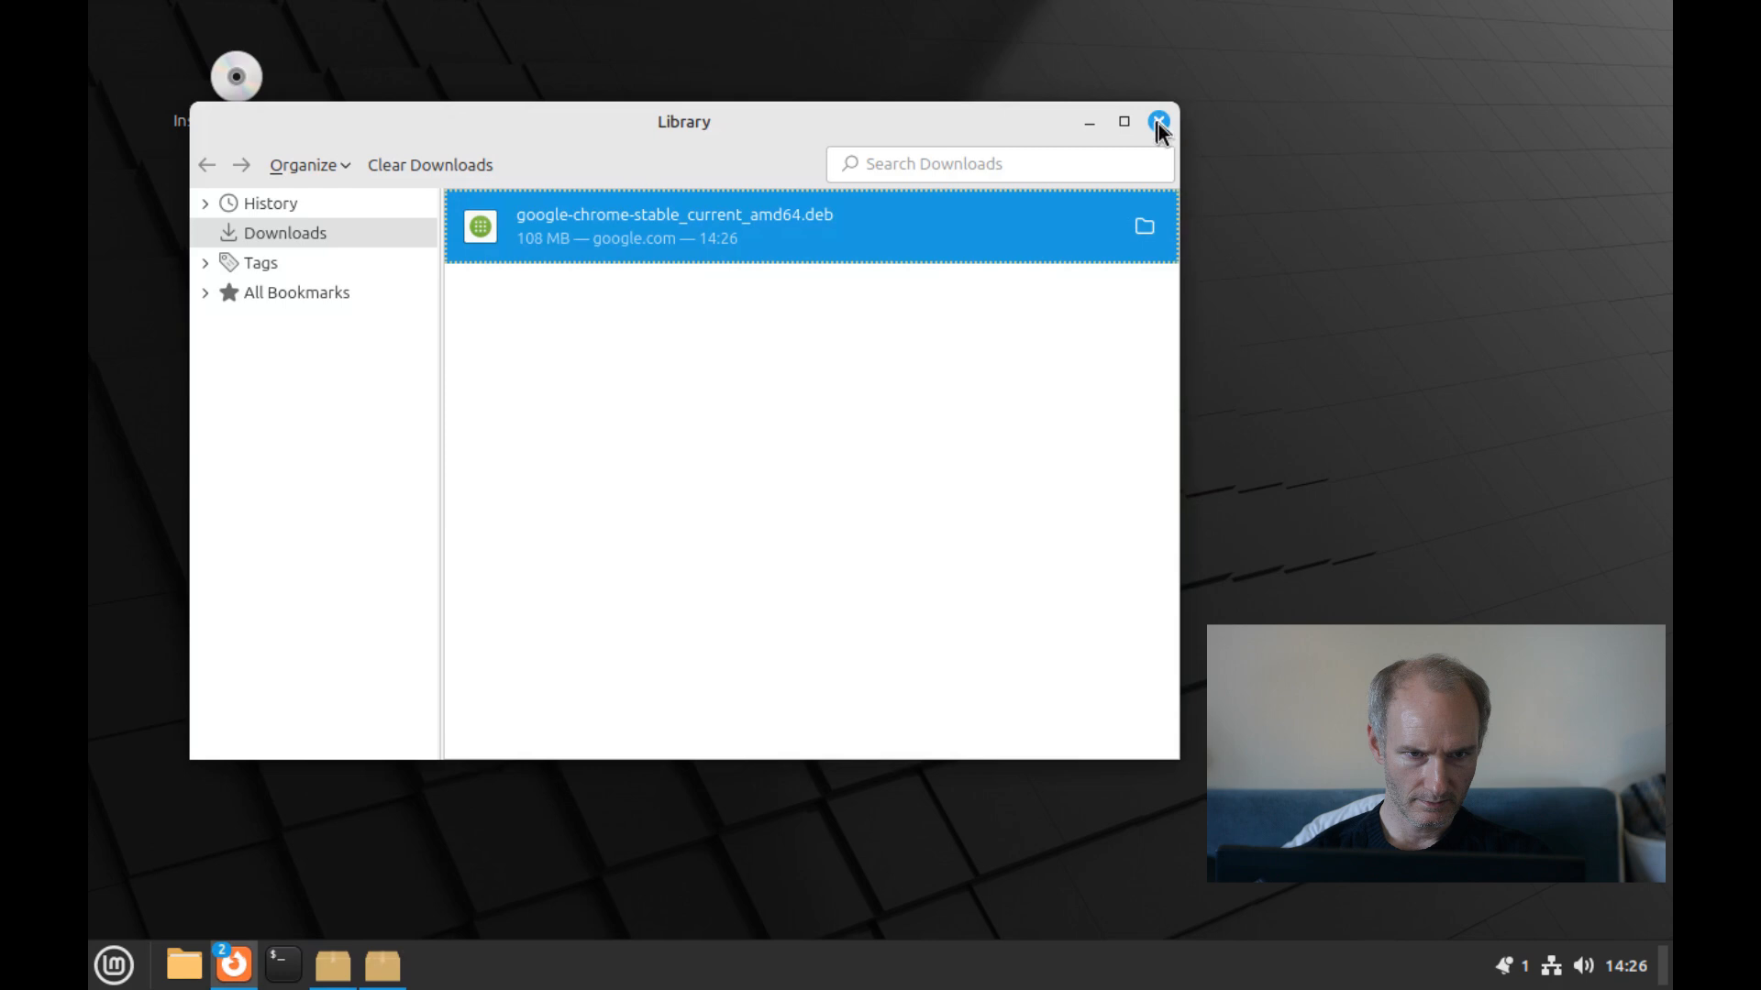
pyautogui.click(1158, 121)
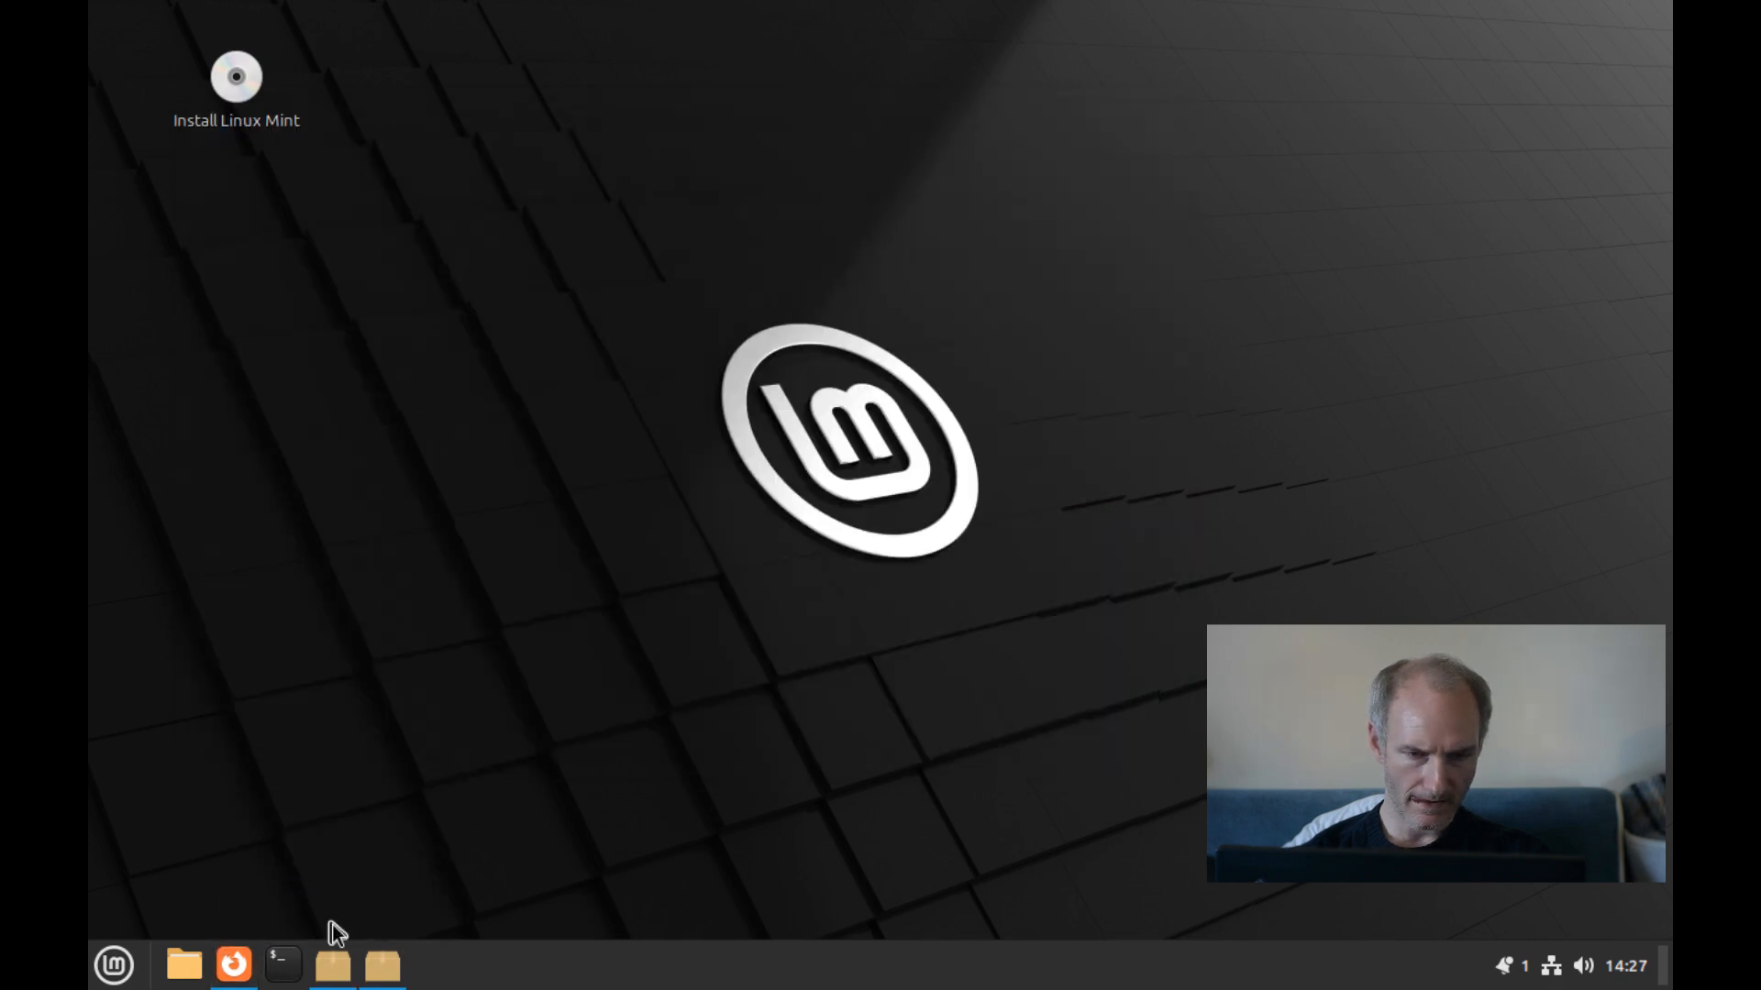
pyautogui.moveTo(329, 970)
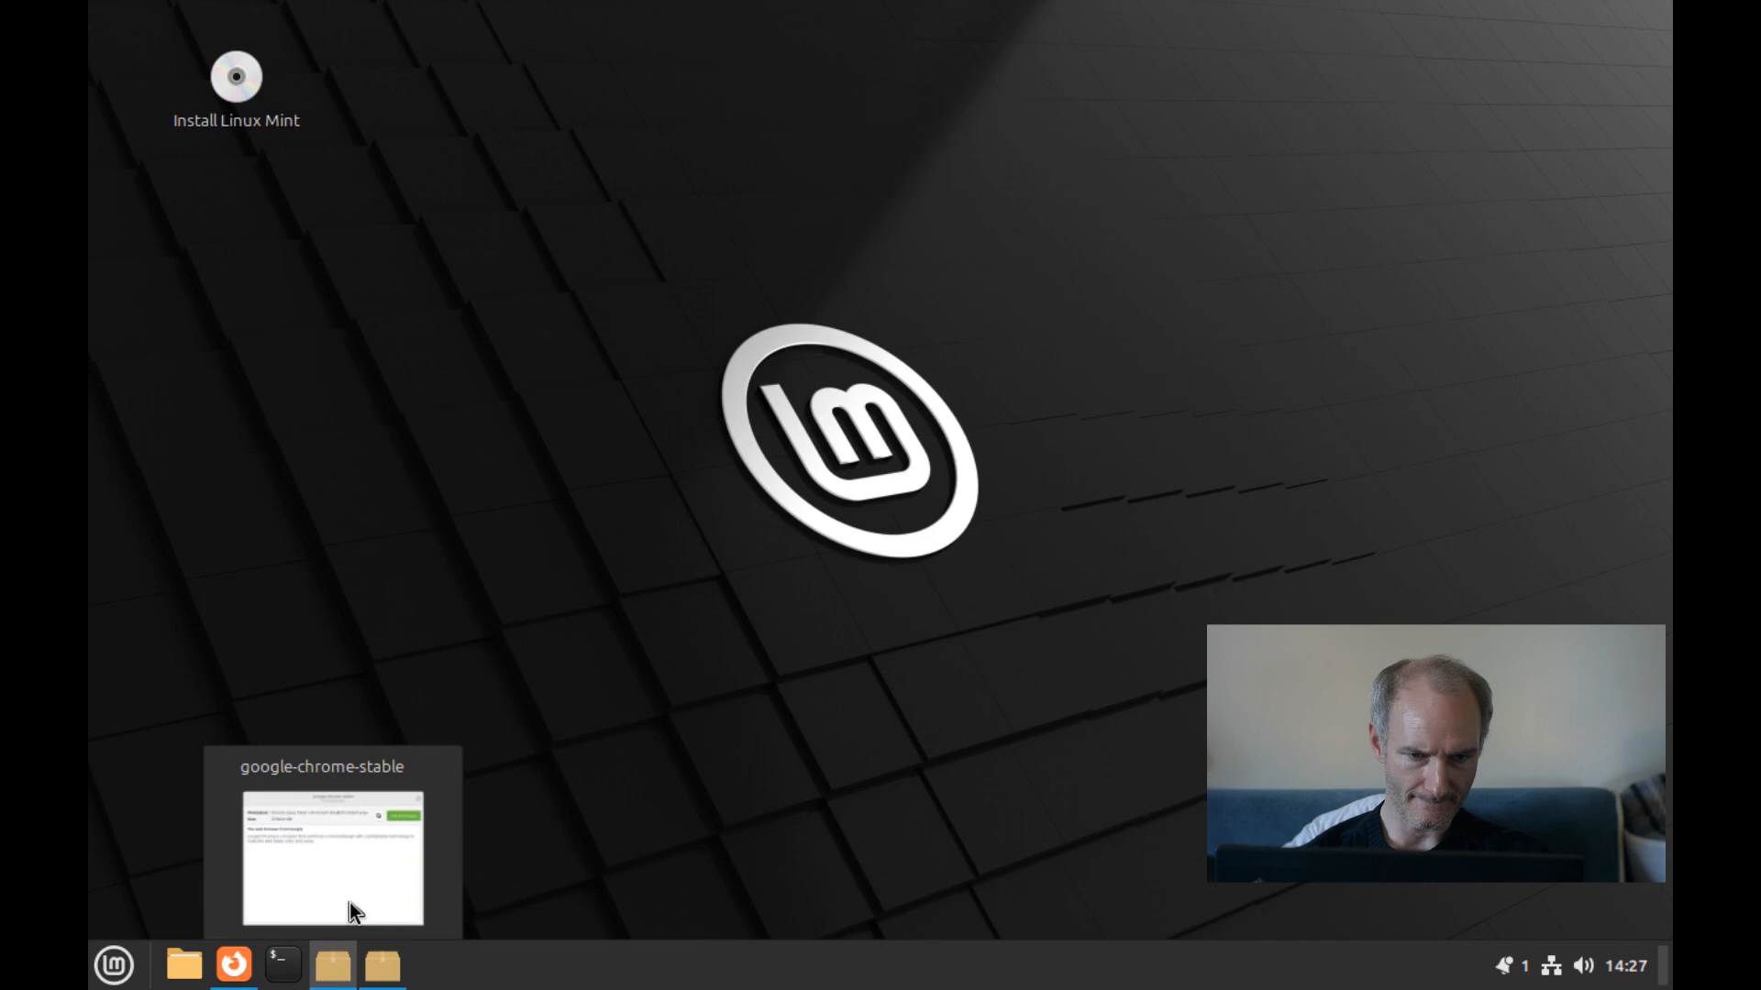
# Install the google-chrome-stable package in GDebi until the installing dialog reads Finished.
pyautogui.click(331, 863)
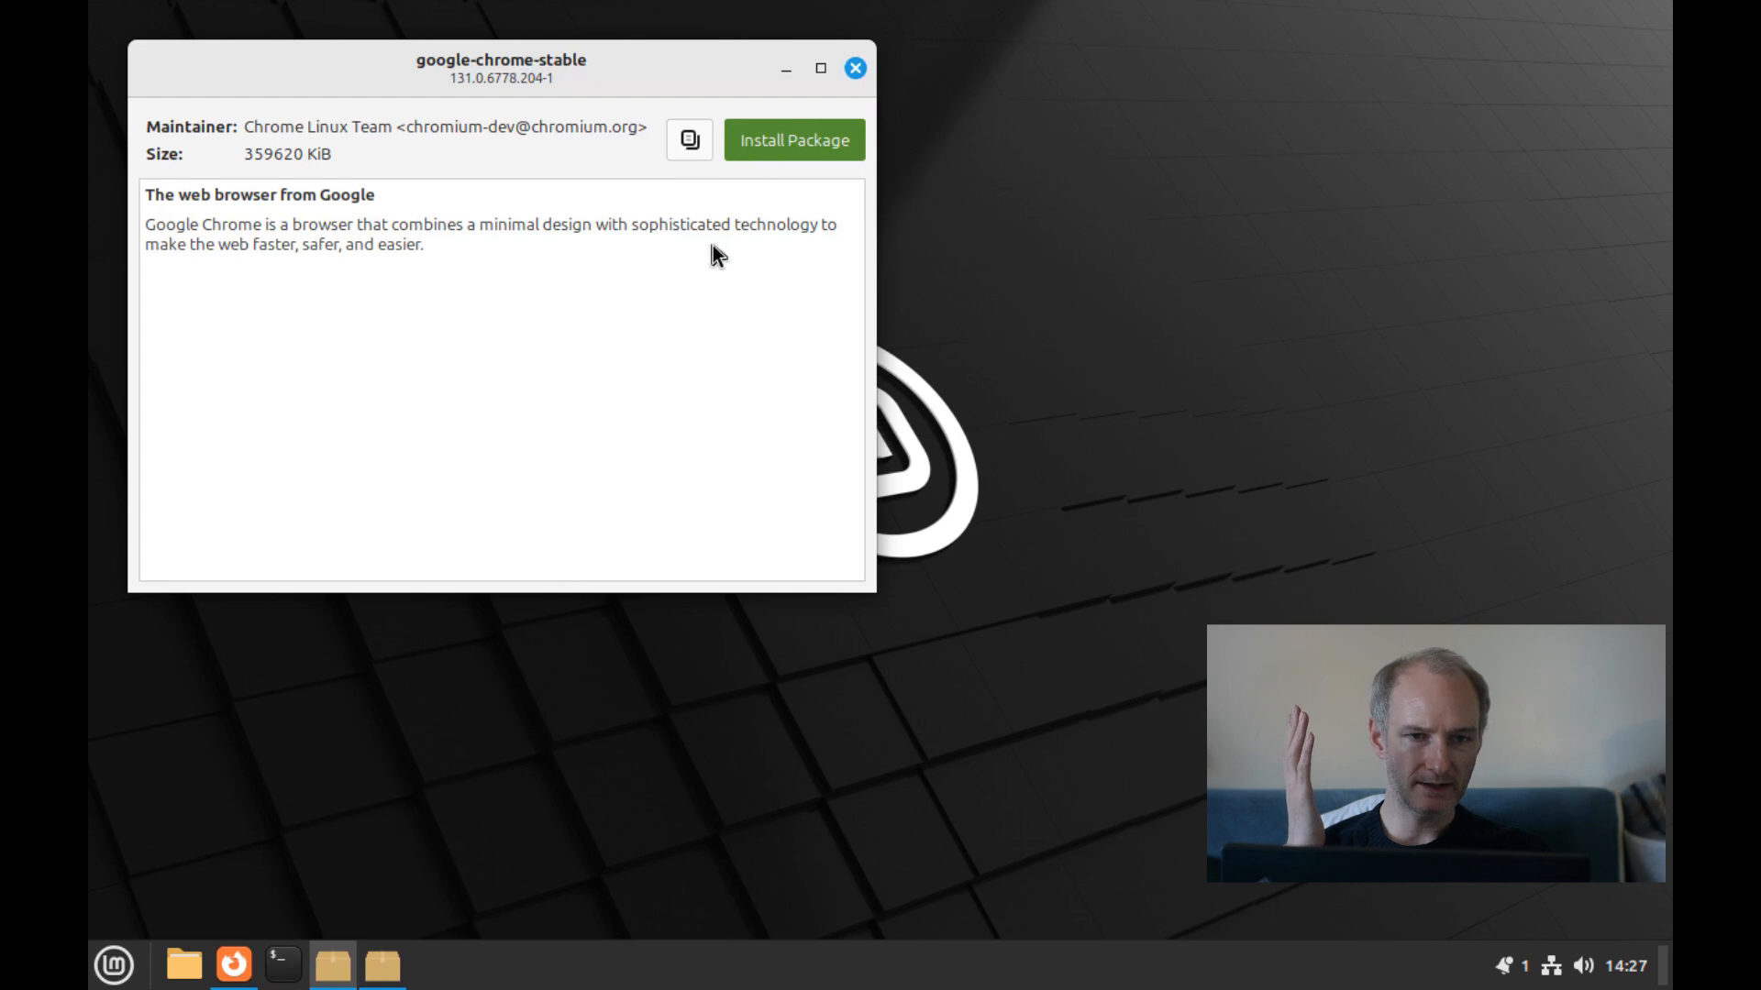
pyautogui.click(794, 139)
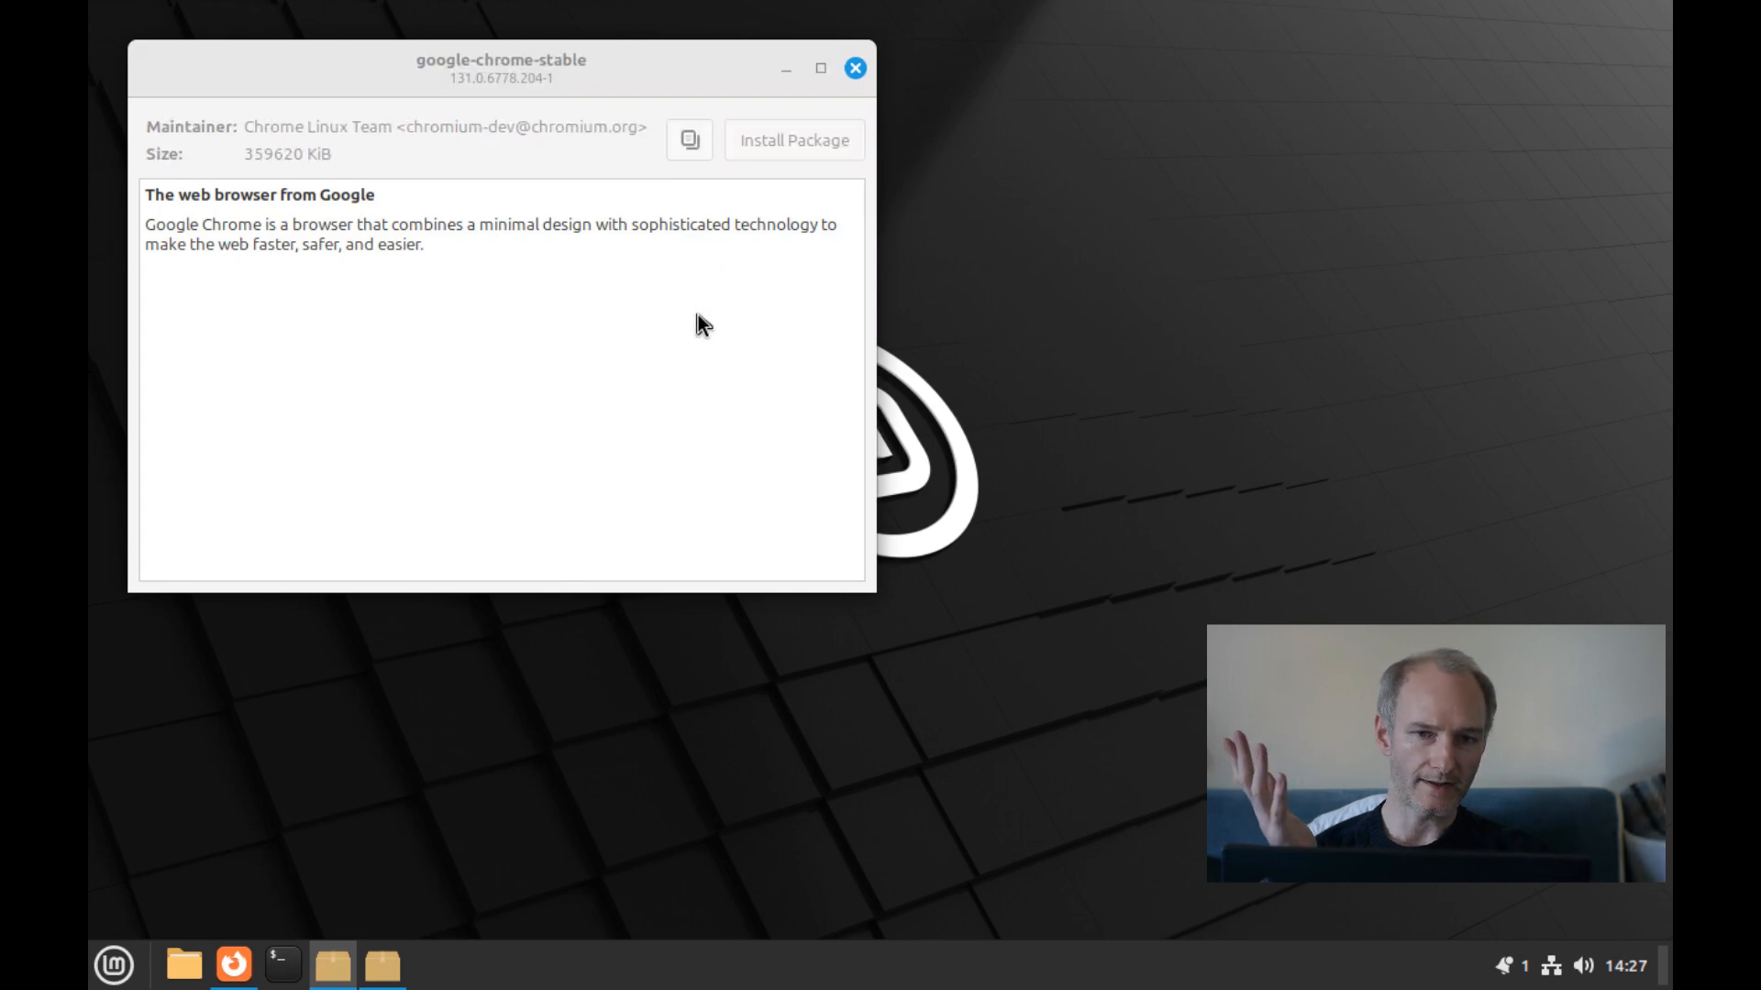
pyautogui.moveTo(684, 384)
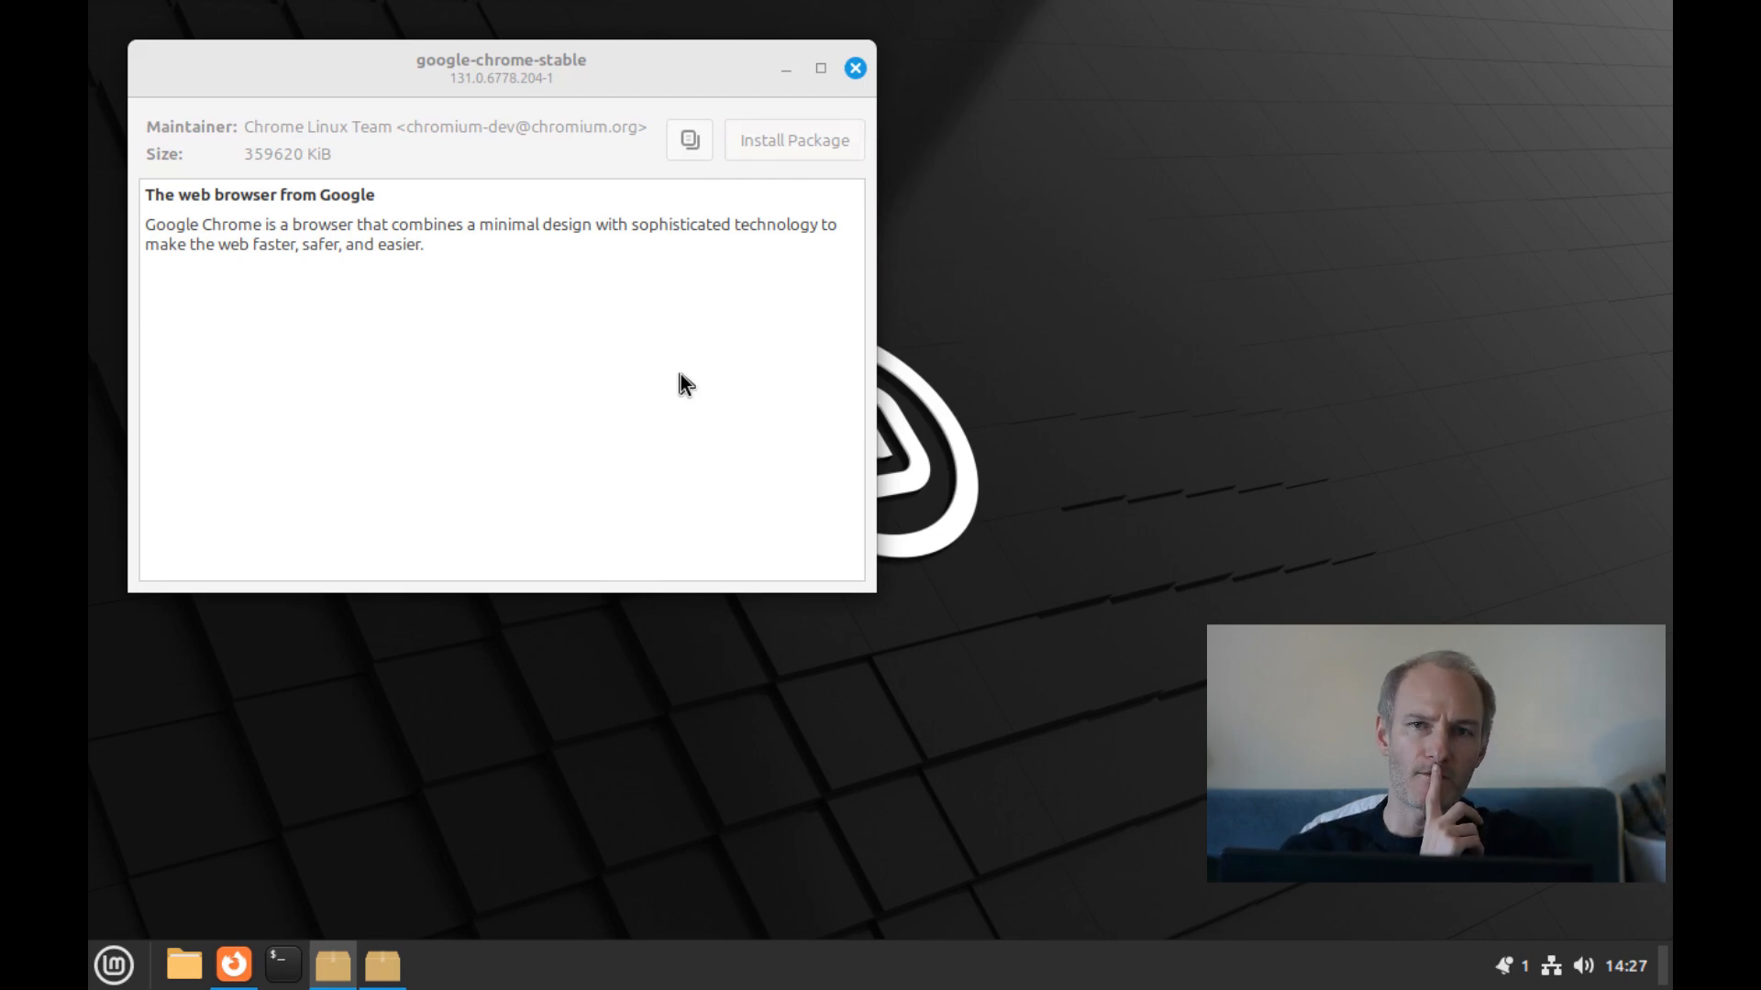
pyautogui.click(794, 140)
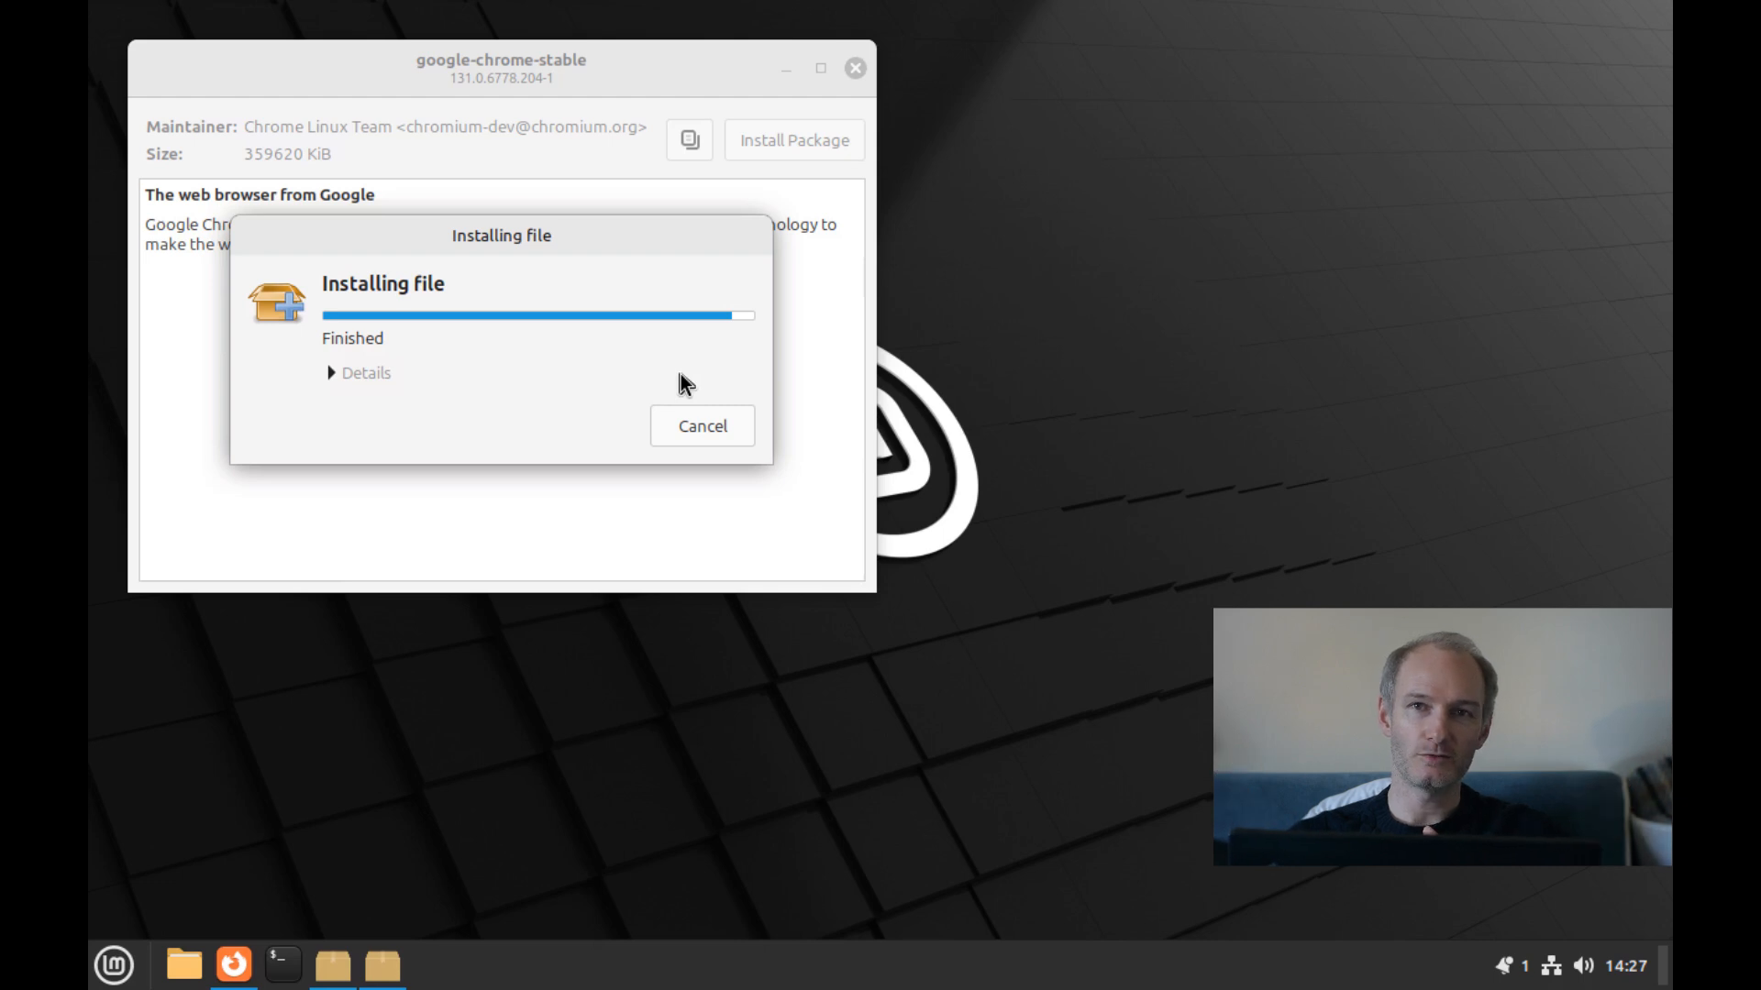
pyautogui.moveTo(617, 442)
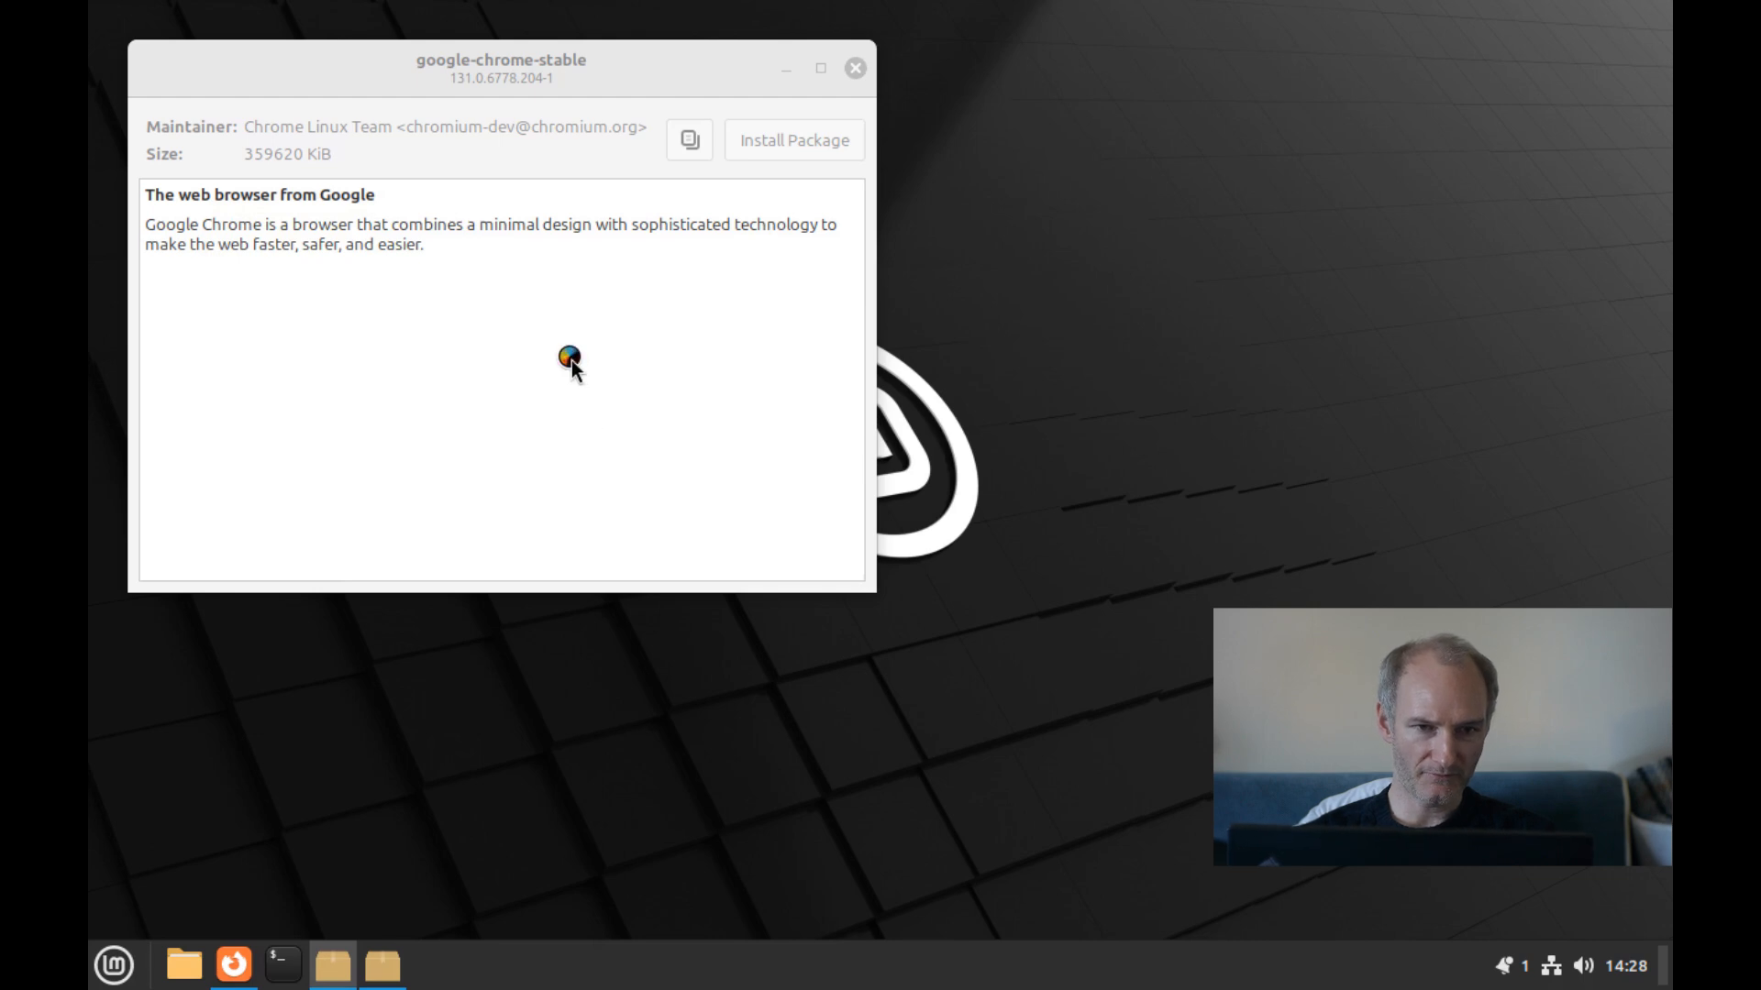
pyautogui.moveTo(606, 296)
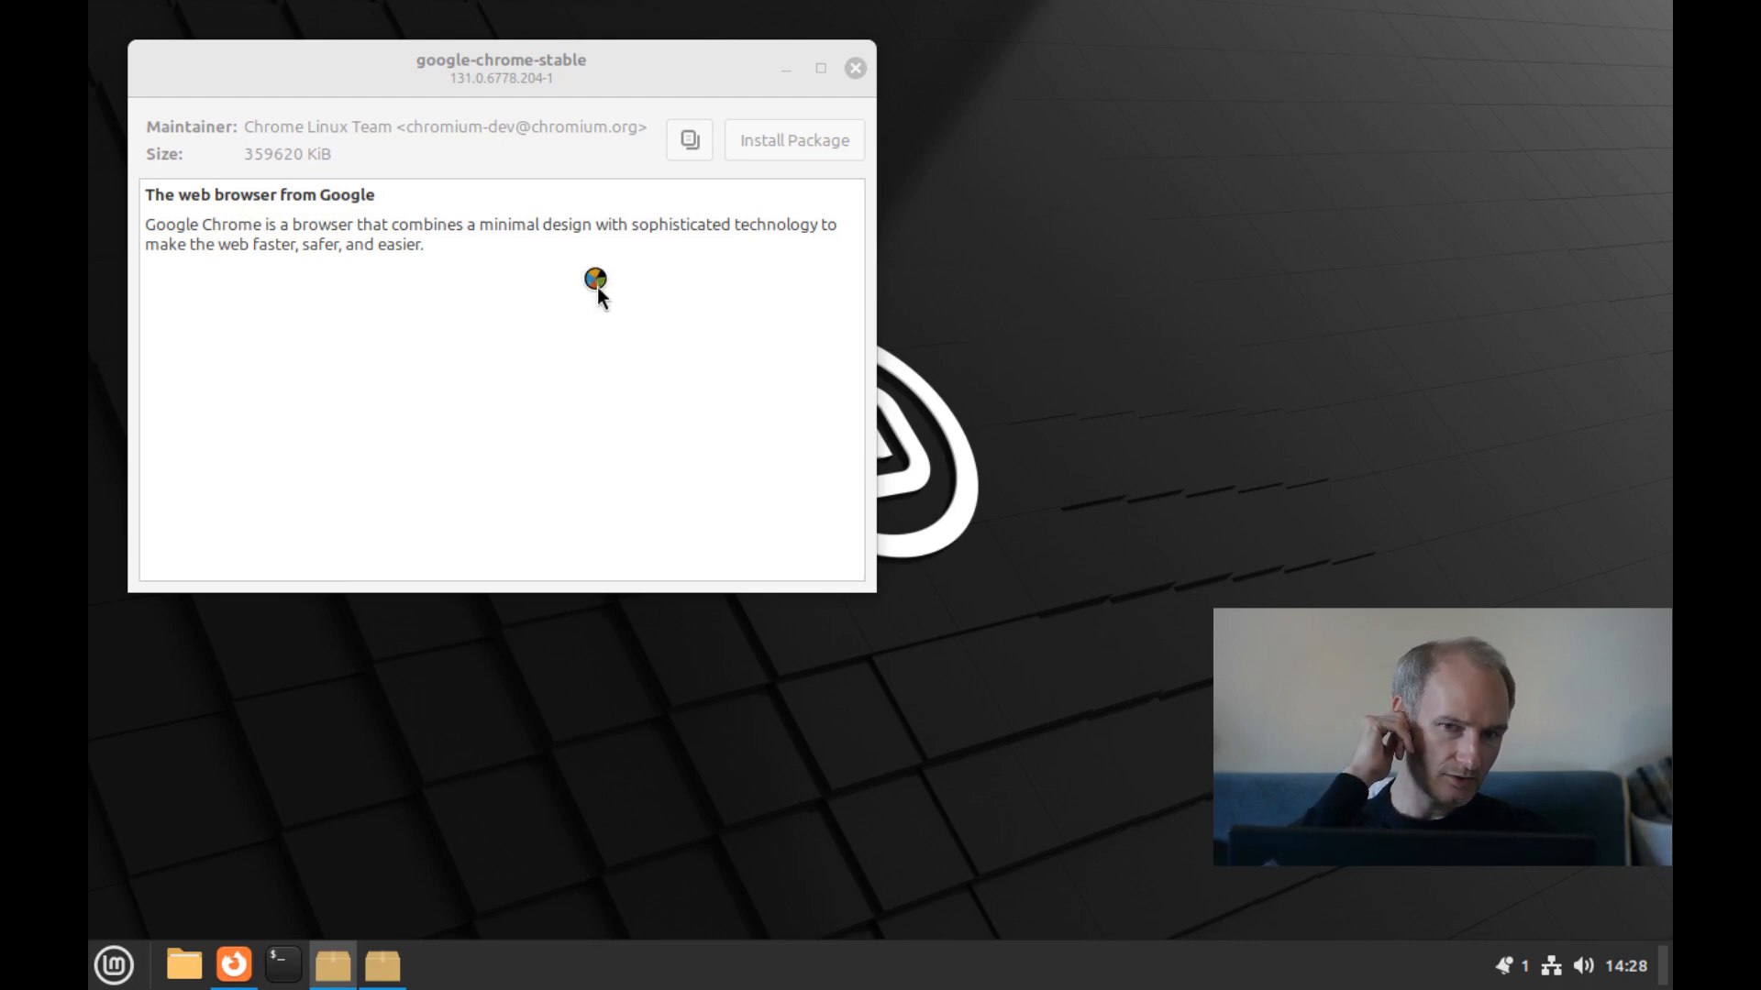
pyautogui.moveTo(566, 360)
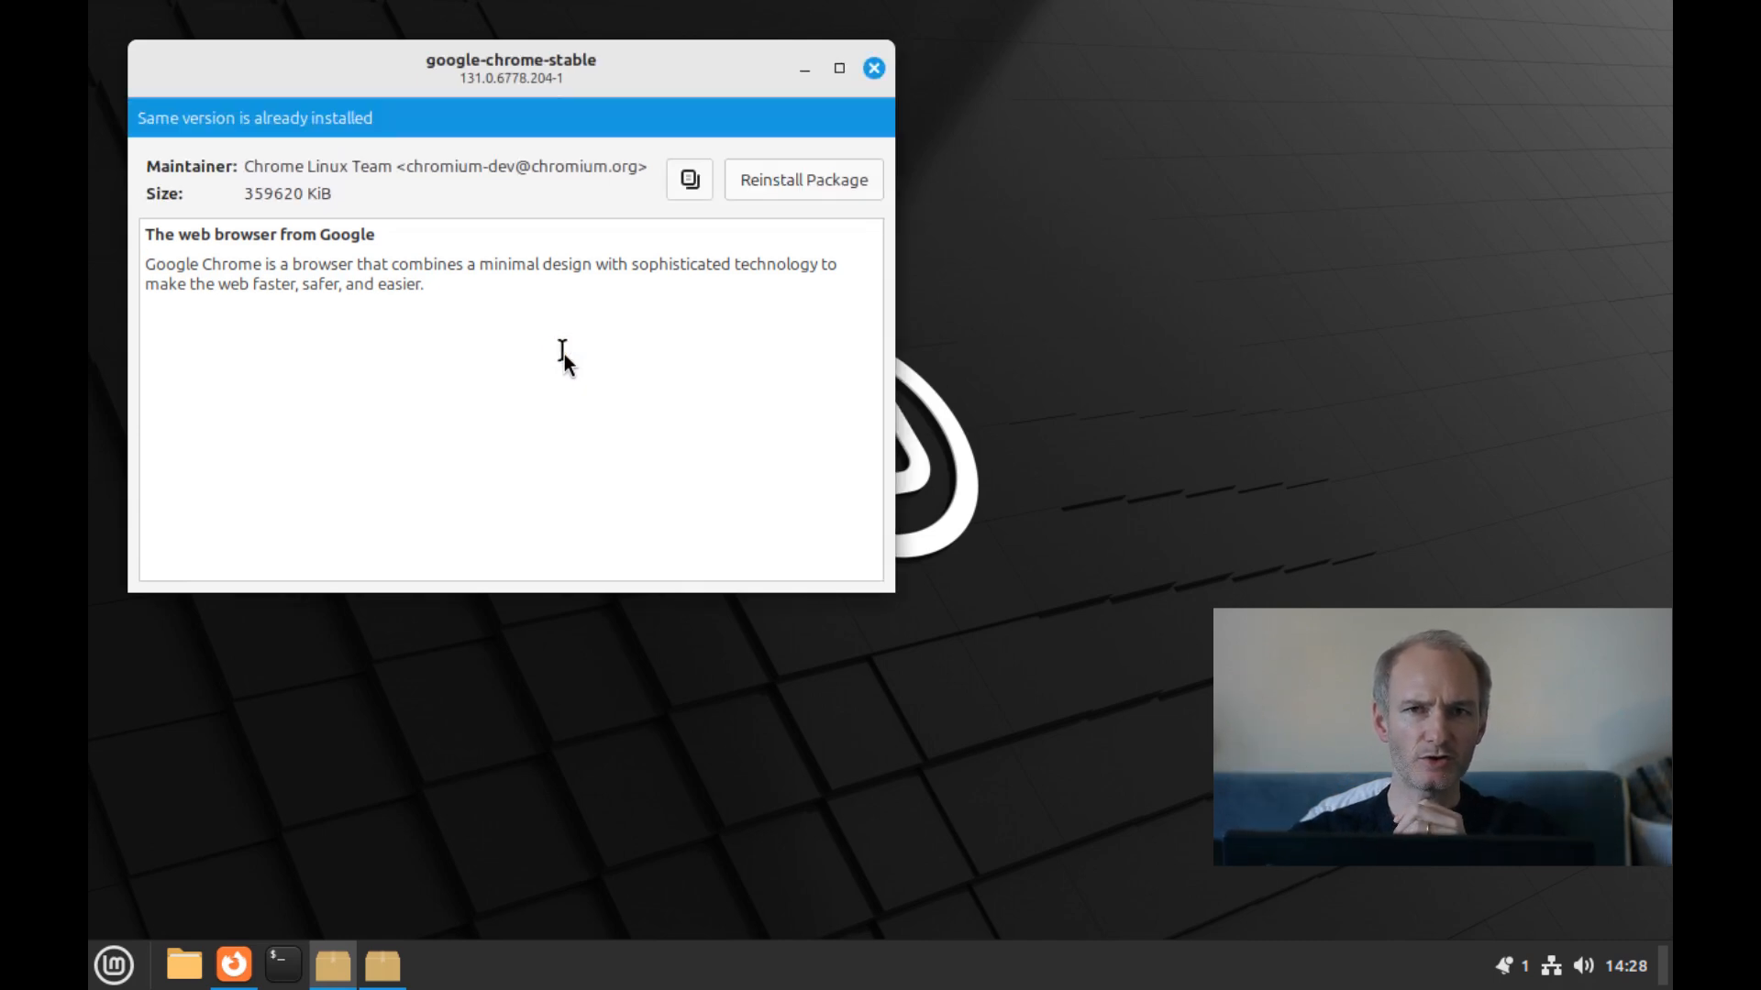
pyautogui.moveTo(592, 364)
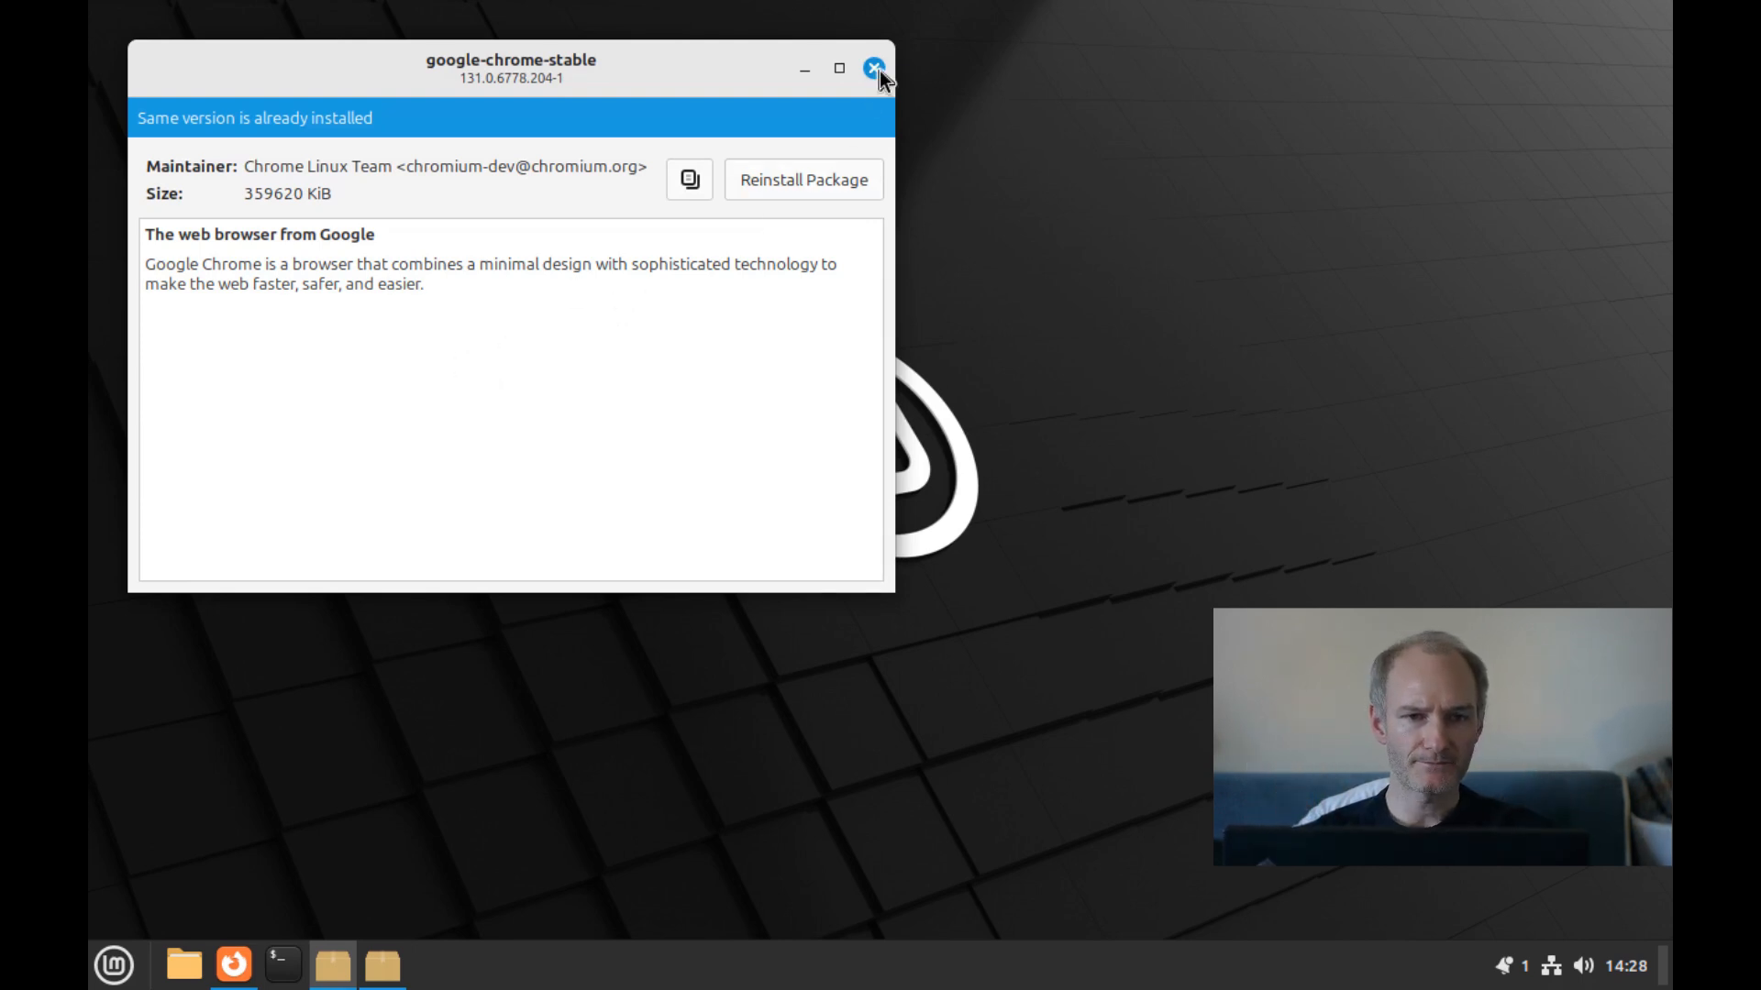
# Close GDebi, launch Google Chrome, and confirm the new Default keyring password.
pyautogui.click(871, 69)
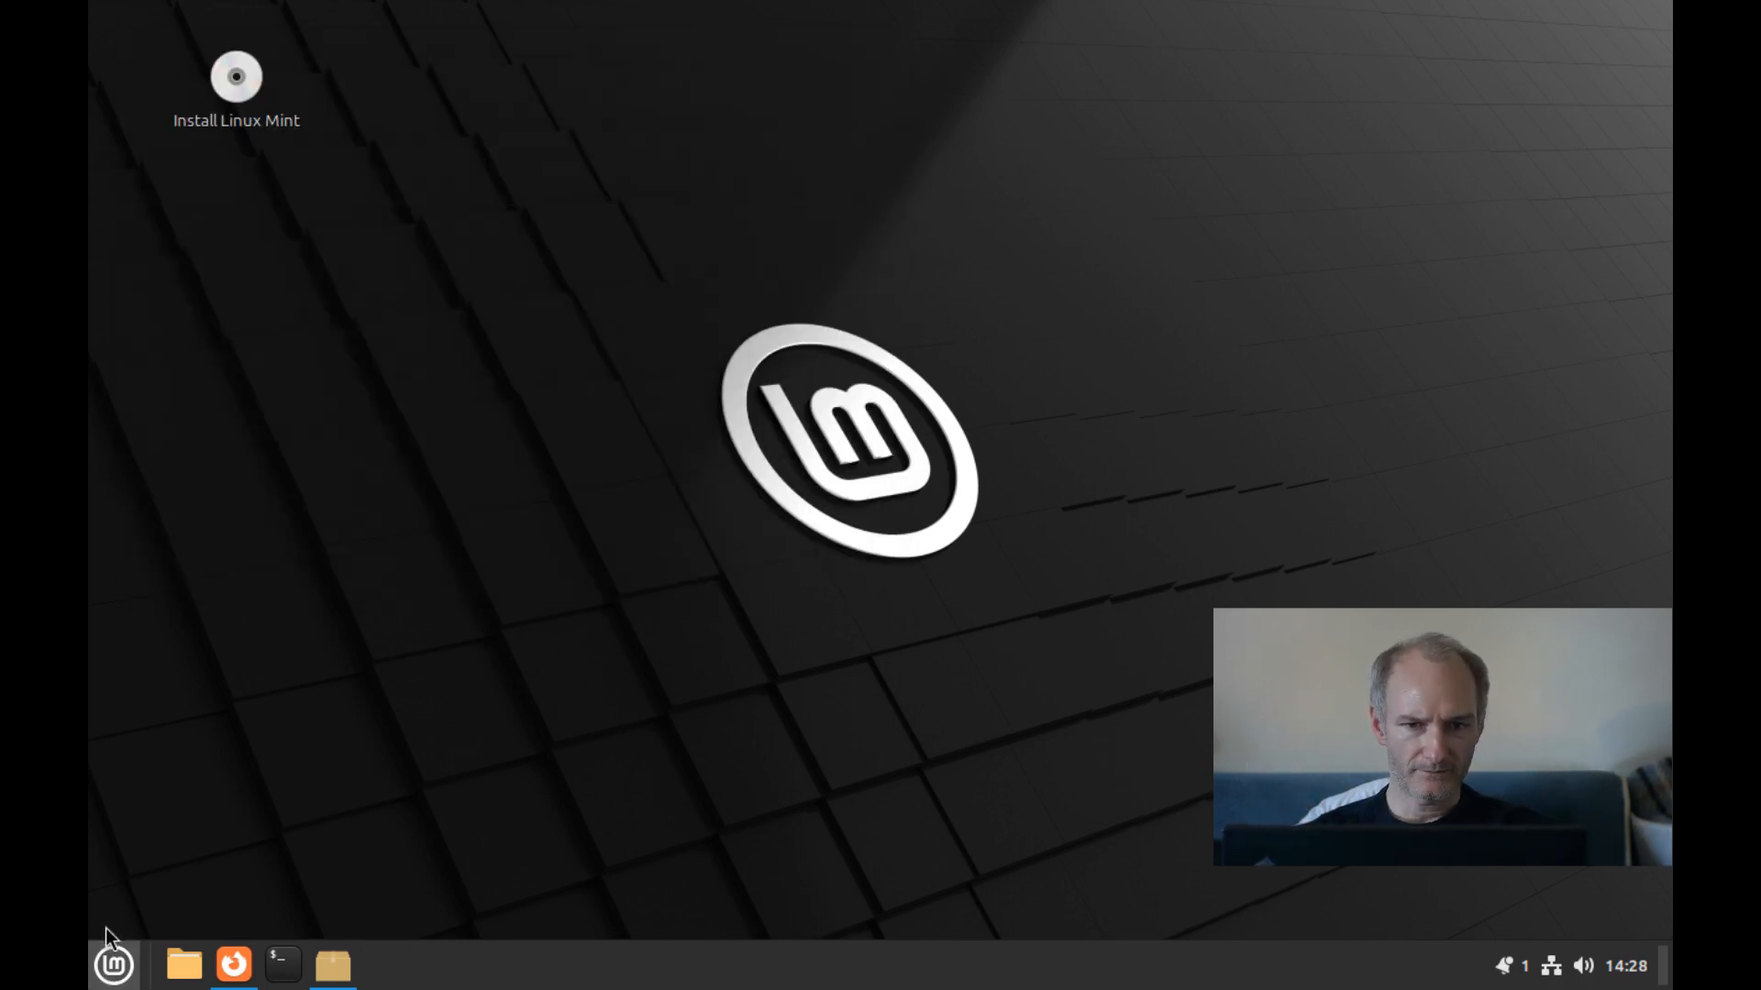
pyautogui.click(112, 966)
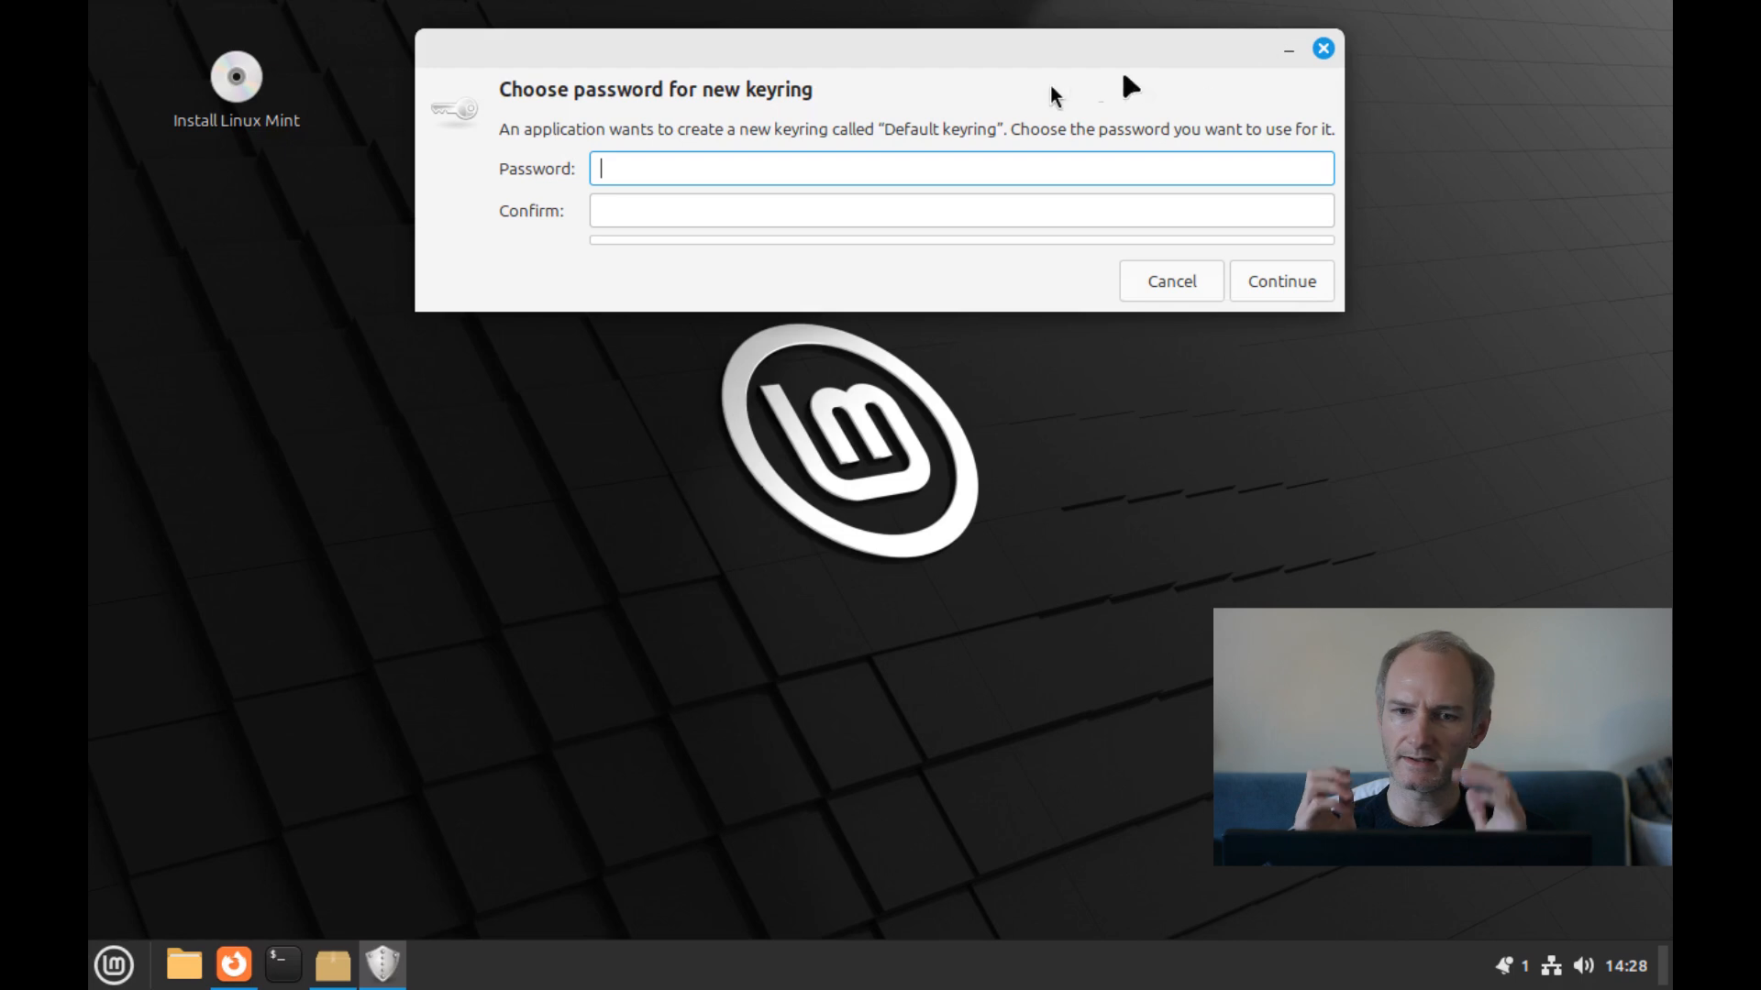
pyautogui.moveTo(970, 112)
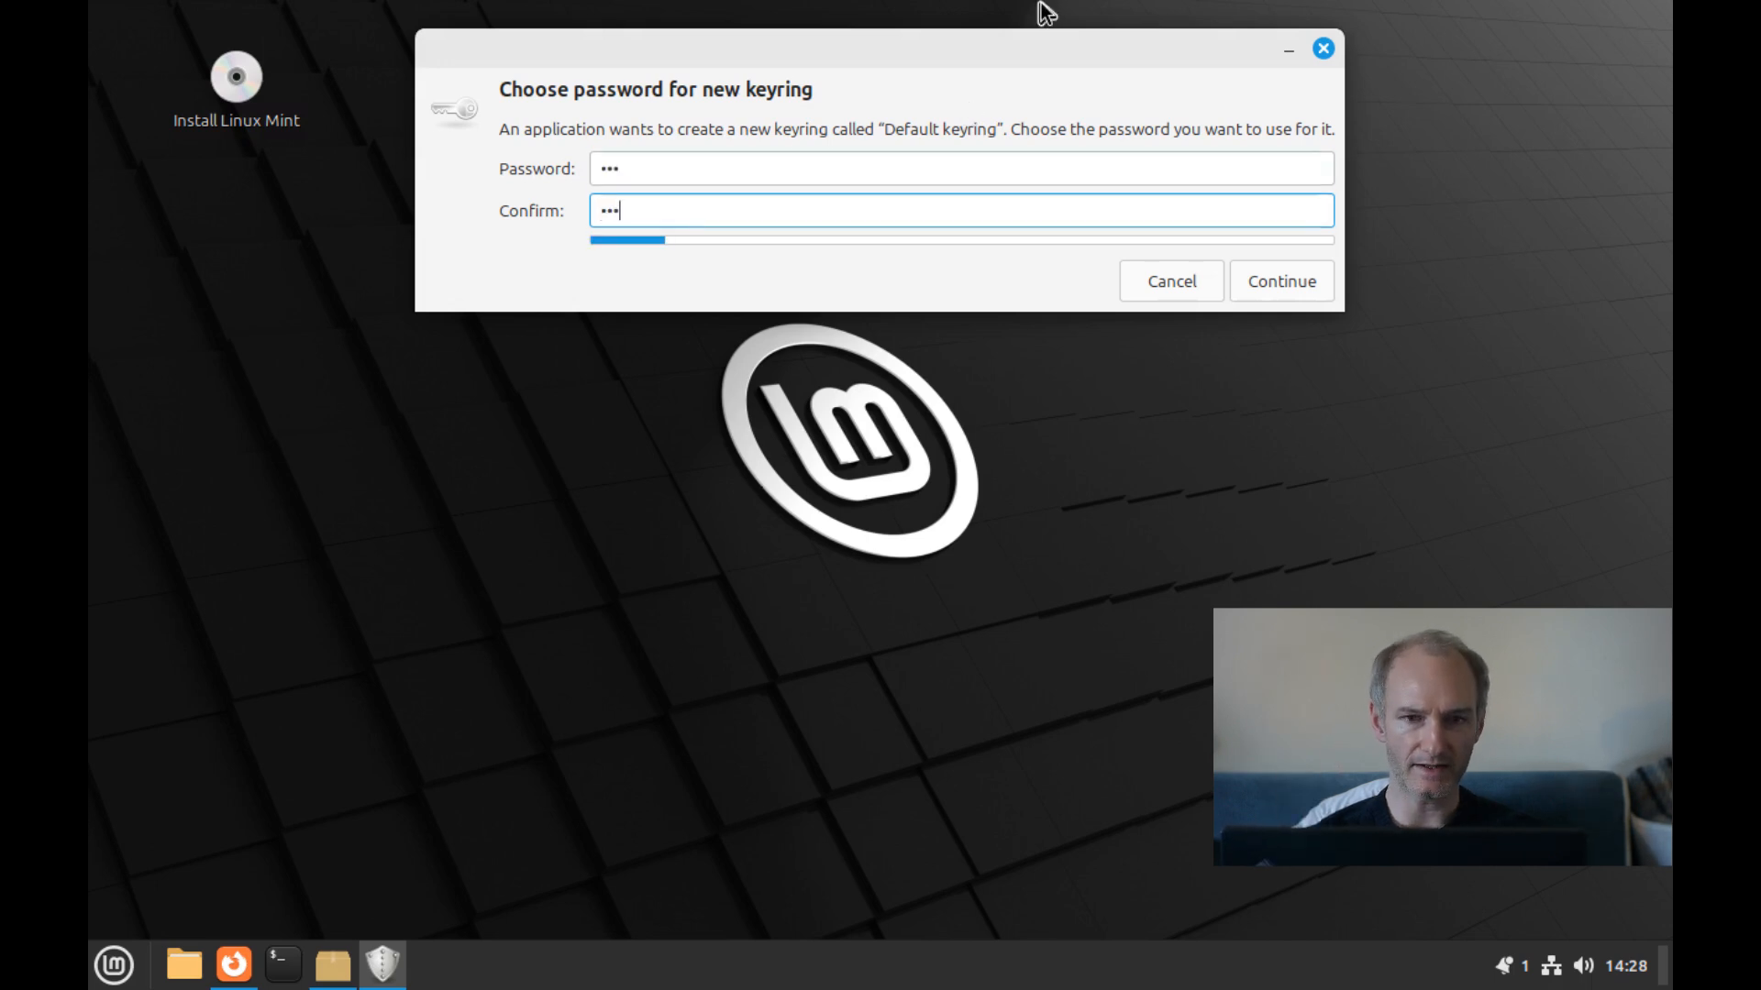
pyautogui.click(1280, 280)
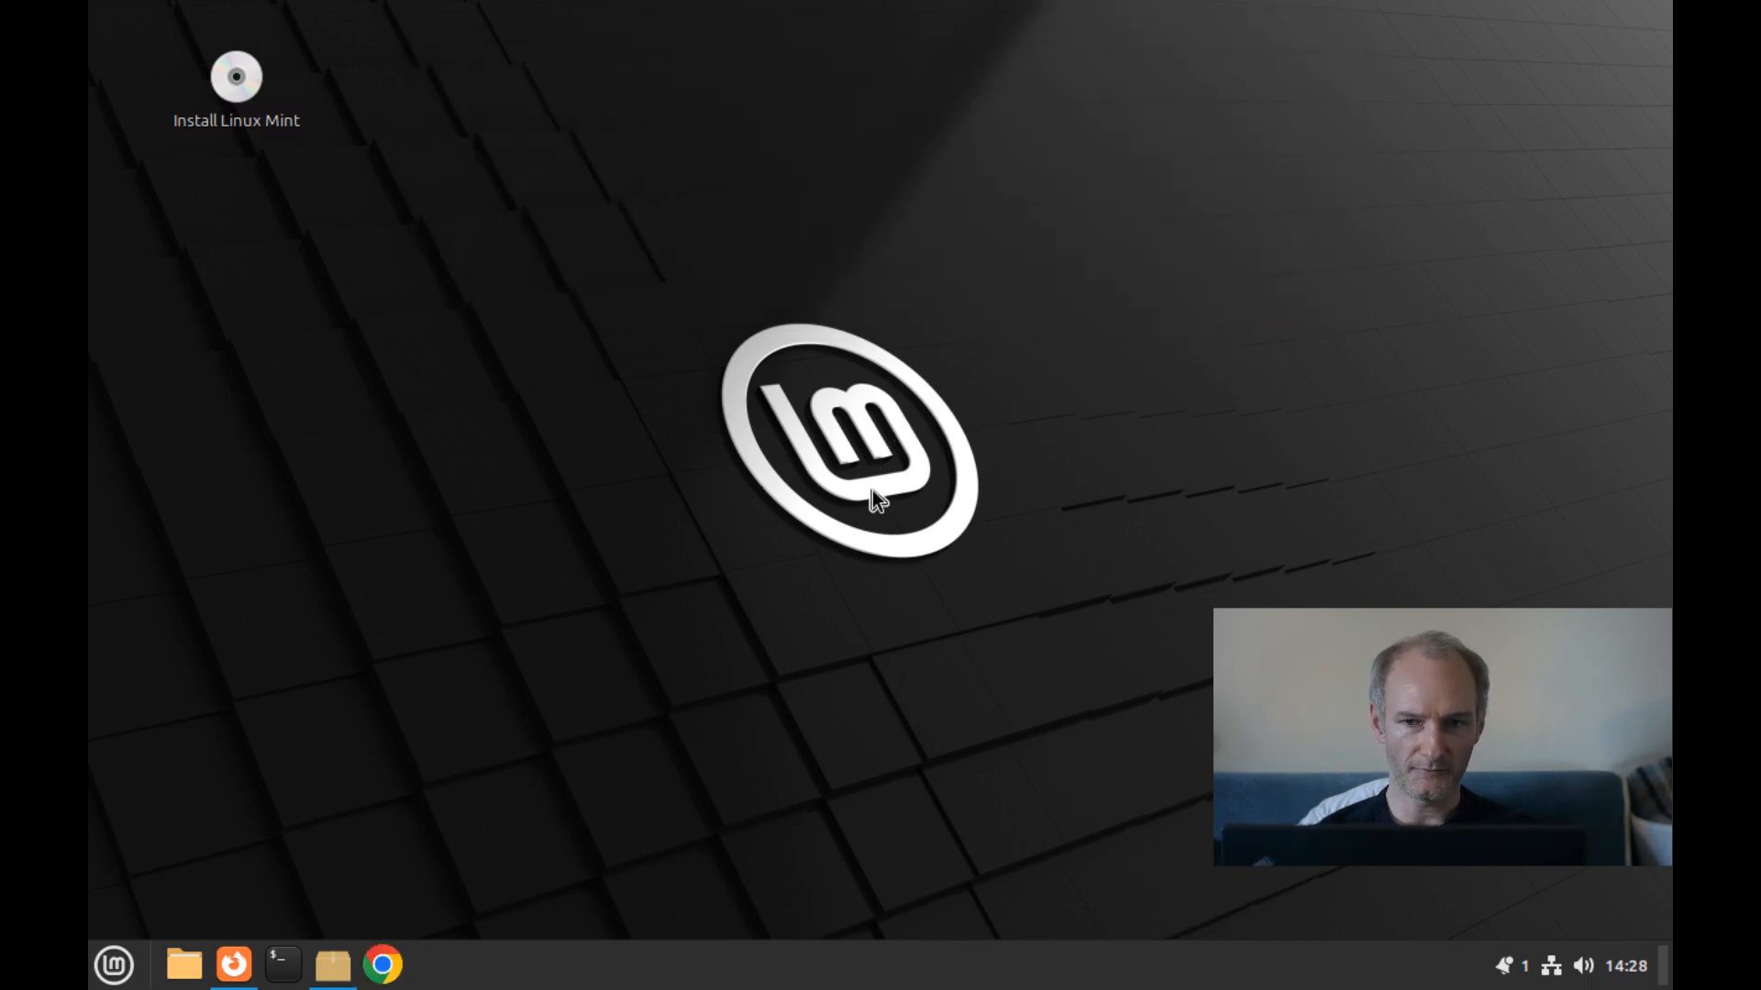
pyautogui.click(391, 965)
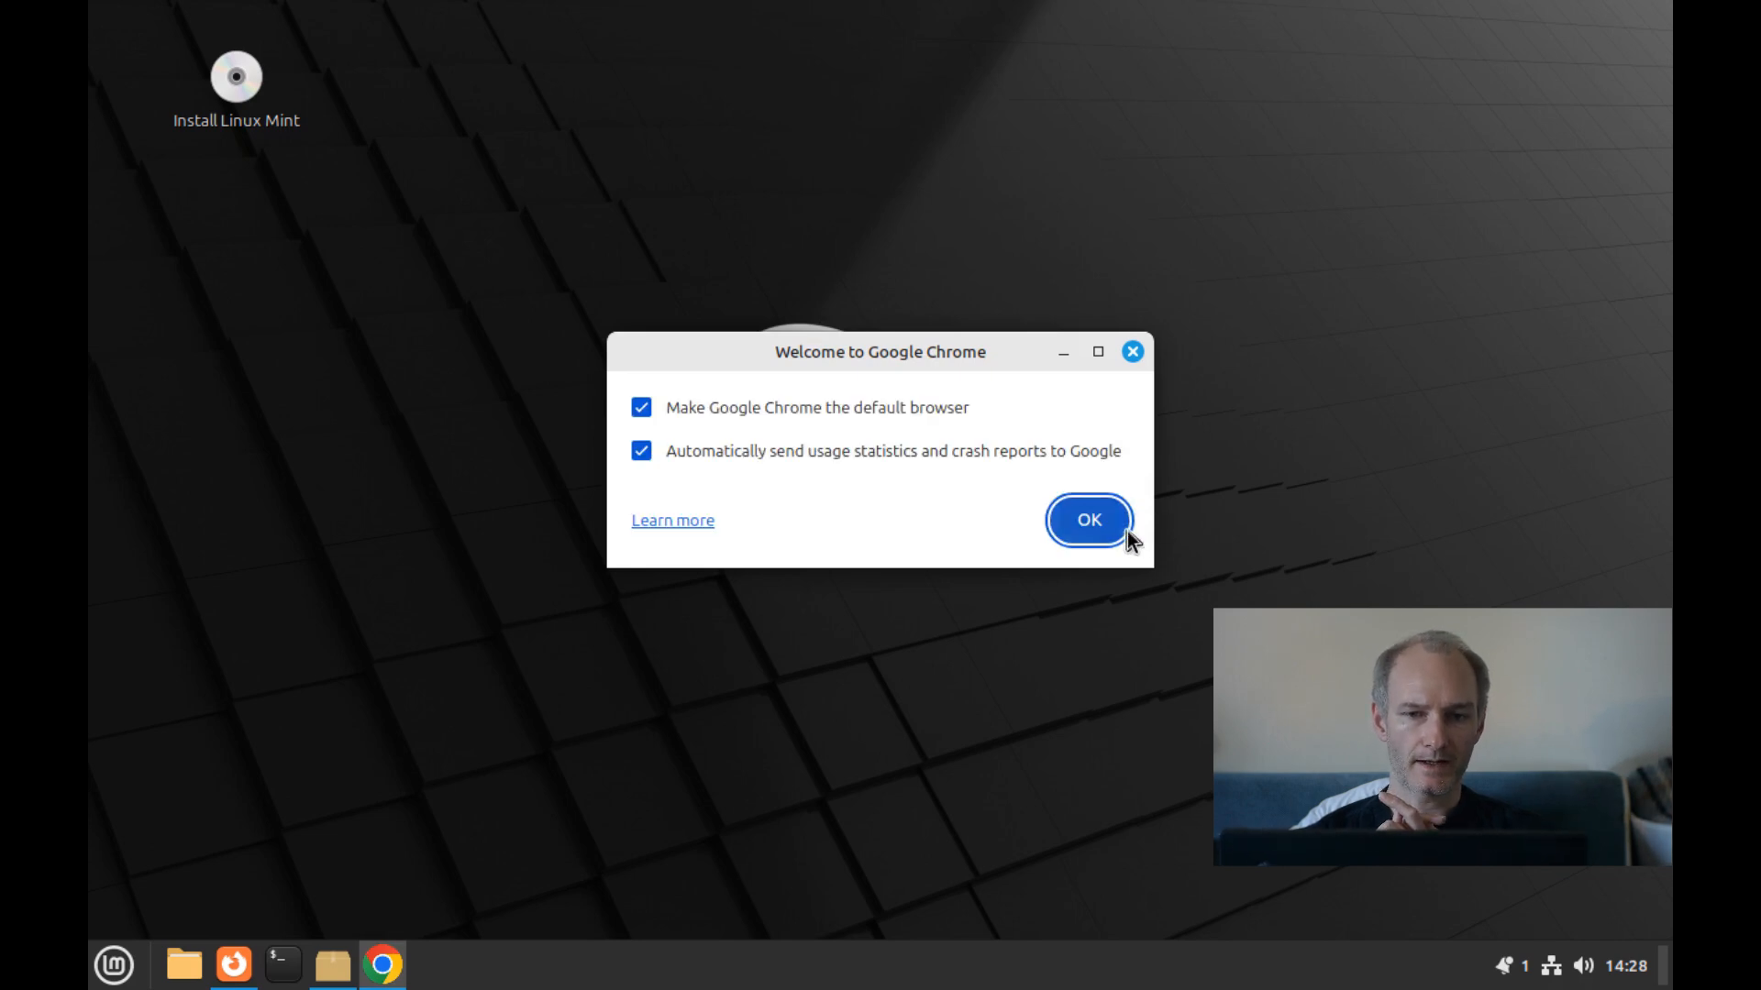
pyautogui.moveTo(493, 439)
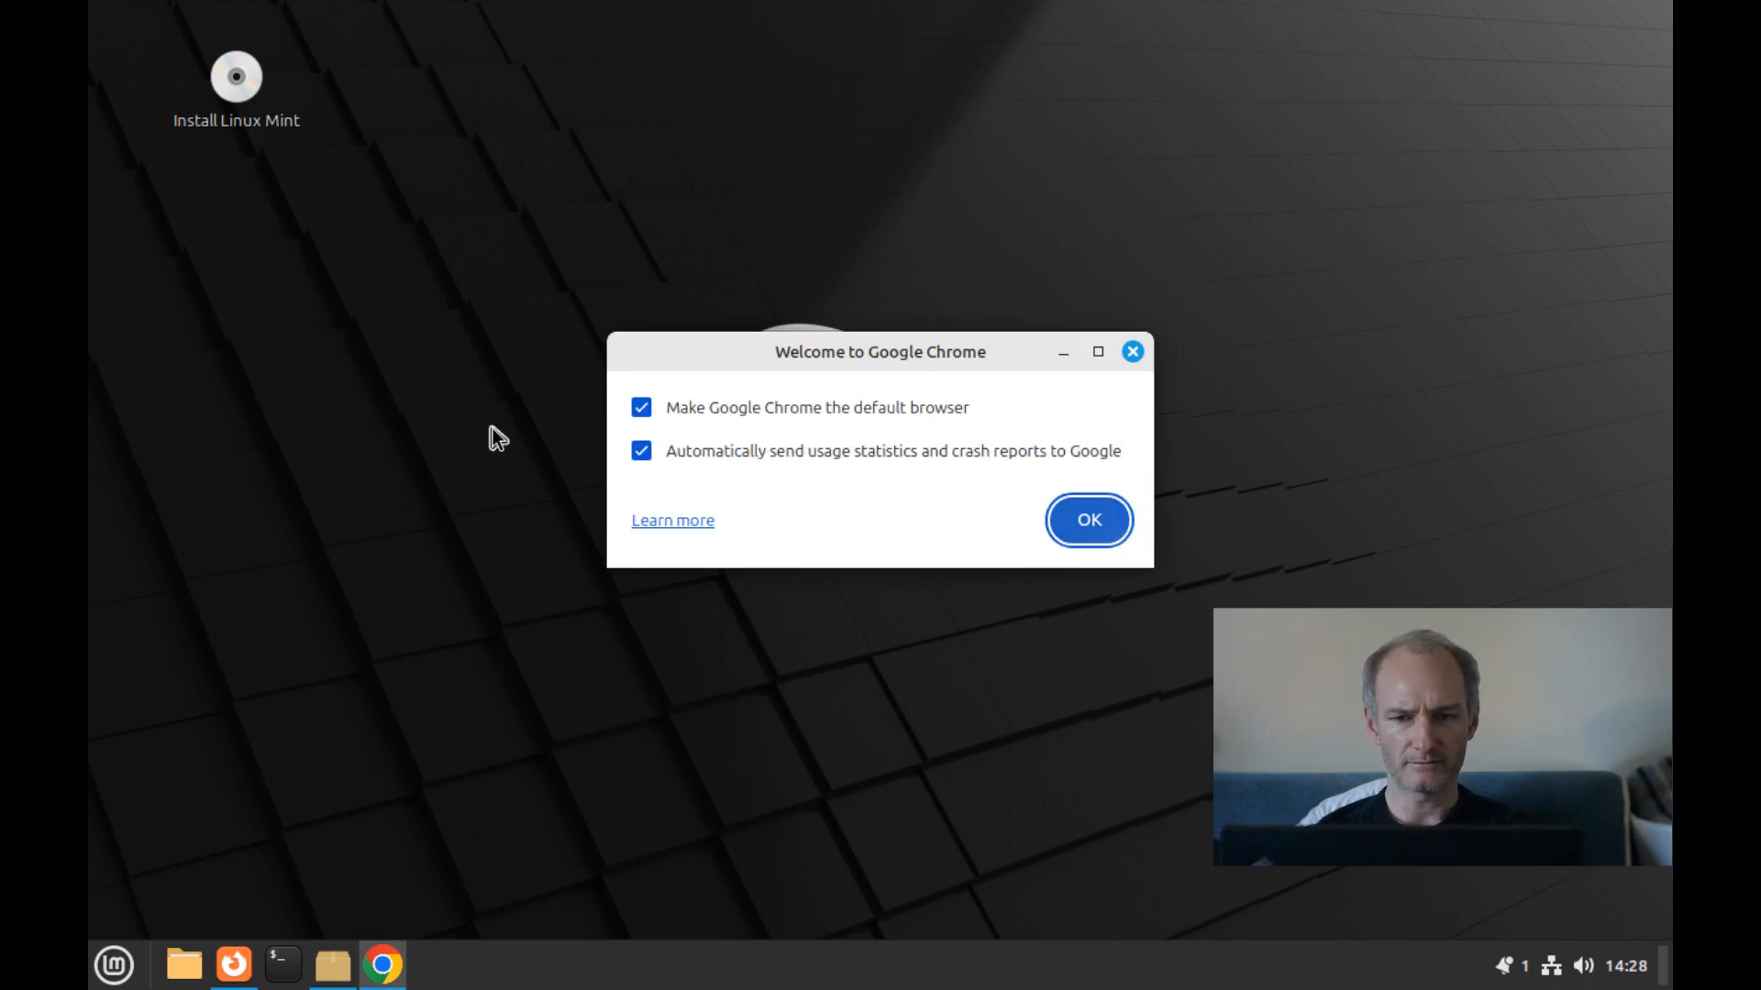
# Accept Chrome's welcome, turn on ad topics, acknowledge the privacy notice, and maximize the window.
pyautogui.click(1087, 520)
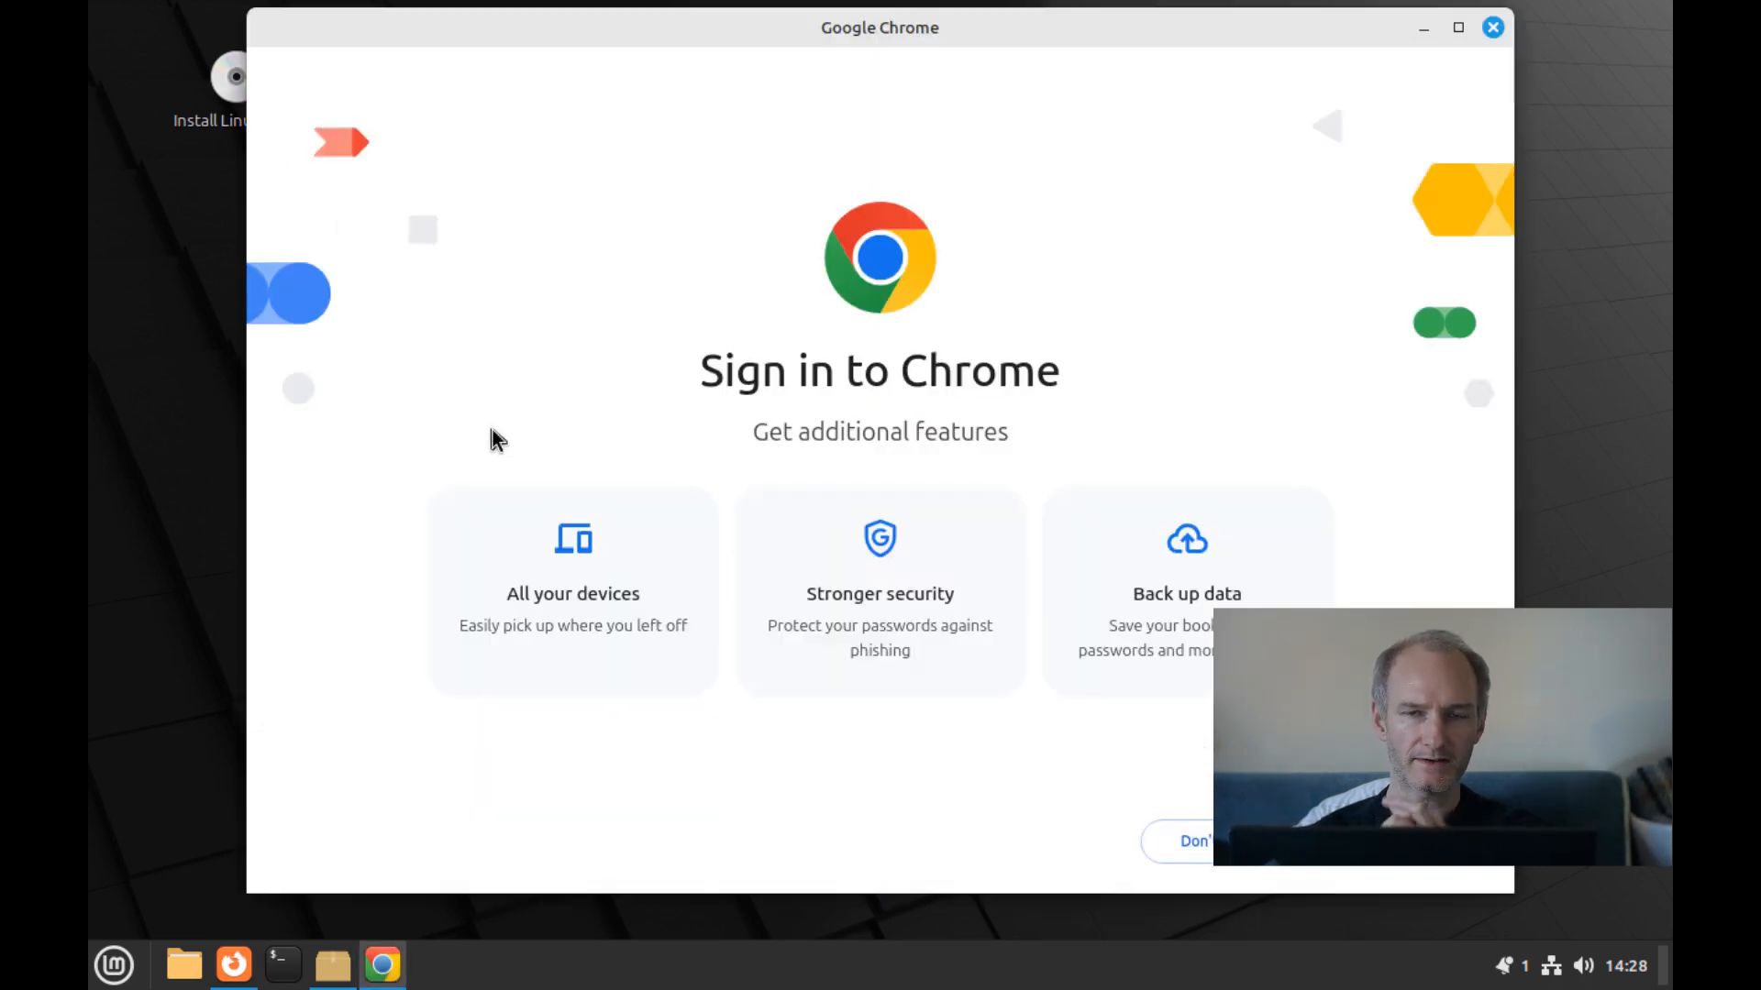
pyautogui.moveTo(518, 470)
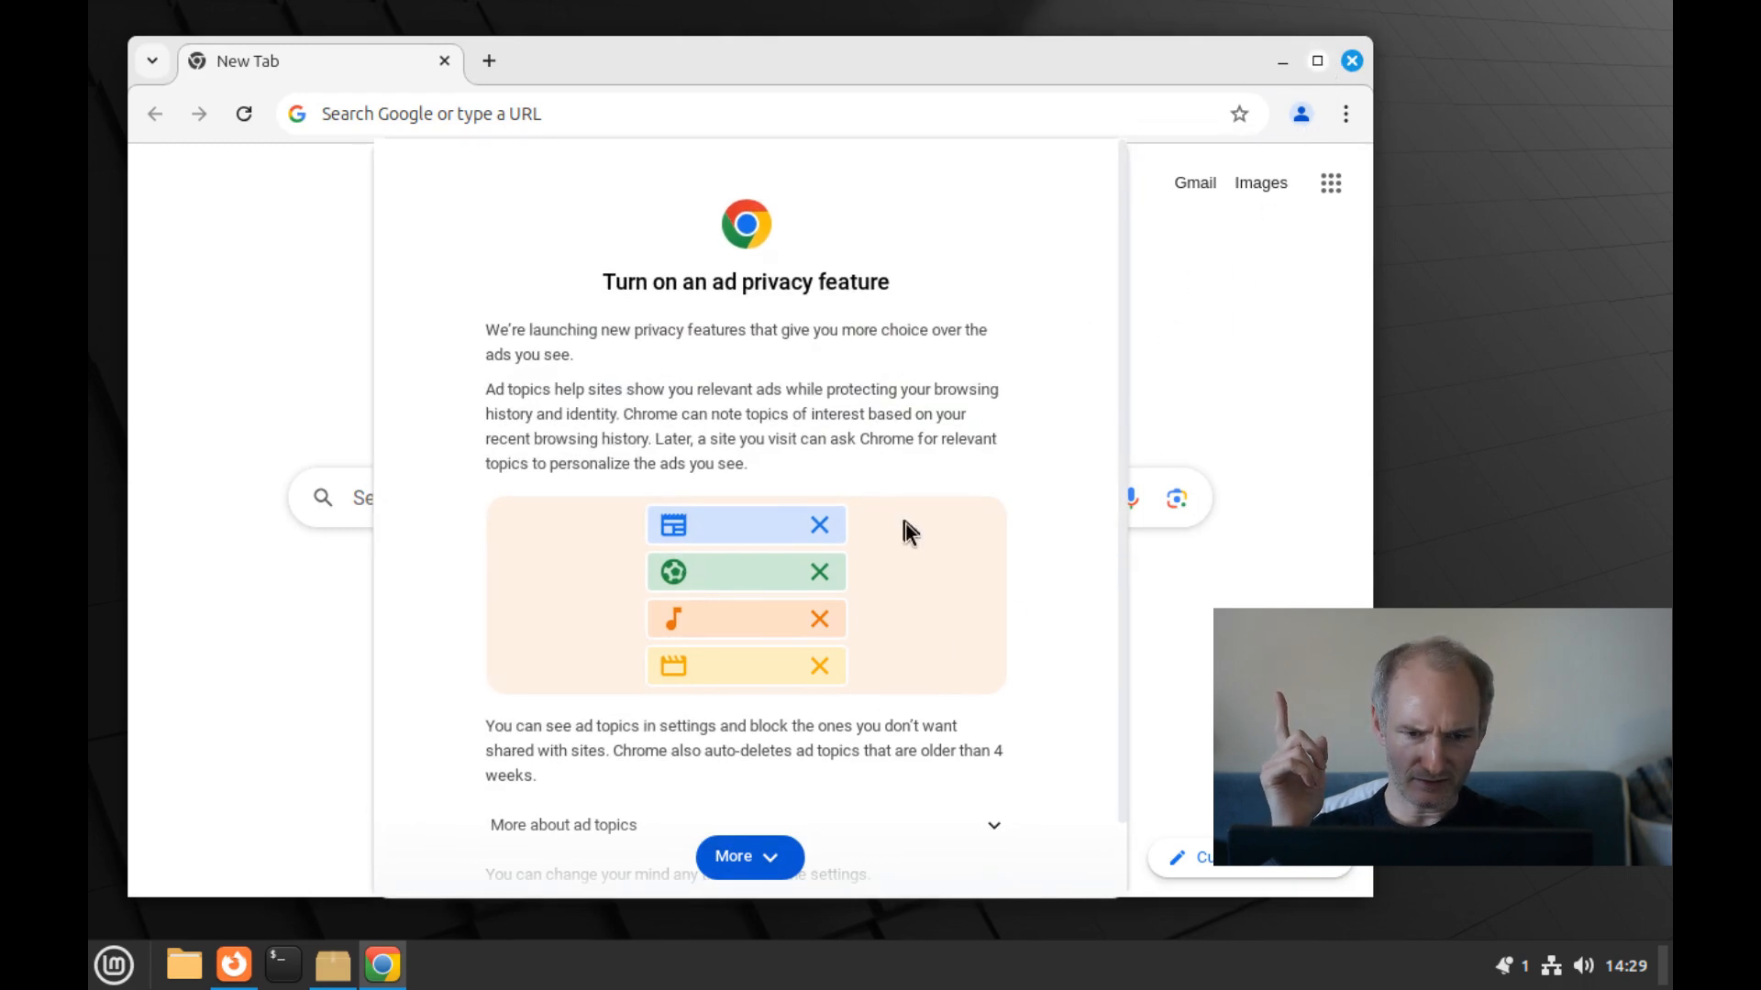
pyautogui.click(749, 857)
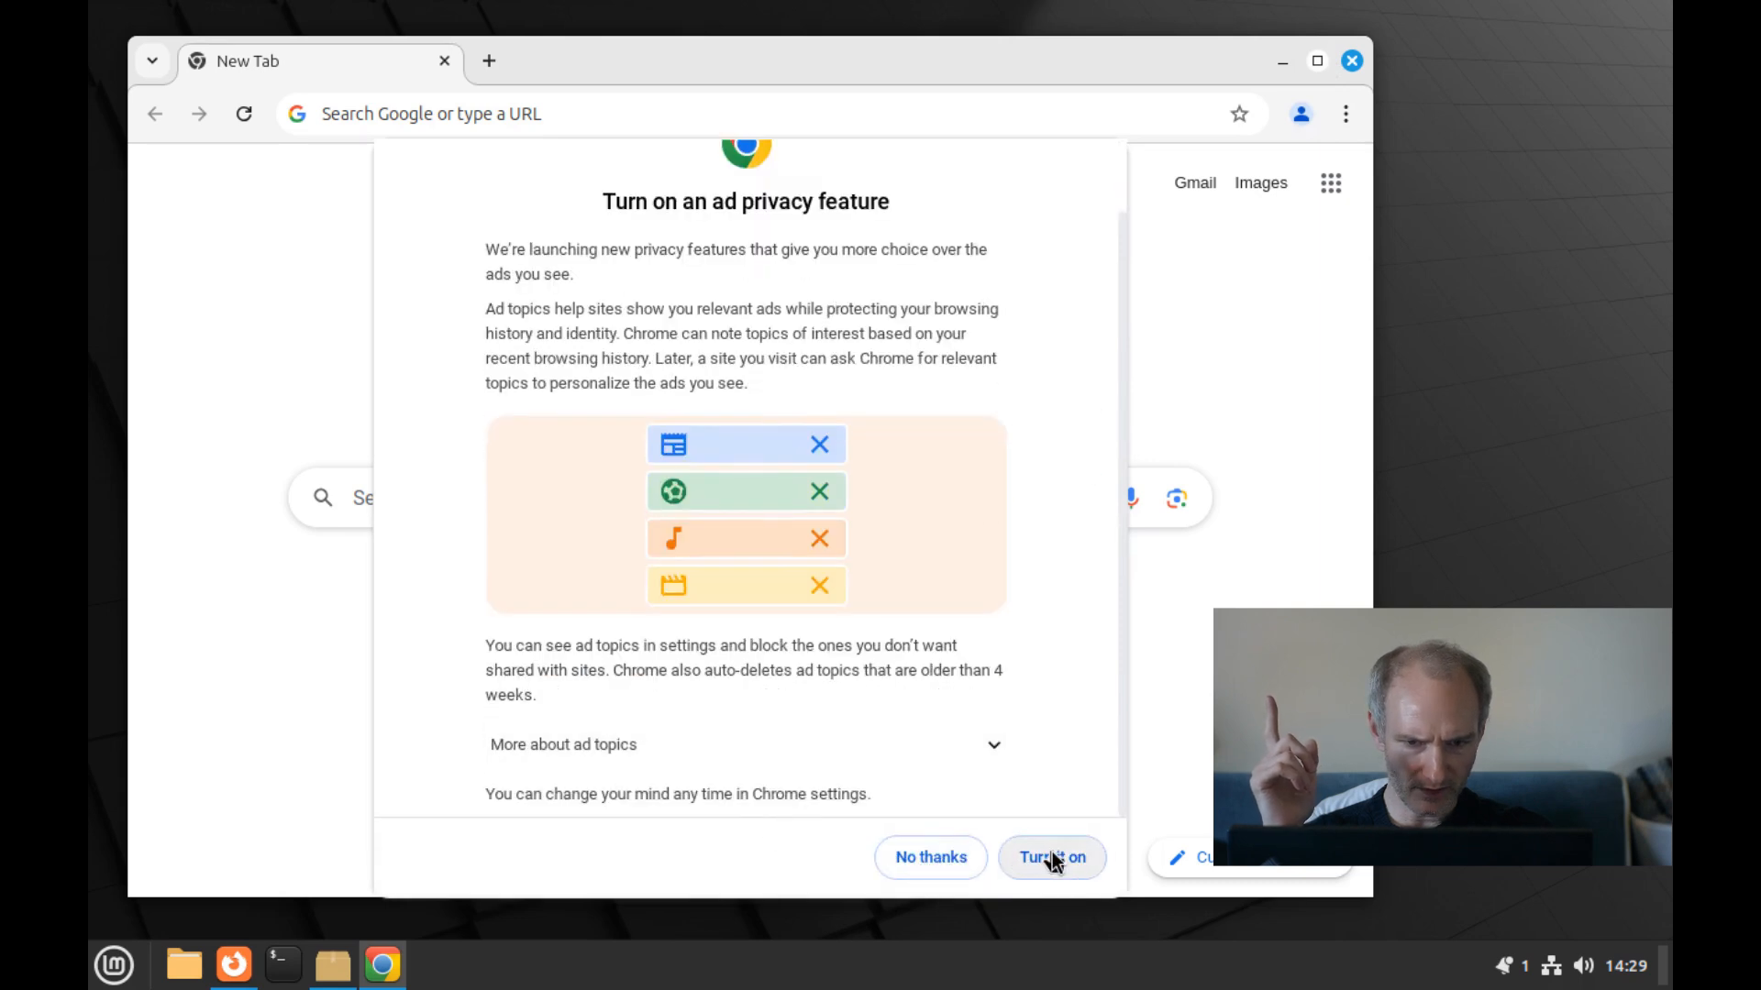
pyautogui.click(1052, 857)
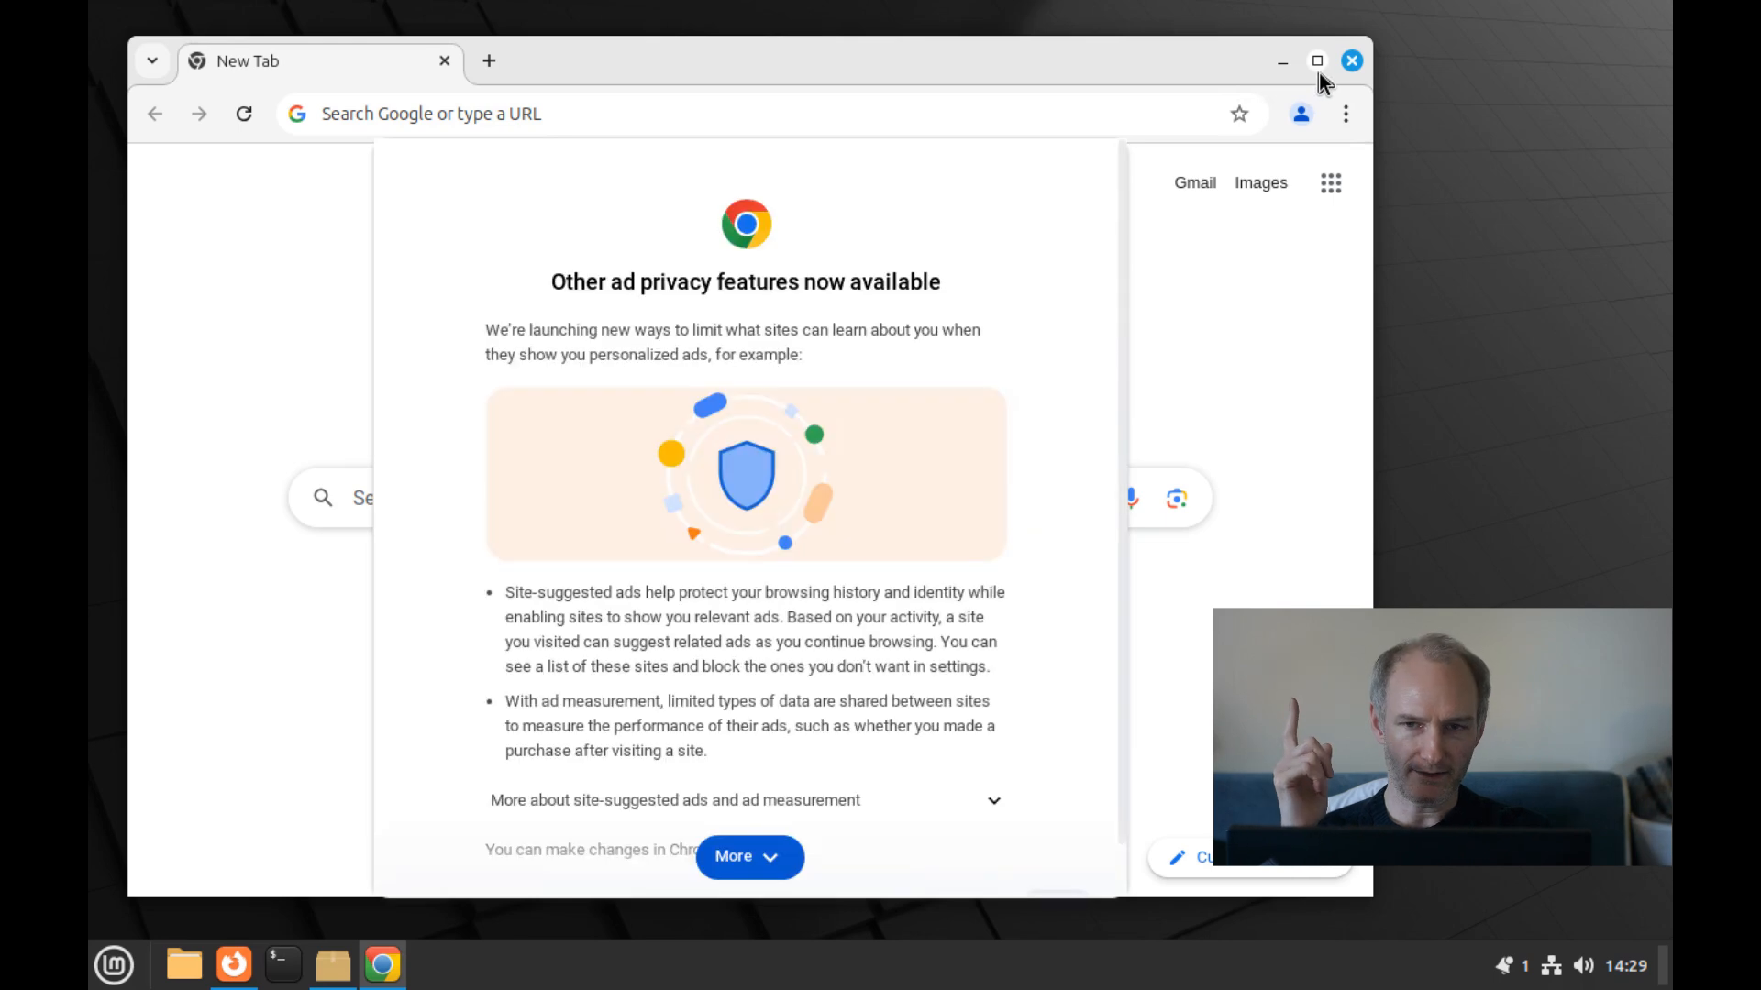
pyautogui.click(749, 856)
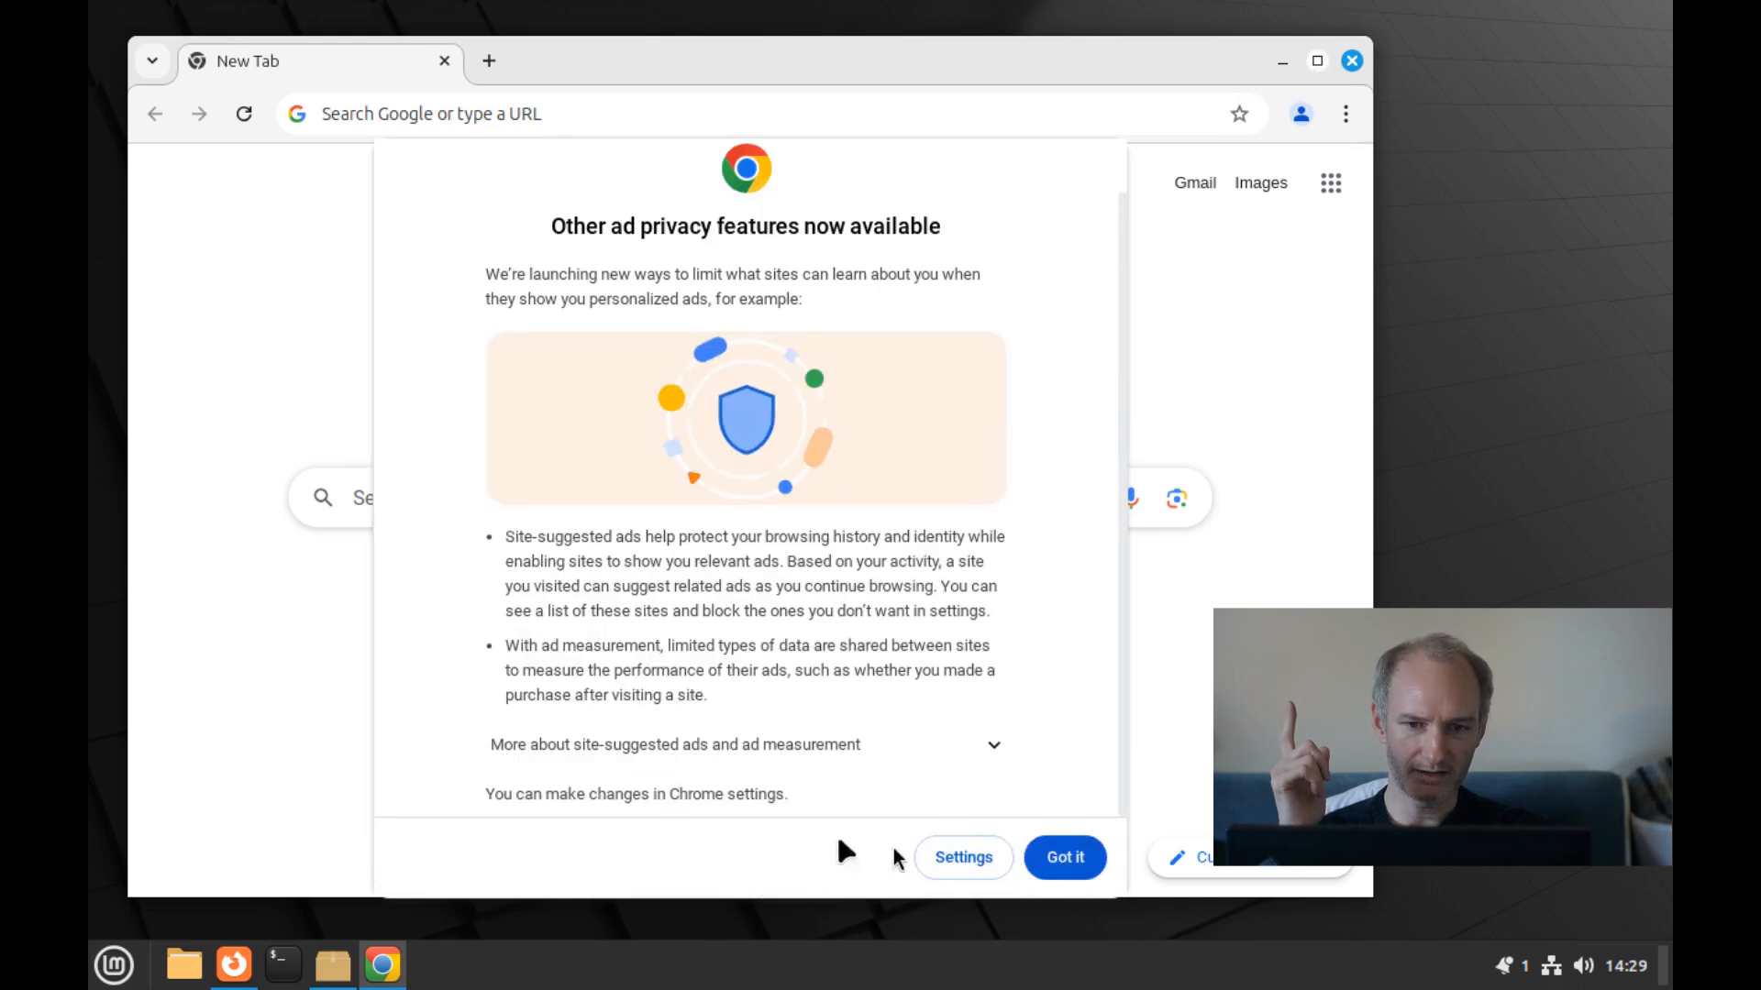
pyautogui.click(1065, 857)
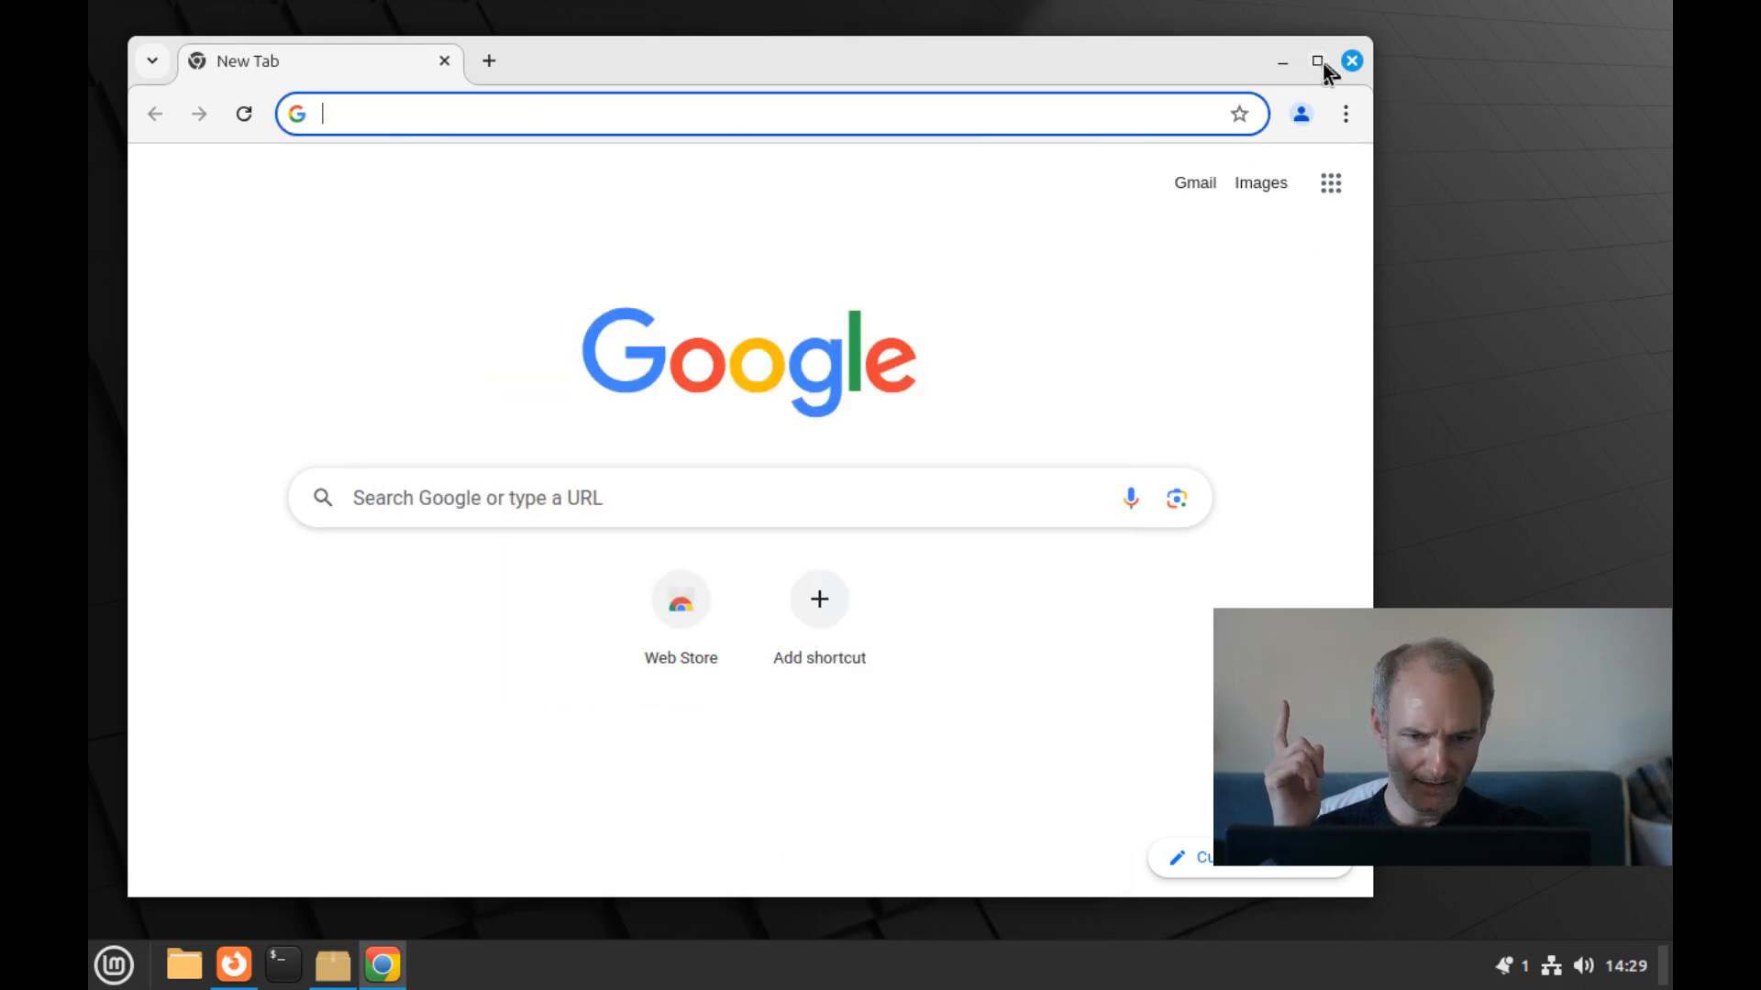
pyautogui.click(1315, 61)
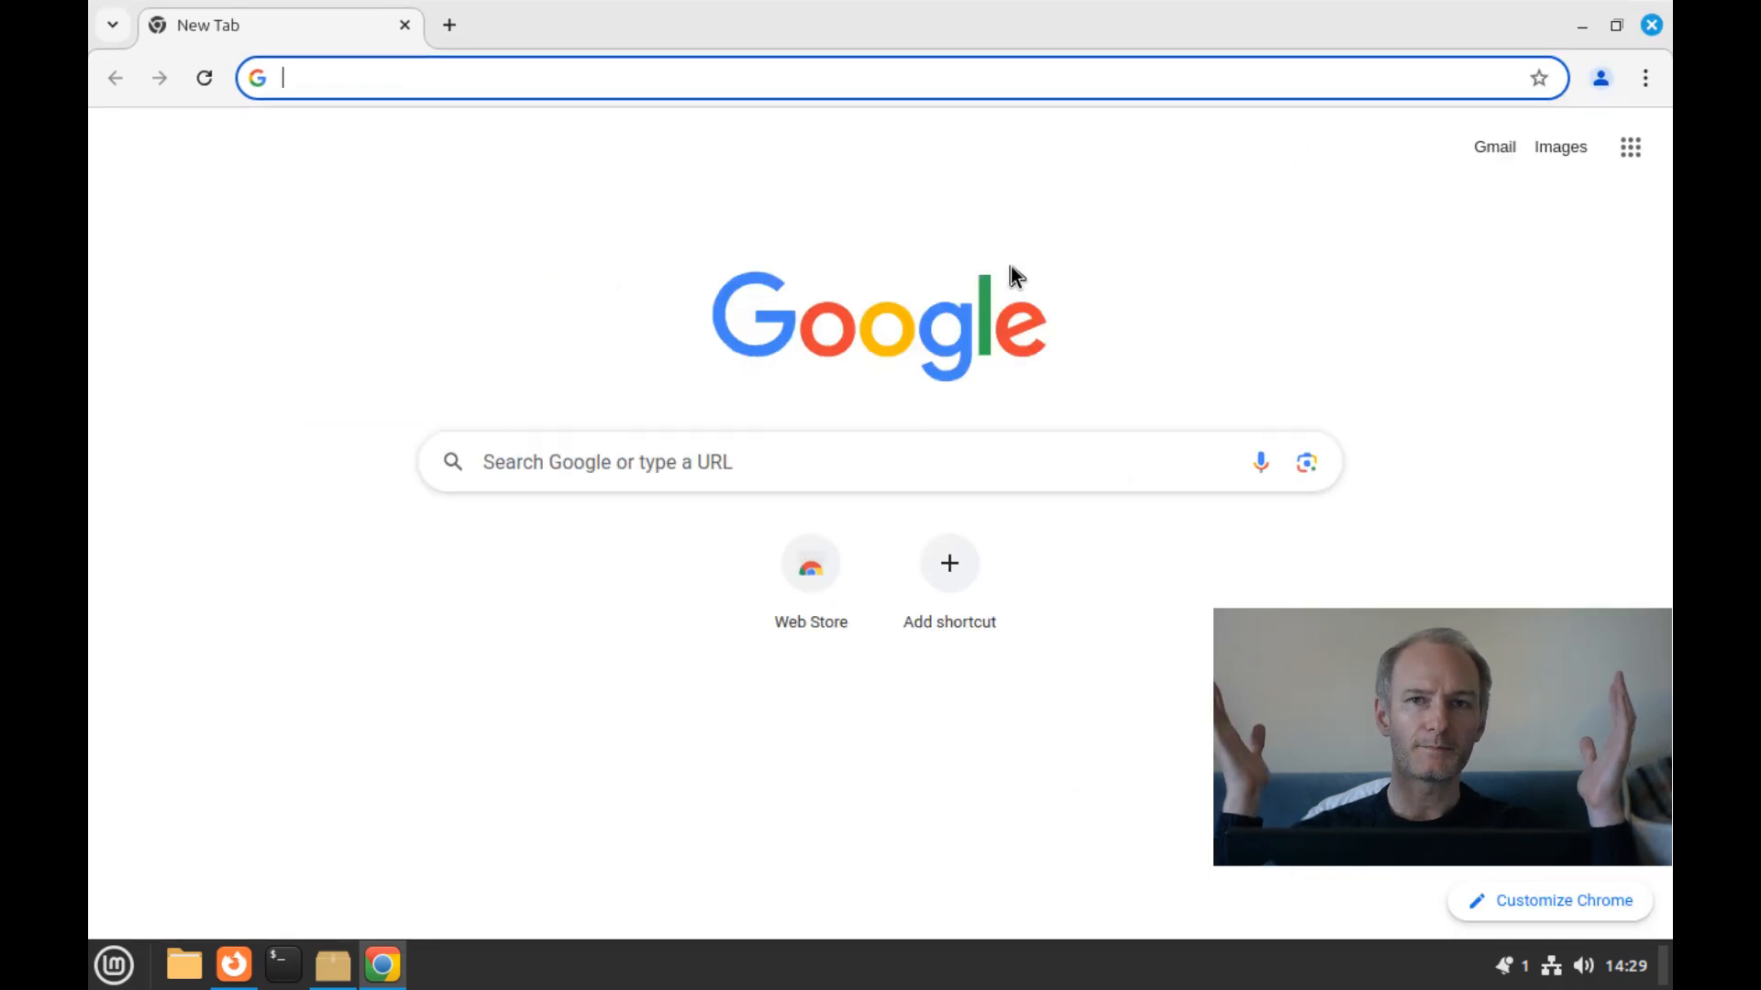
# Visit Facebook and x.com from a new tab, then start typing 'microsoft' in the address bar.
pyautogui.click(1600, 78)
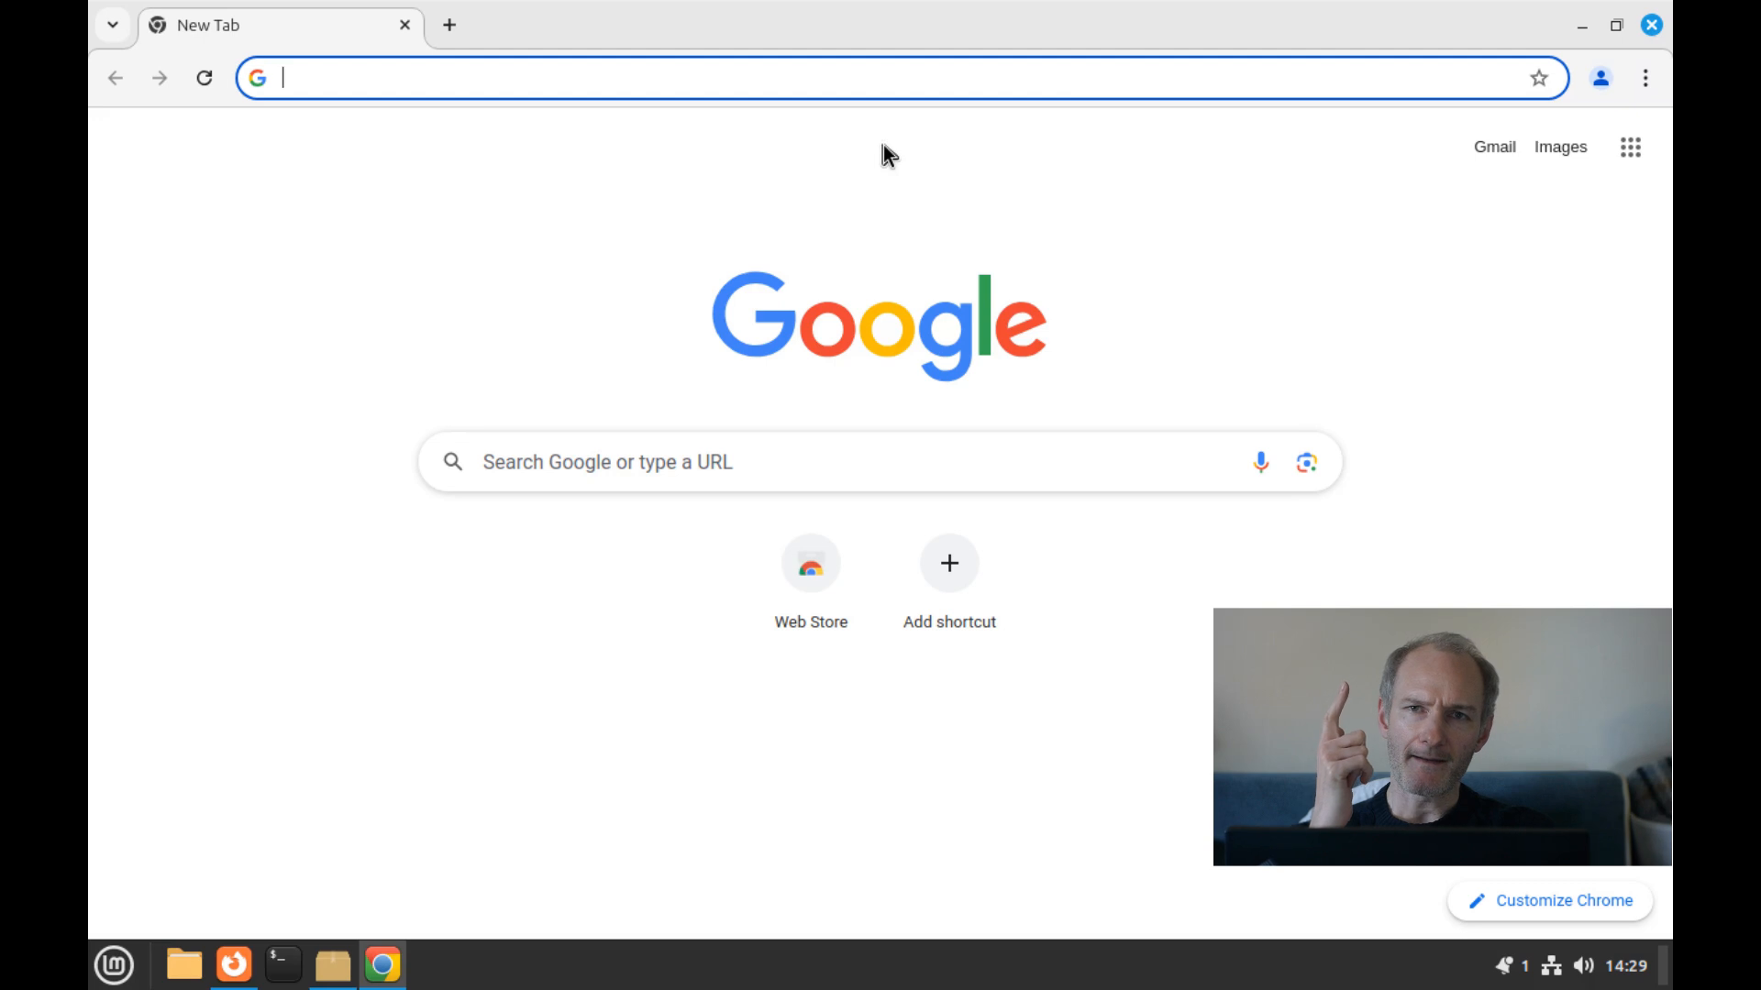
pyautogui.write('facebook.com')
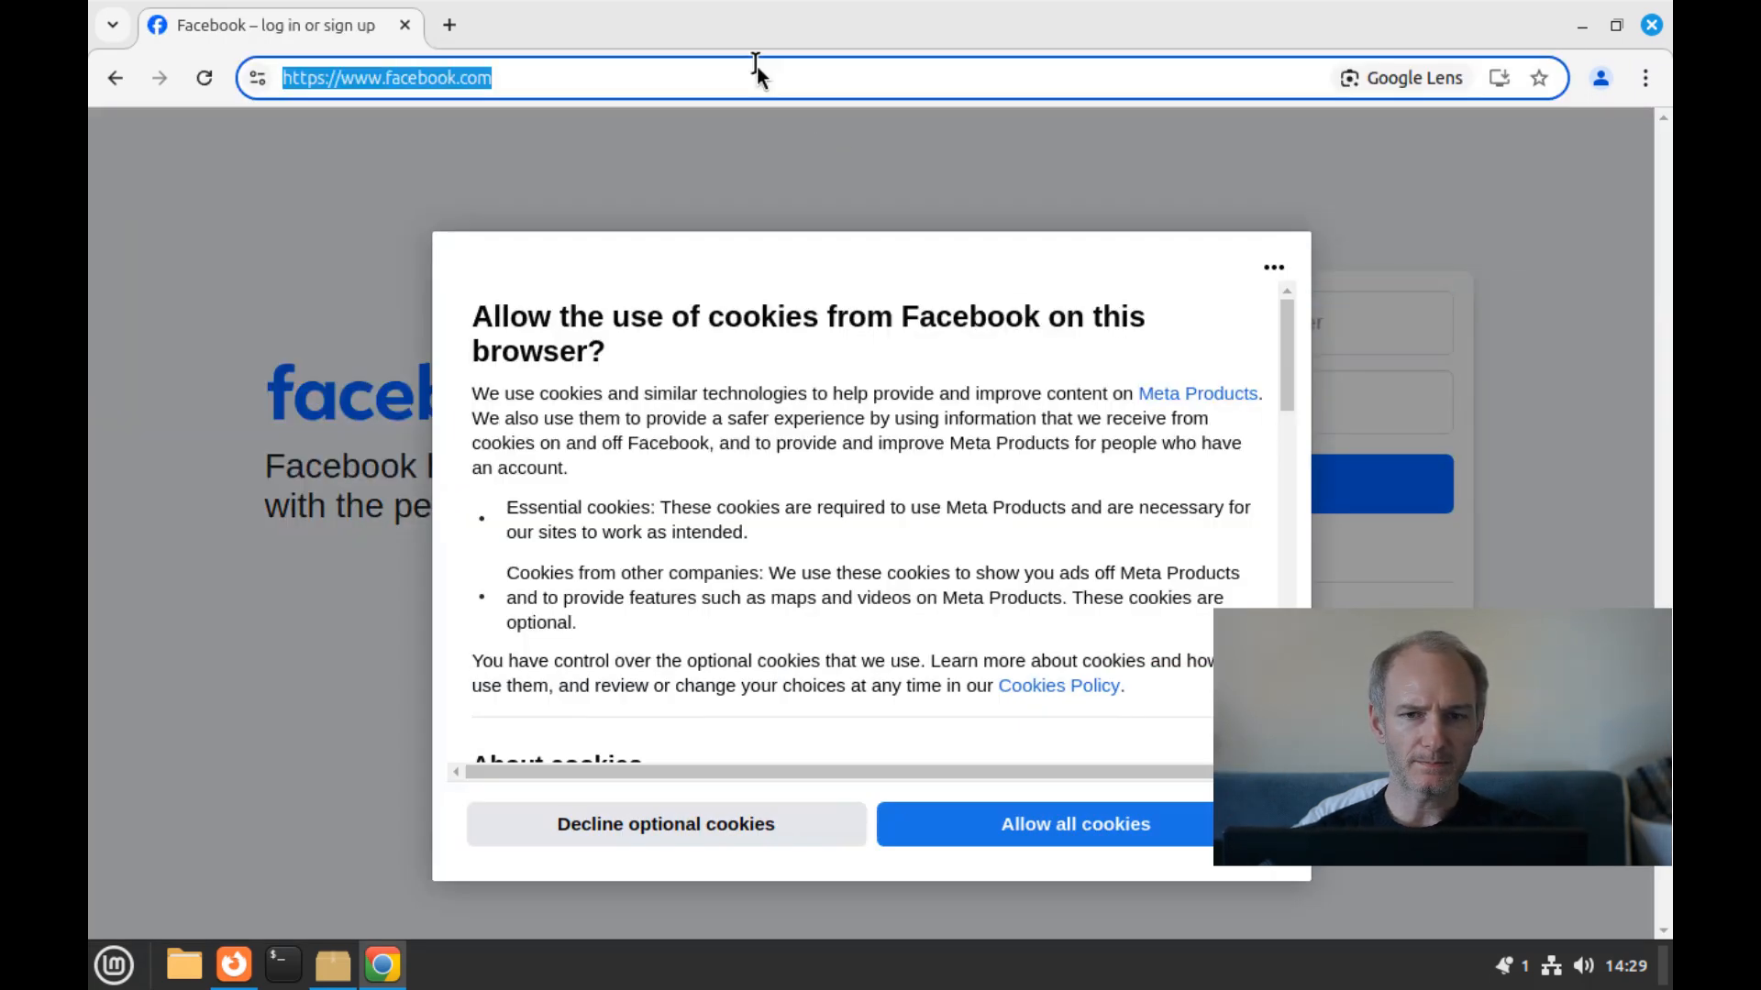
pyautogui.write('x')
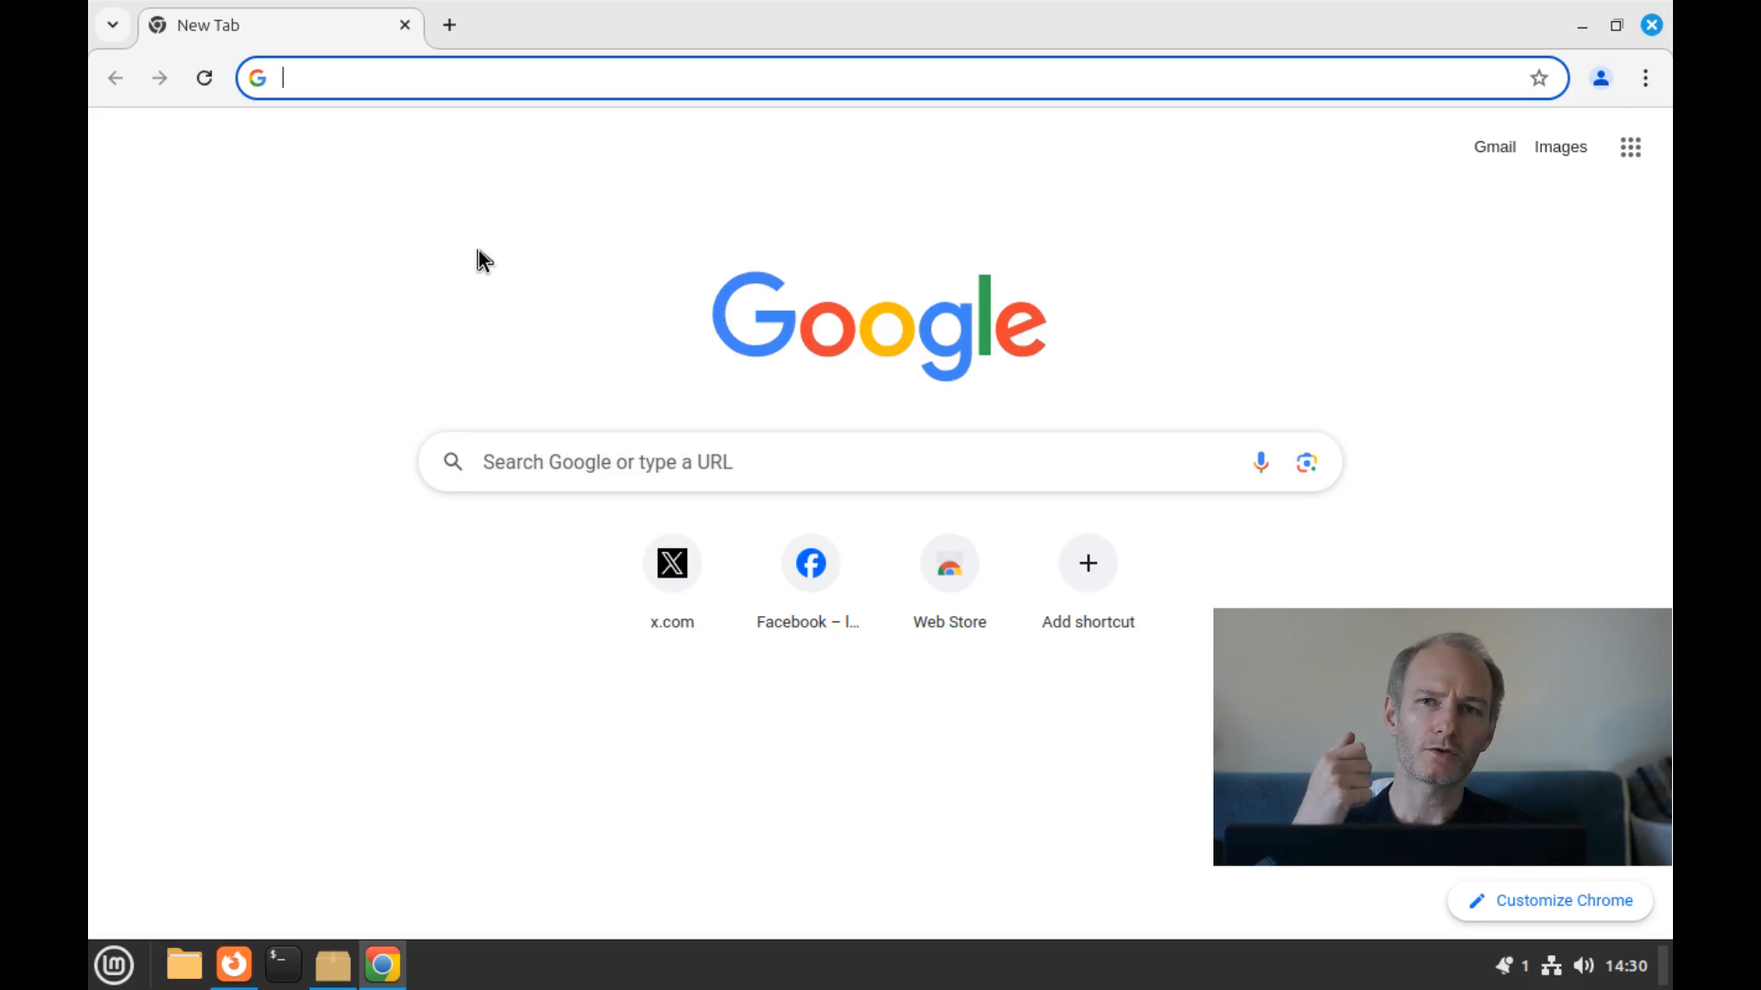
pyautogui.write('mocr')
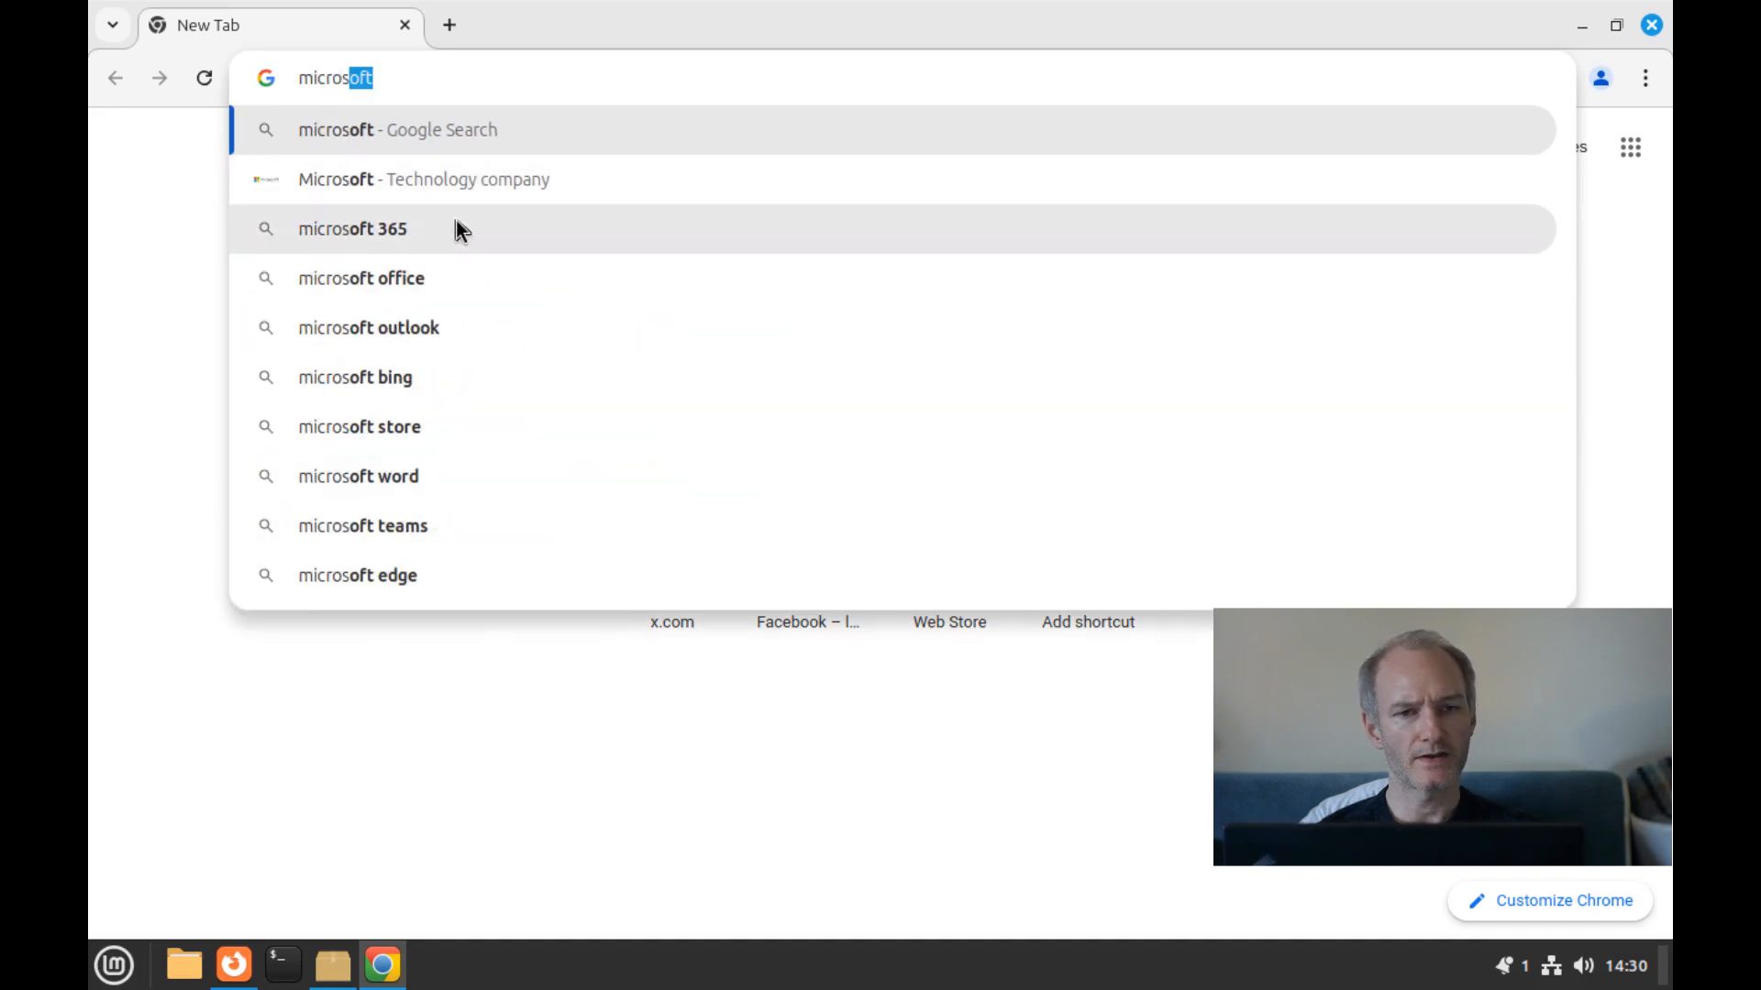
# Search Google for 'microsoft 365', dismiss Google's cookie notice, and open the office.com result.
pyautogui.click(354, 229)
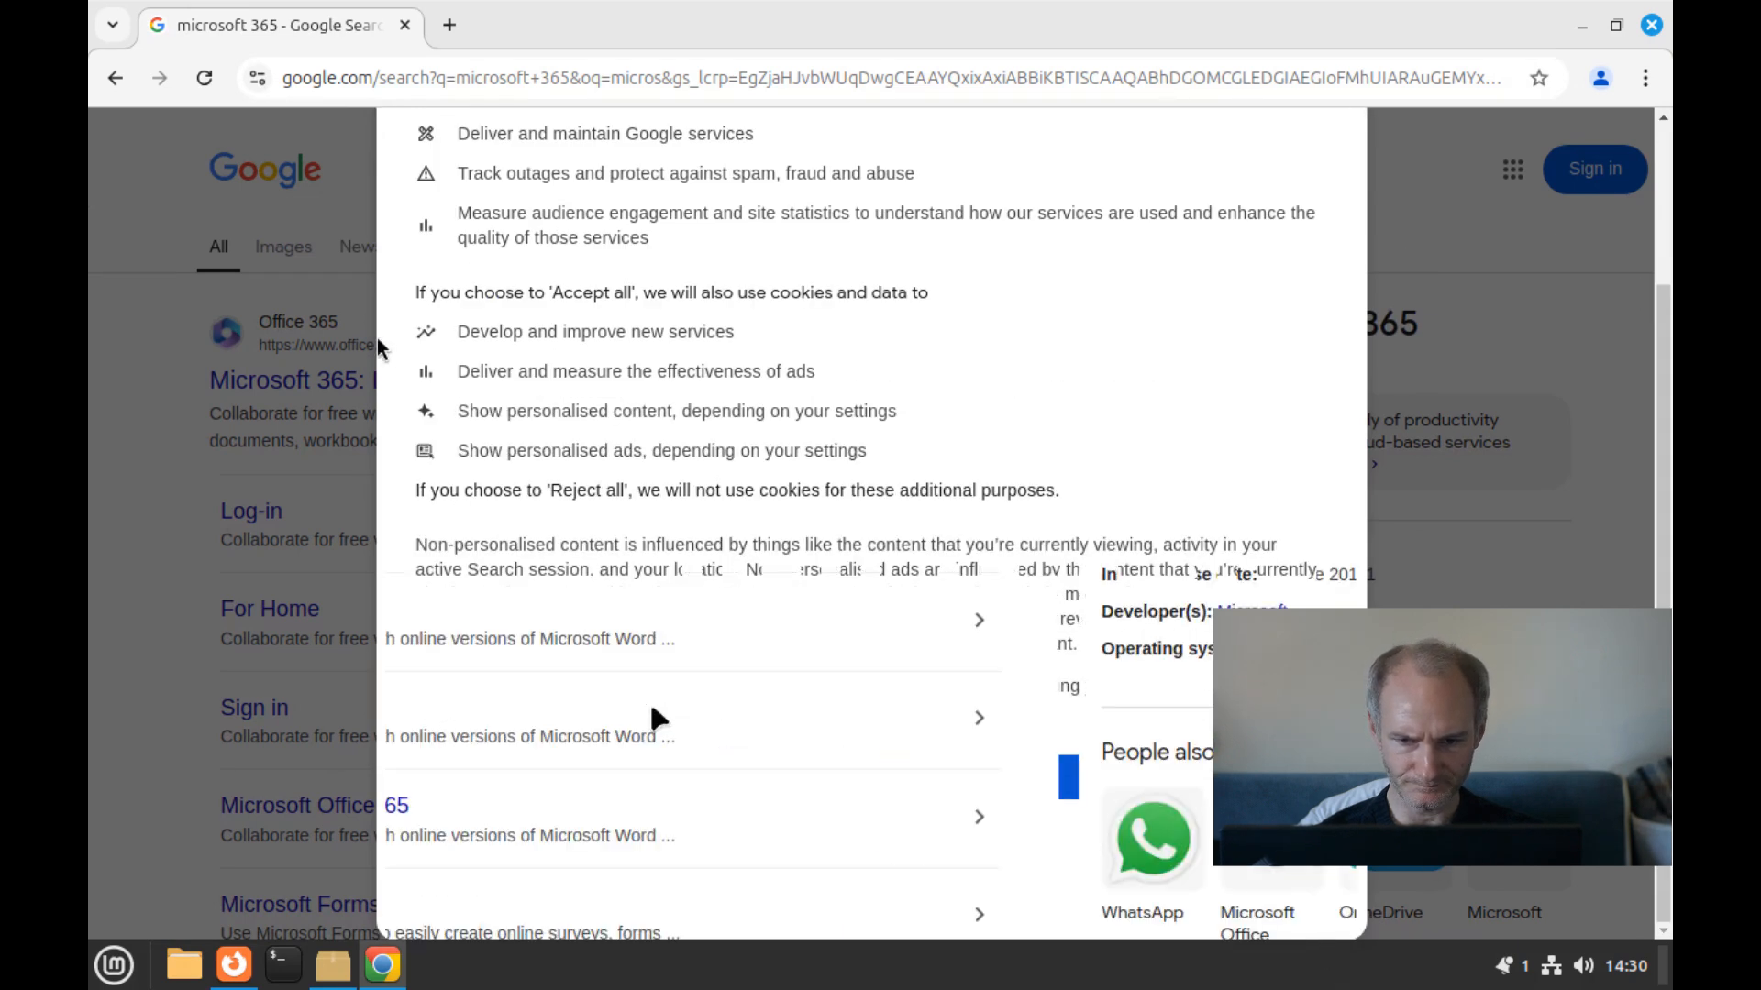
pyautogui.click(303, 381)
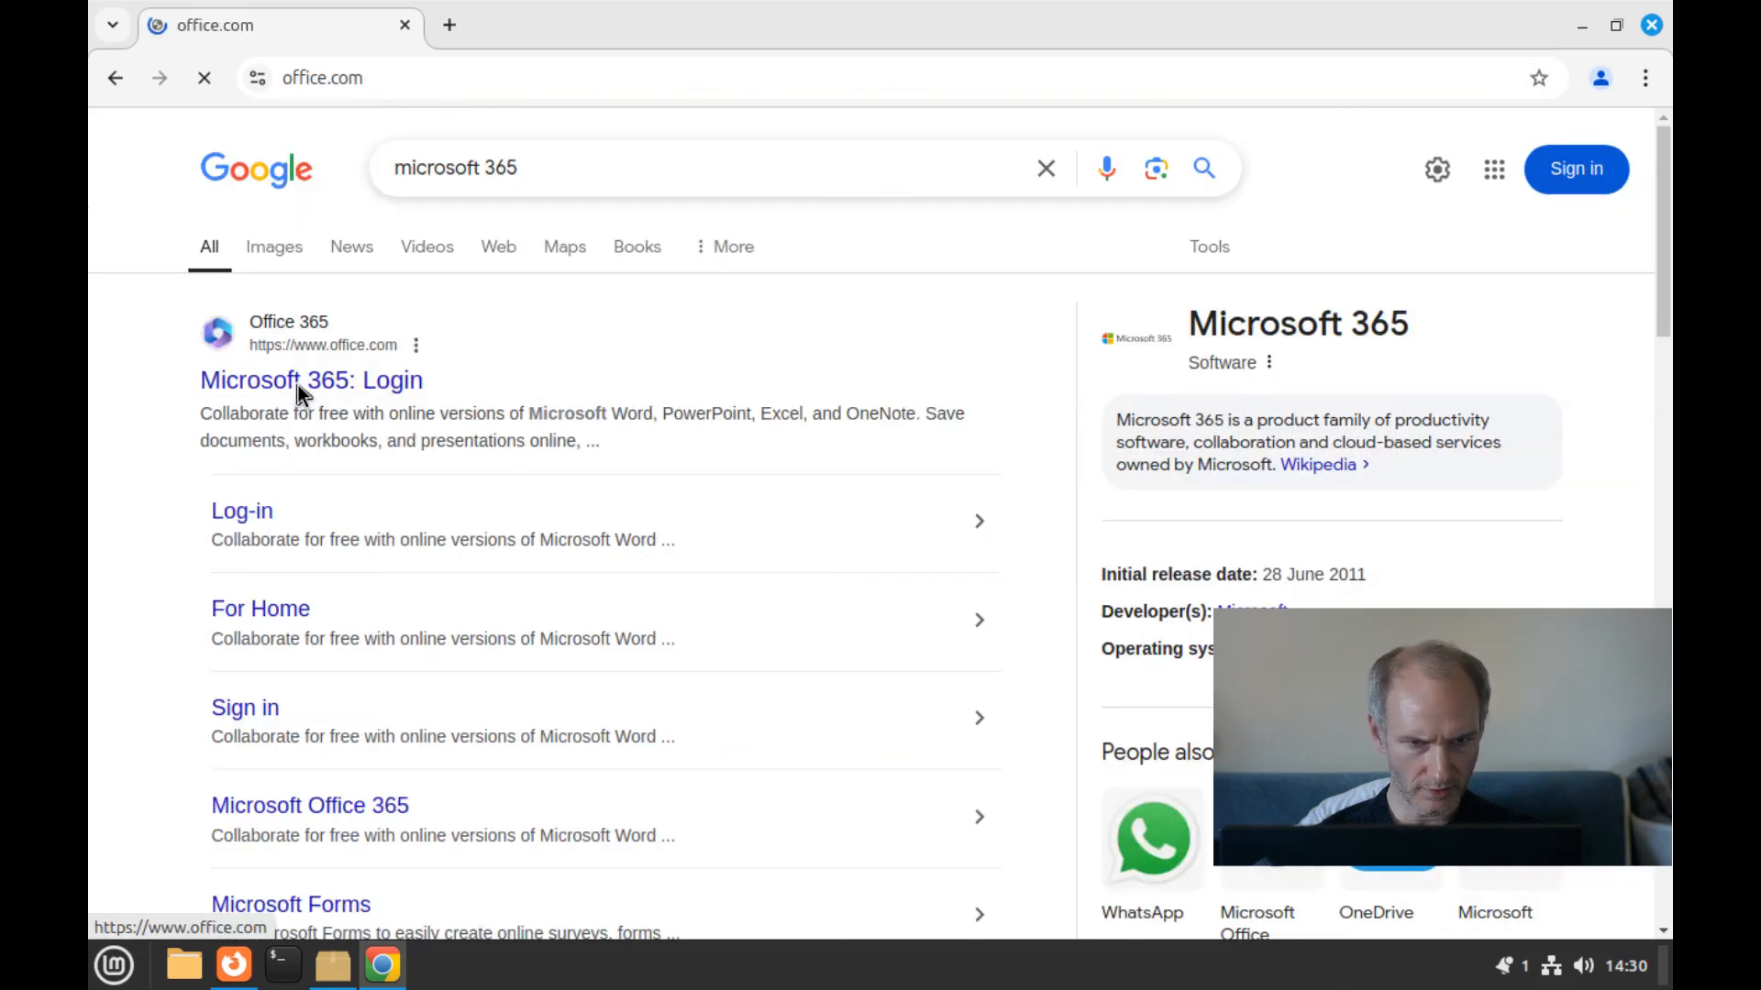
pyautogui.click(310, 381)
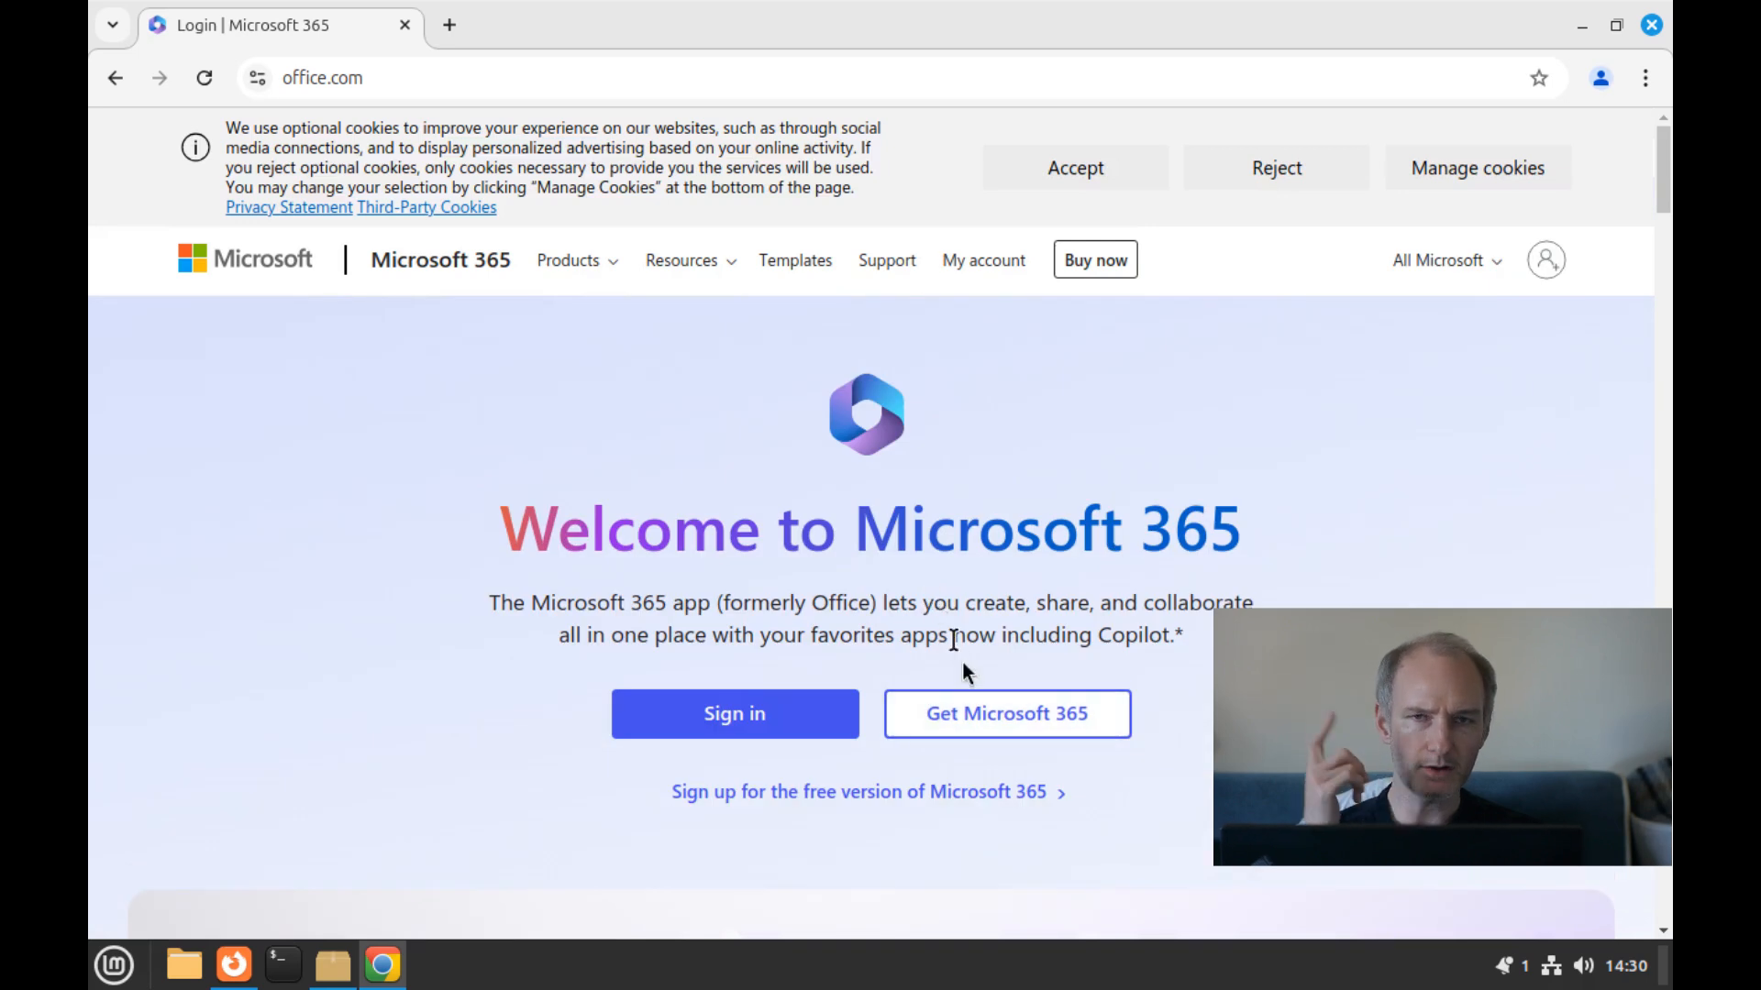
pyautogui.moveTo(1246, 192)
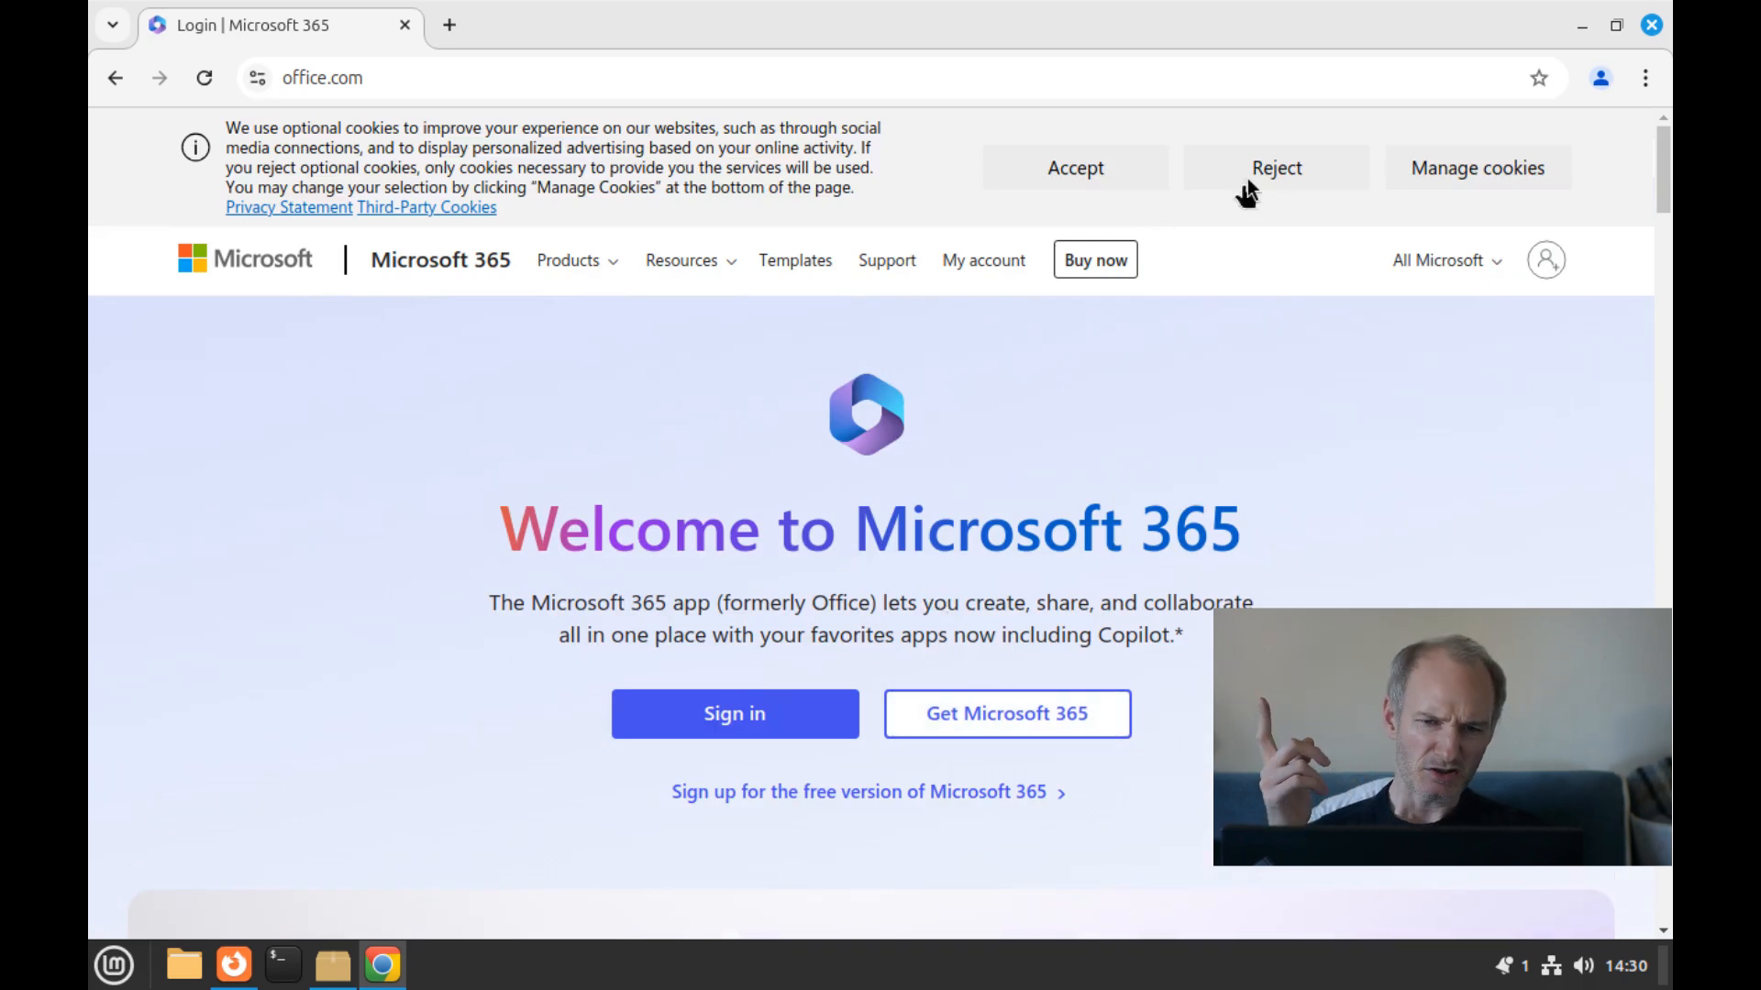
# Reject Microsoft's cookies, go to Get Microsoft 365, close the sign-up popup, and scroll the plans.
pyautogui.click(1275, 168)
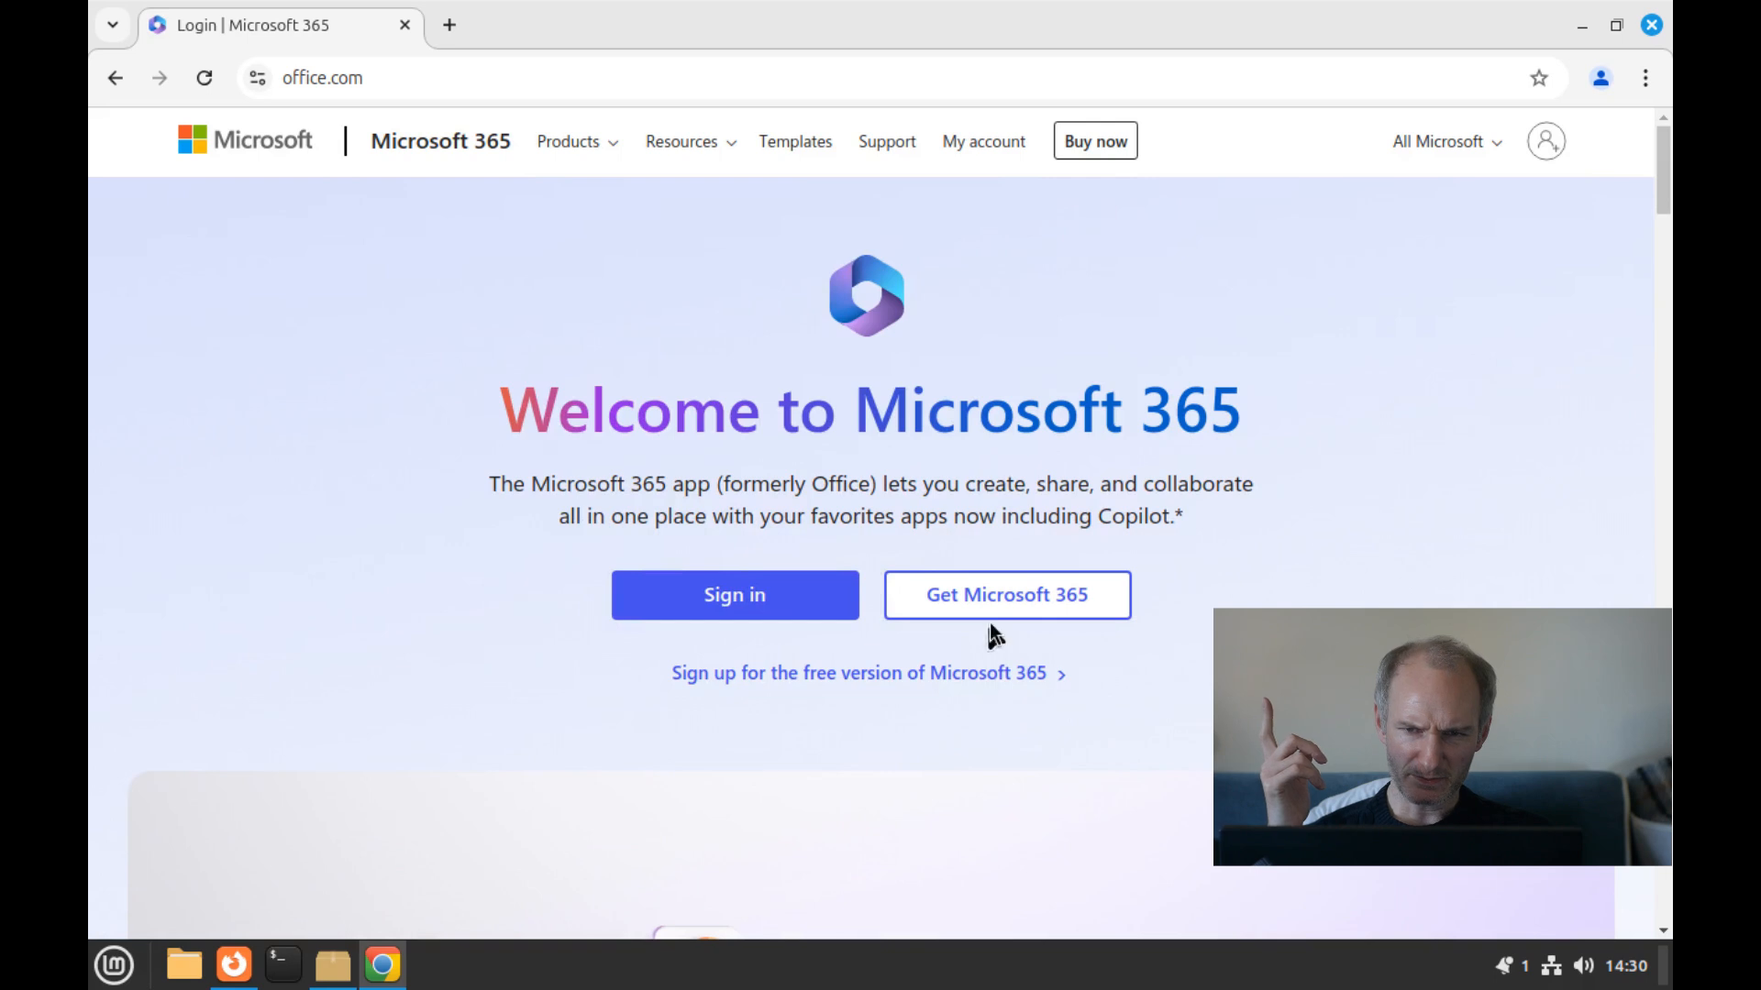
pyautogui.click(992, 596)
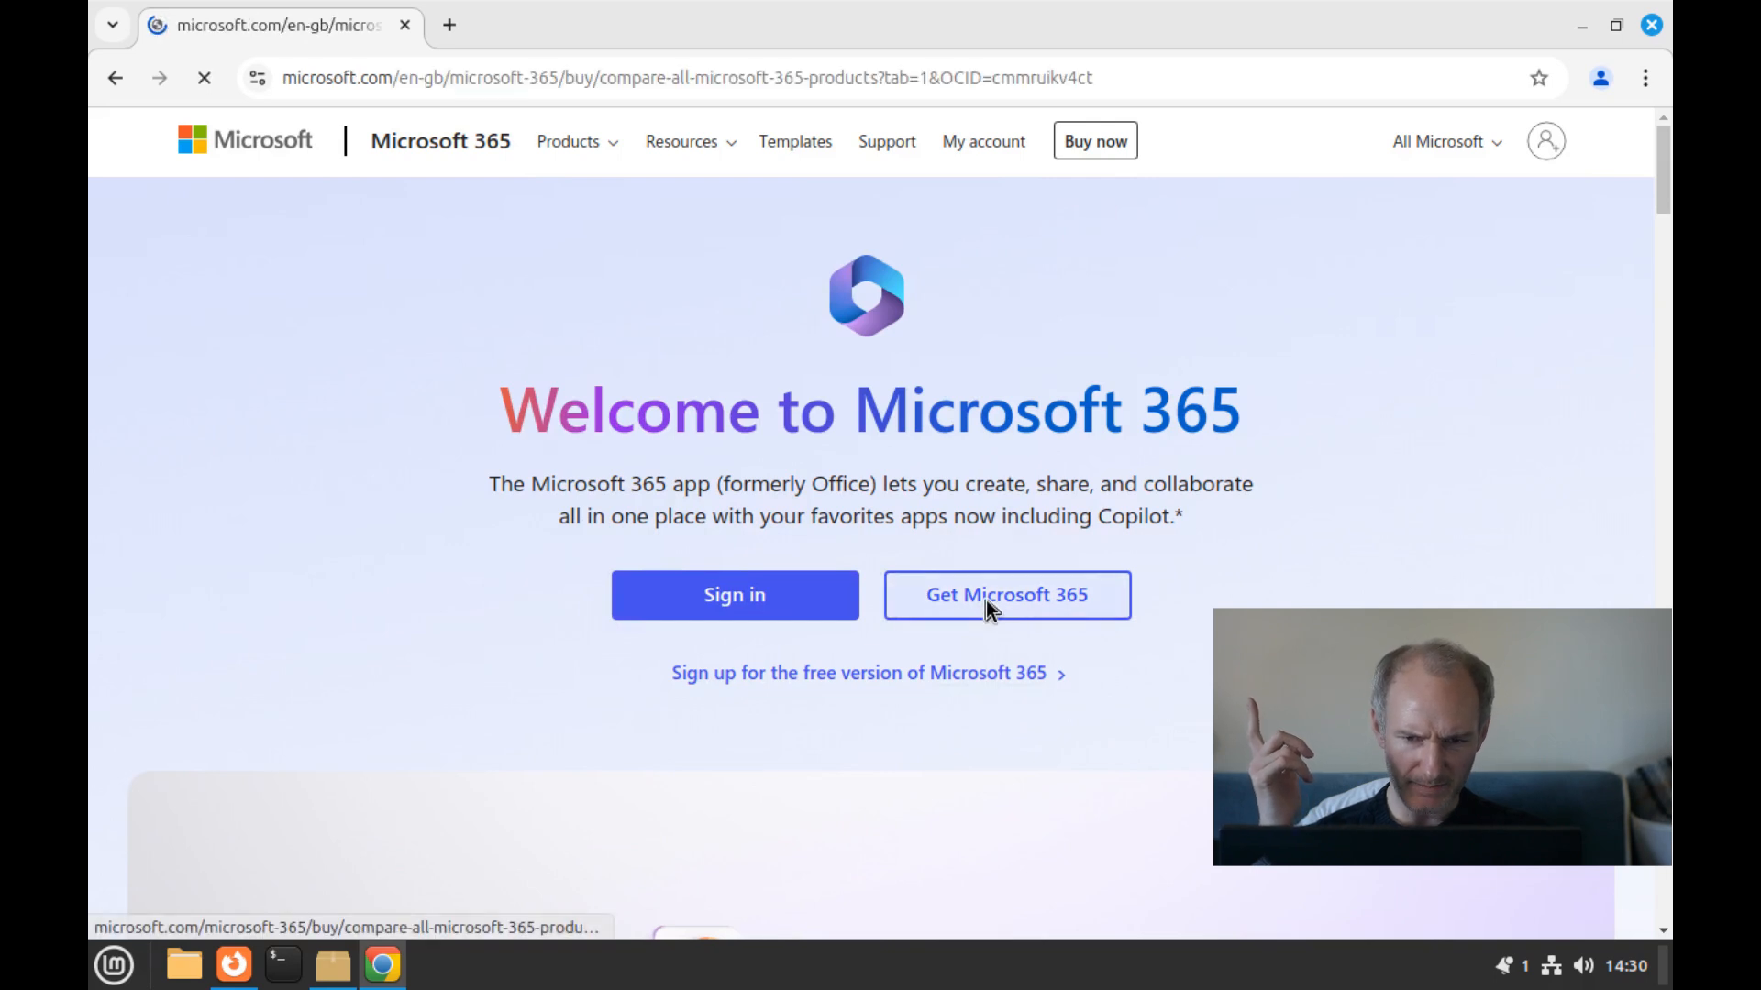
pyautogui.click(1006, 595)
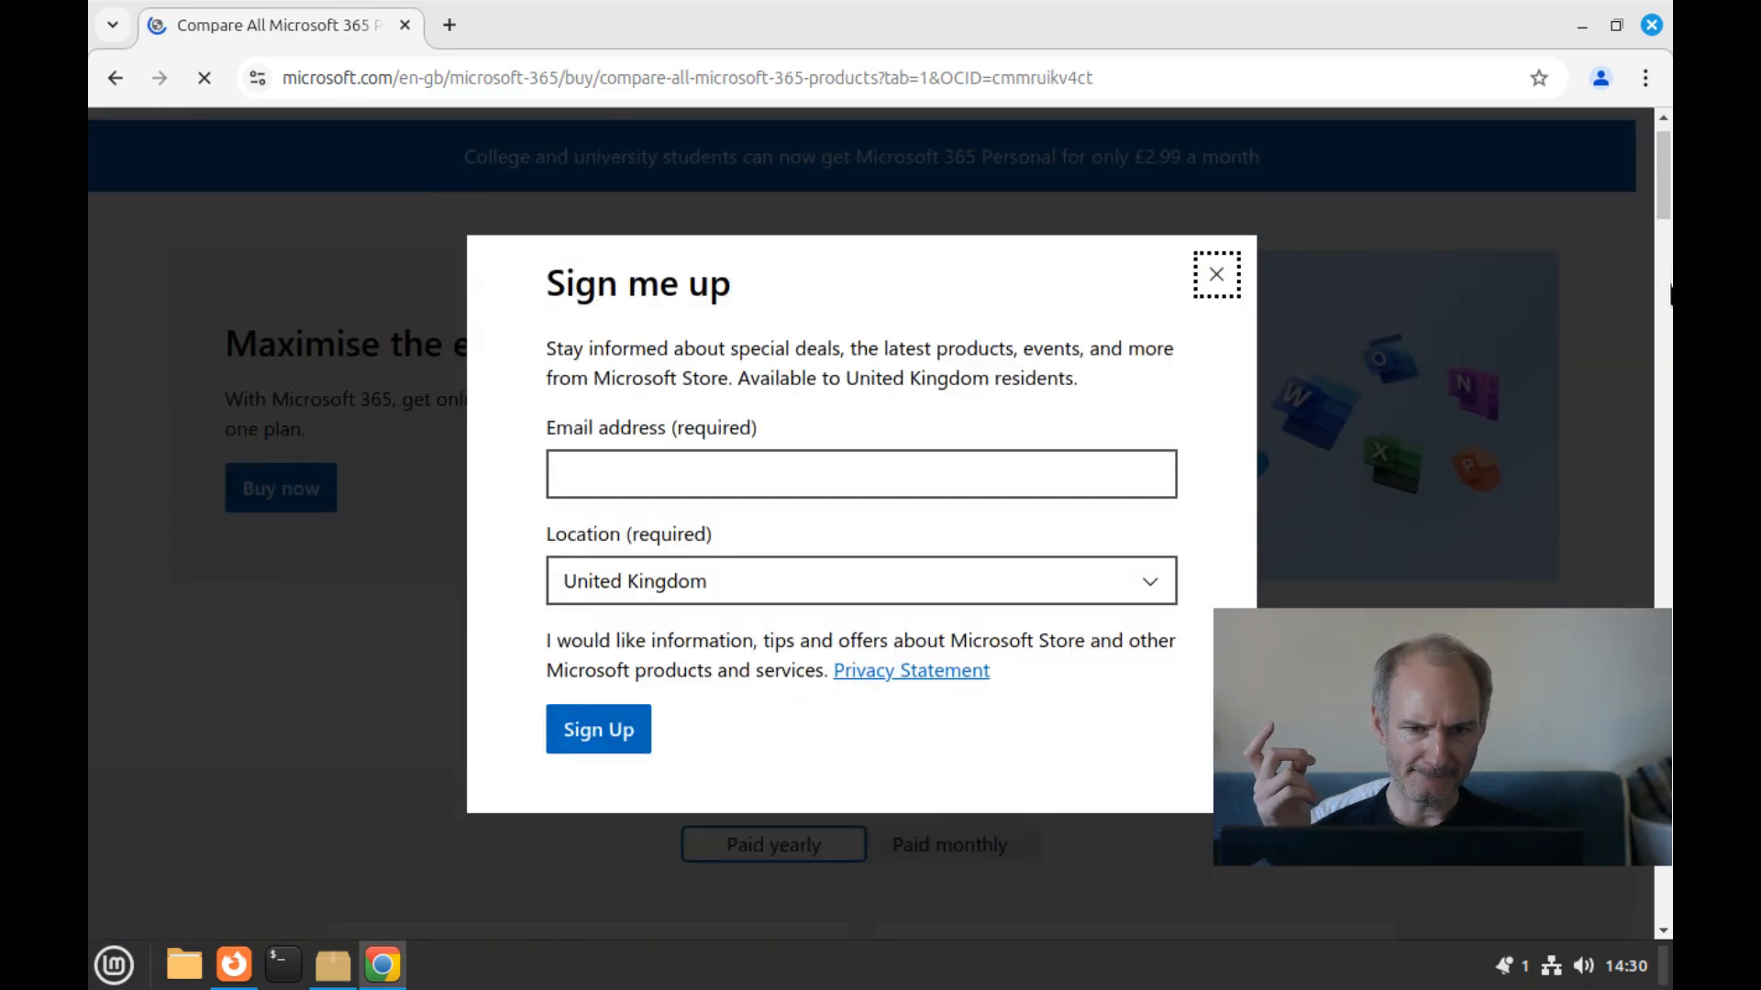
pyautogui.click(1217, 274)
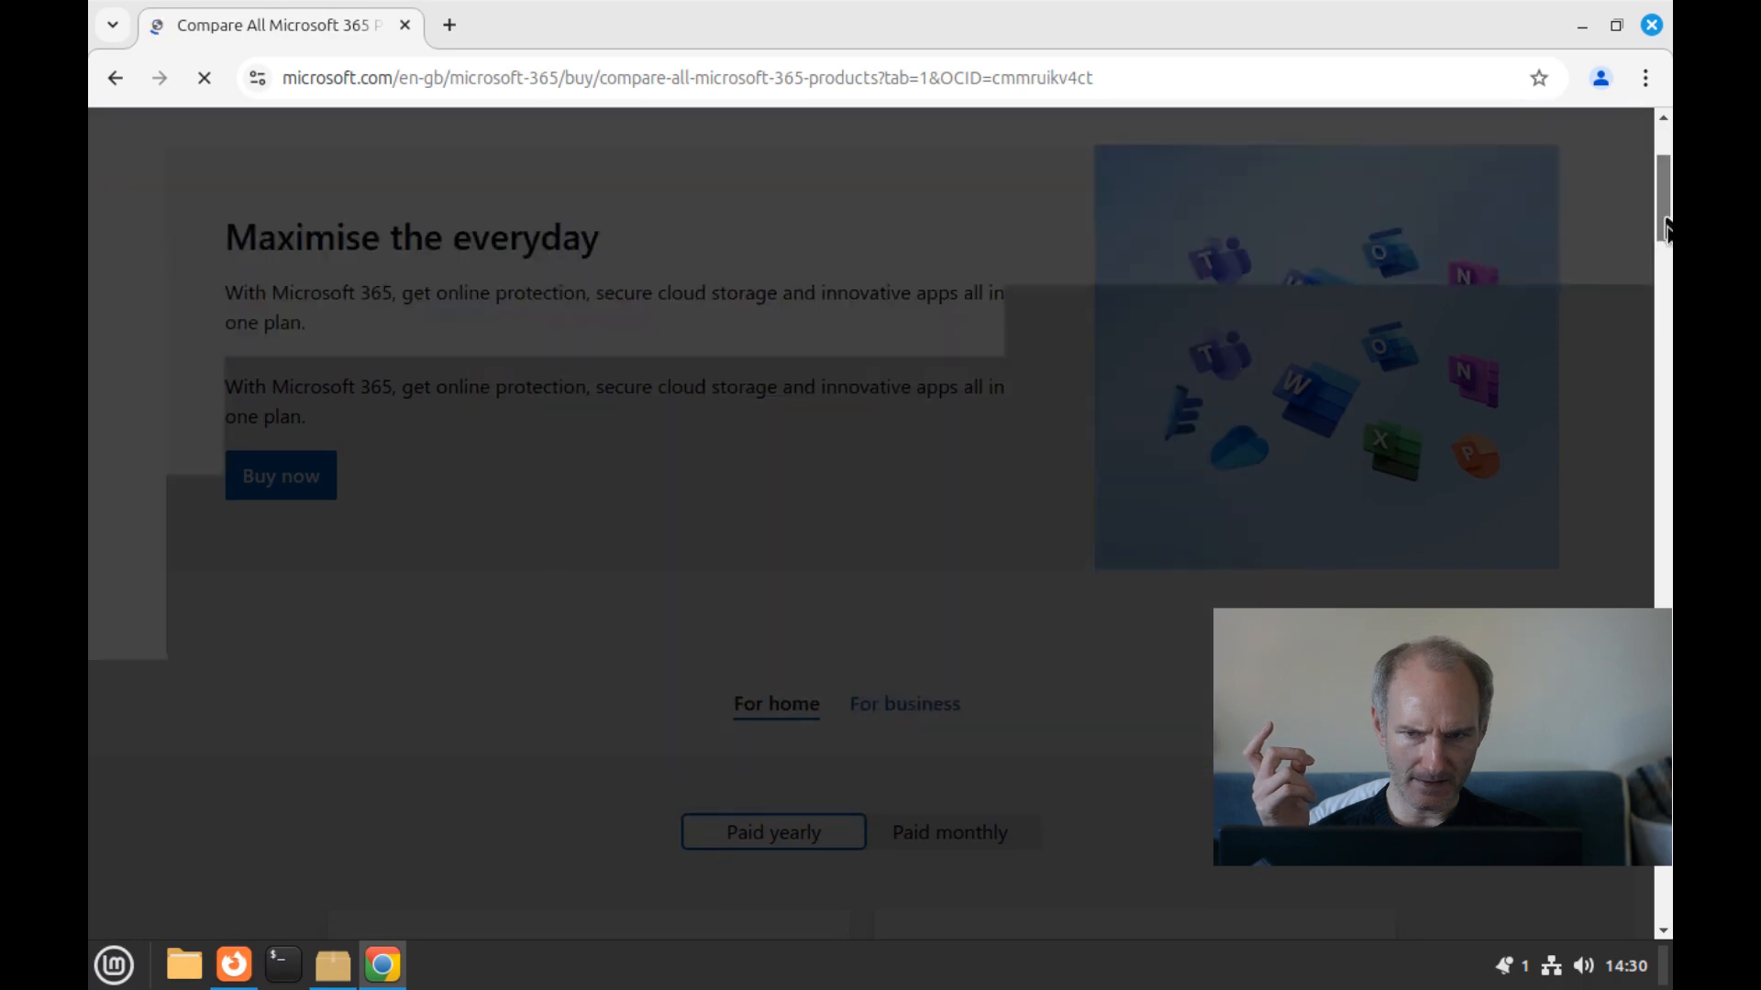
pyautogui.scroll(-3)
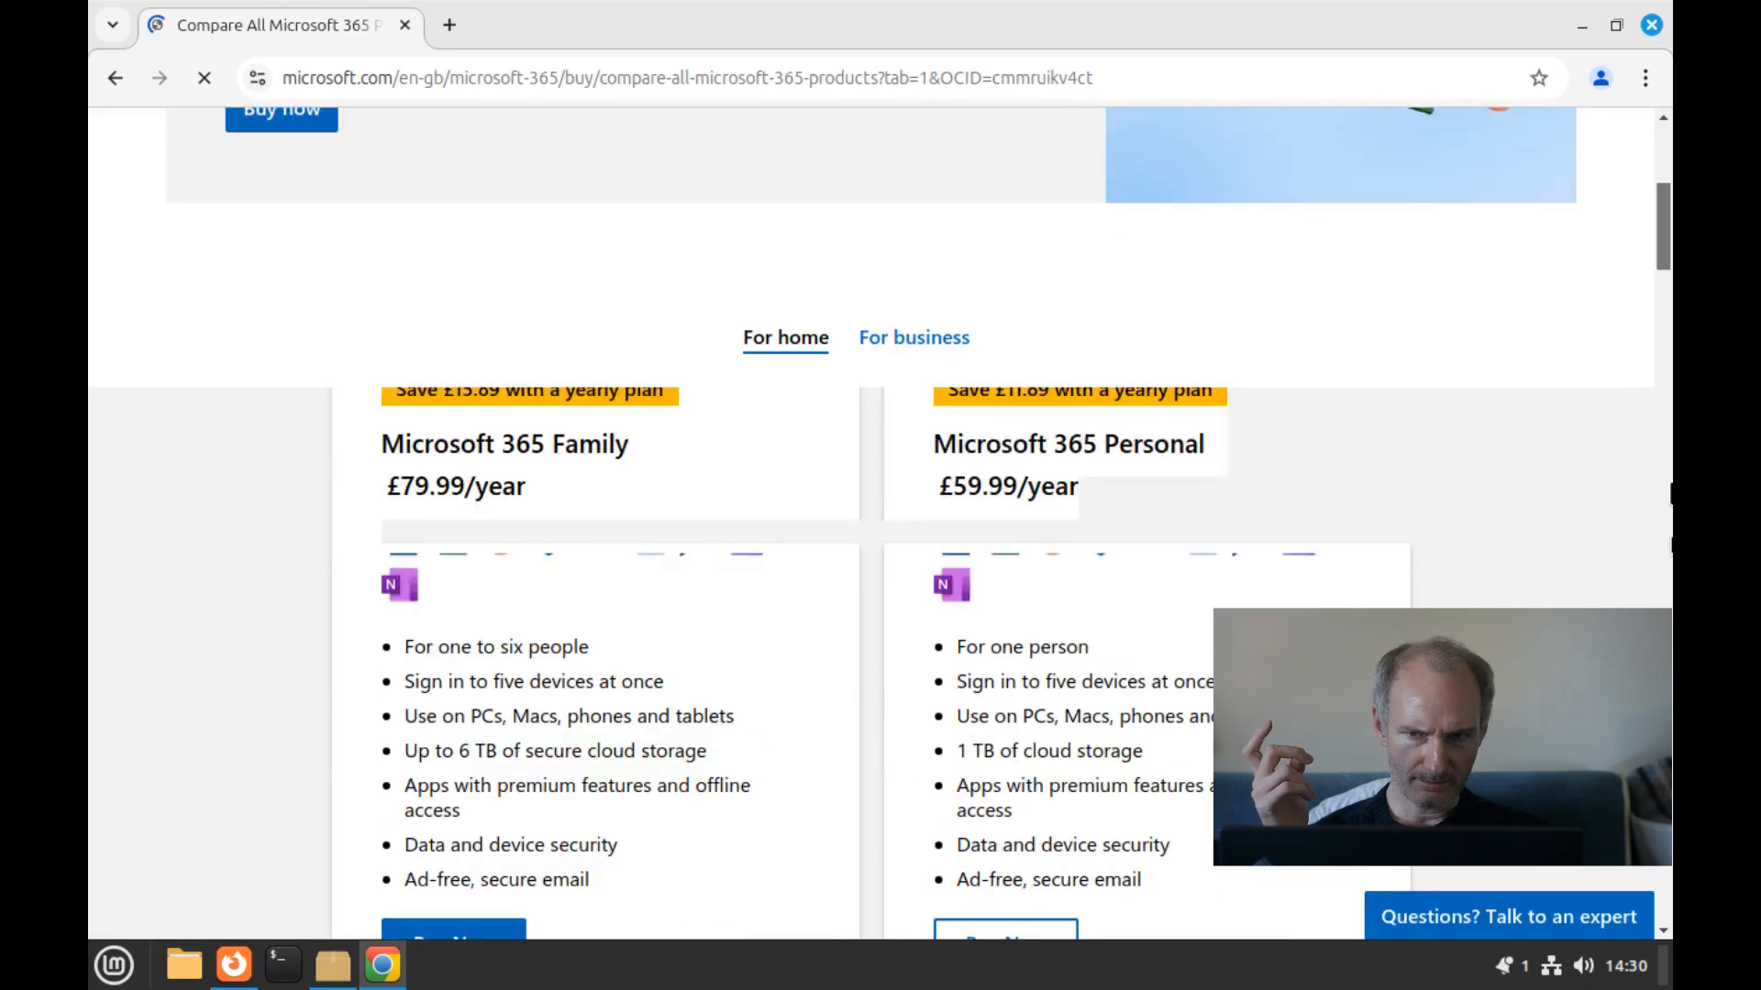
pyautogui.scroll(-3)
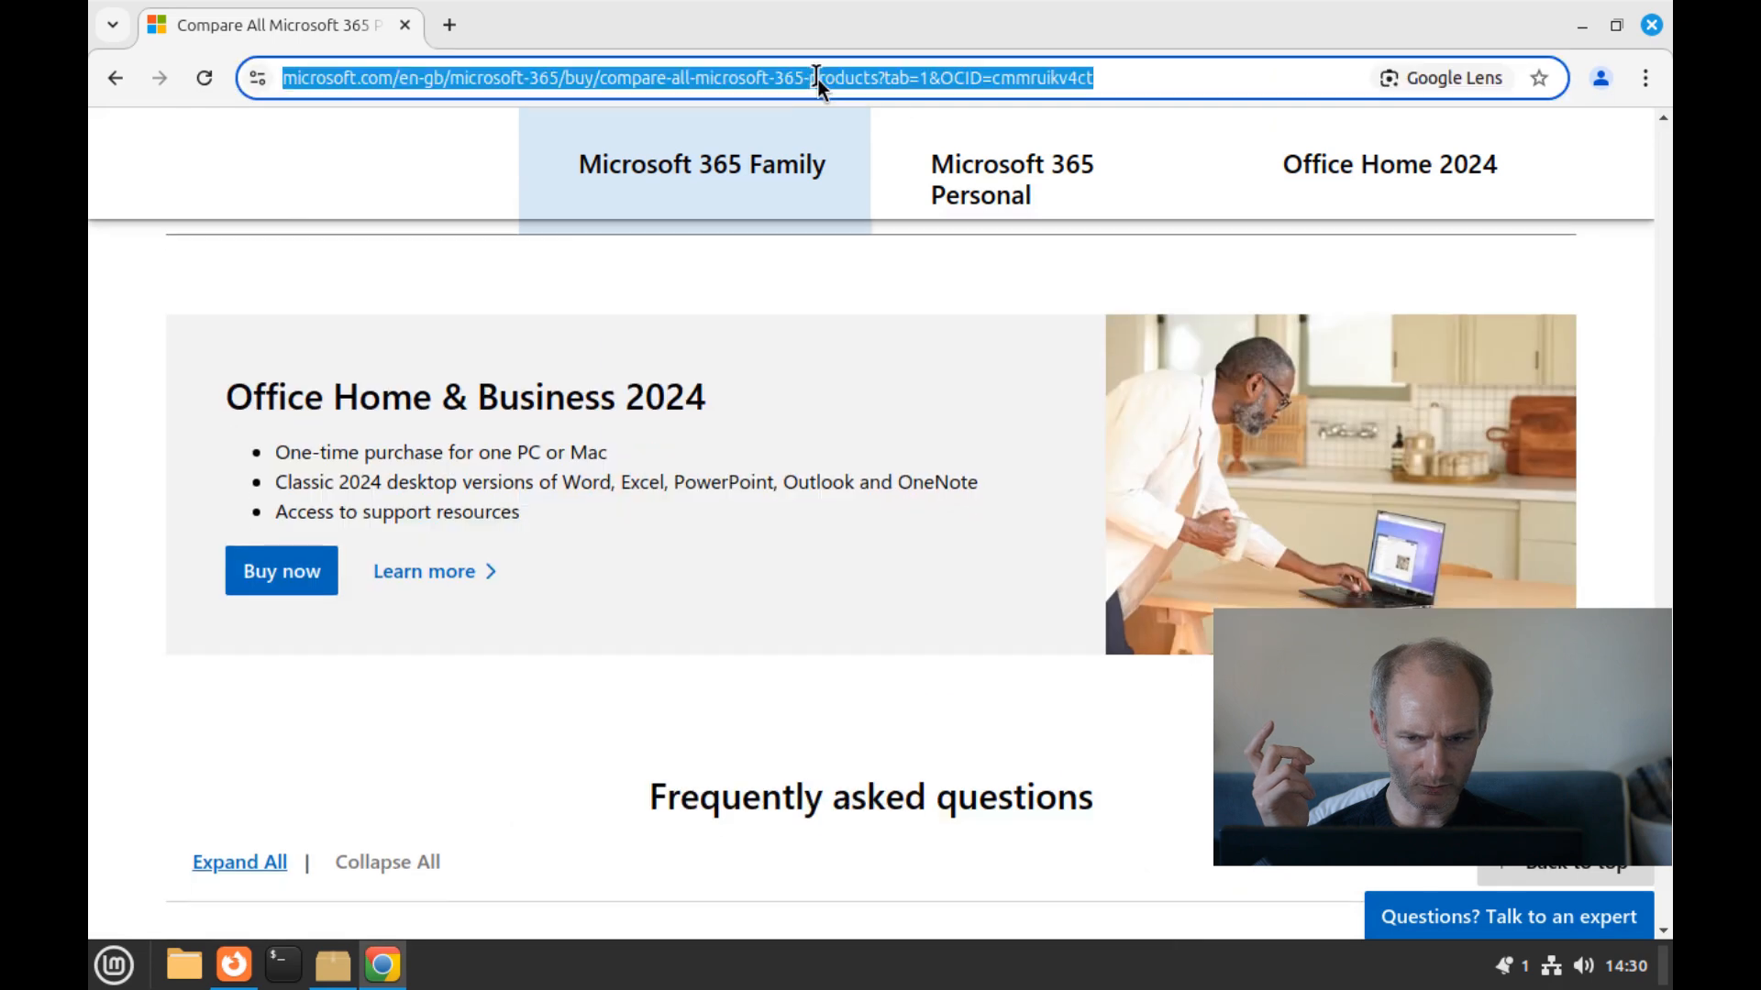
# Search Google for 'how can i download microsoft 365 on linux mint' and scroll the results.
pyautogui.write('how can i cancel microsoft 365')
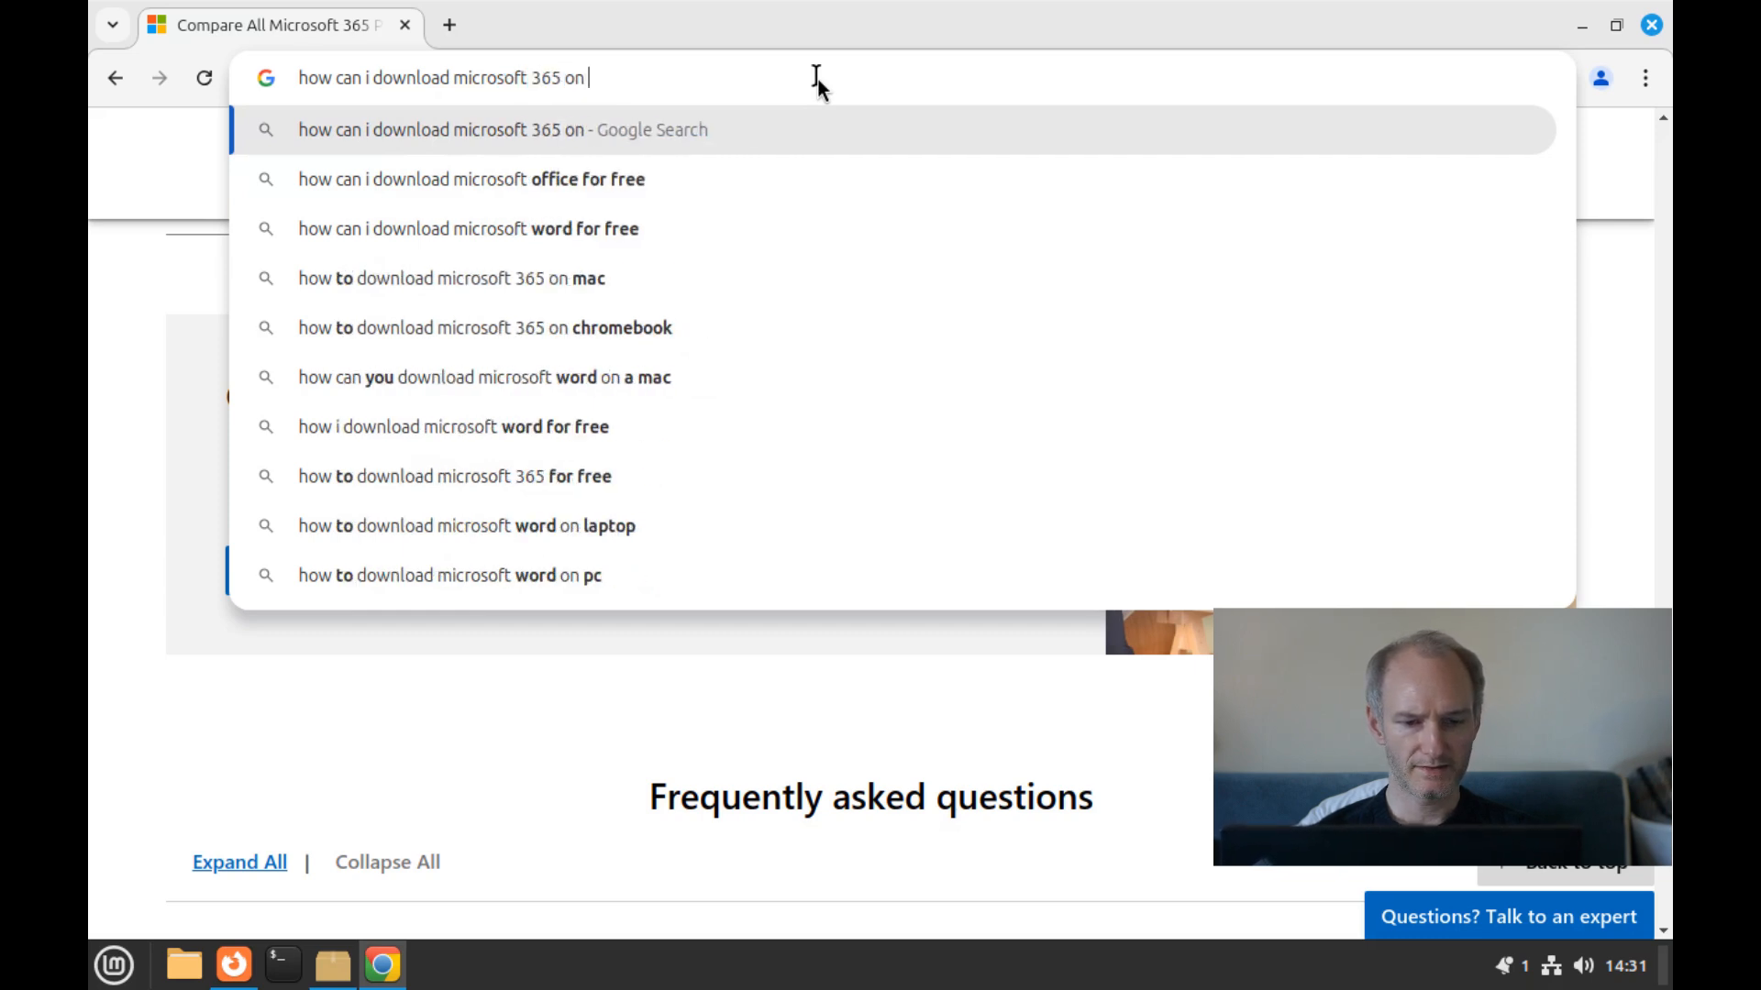
pyautogui.write('linux m')
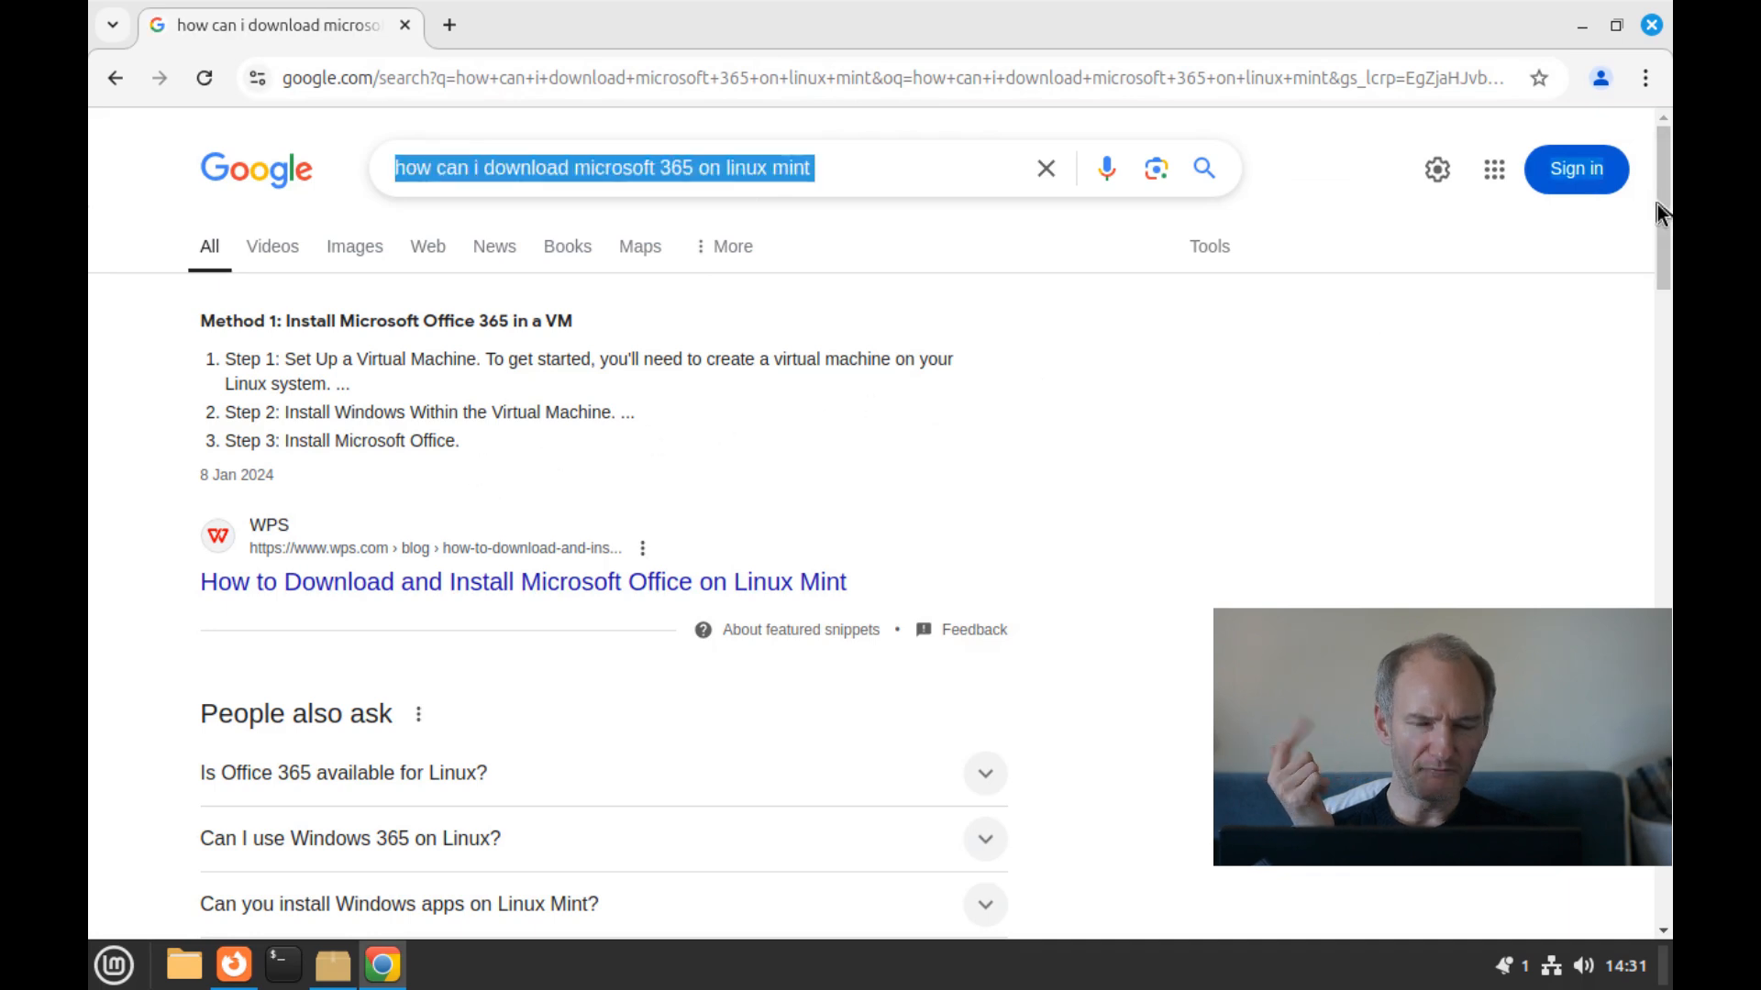
pyautogui.scroll(-3)
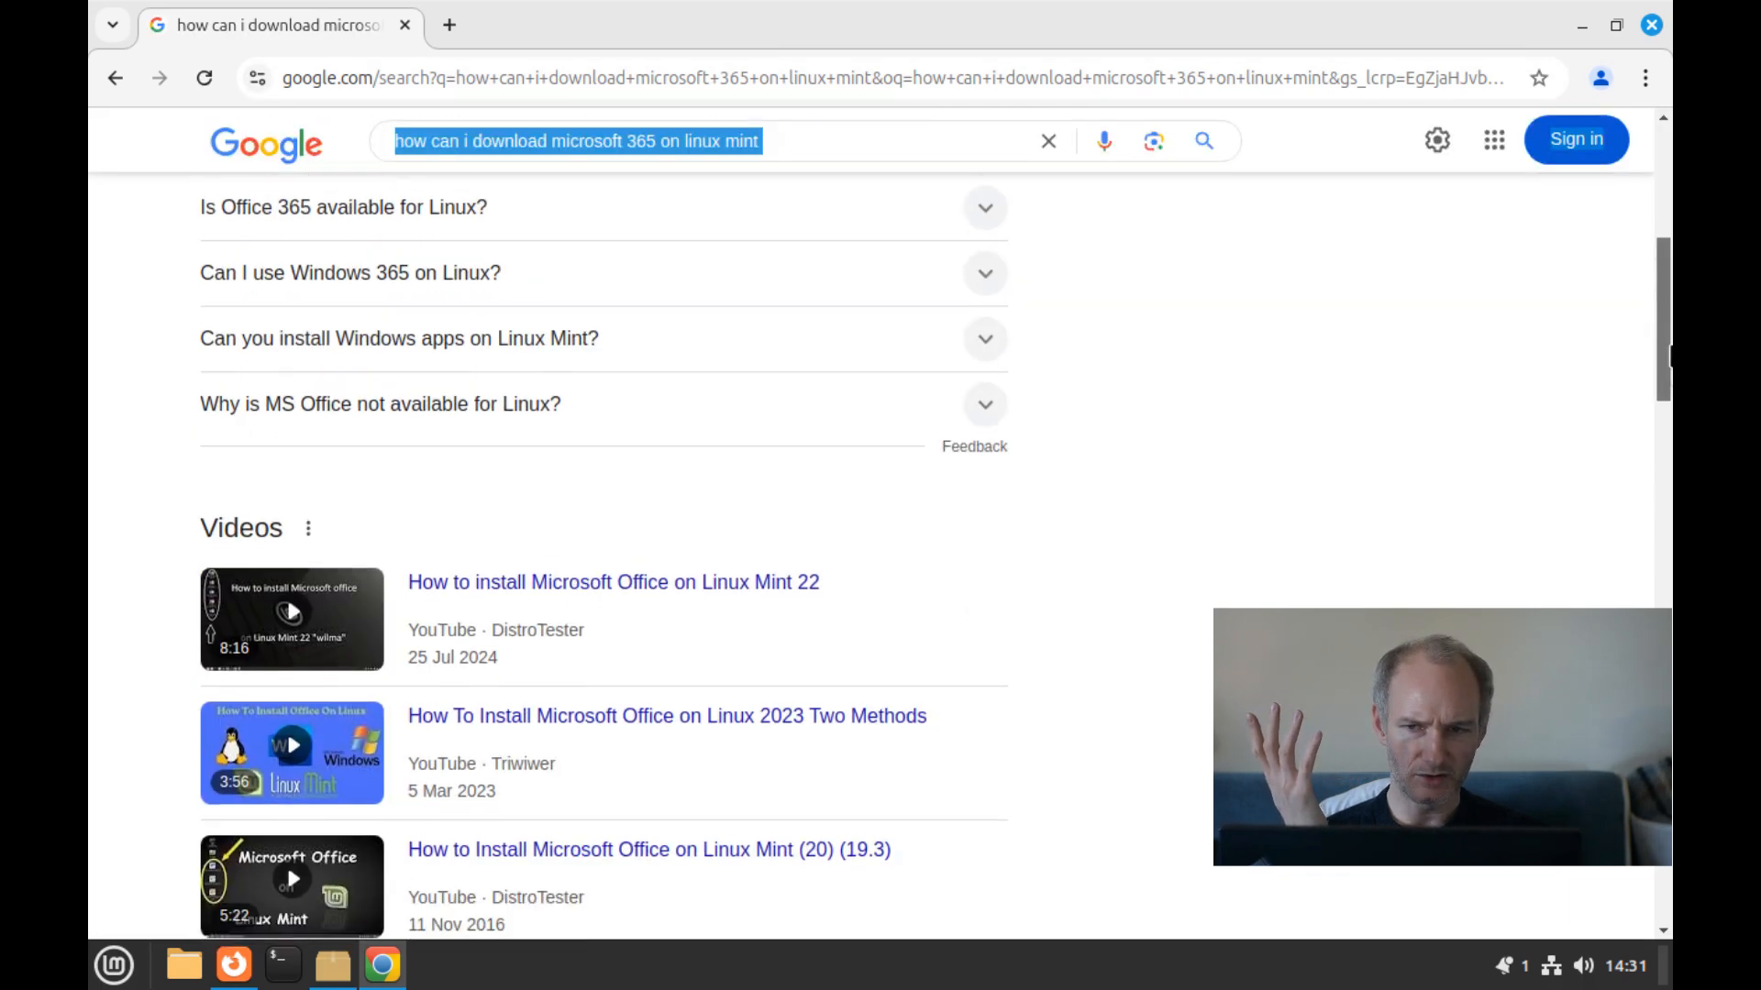
pyautogui.scroll(-3)
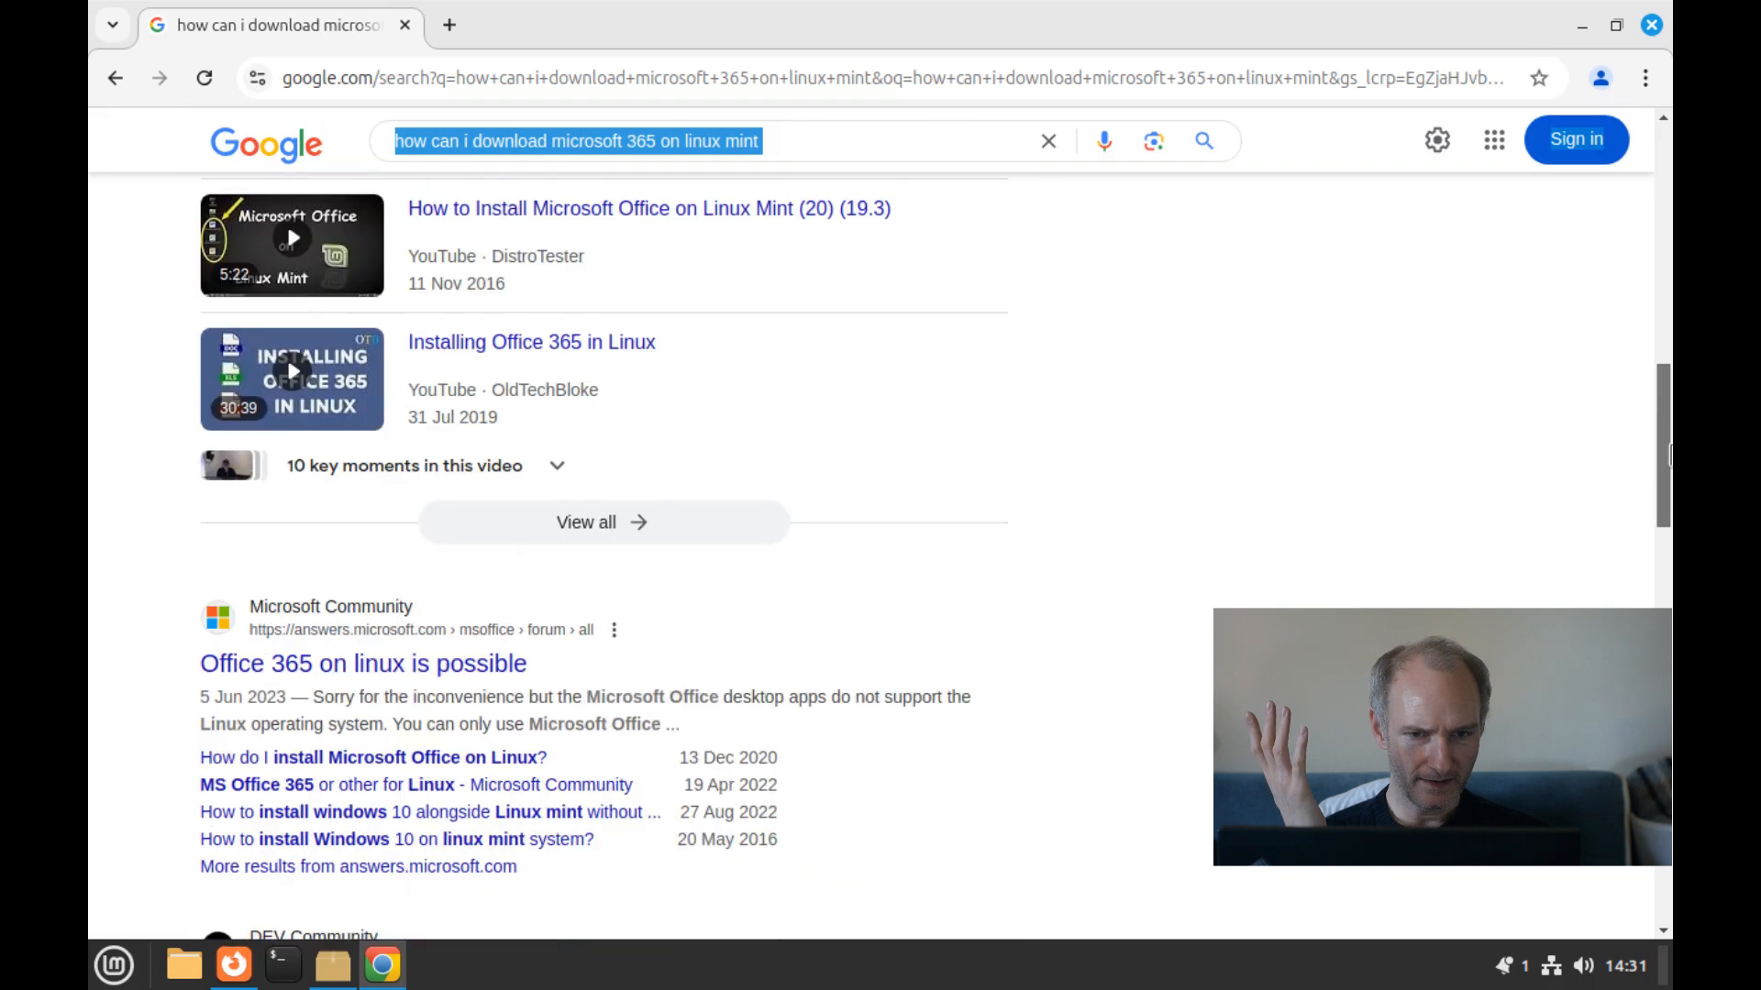
pyautogui.scroll(-3)
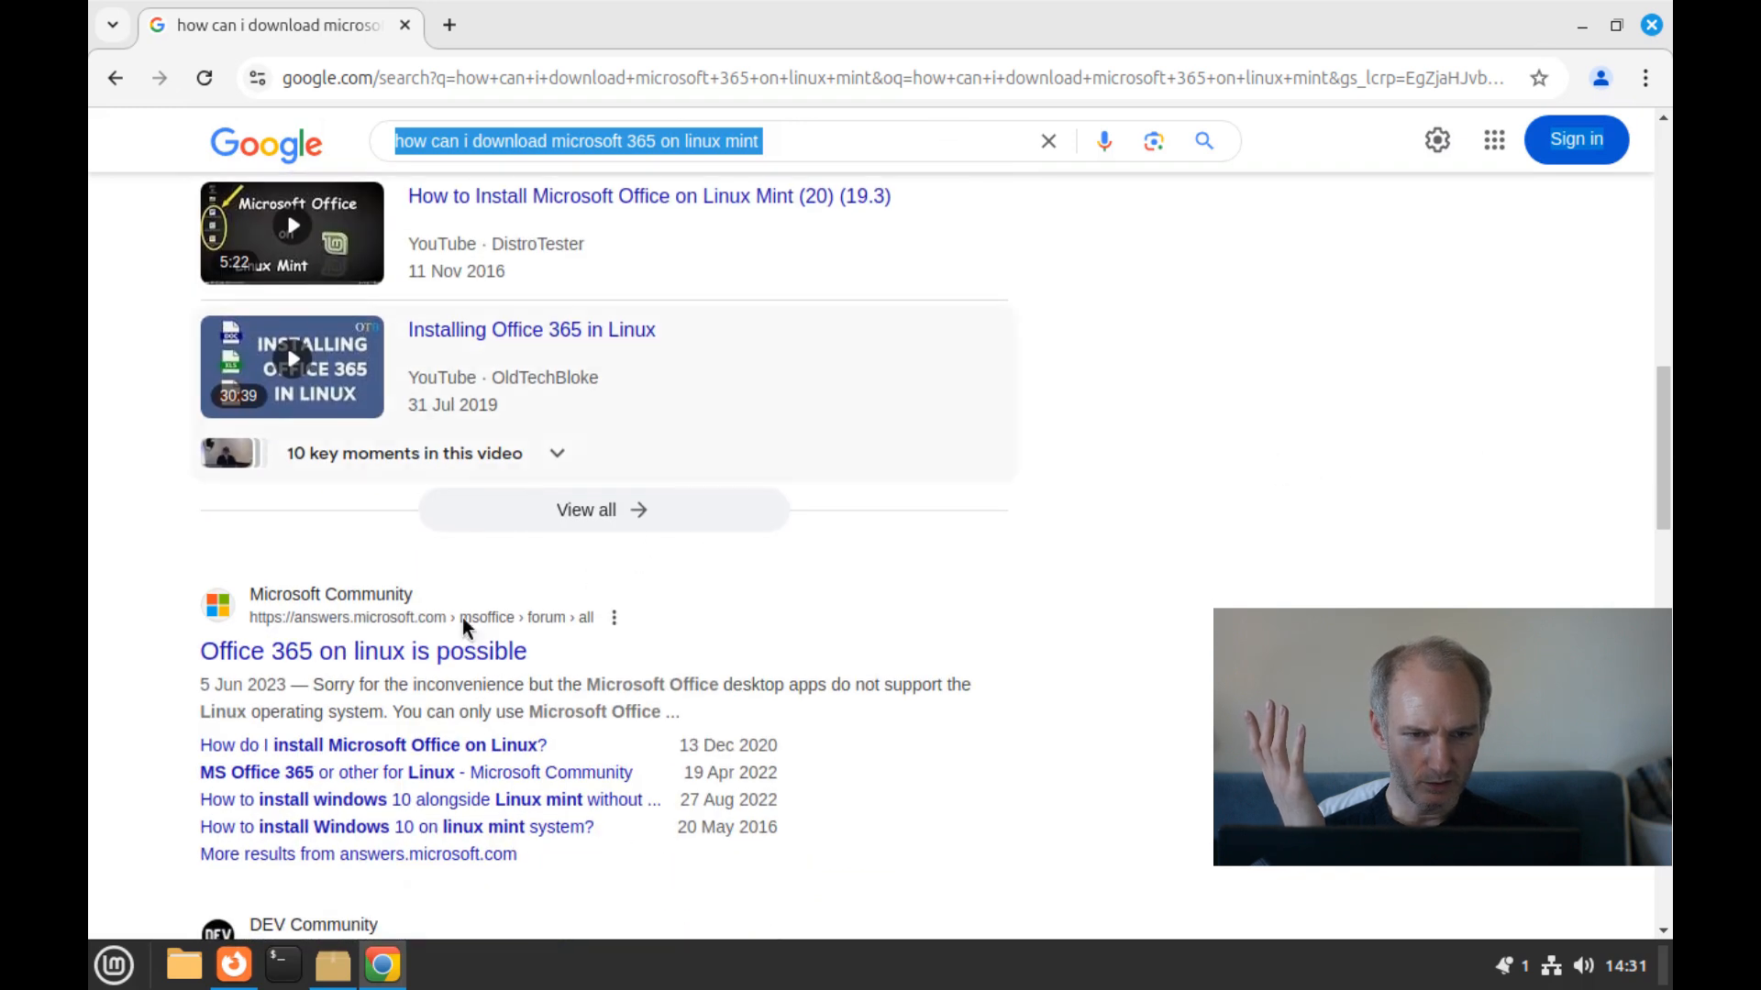
# Open the 'Office 365 on linux is possible' Microsoft Community thread and read the replies.
pyautogui.click(363, 652)
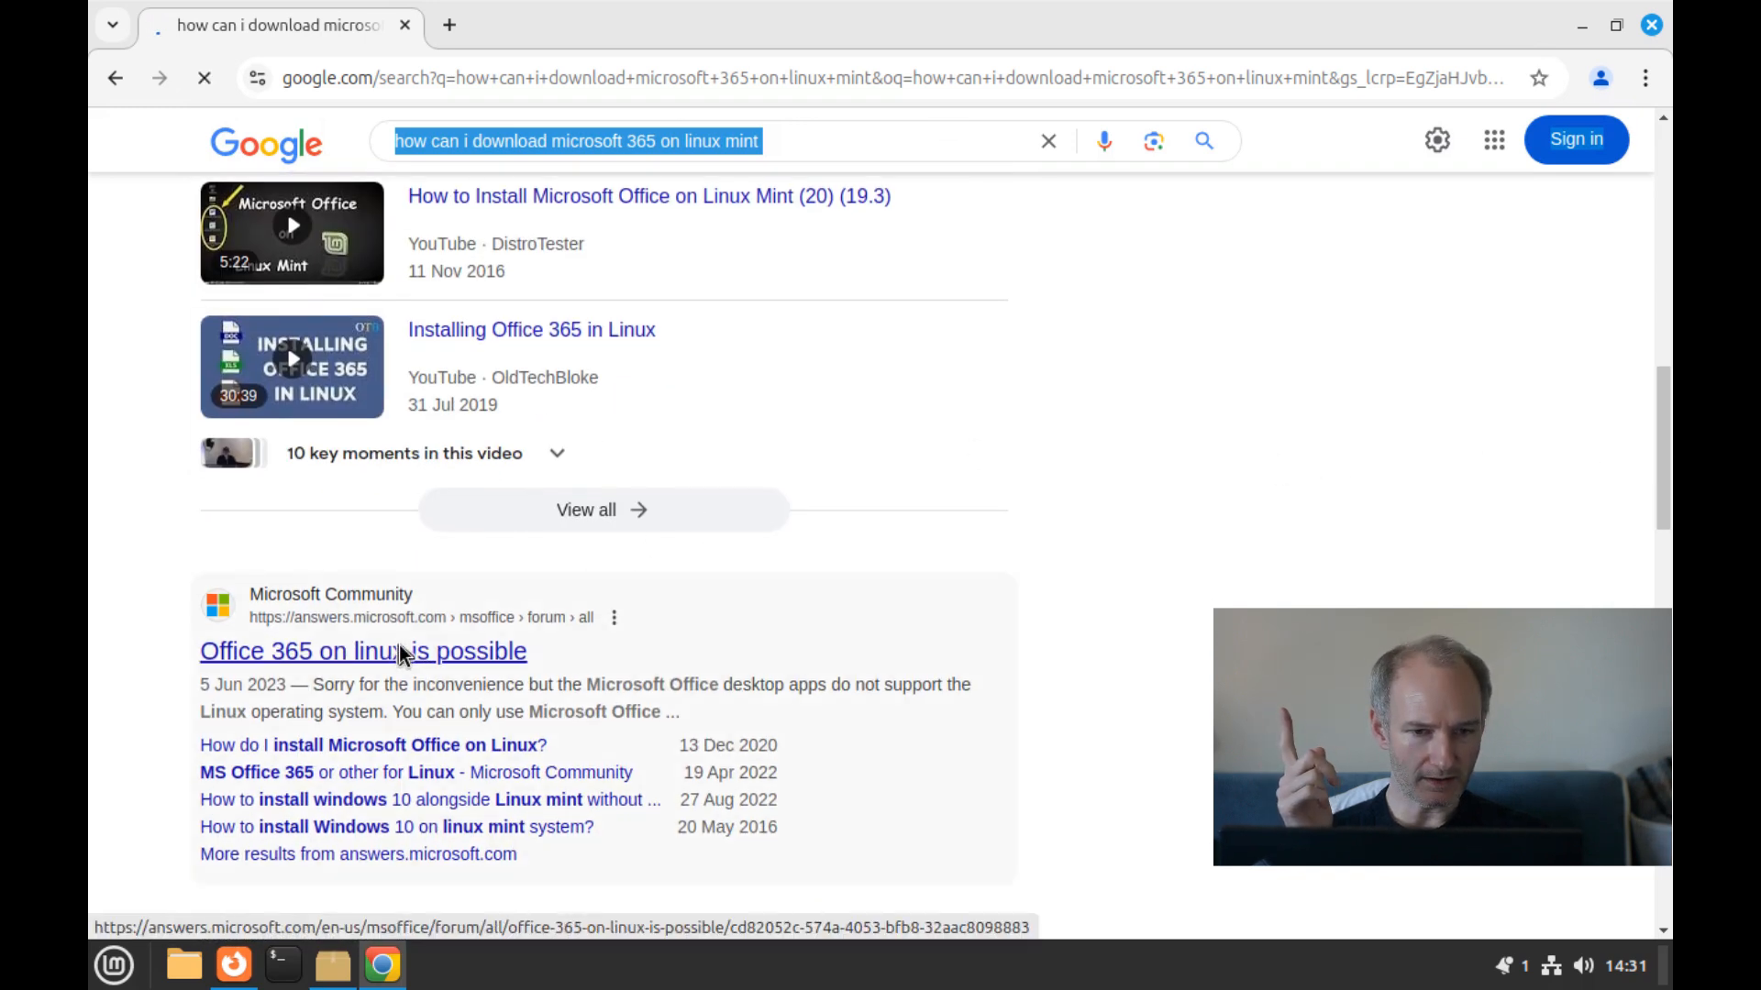
pyautogui.click(363, 651)
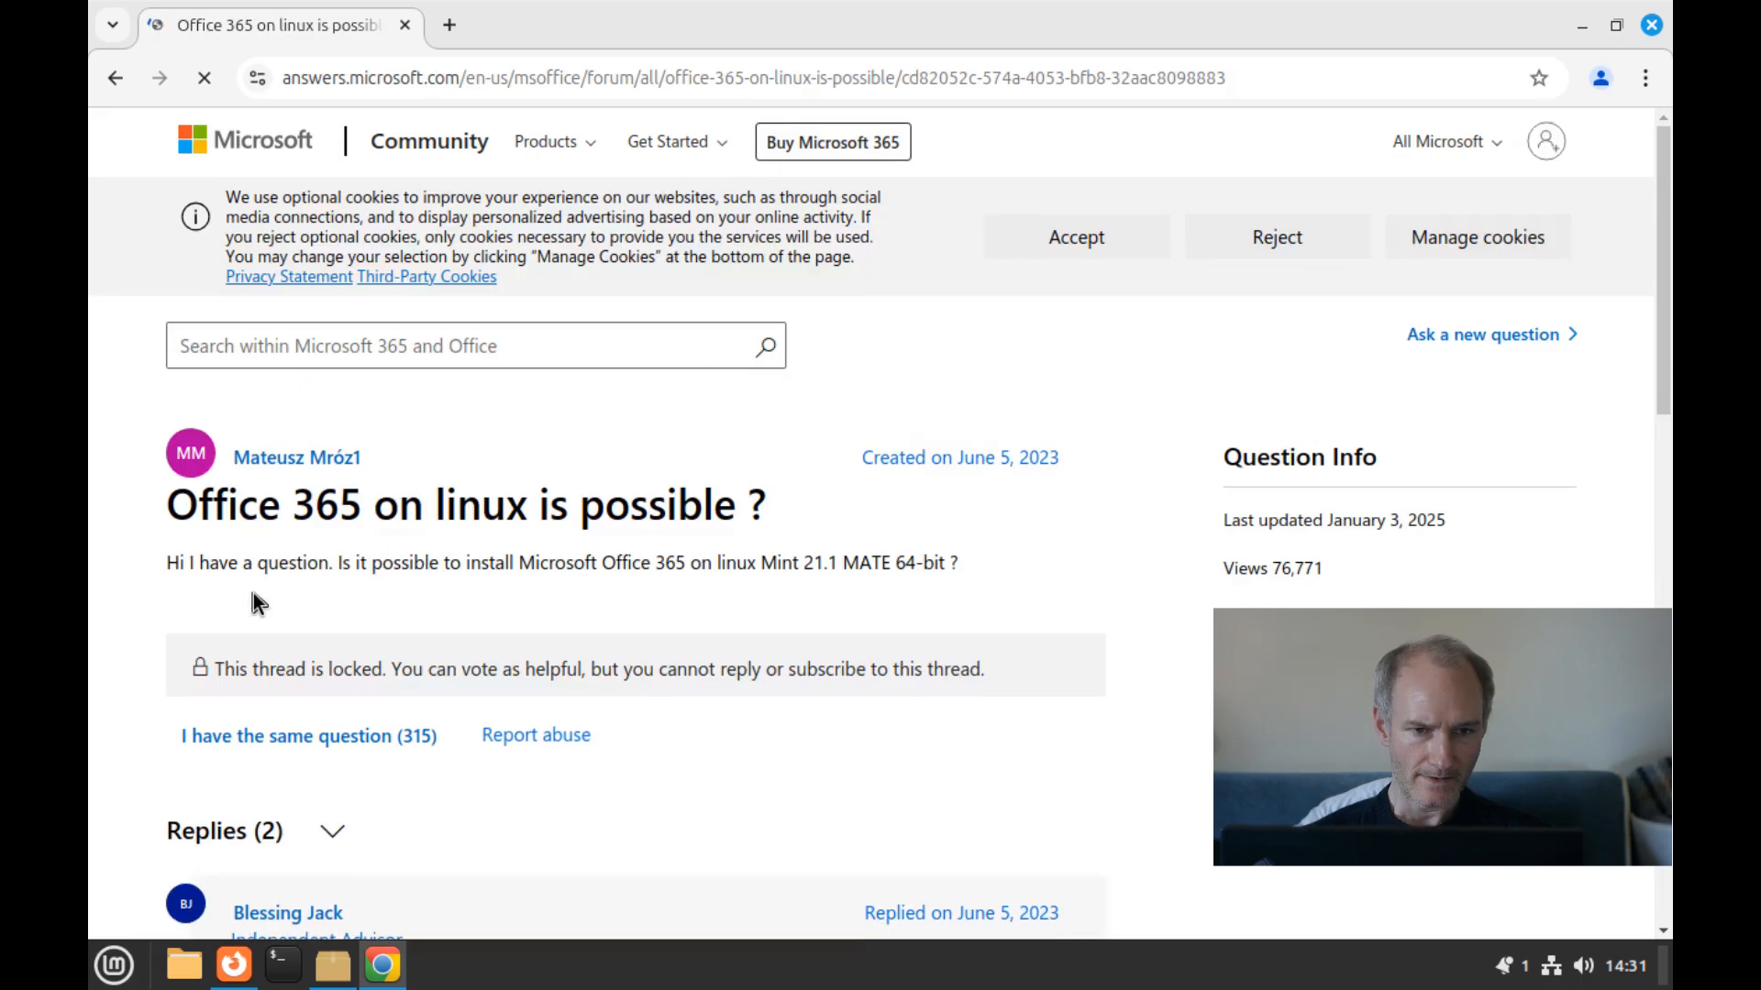
pyautogui.scroll(-3)
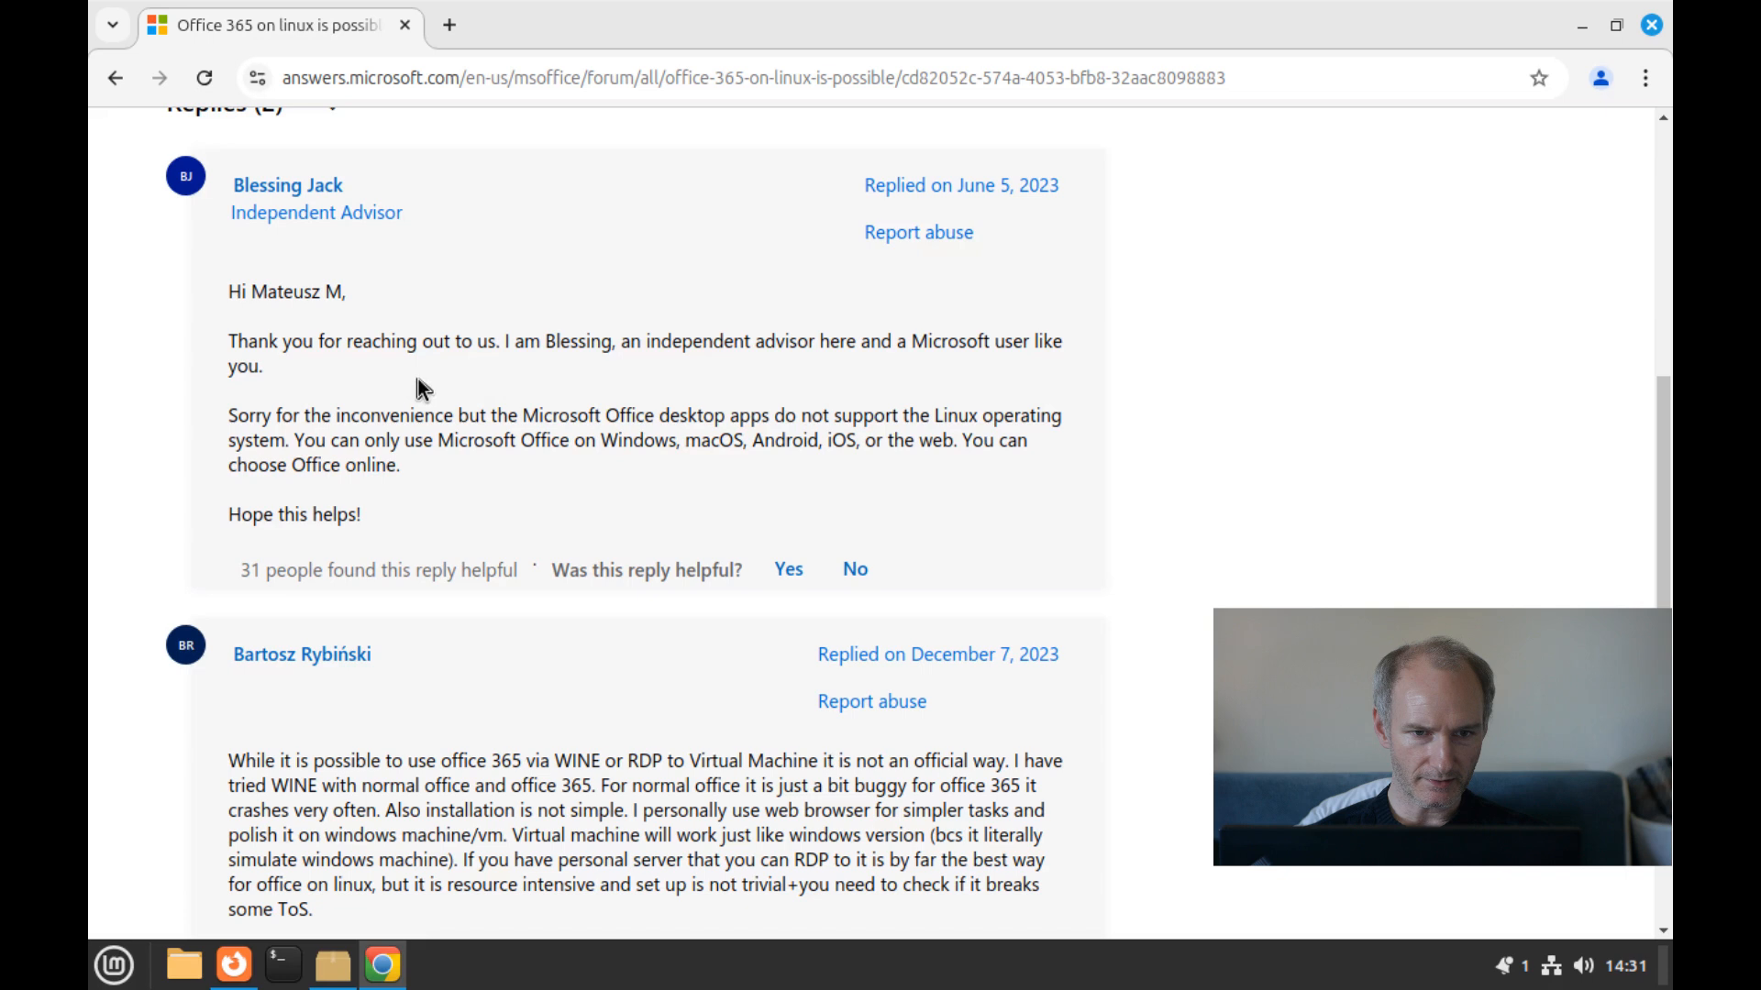
pyautogui.moveTo(631, 385)
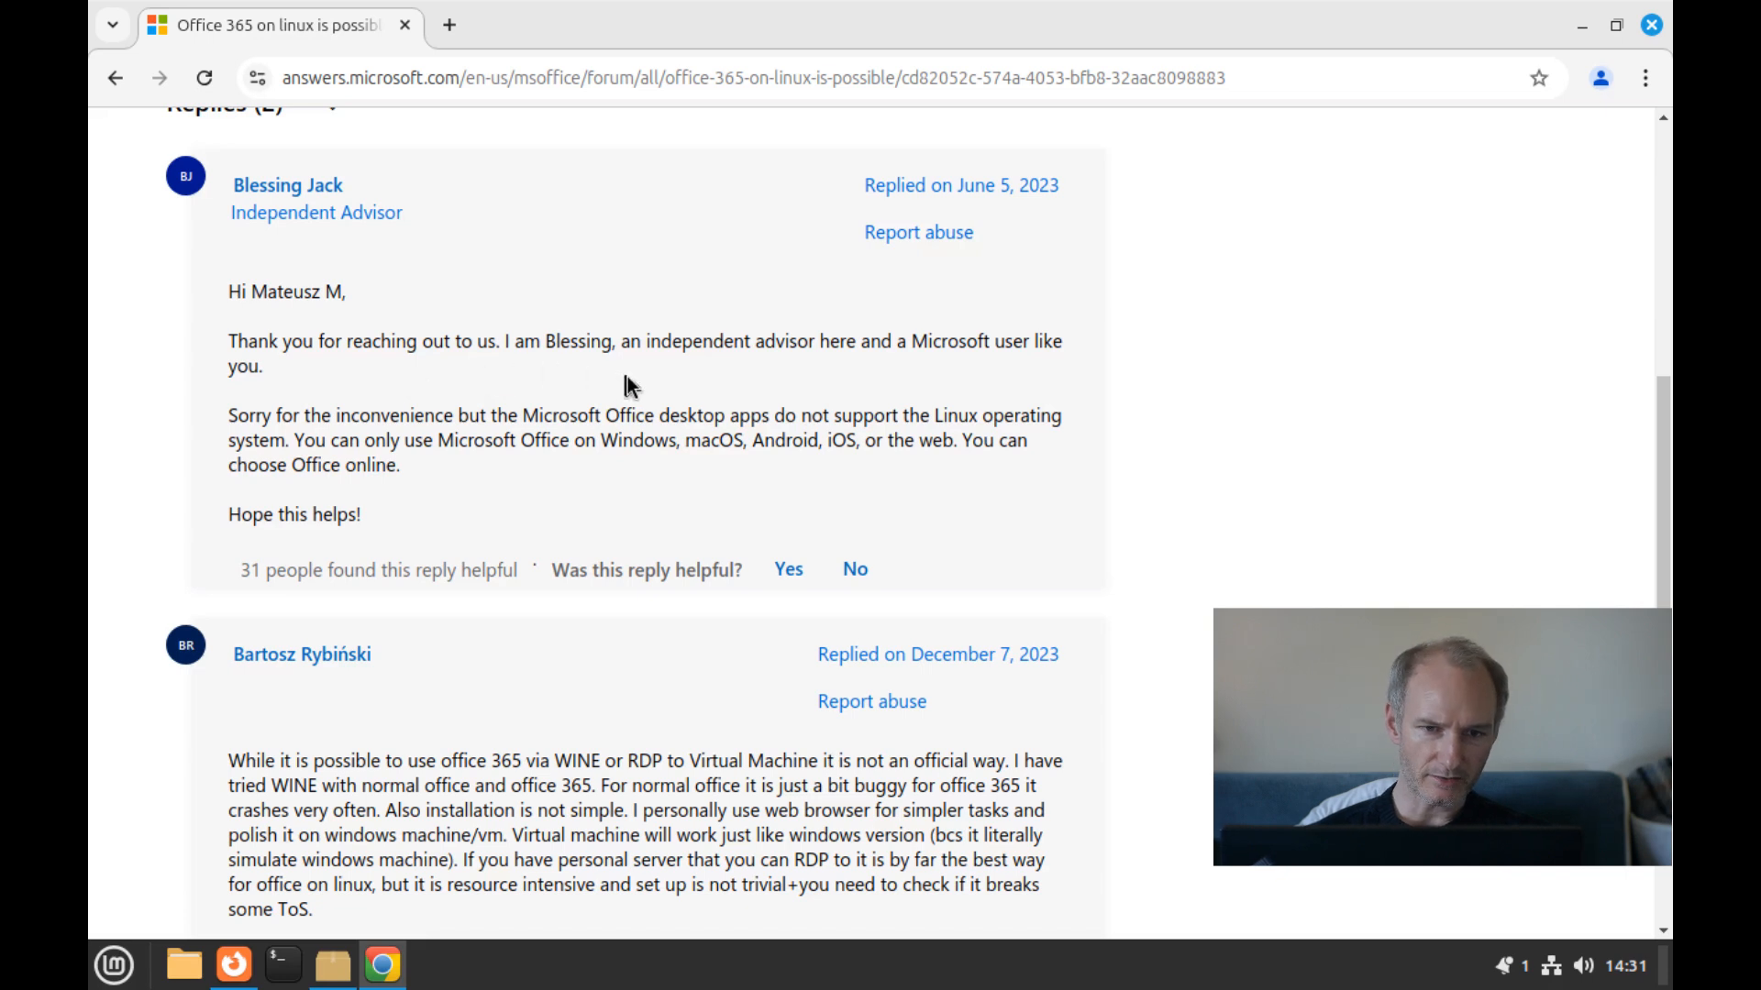
pyautogui.moveTo(408, 455)
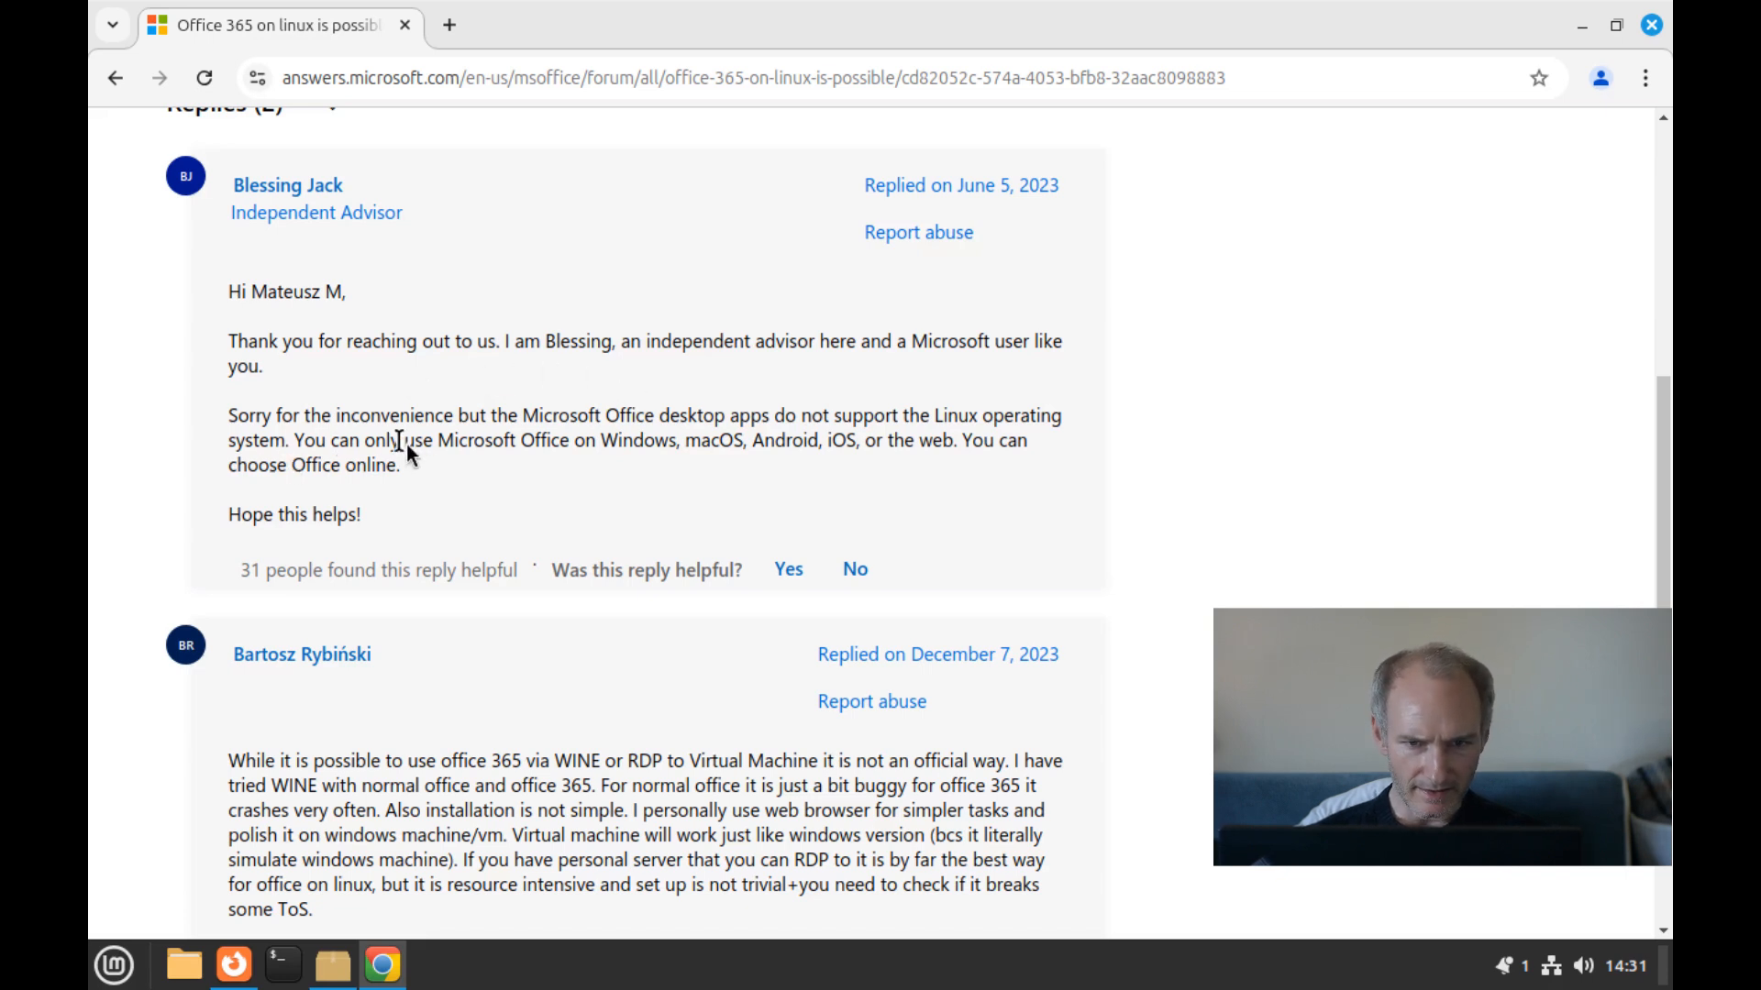
pyautogui.moveTo(674, 433)
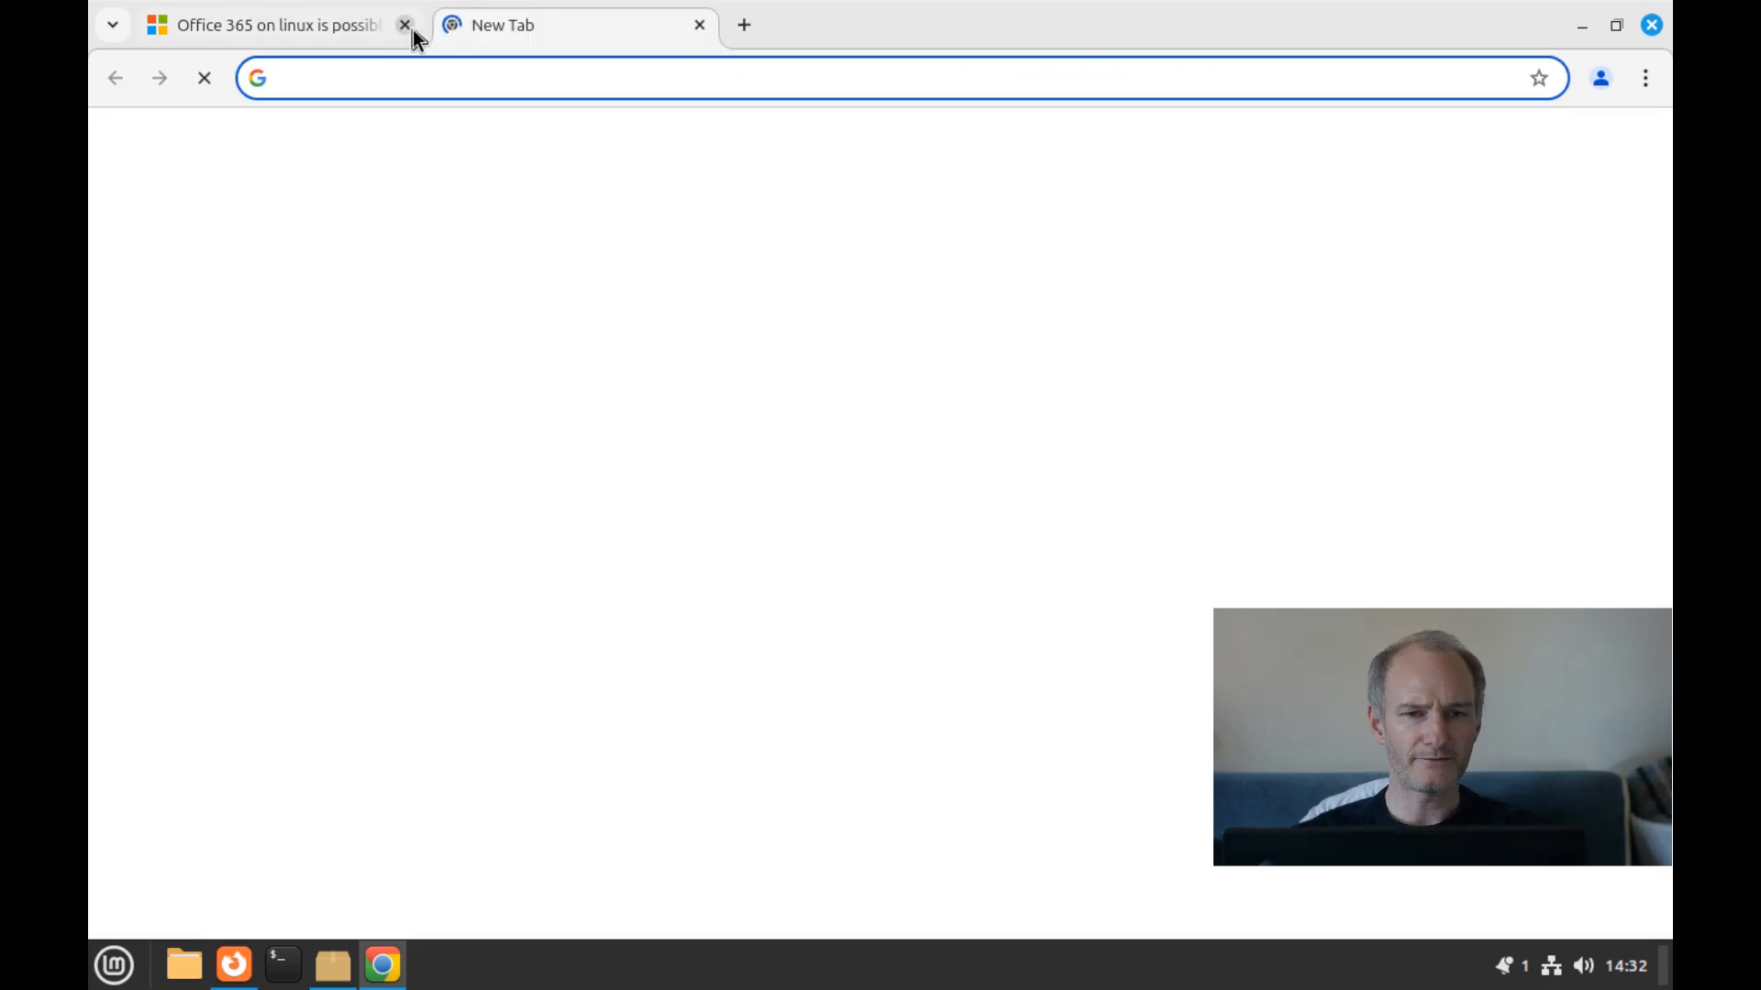
# Close the Microsoft Community thread tab and search Google for 'spotify on linux'.
pyautogui.click(404, 25)
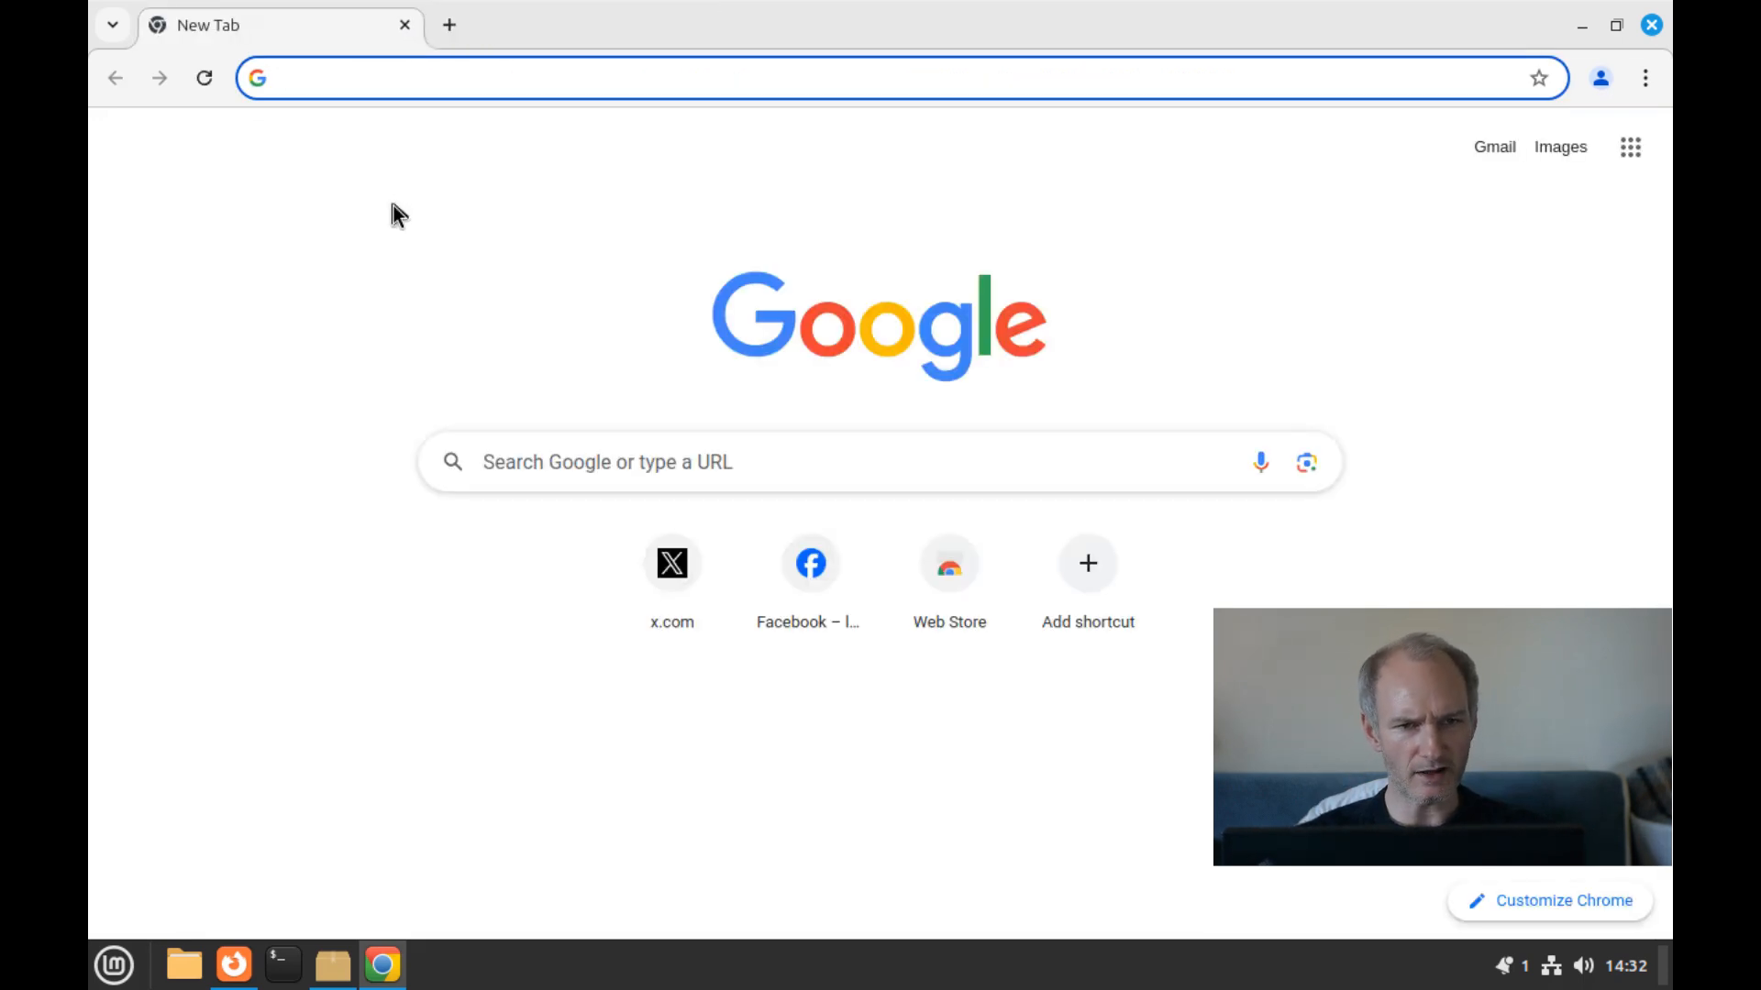
pyautogui.write('s')
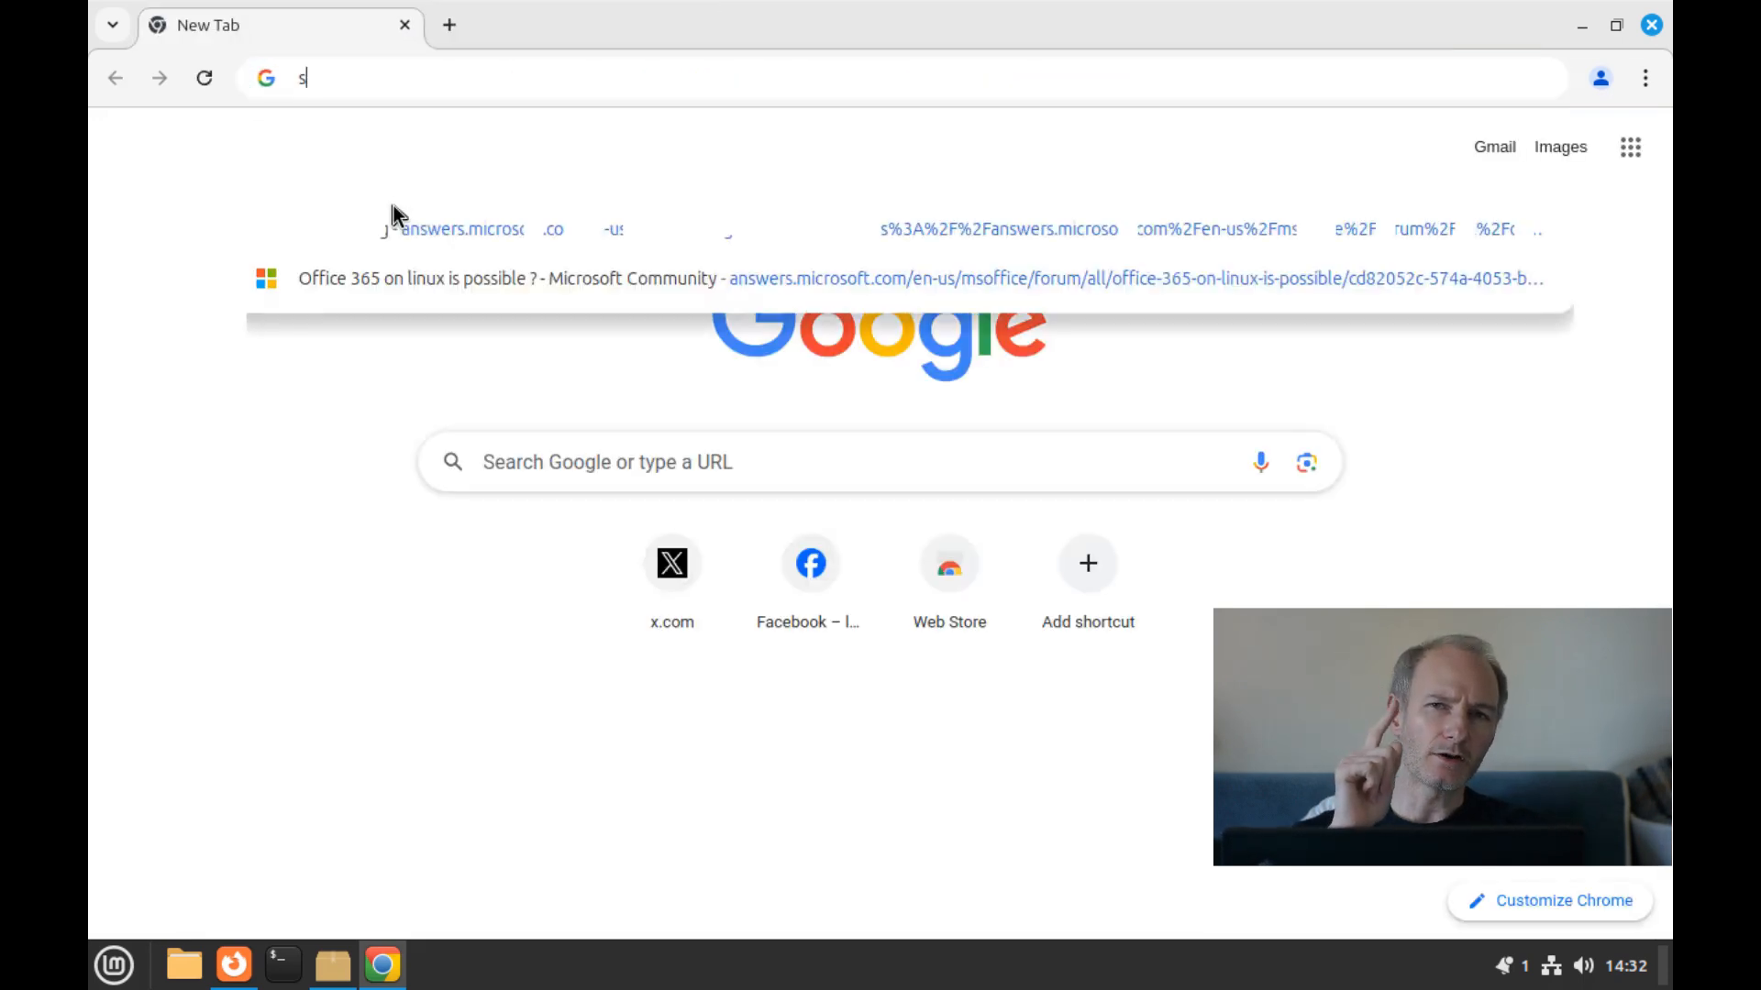
pyautogui.write('potify')
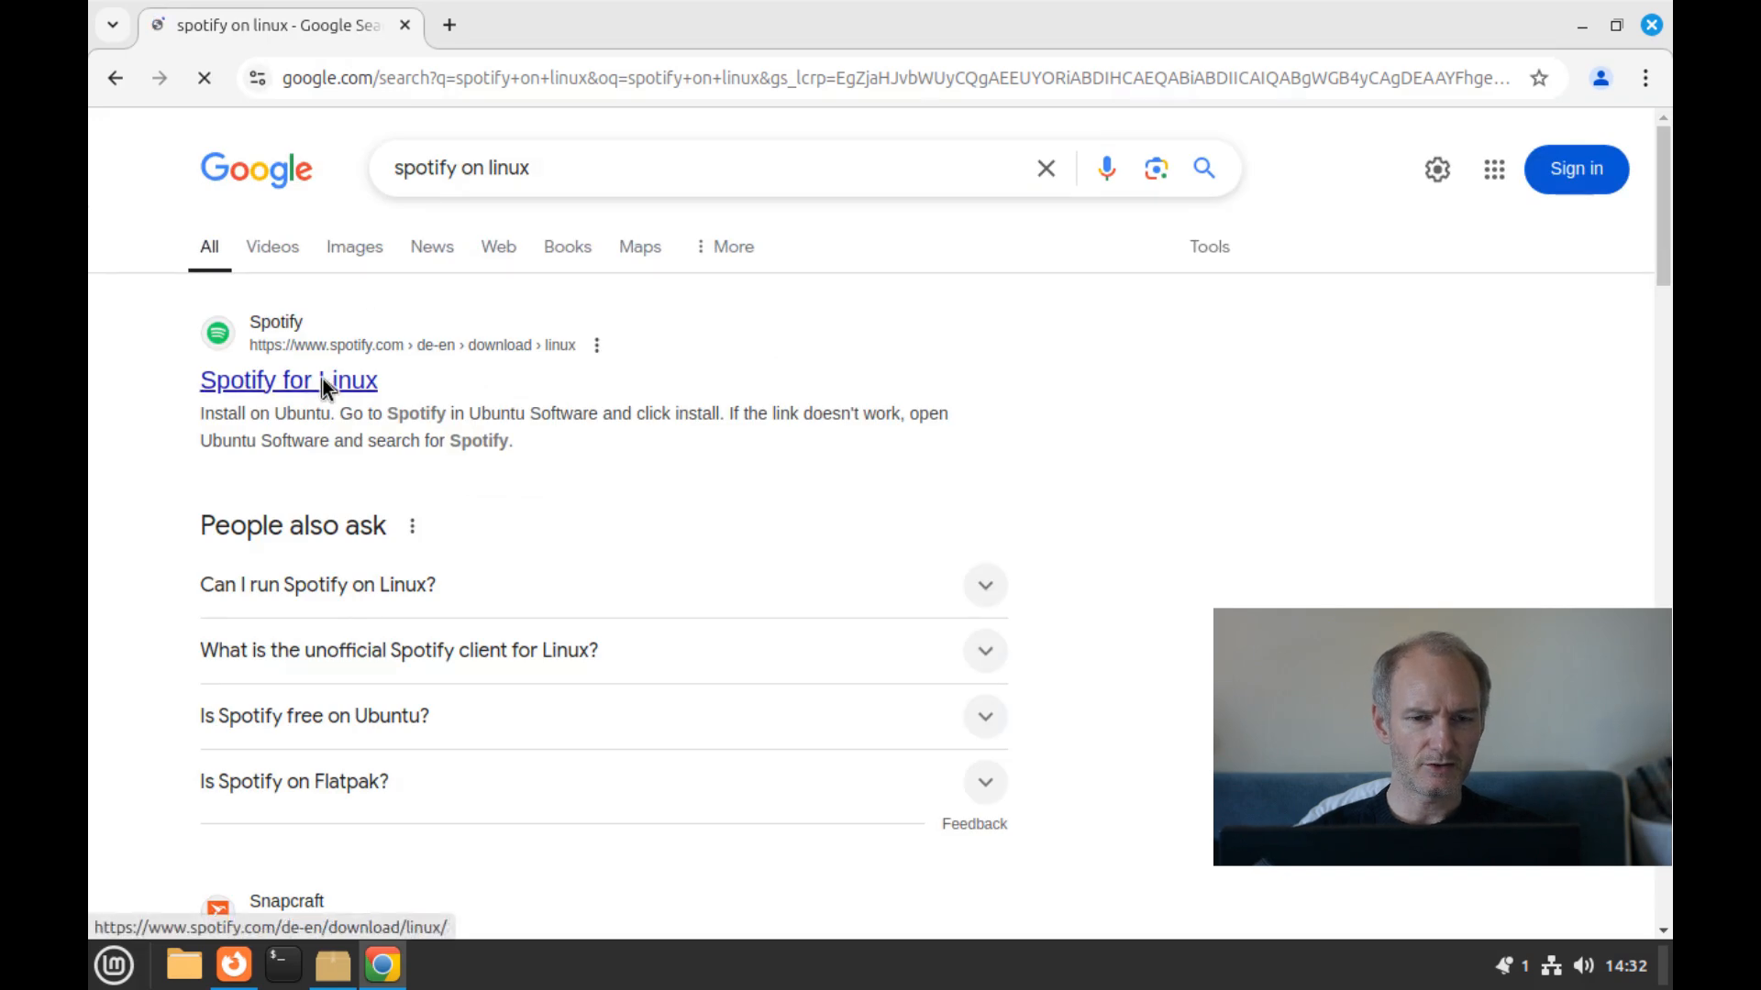
# Open the Spotify for Linux page, dismiss the privacy notice, and scroll to the Snap/Debian commands.
pyautogui.click(287, 380)
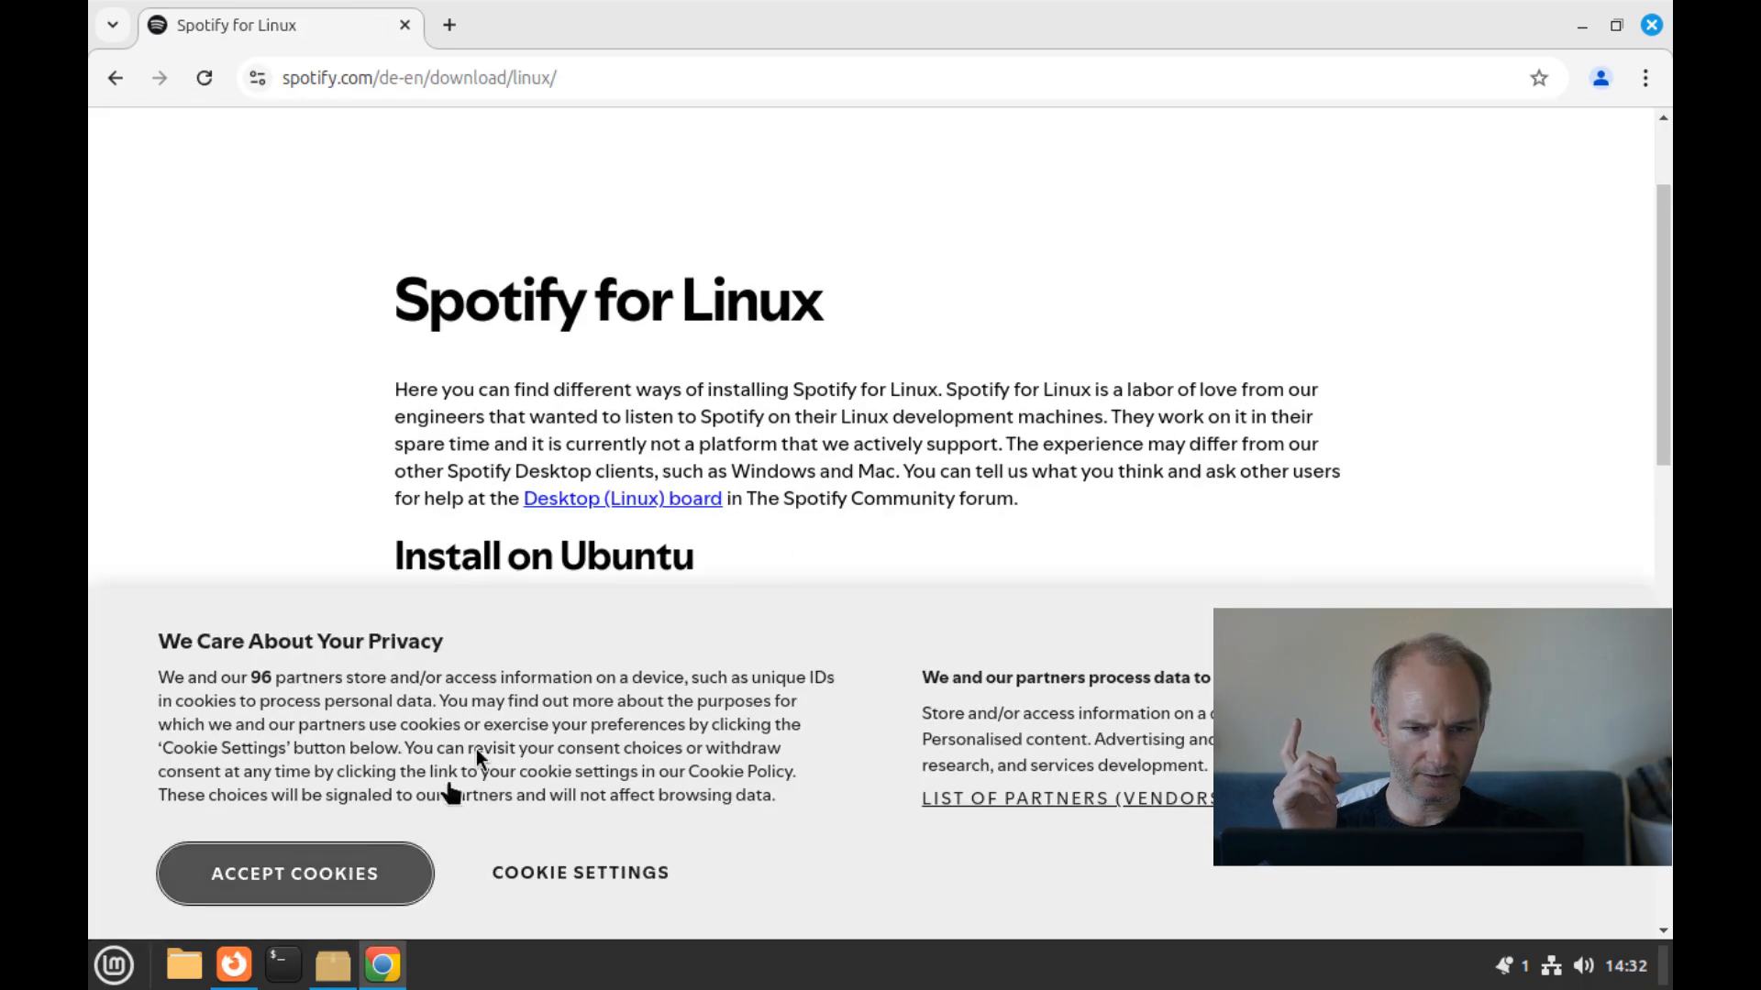
pyautogui.click(294, 873)
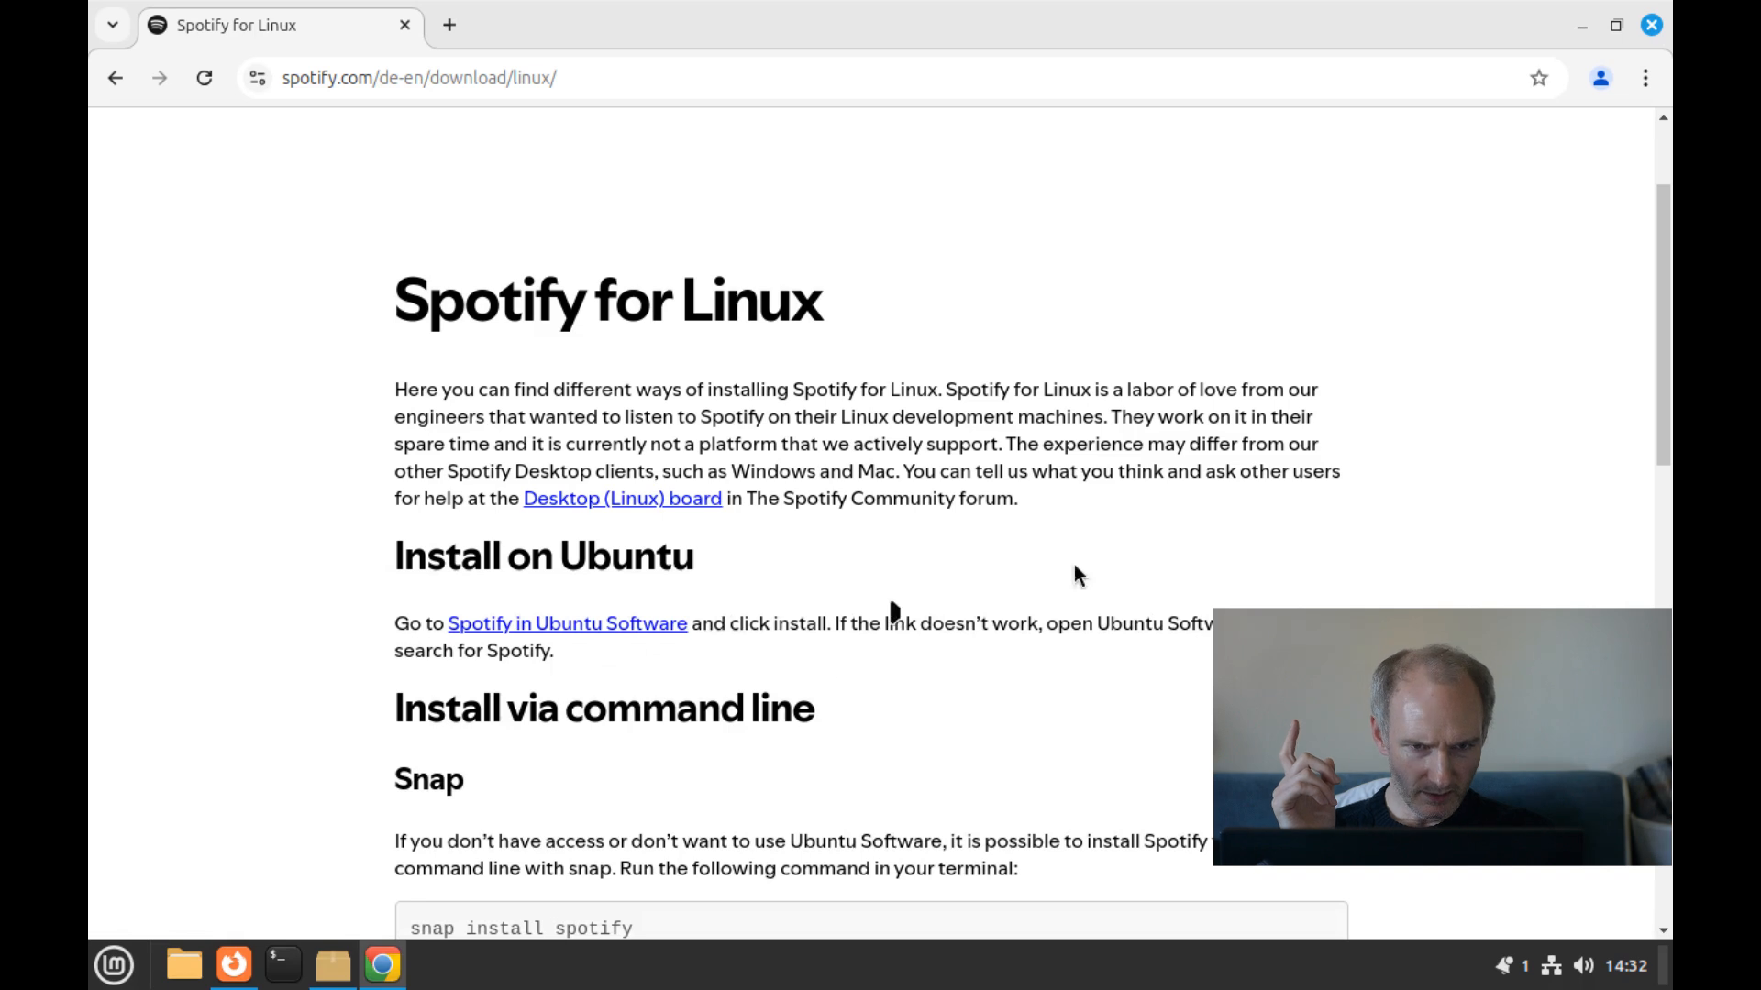
pyautogui.scroll(-3)
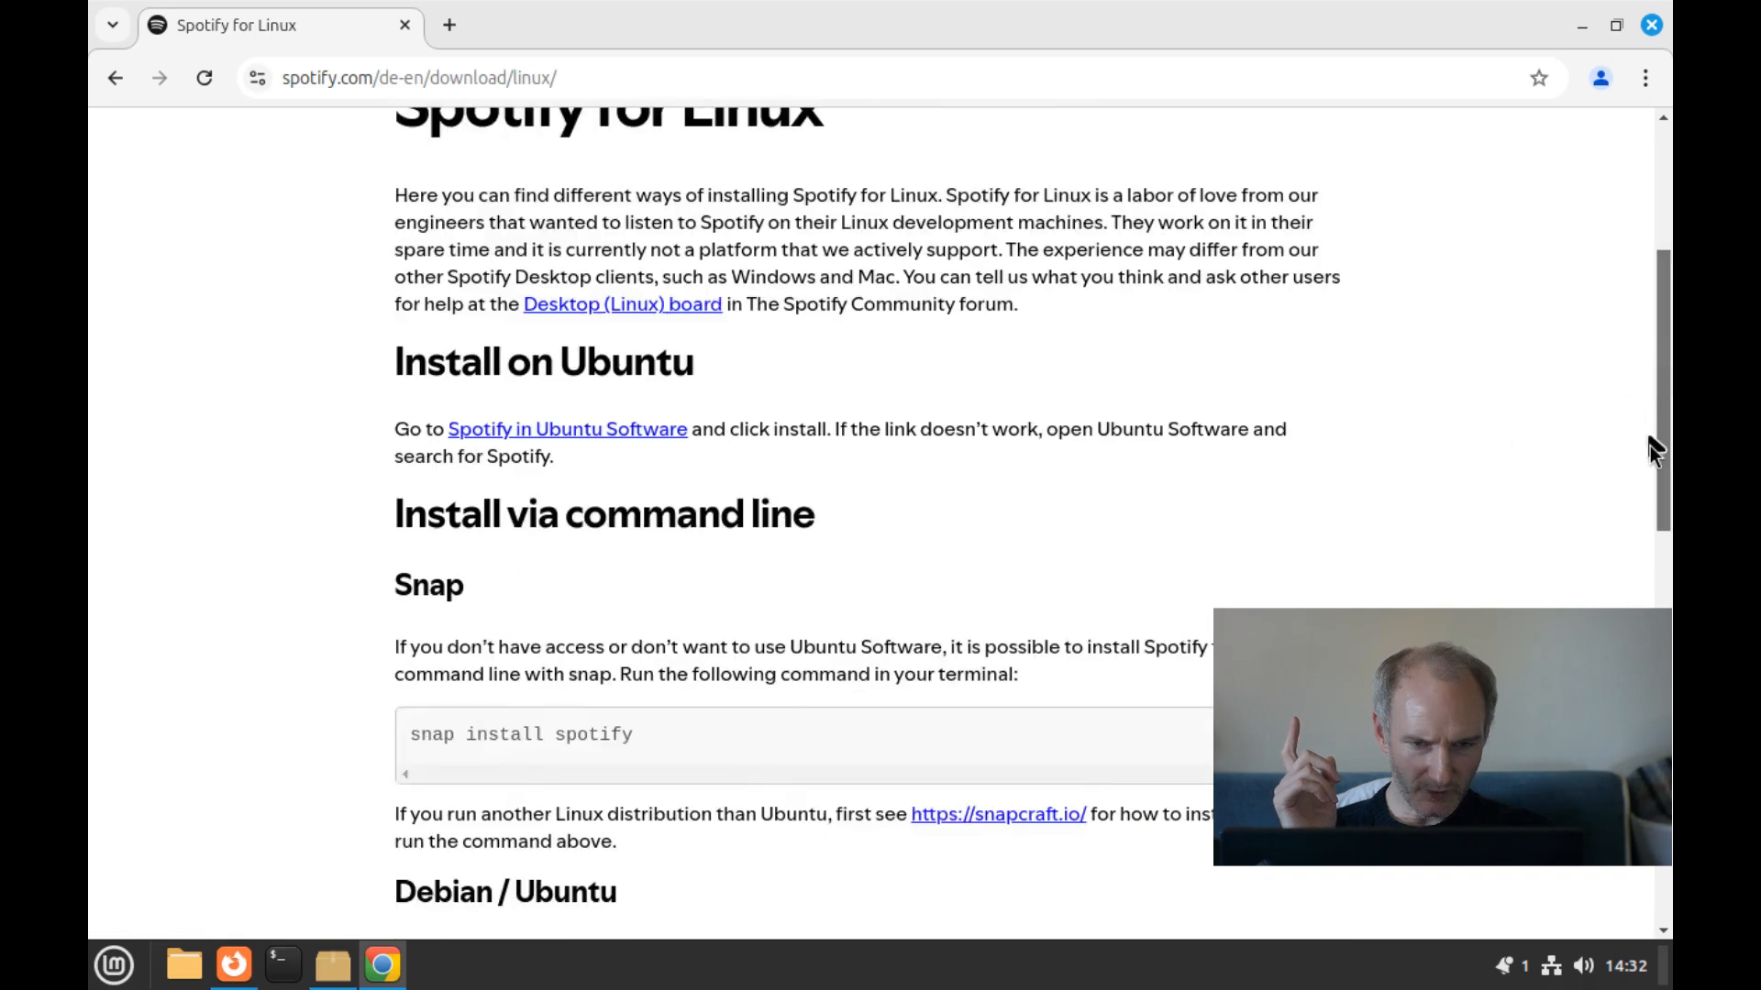
pyautogui.scroll(-3)
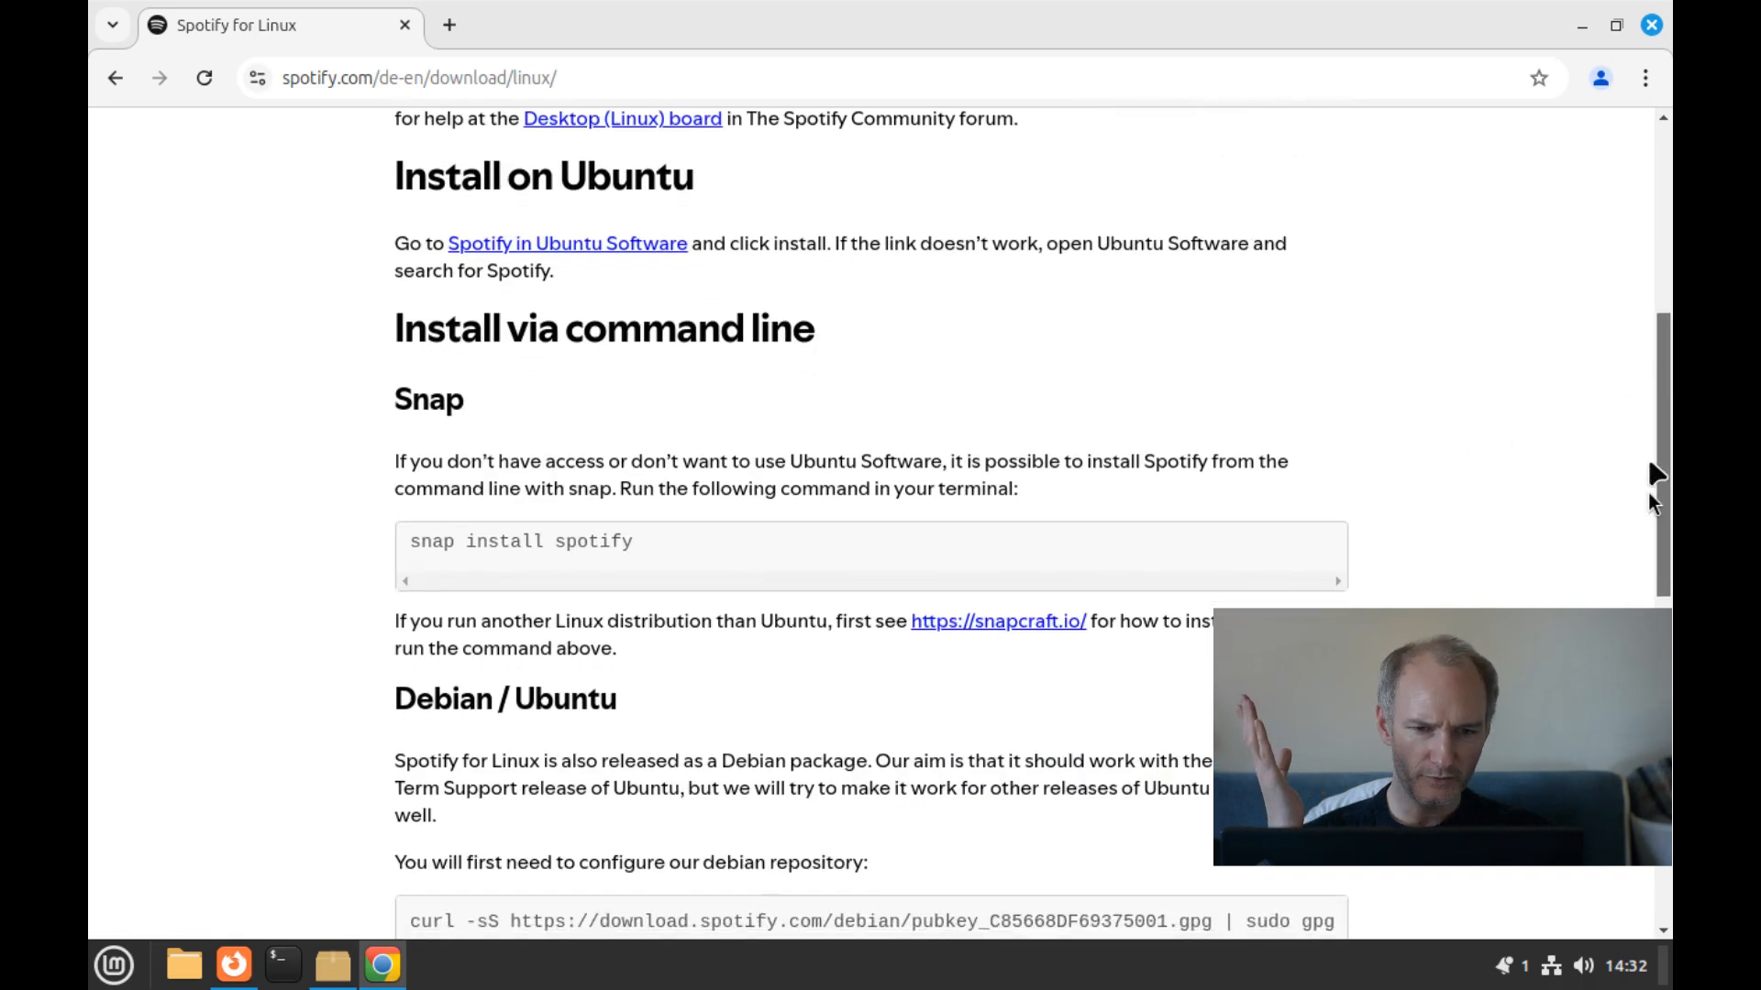
pyautogui.scroll(-3)
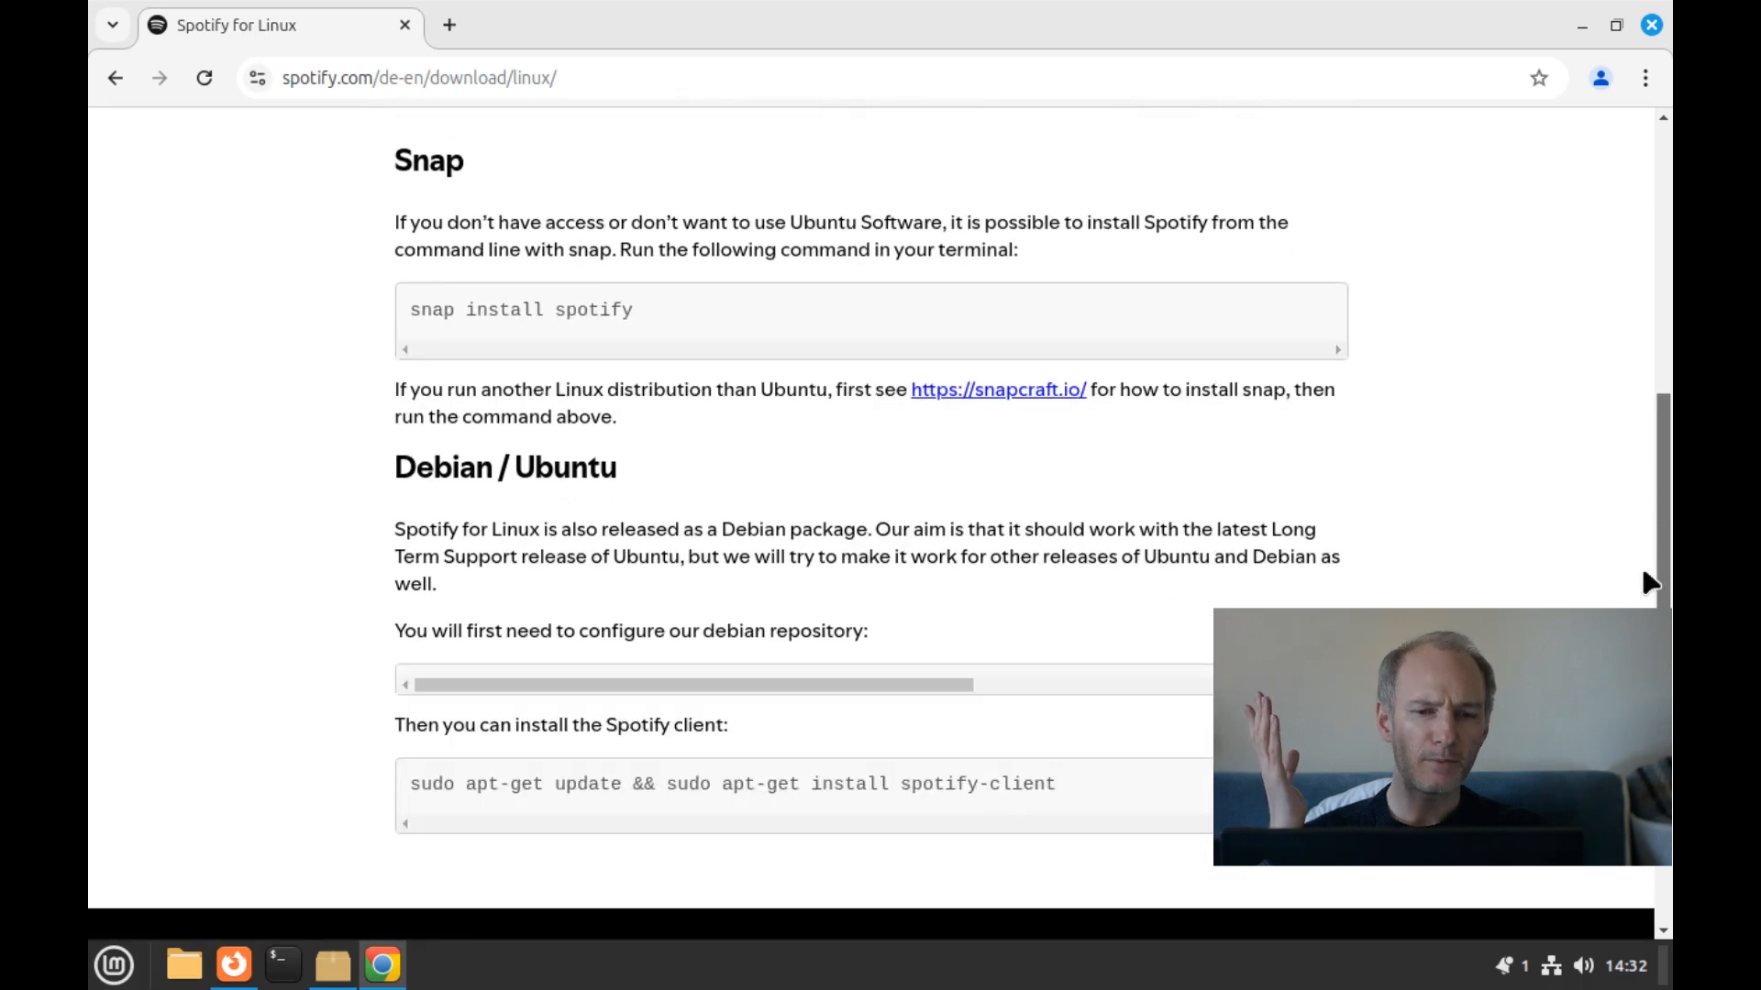
pyautogui.scroll(3)
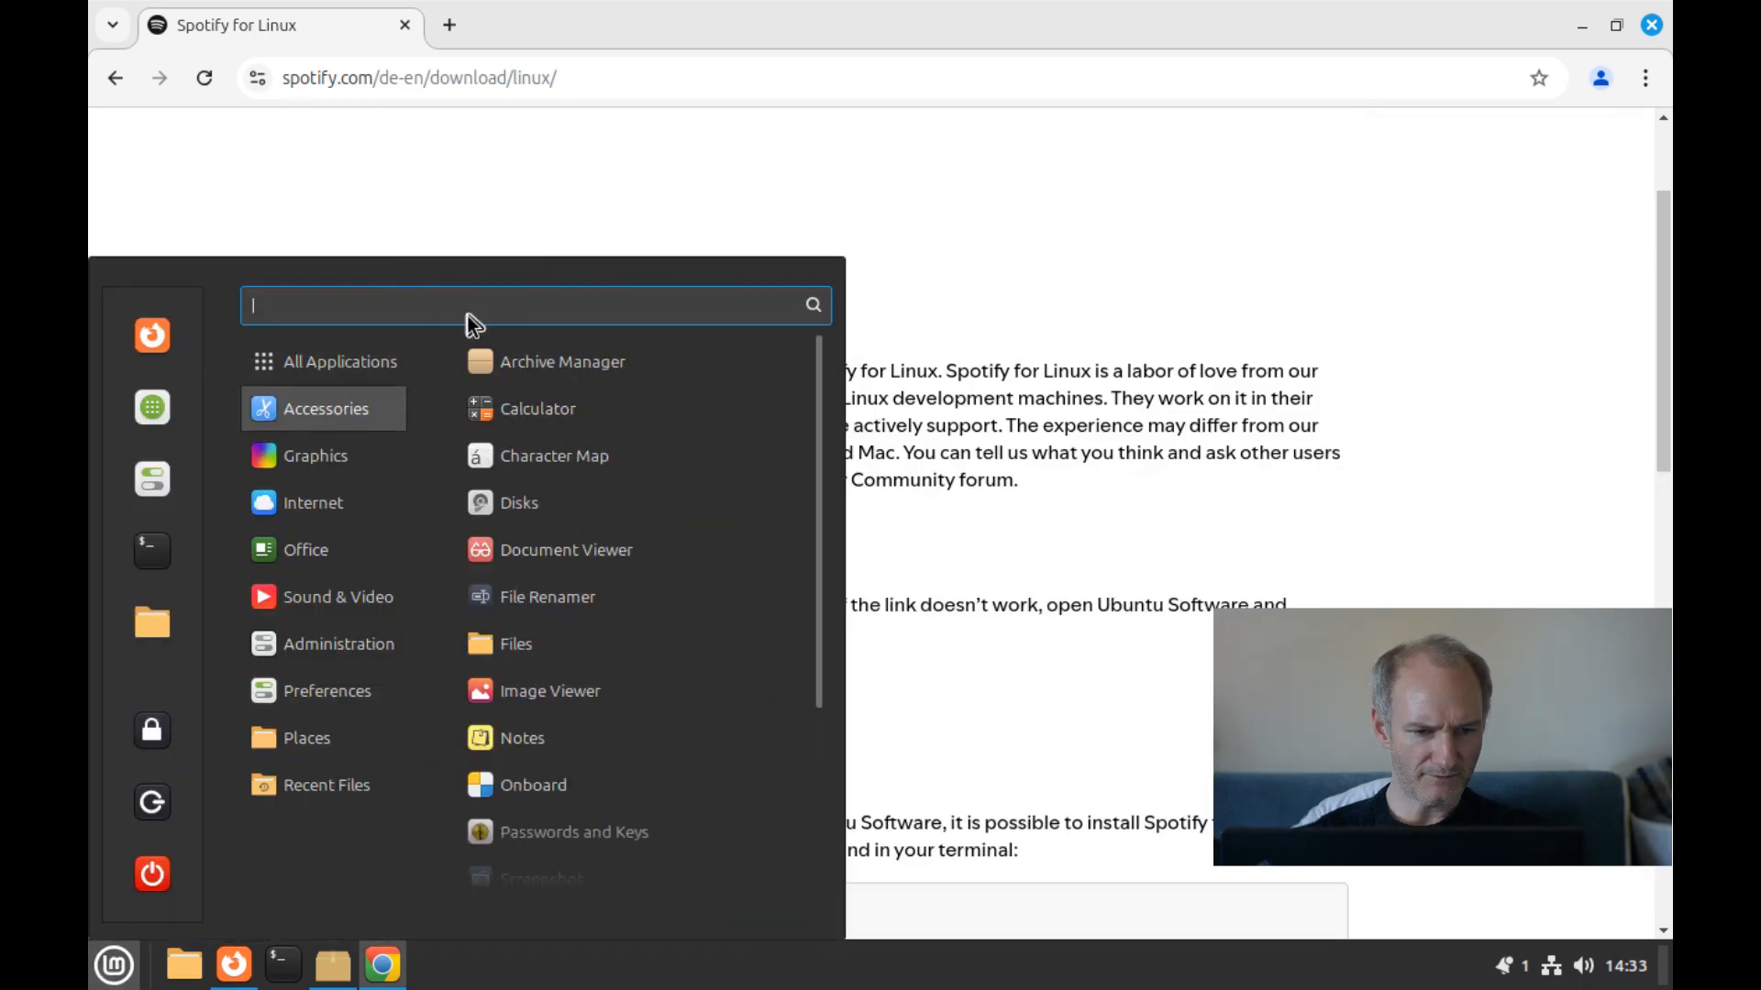
pyautogui.write('spotify')
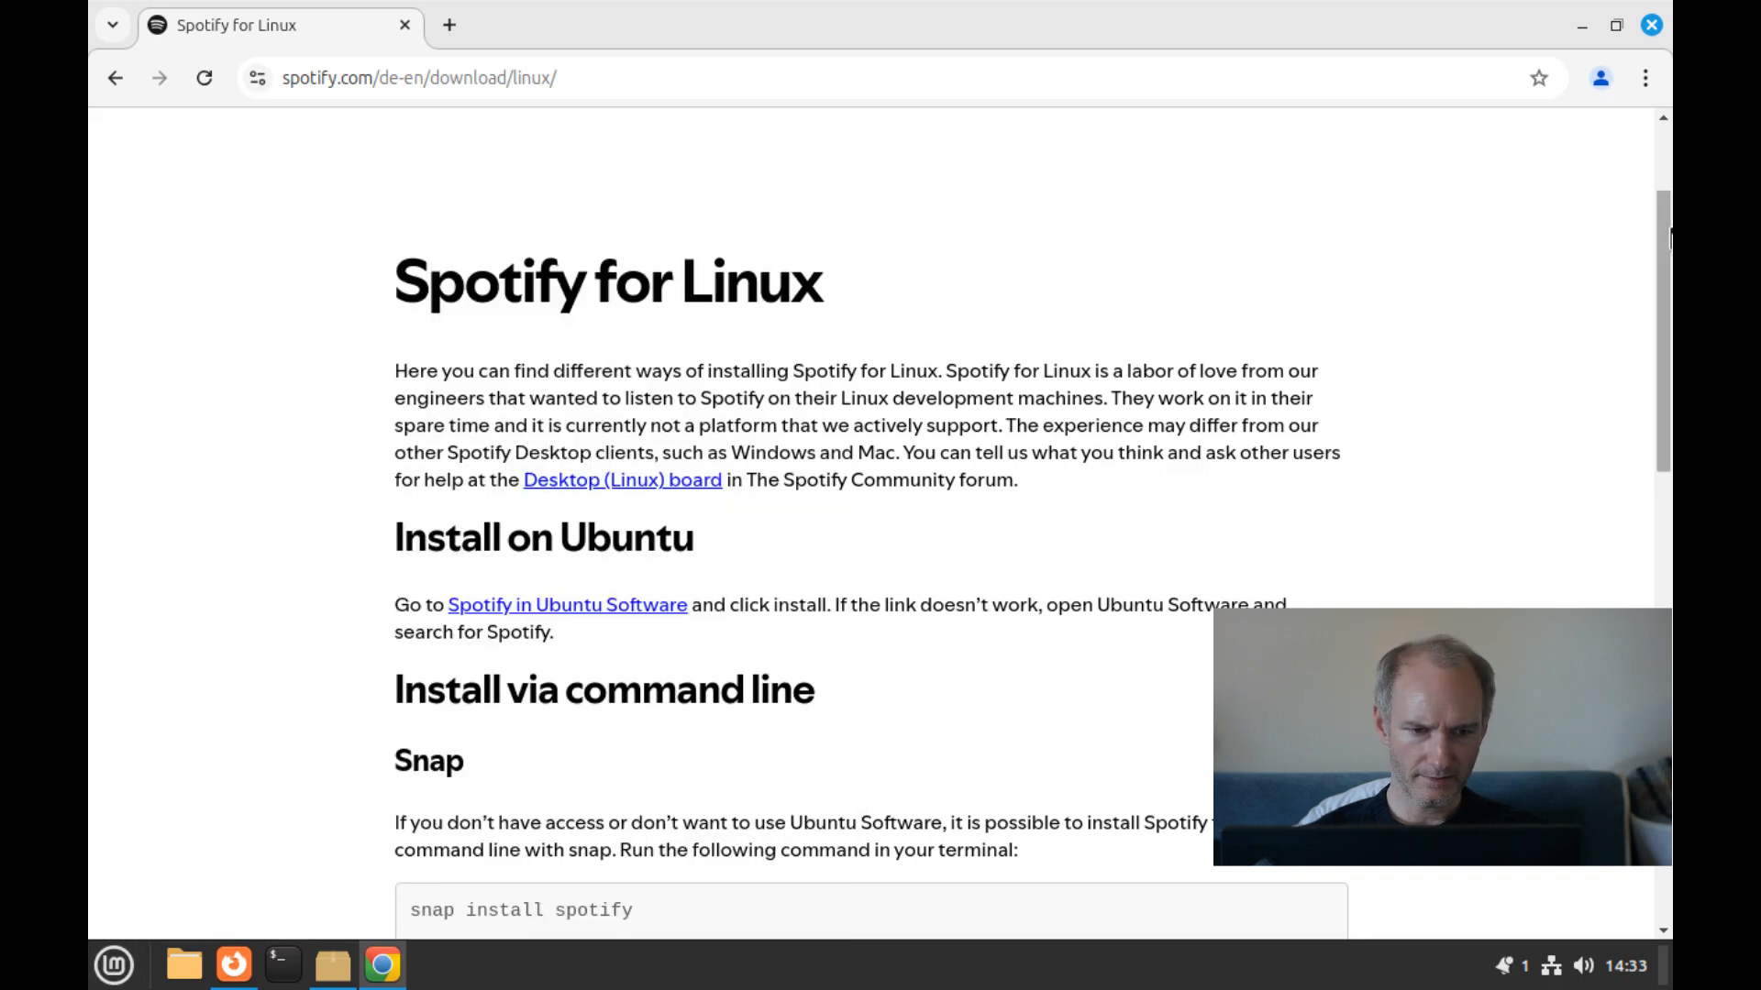
pyautogui.scroll(-3)
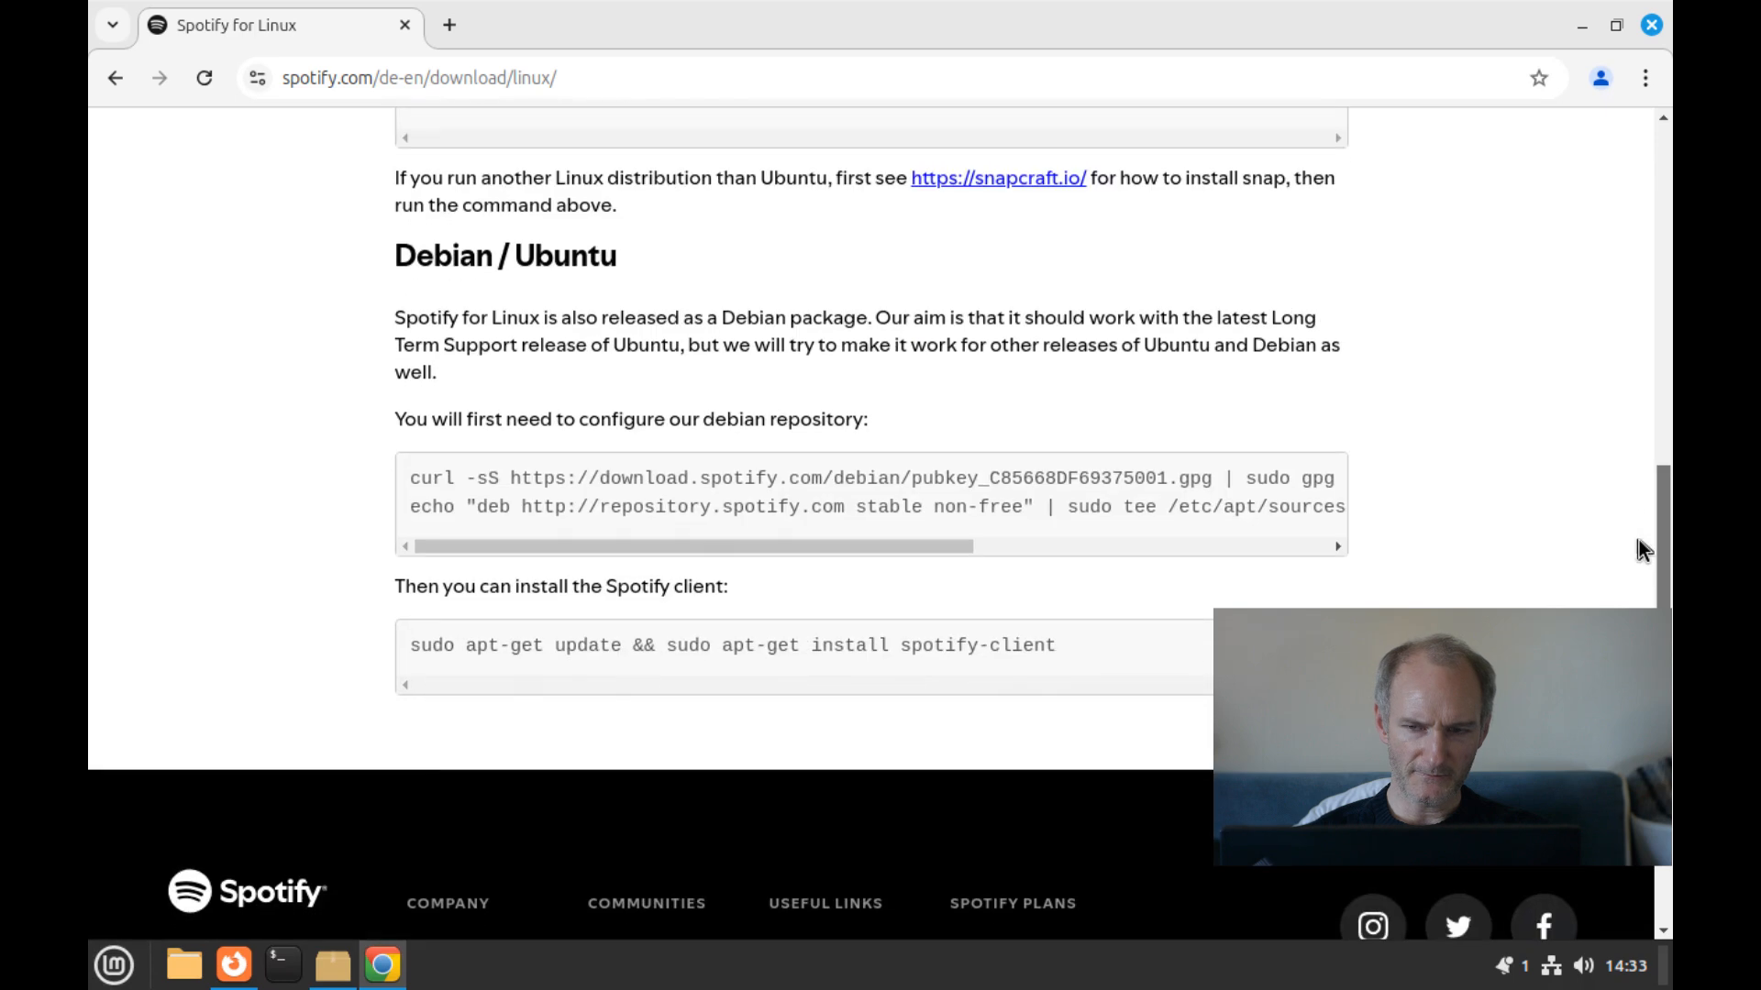
pyautogui.scroll(3)
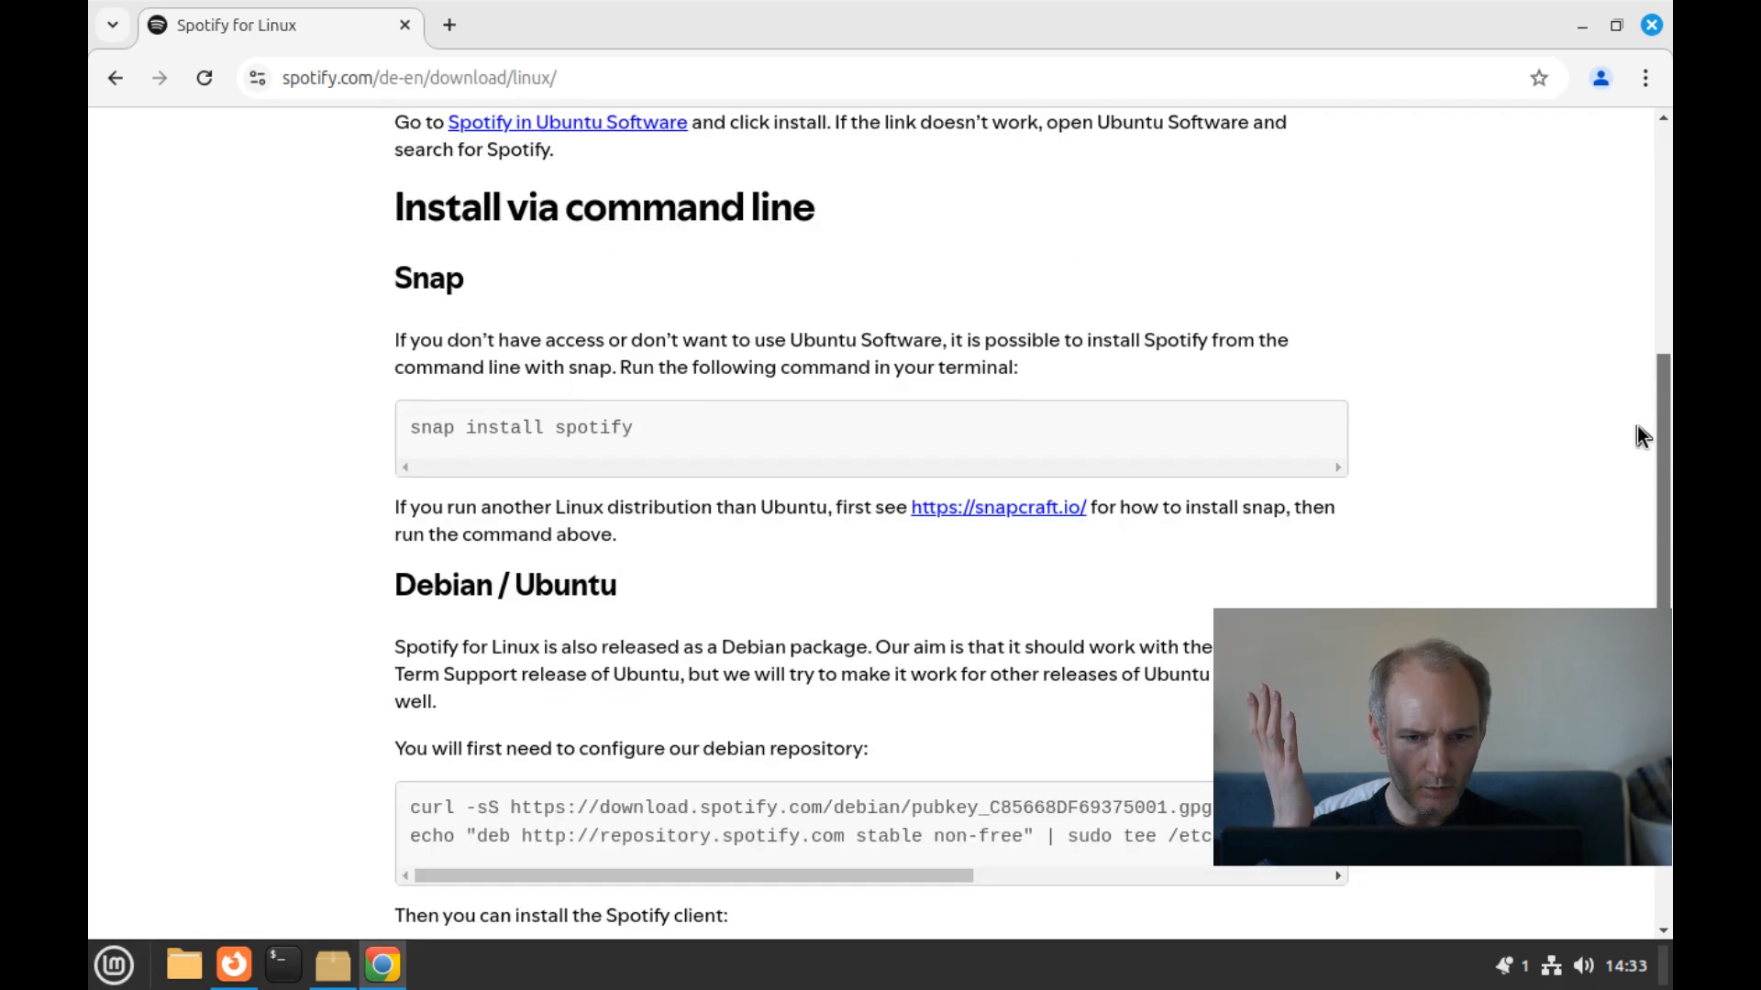
pyautogui.scroll(-3)
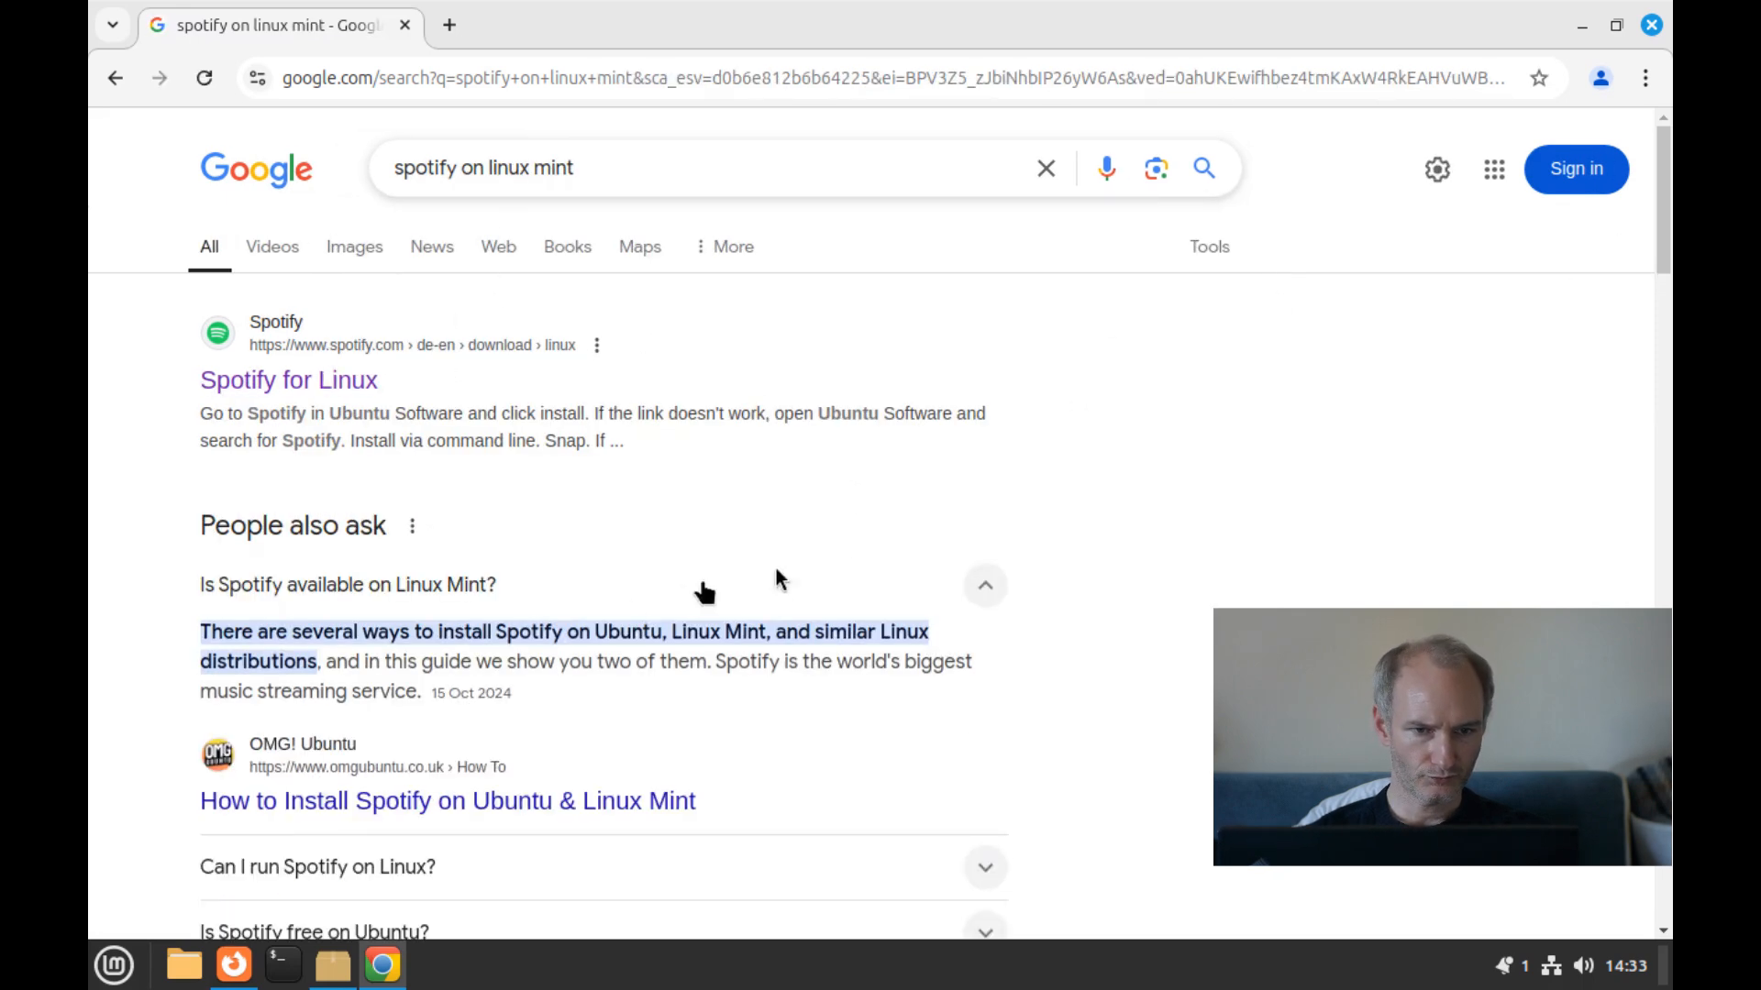
pyautogui.moveTo(381, 684)
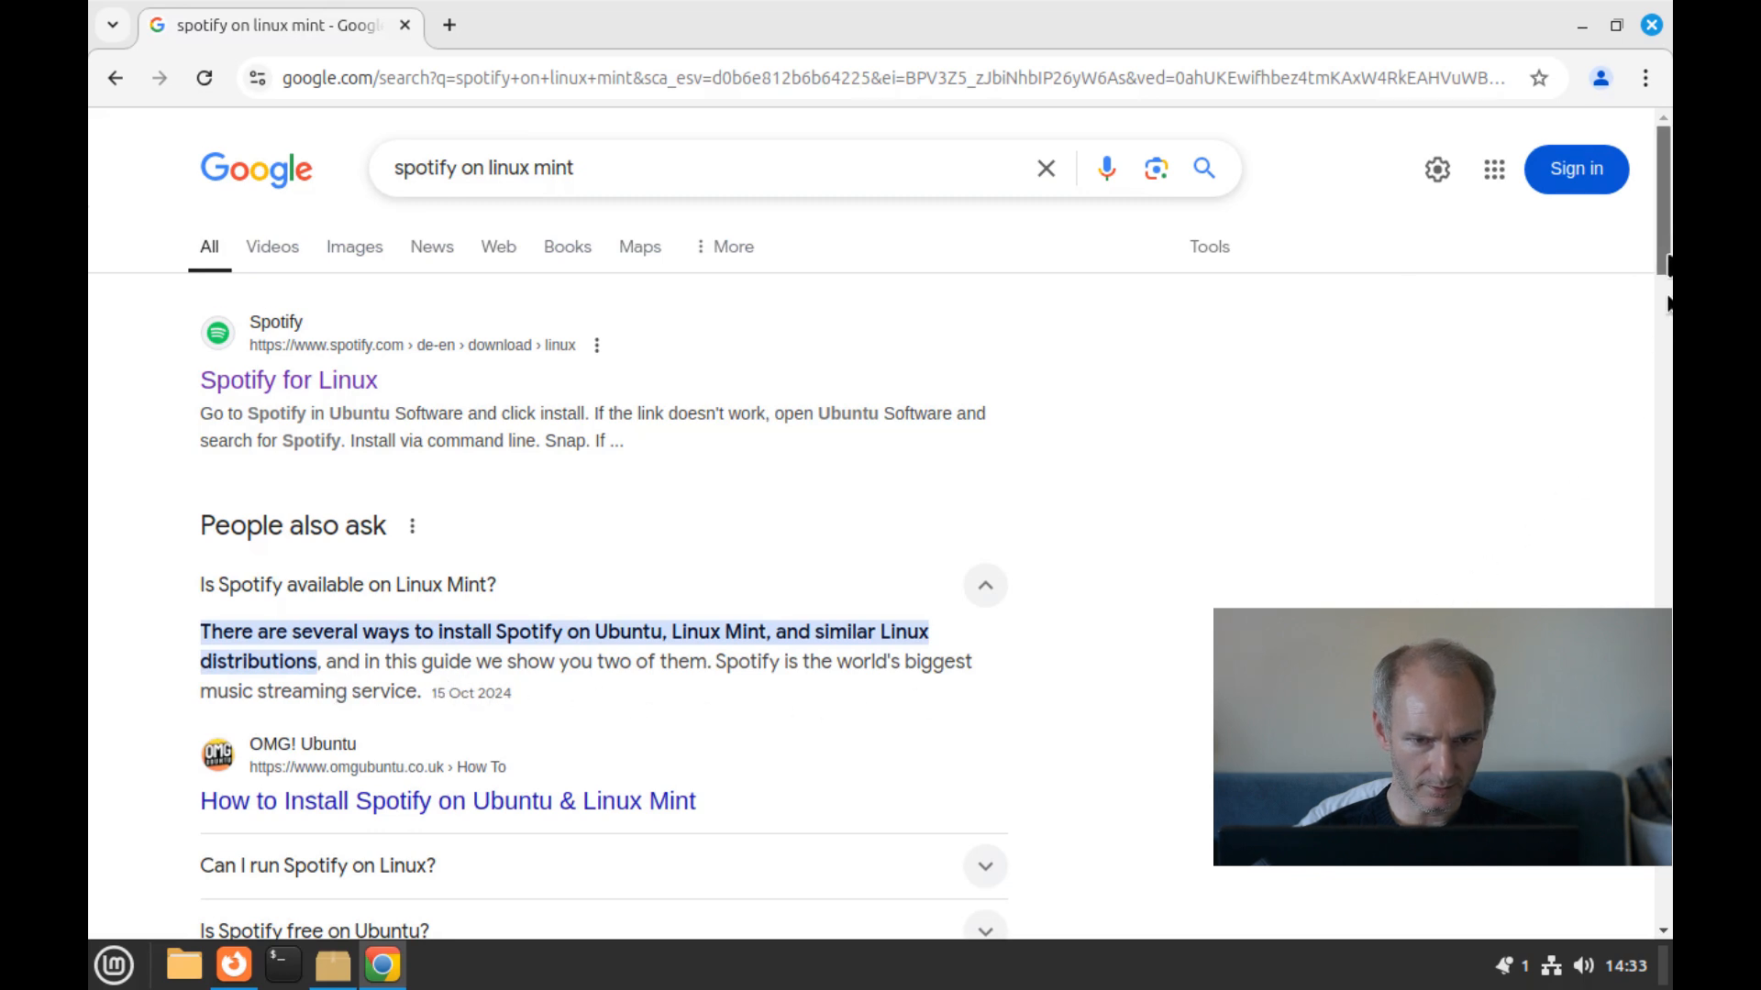
# Scroll the 'spotify on linux mint' results down to the Linux Mint Forums entry.
pyautogui.scroll(-3)
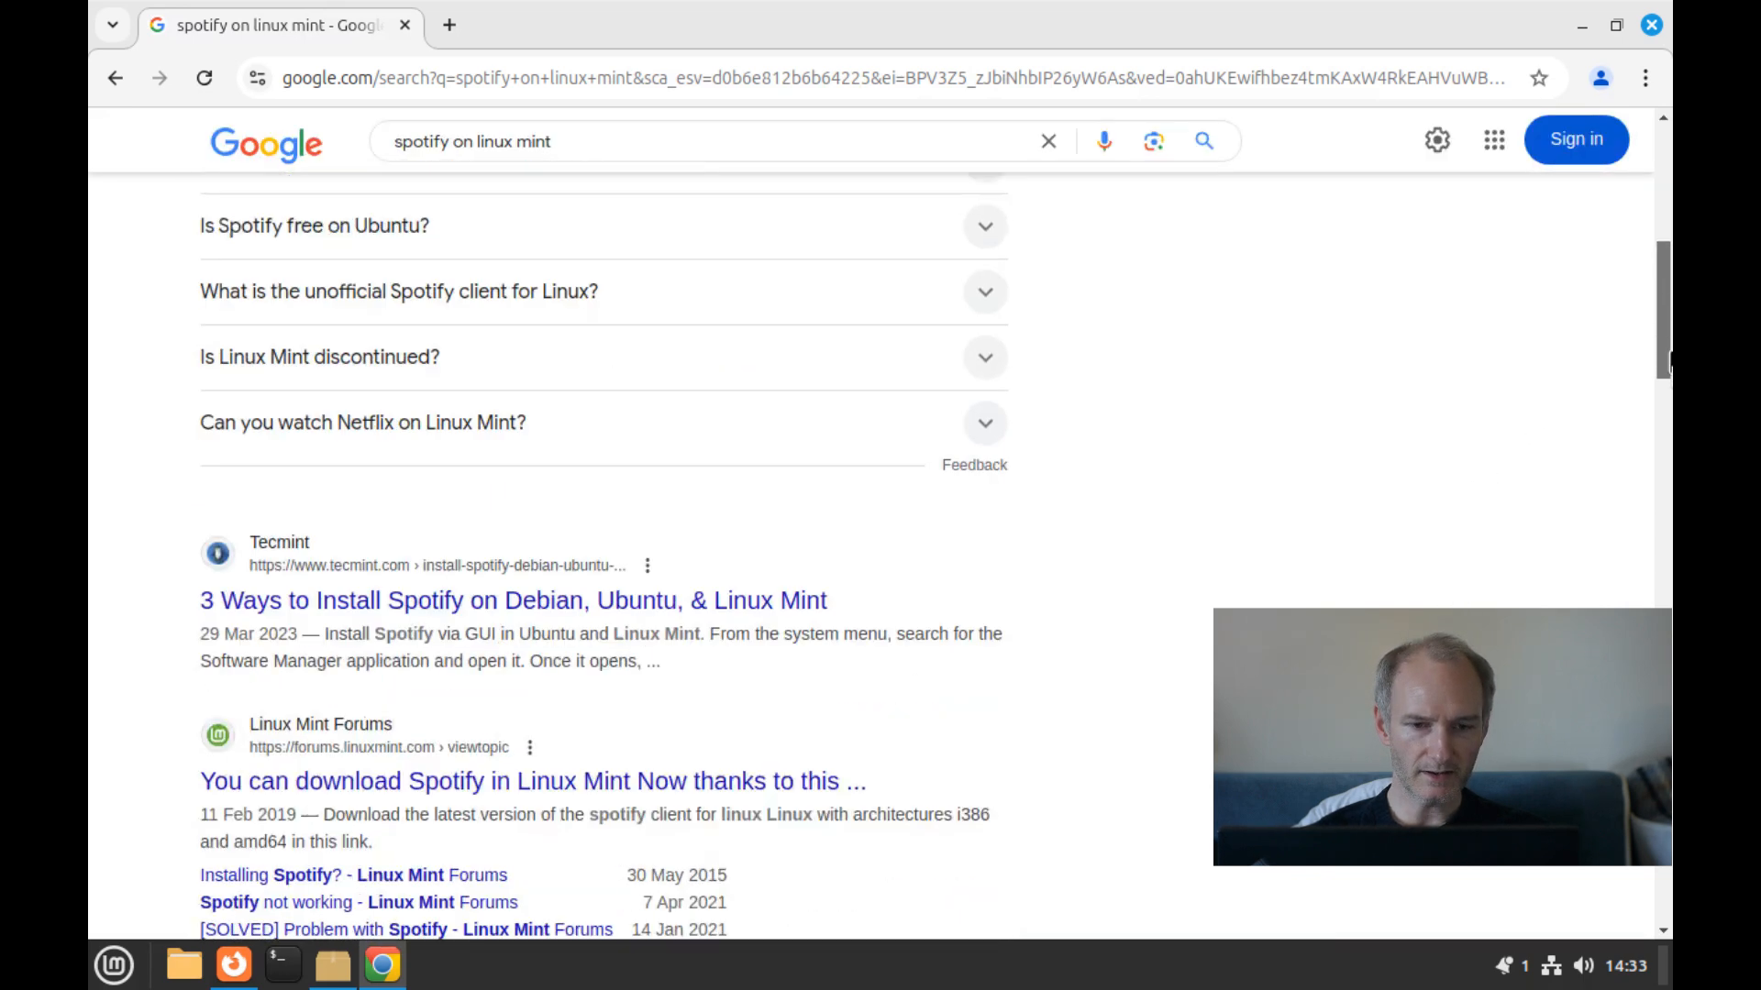
pyautogui.scroll(-3)
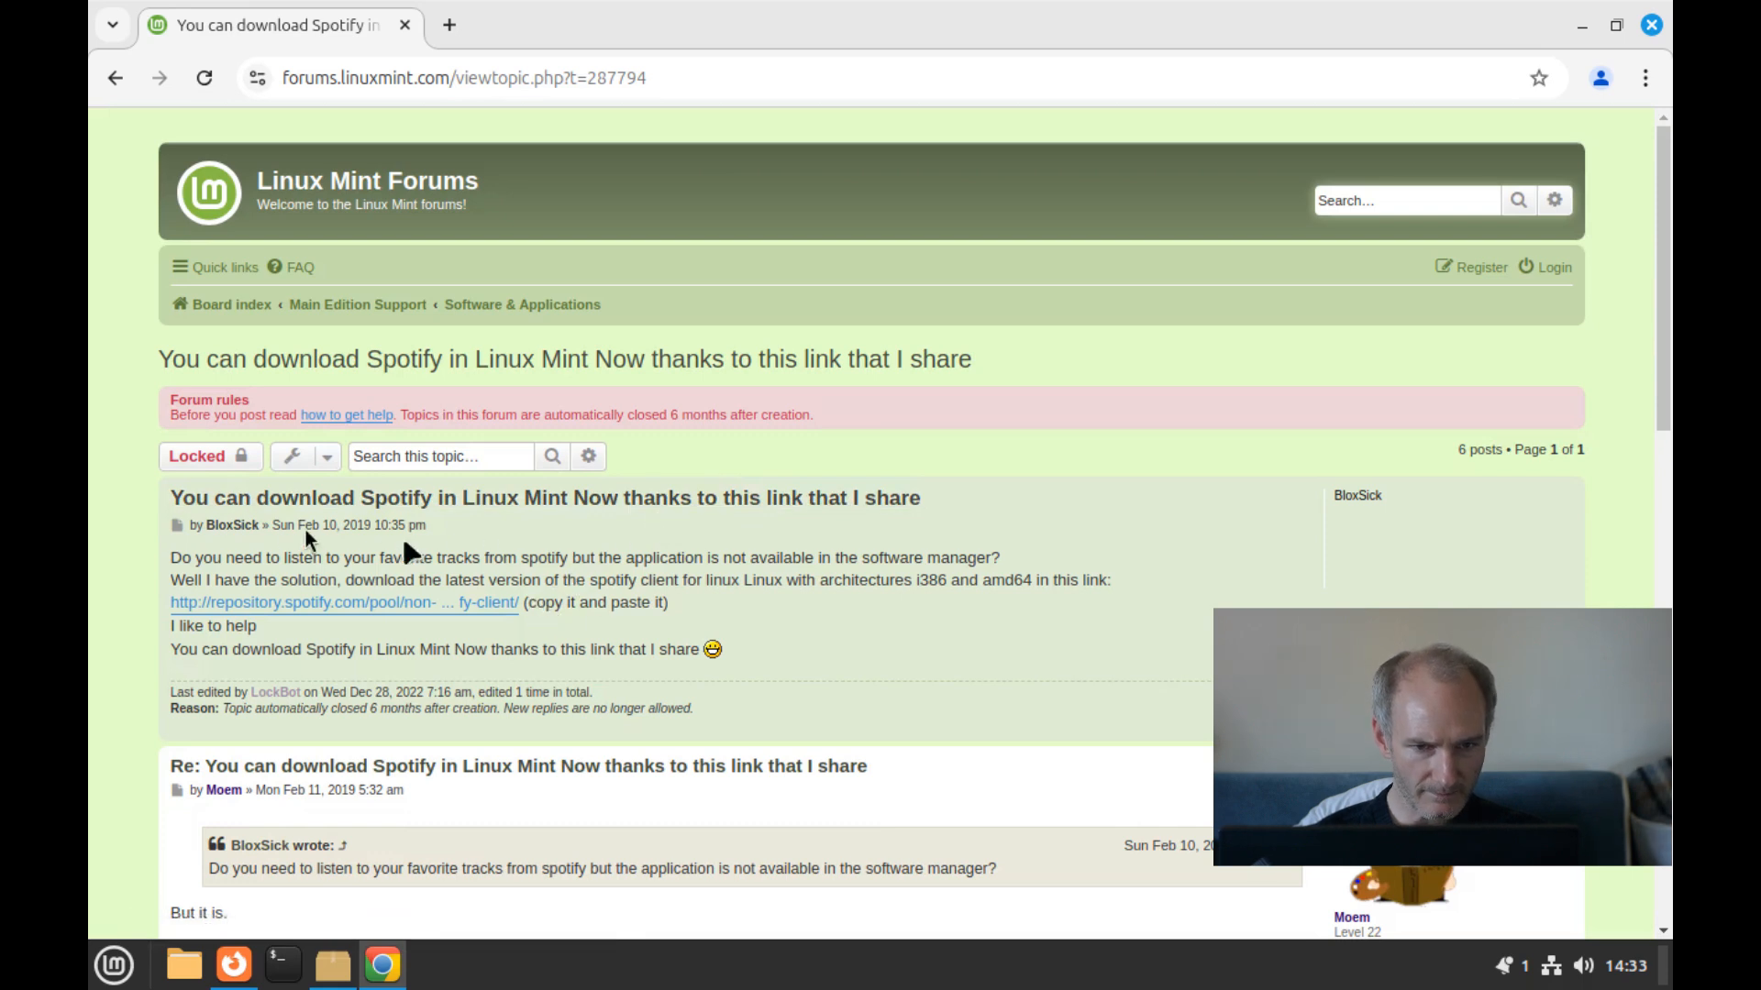
pyautogui.moveTo(622, 639)
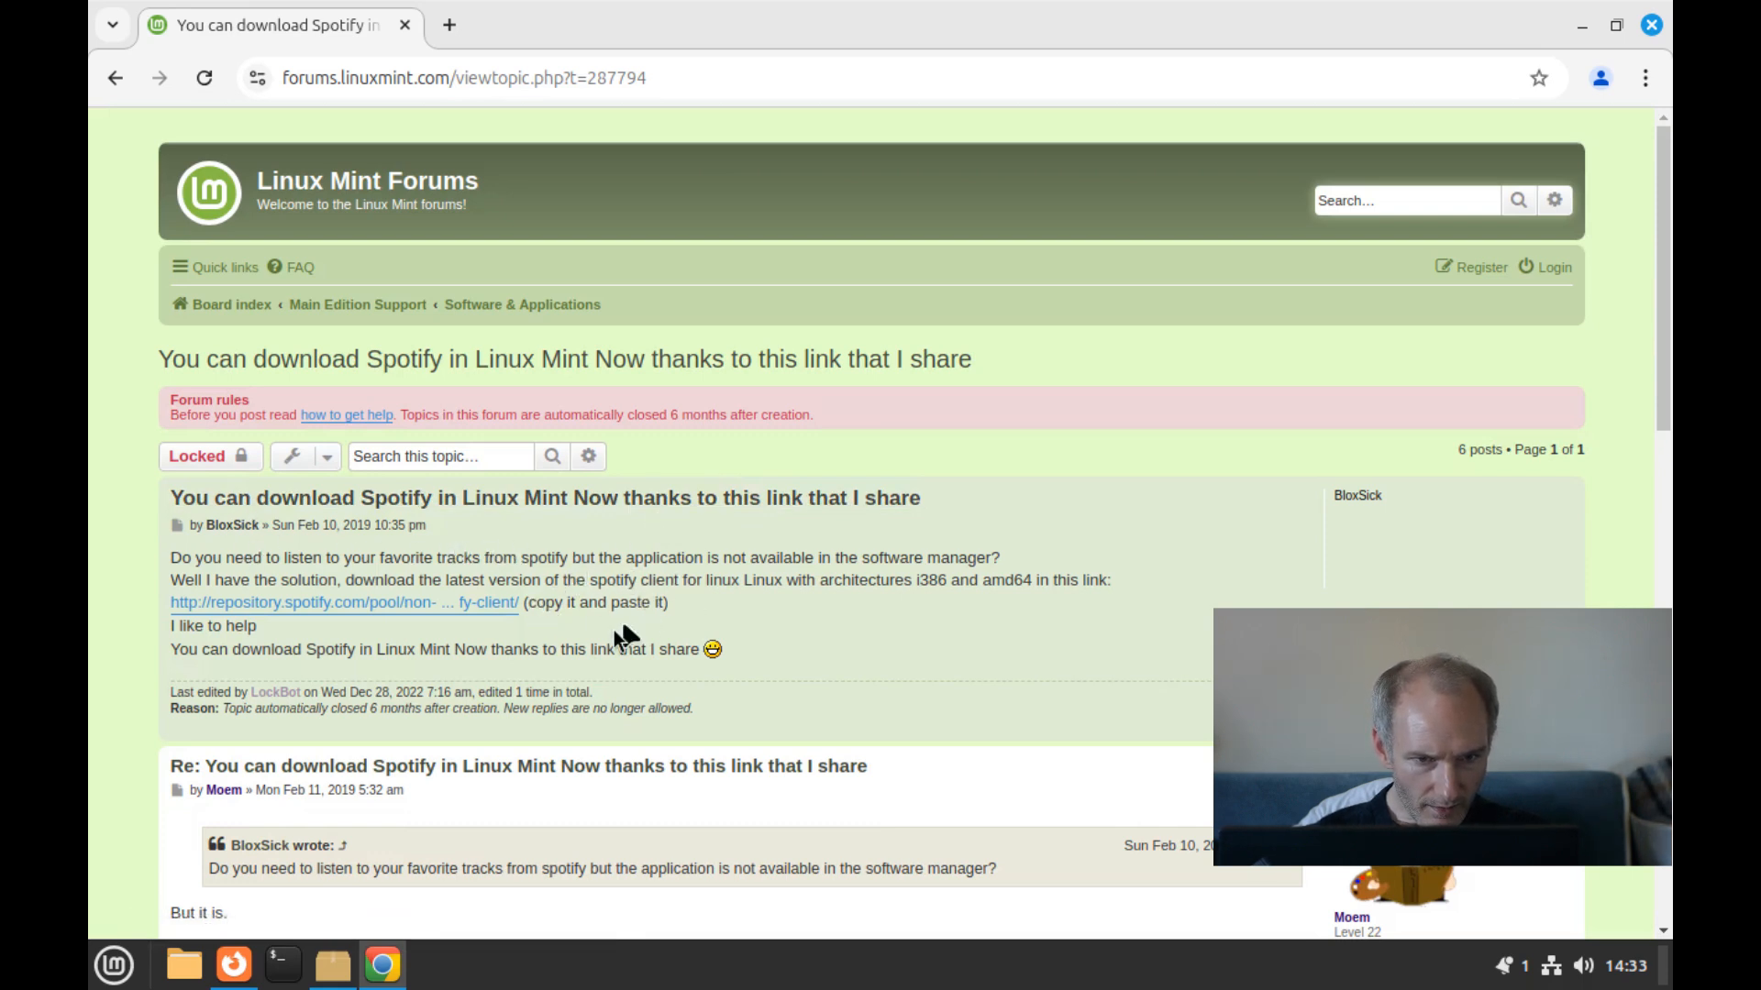
pyautogui.moveTo(410, 845)
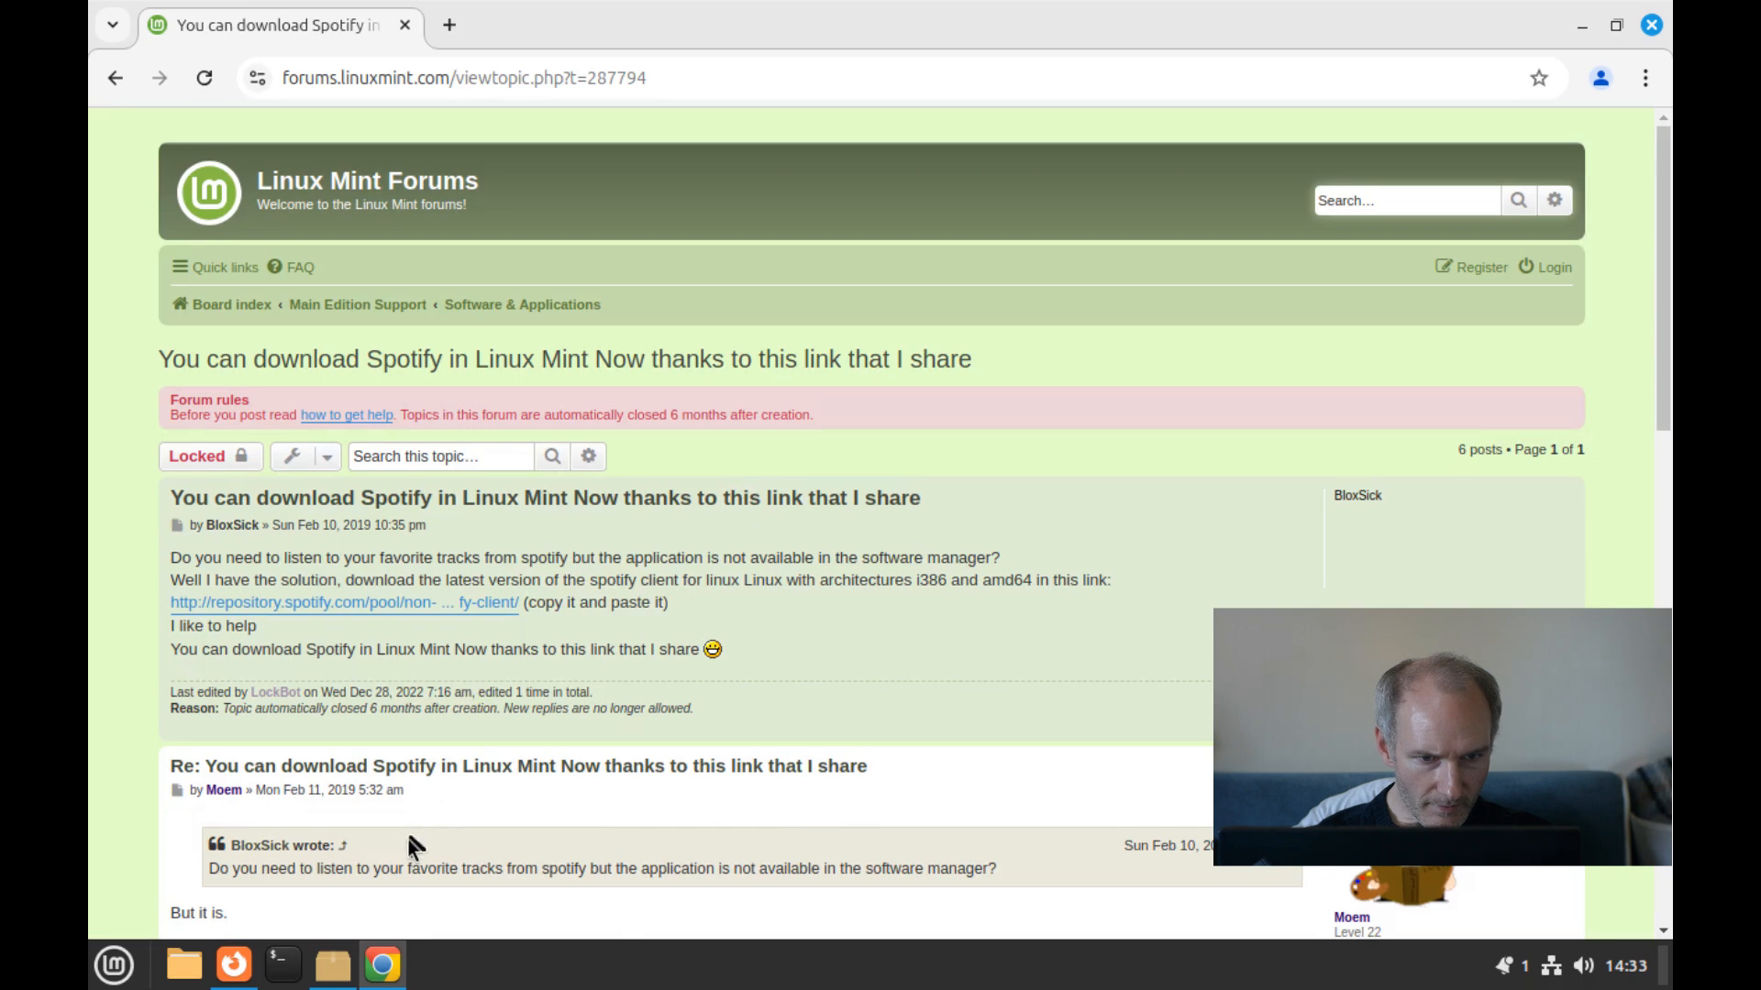
# Scroll the Spotify forum thread to its last reply, then open the Mint applications menu.
pyautogui.scroll(-3)
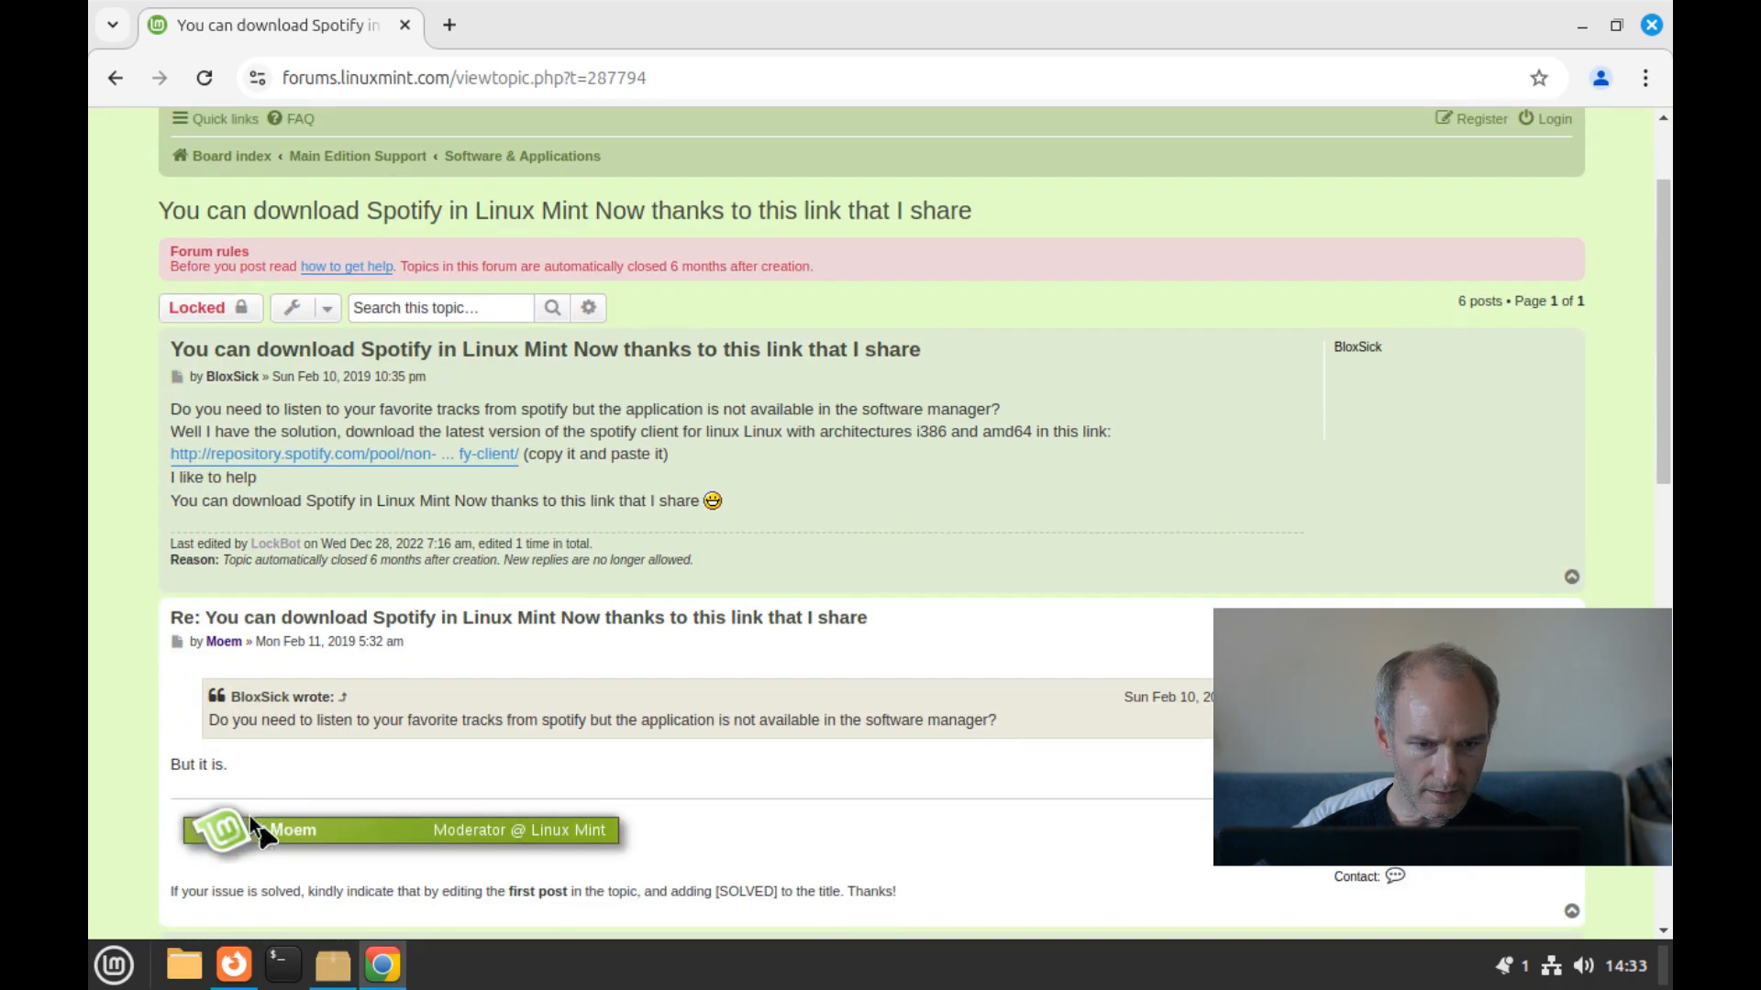
pyautogui.scroll(-3)
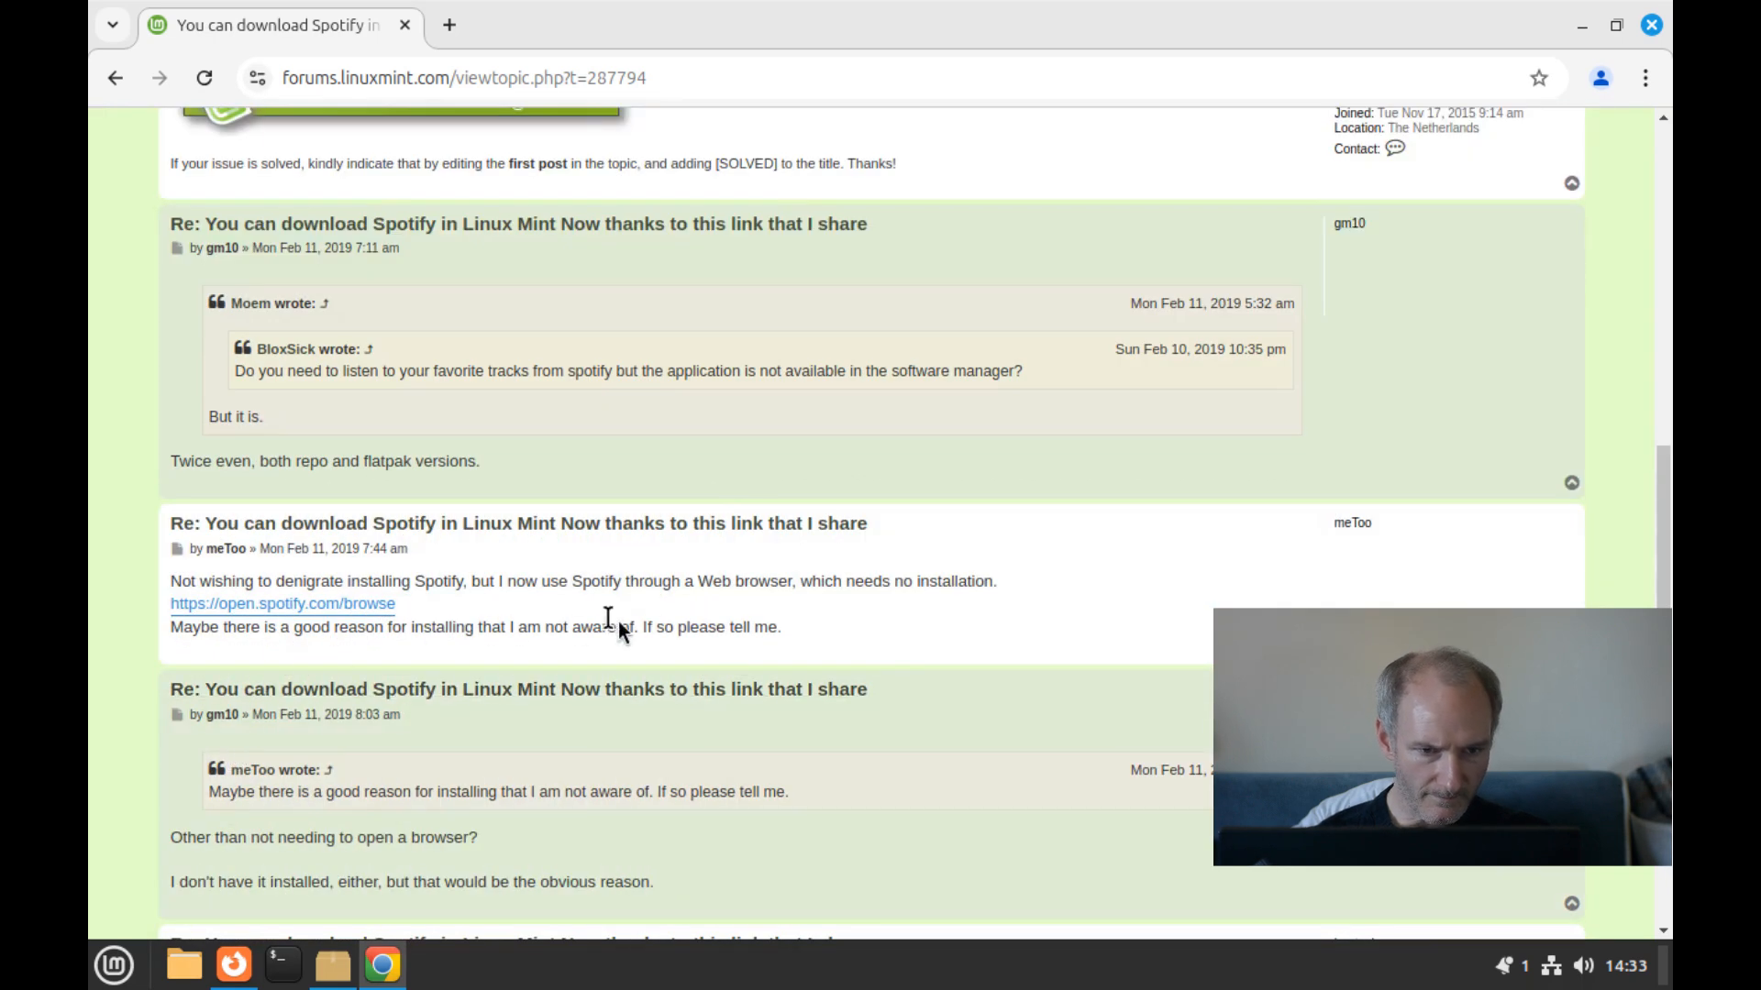
pyautogui.scroll(-3)
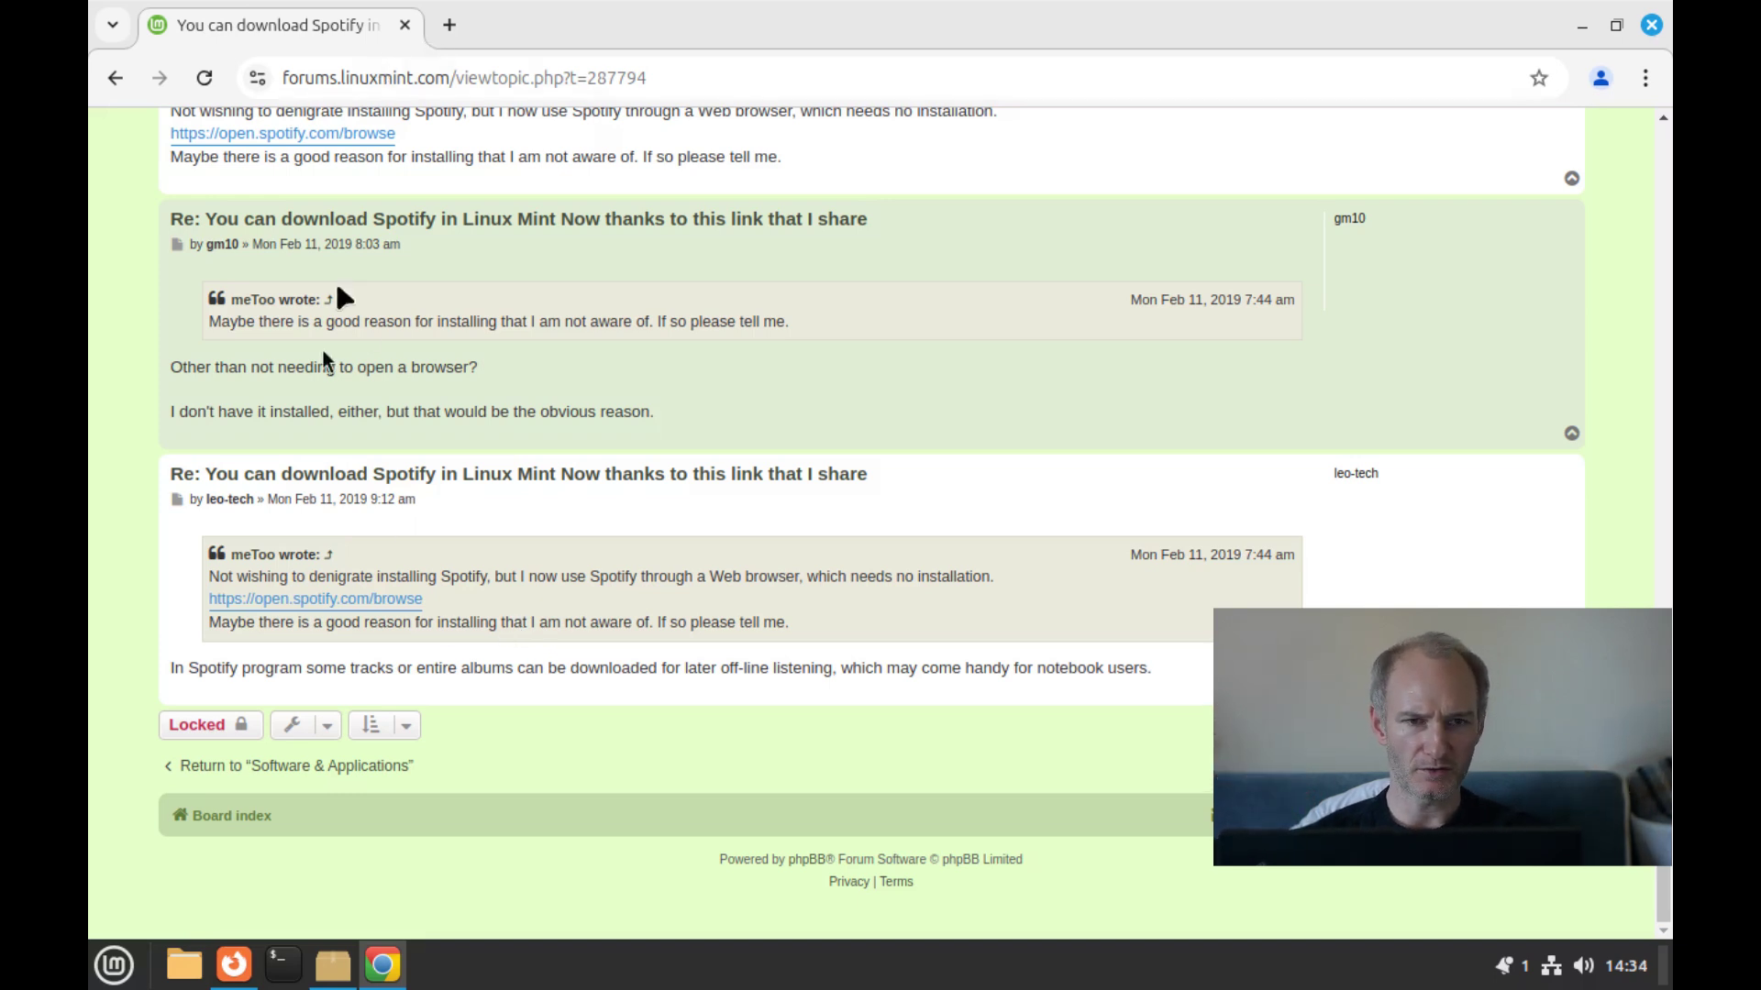
pyautogui.click(119, 960)
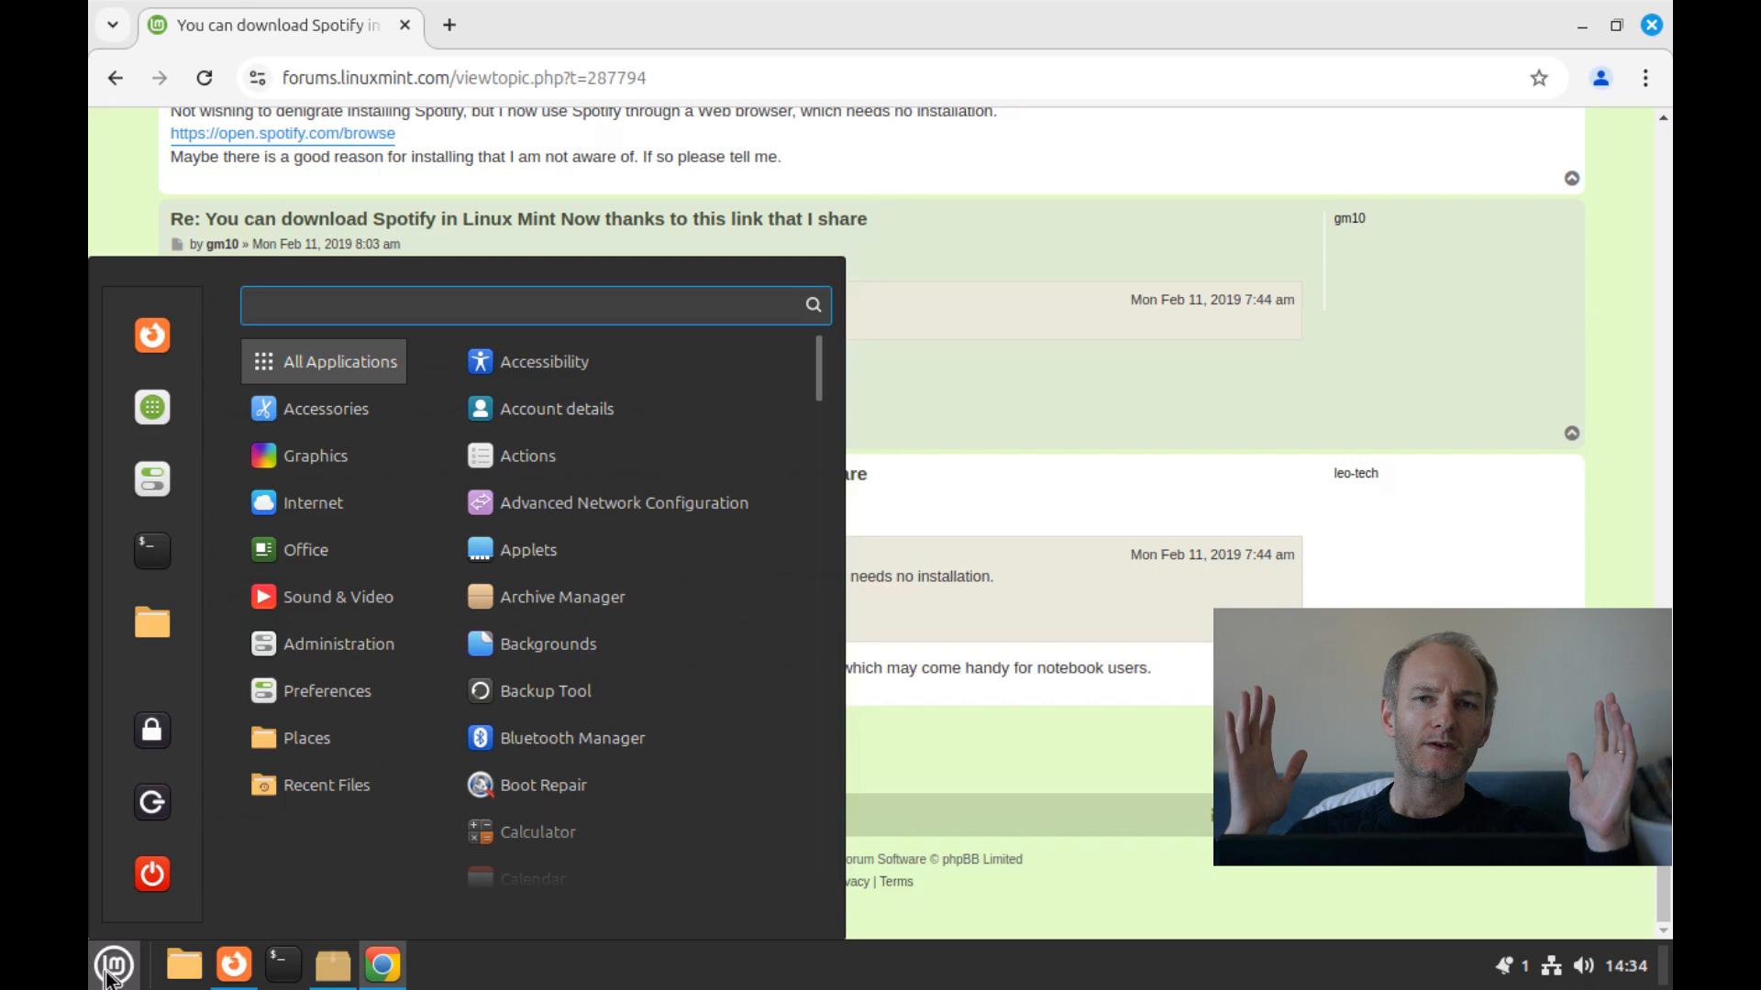
pyautogui.moveTo(542, 620)
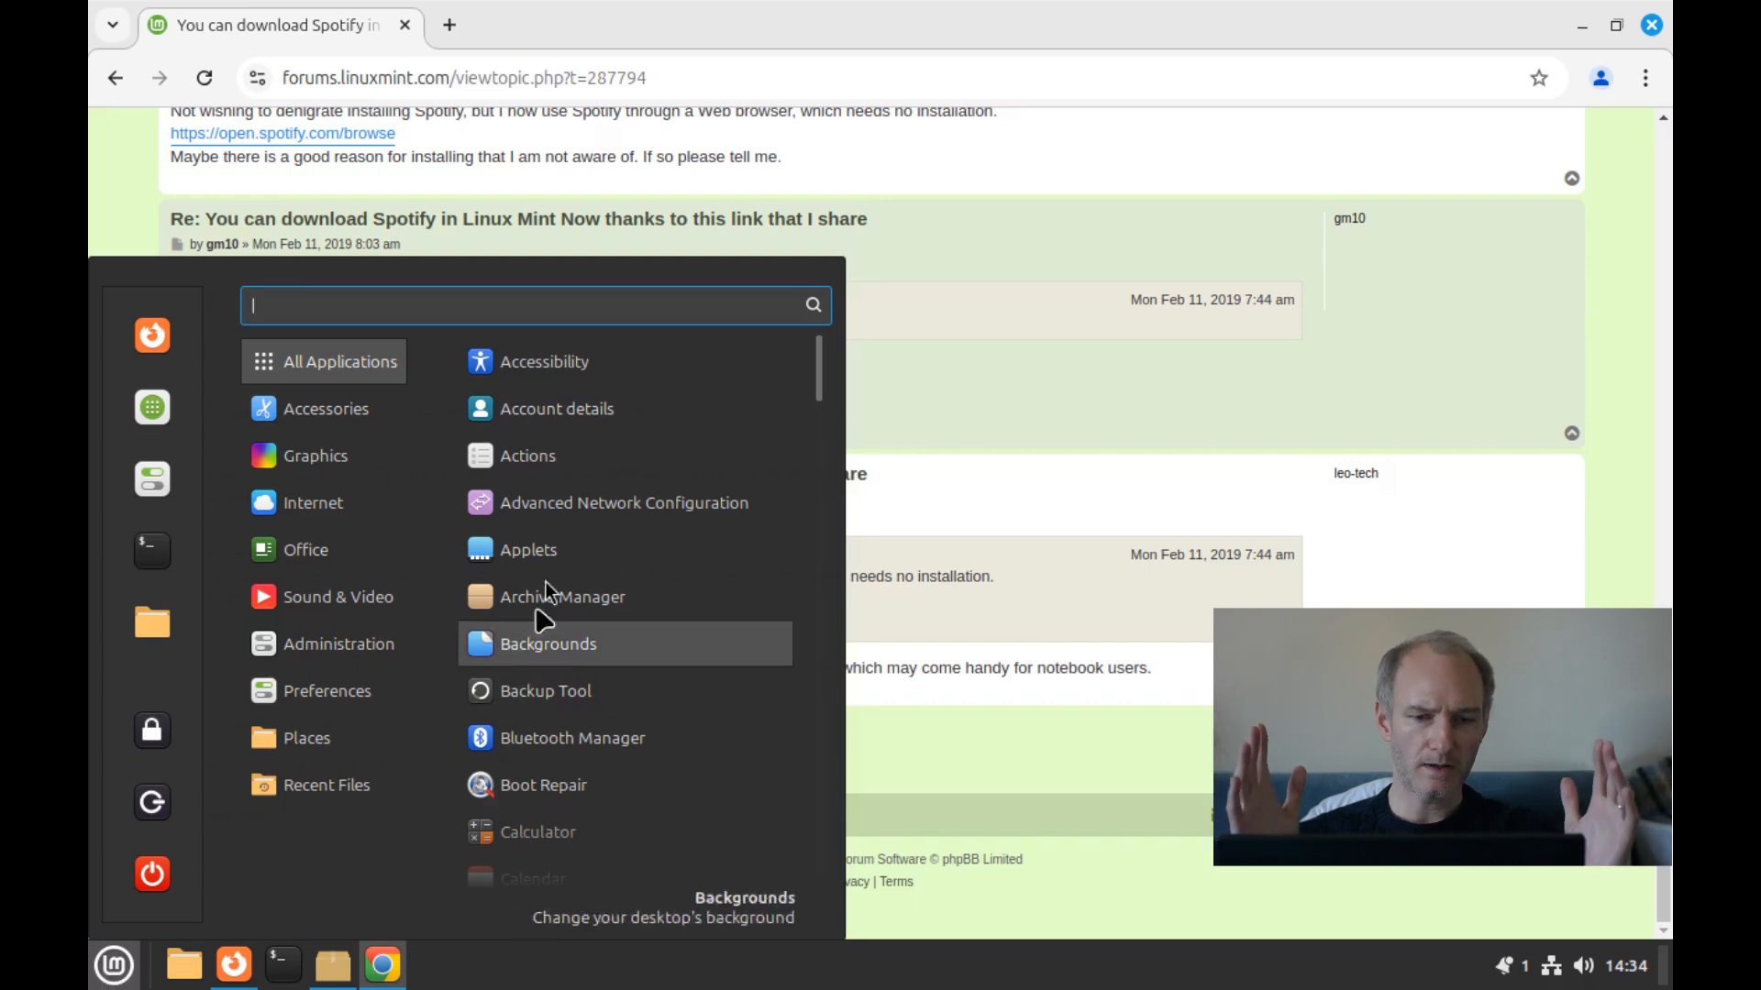
pyautogui.click(305, 551)
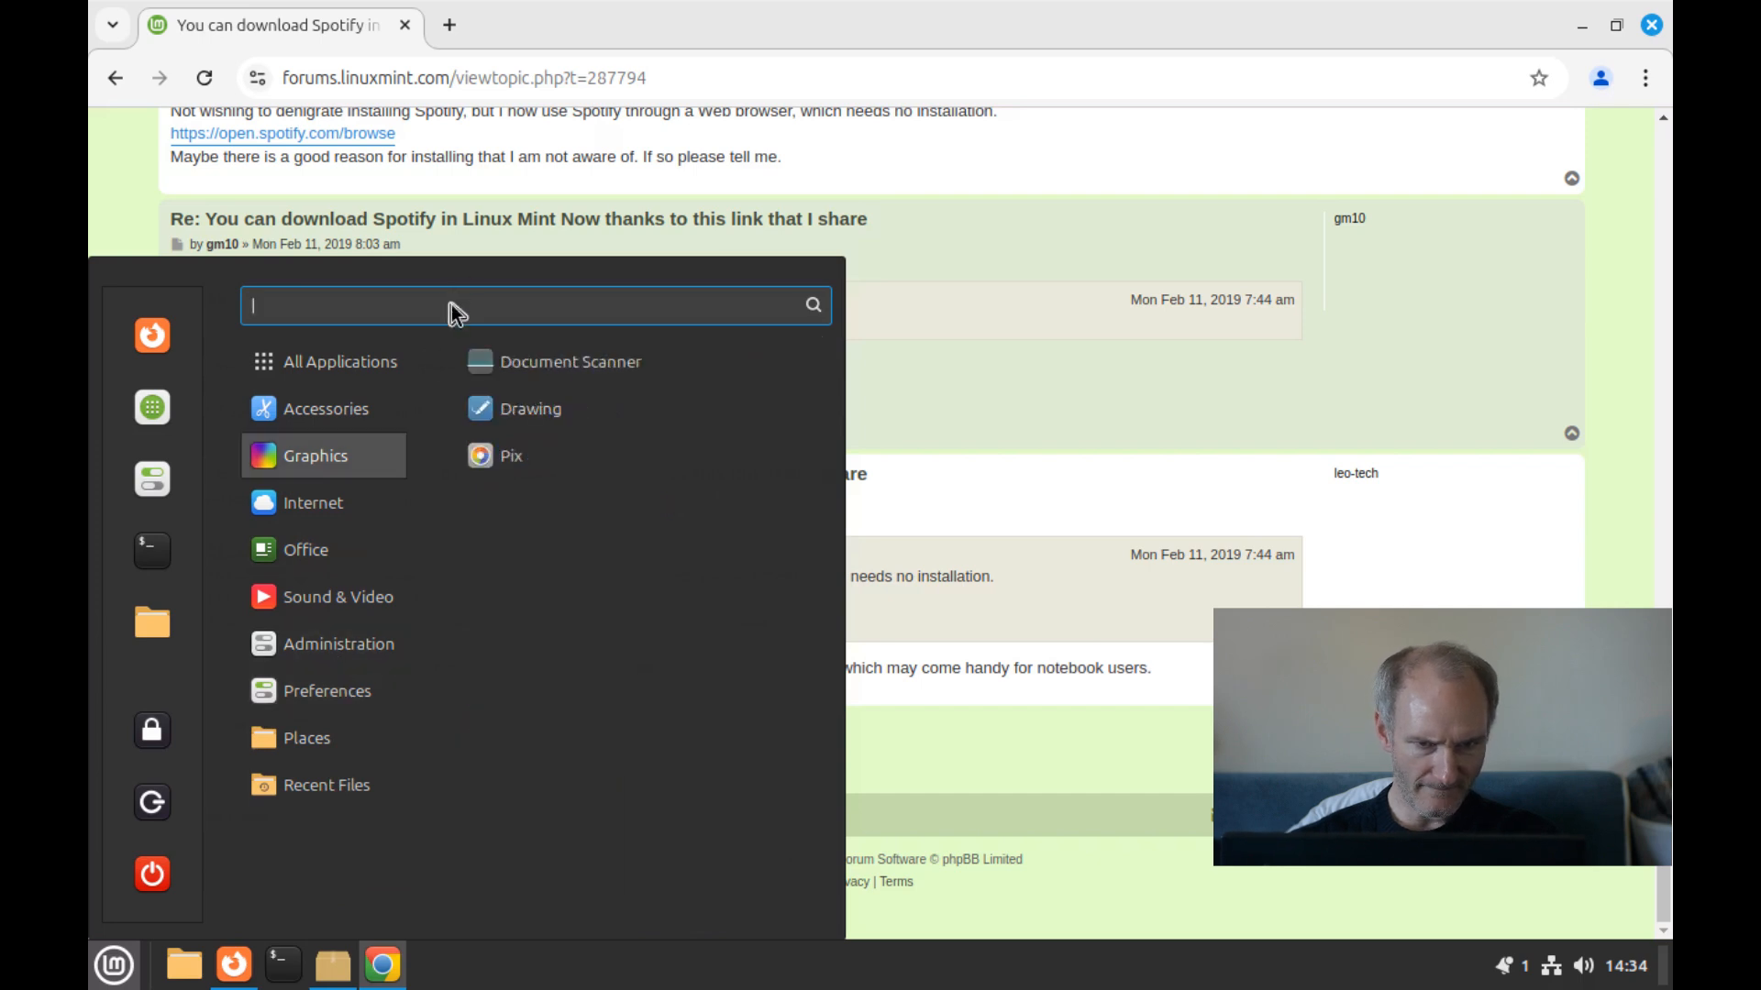
pyautogui.write('softw')
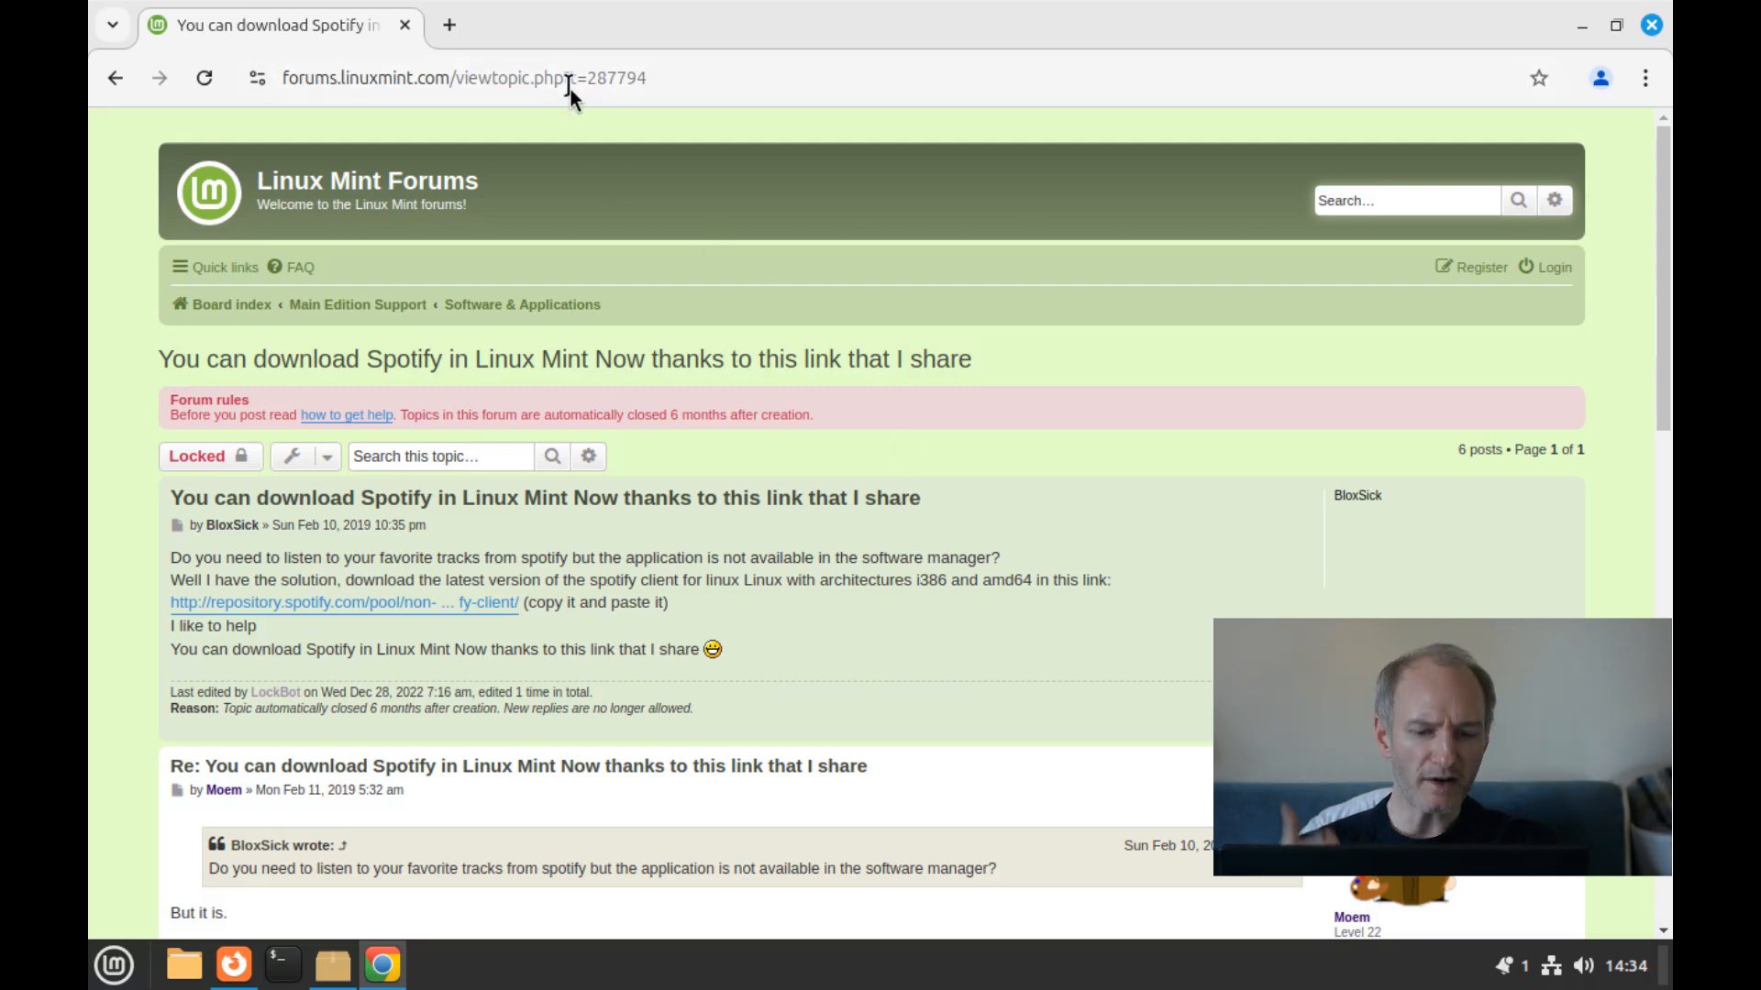
# Search 'can i watch netflix on linux mint' and open the 'Playing Netflix on Linux Mint' forum thread.
pyautogui.write('ne')
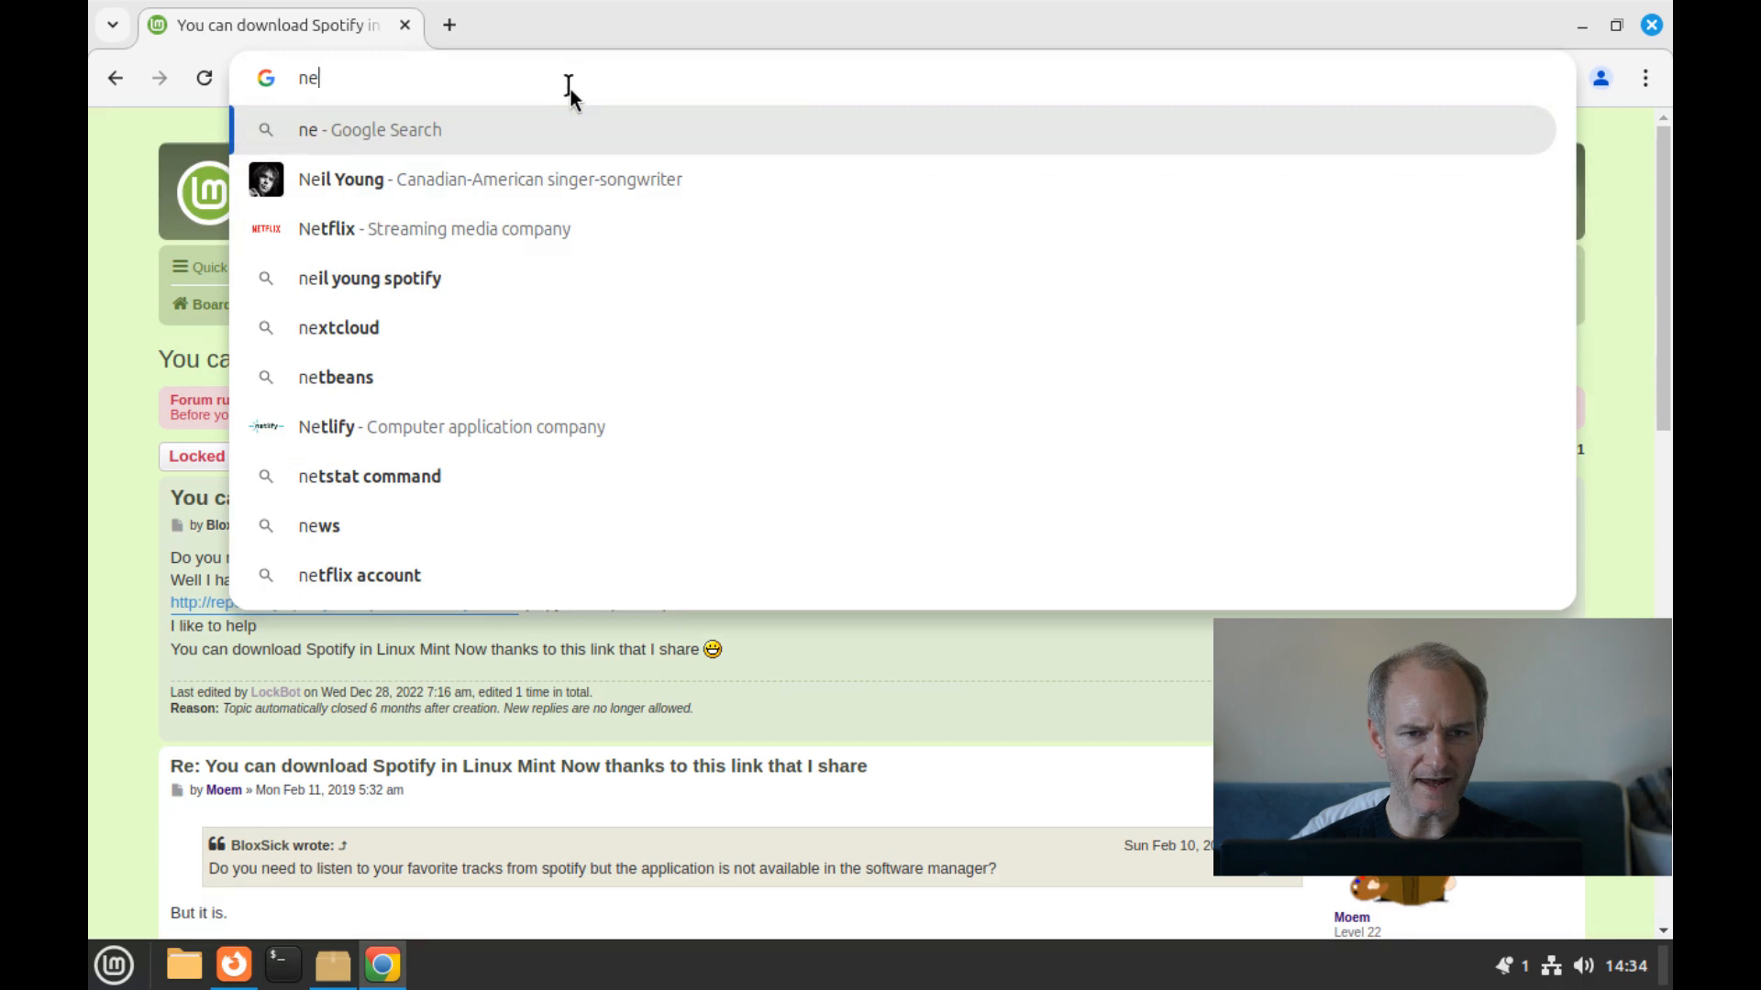
pyautogui.write('can i watch netflix on')
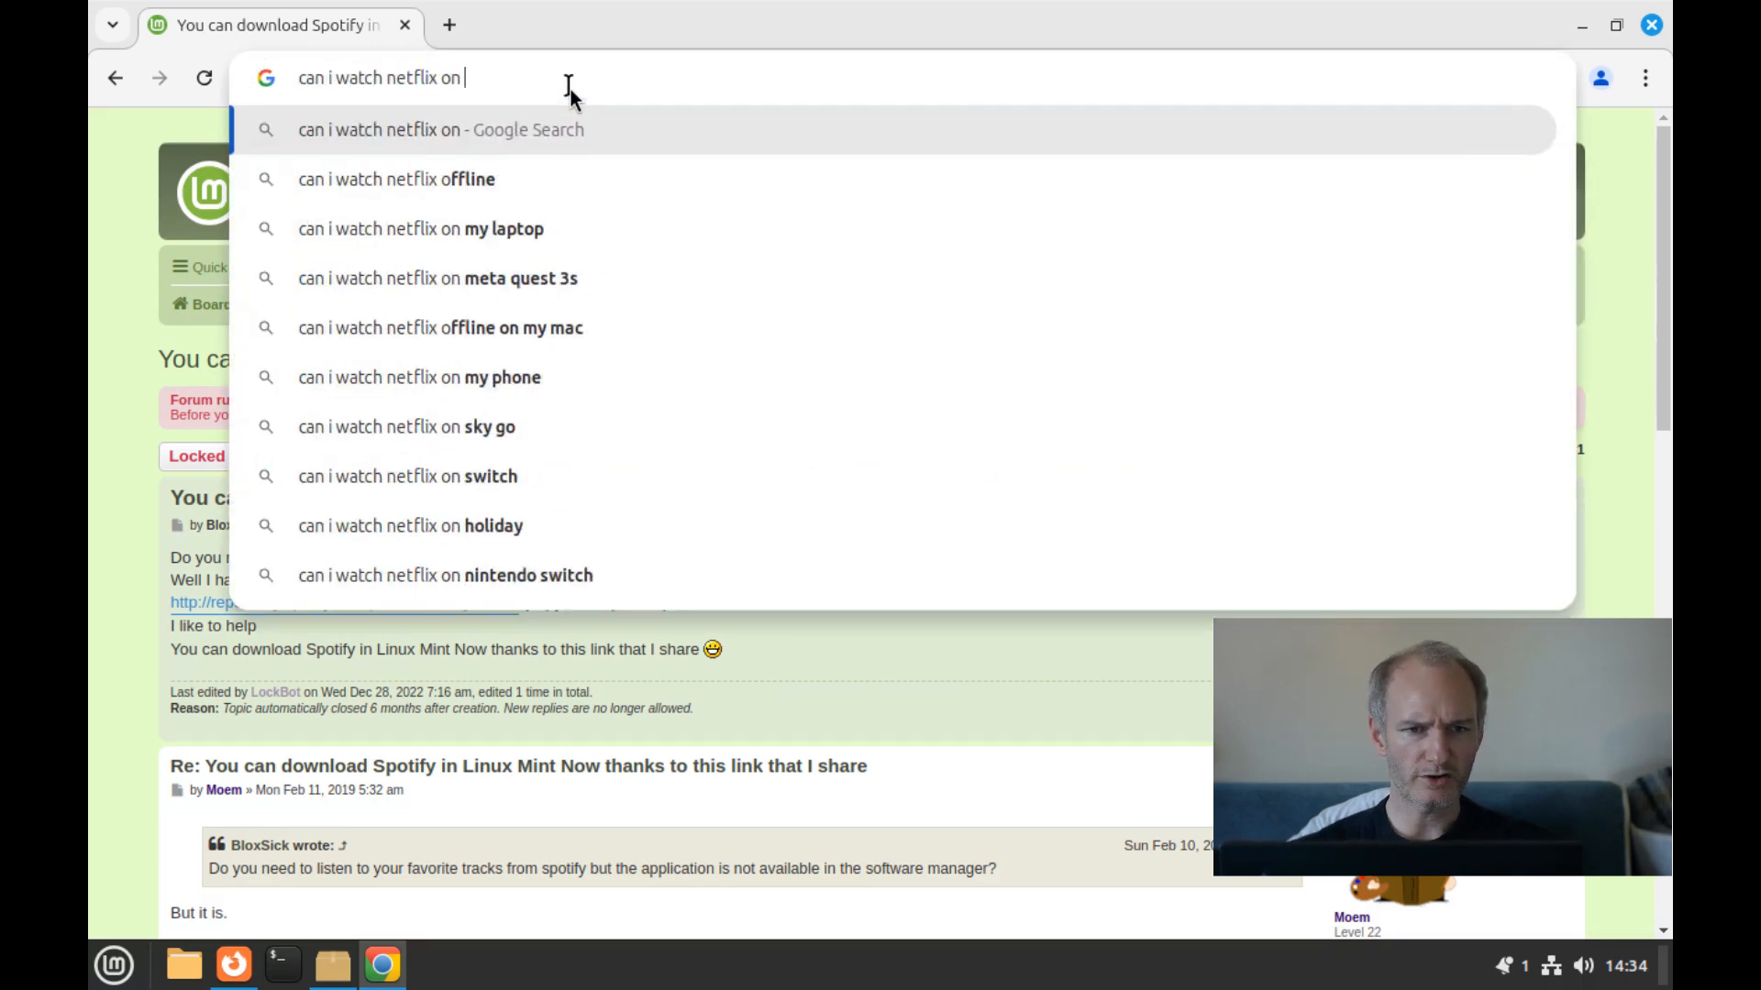
pyautogui.write('linux m')
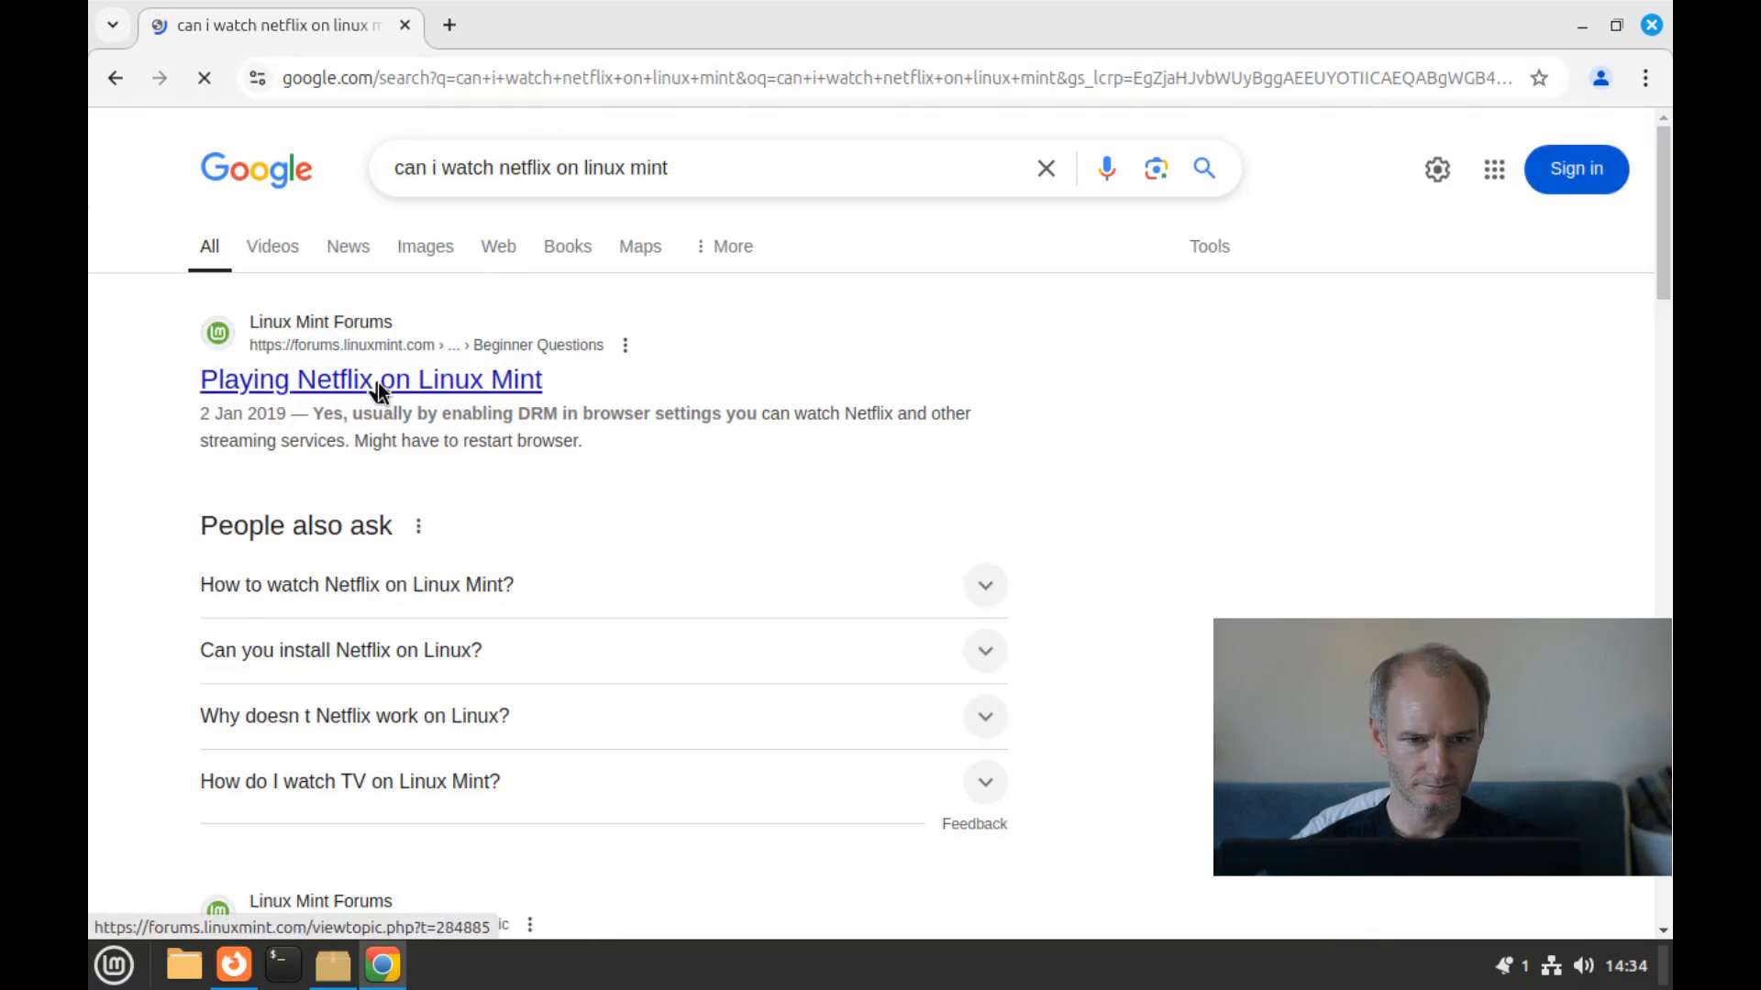
pyautogui.click(368, 380)
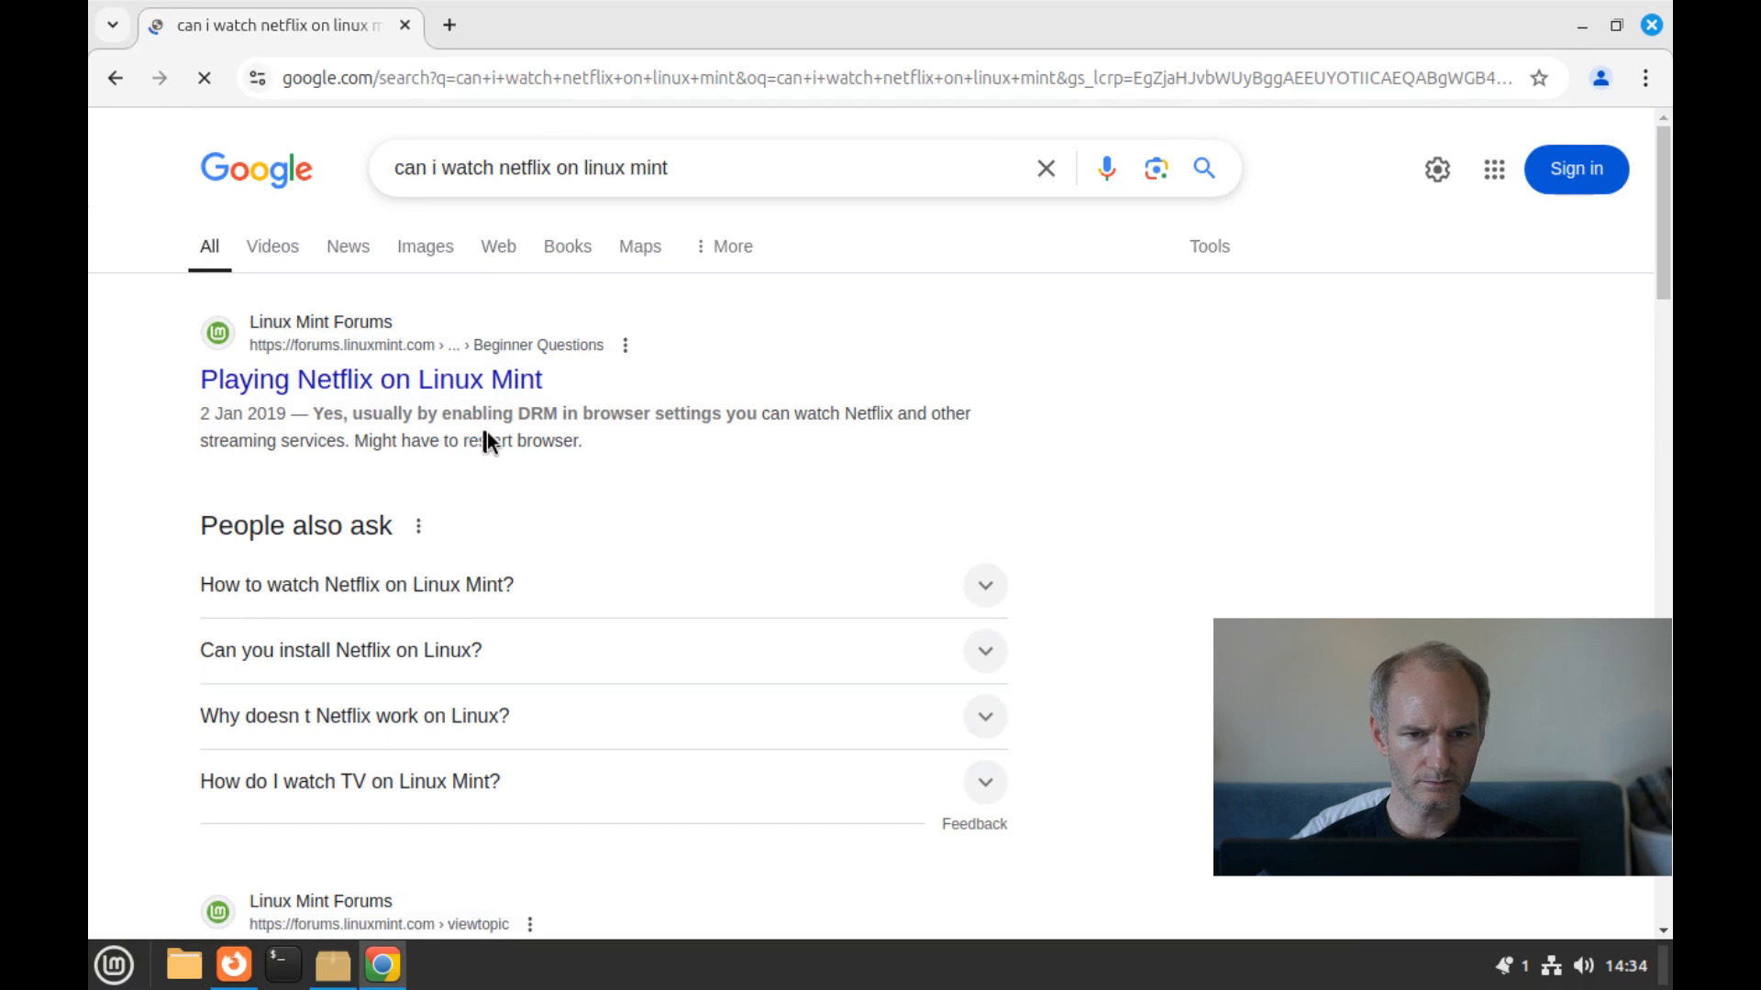
# Scroll down the Netflix thread to the replies about enabling DRM and Netflix extensions.
pyautogui.click(369, 380)
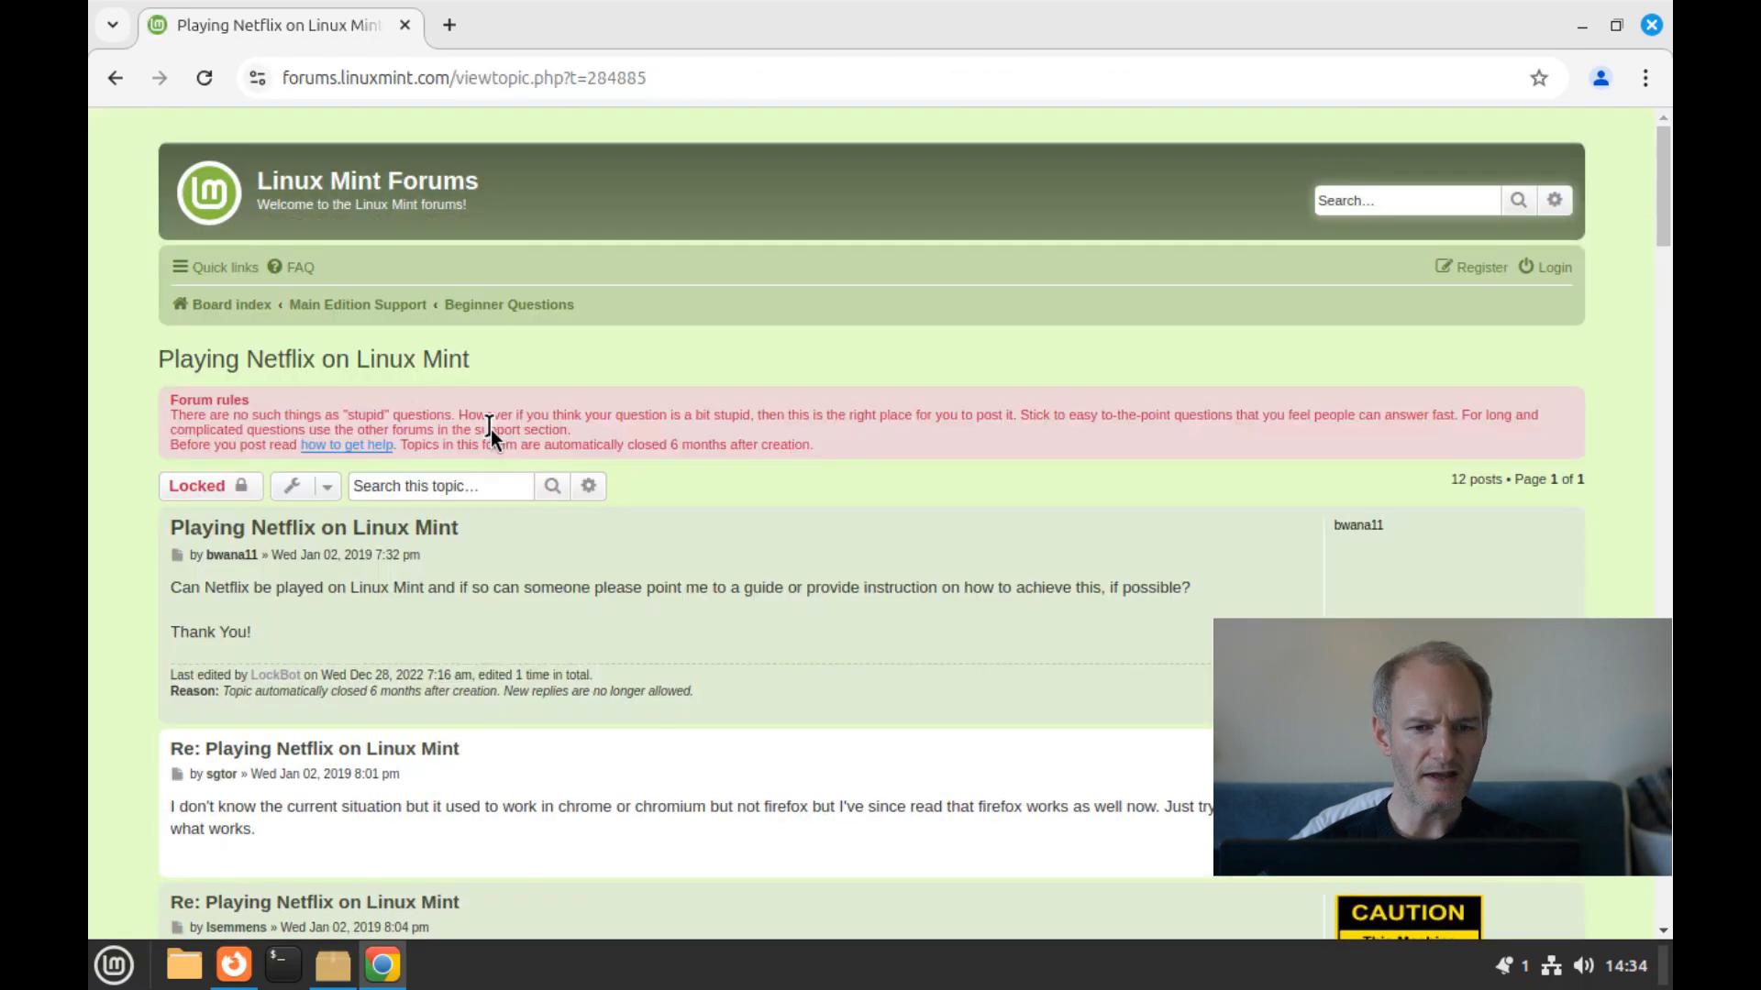
pyautogui.scroll(-3)
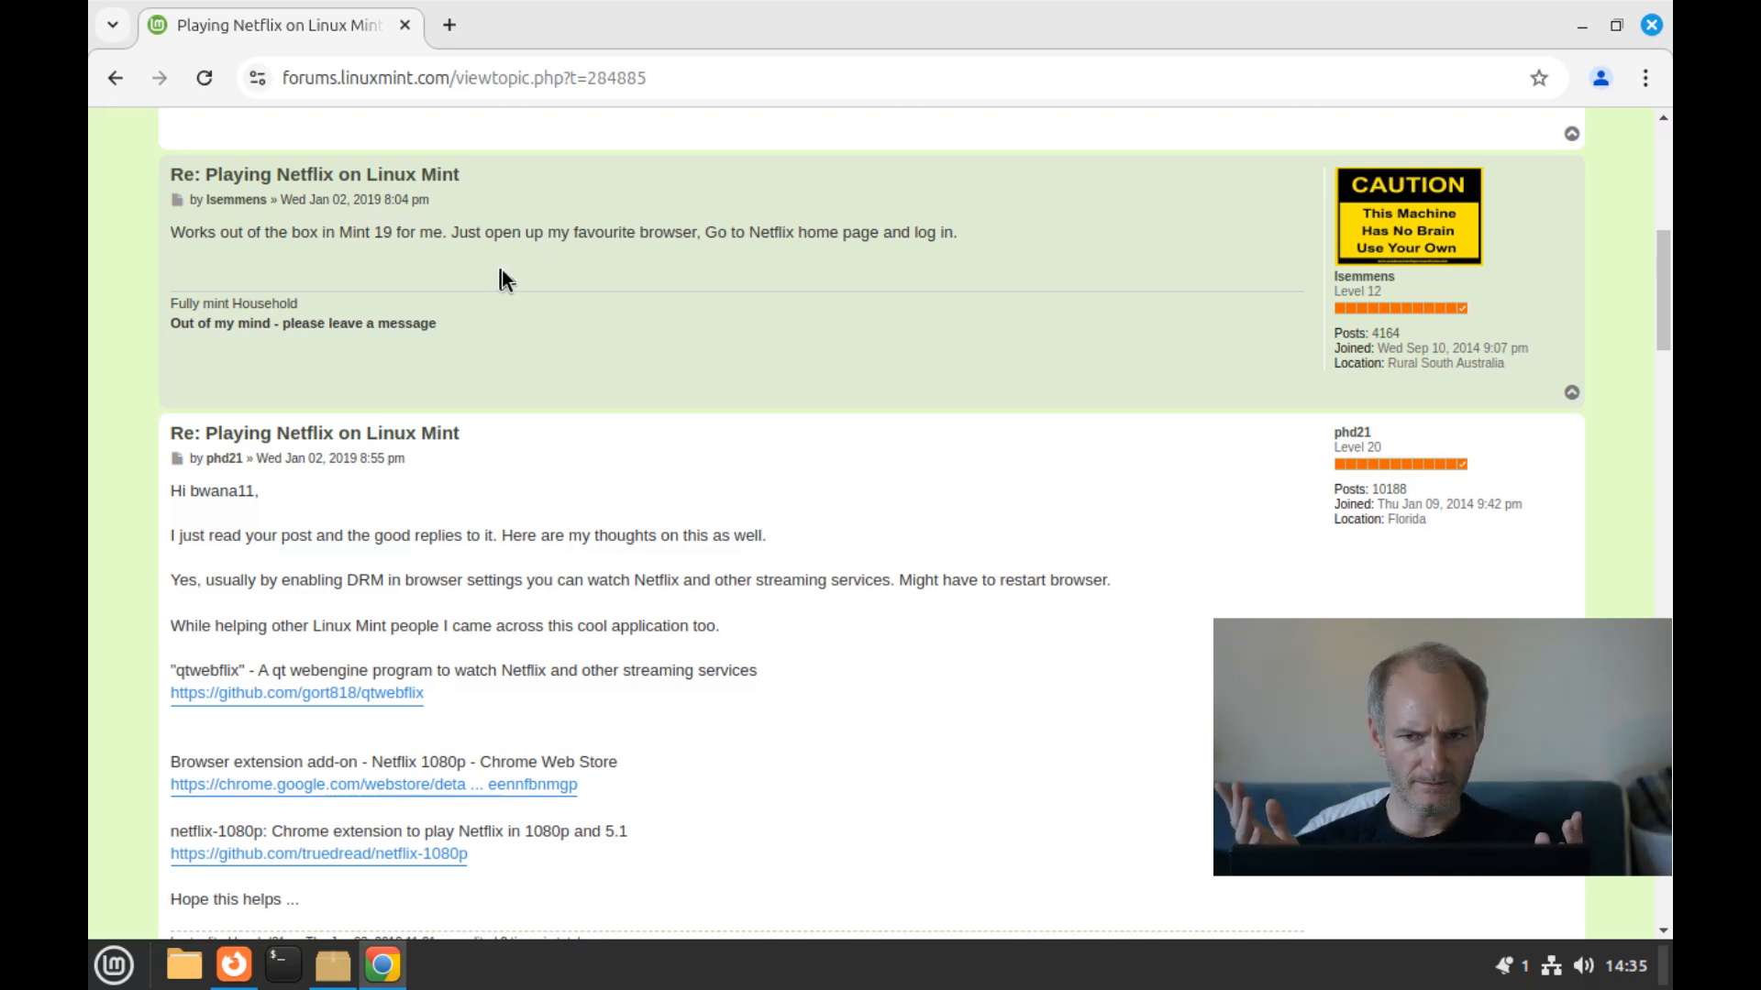
pyautogui.moveTo(772, 120)
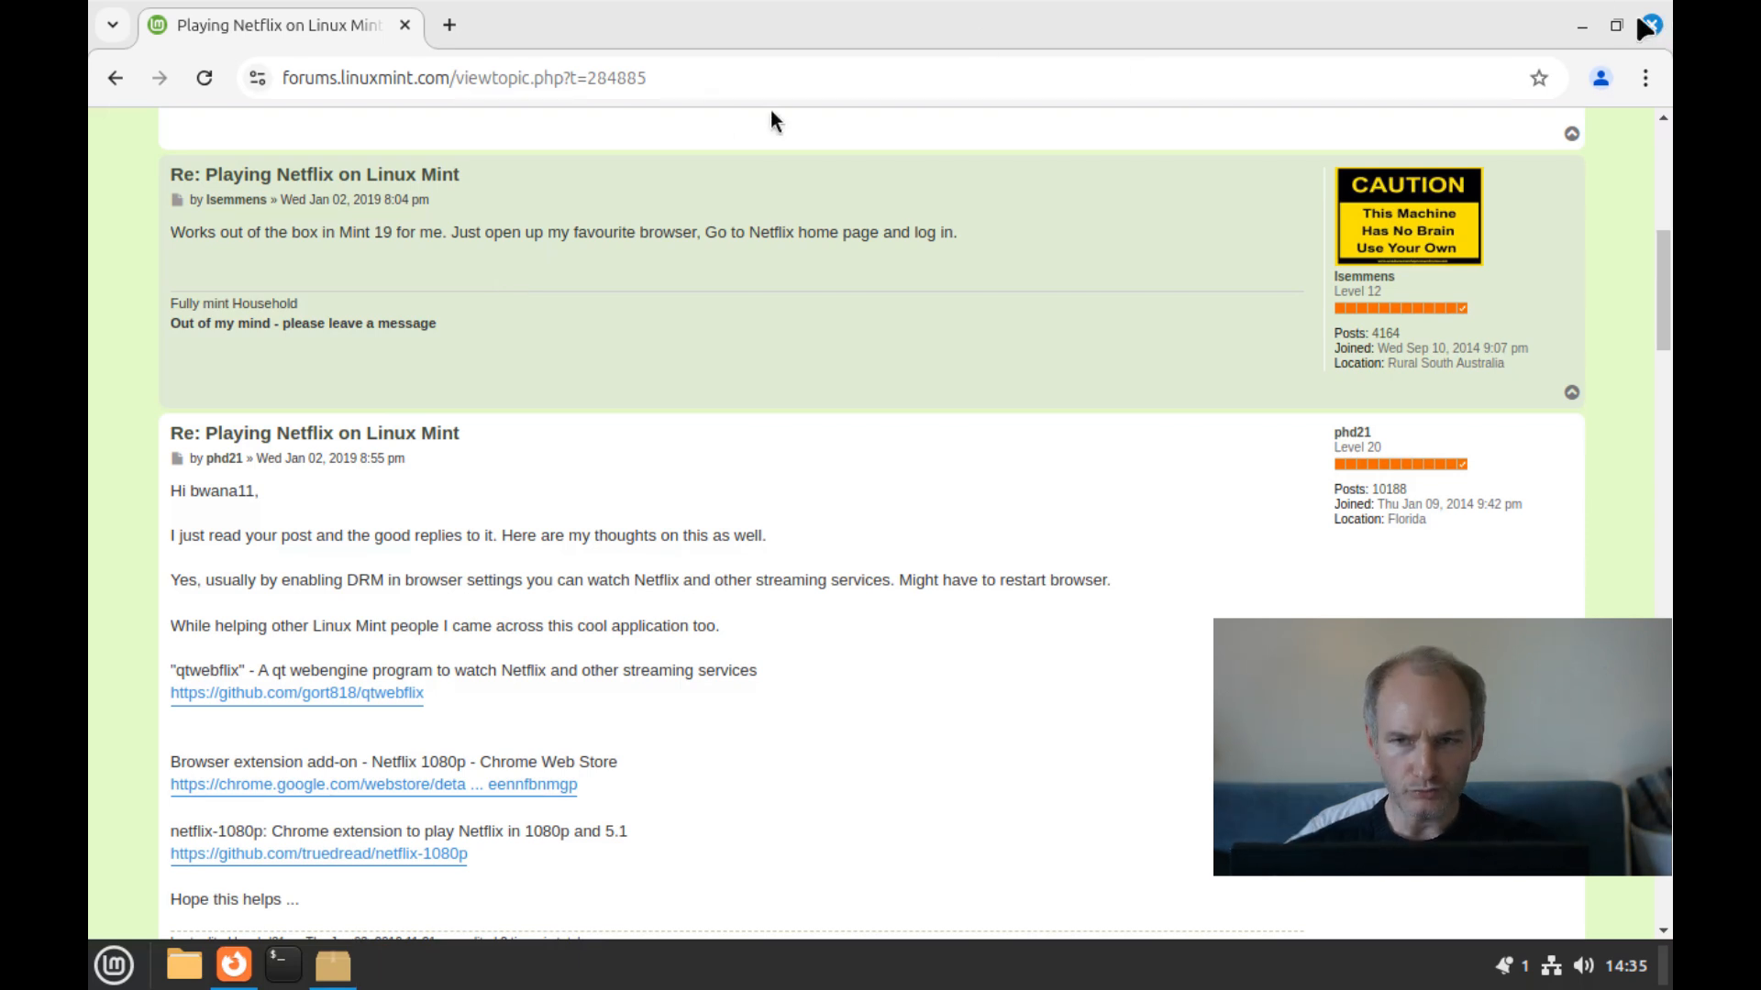